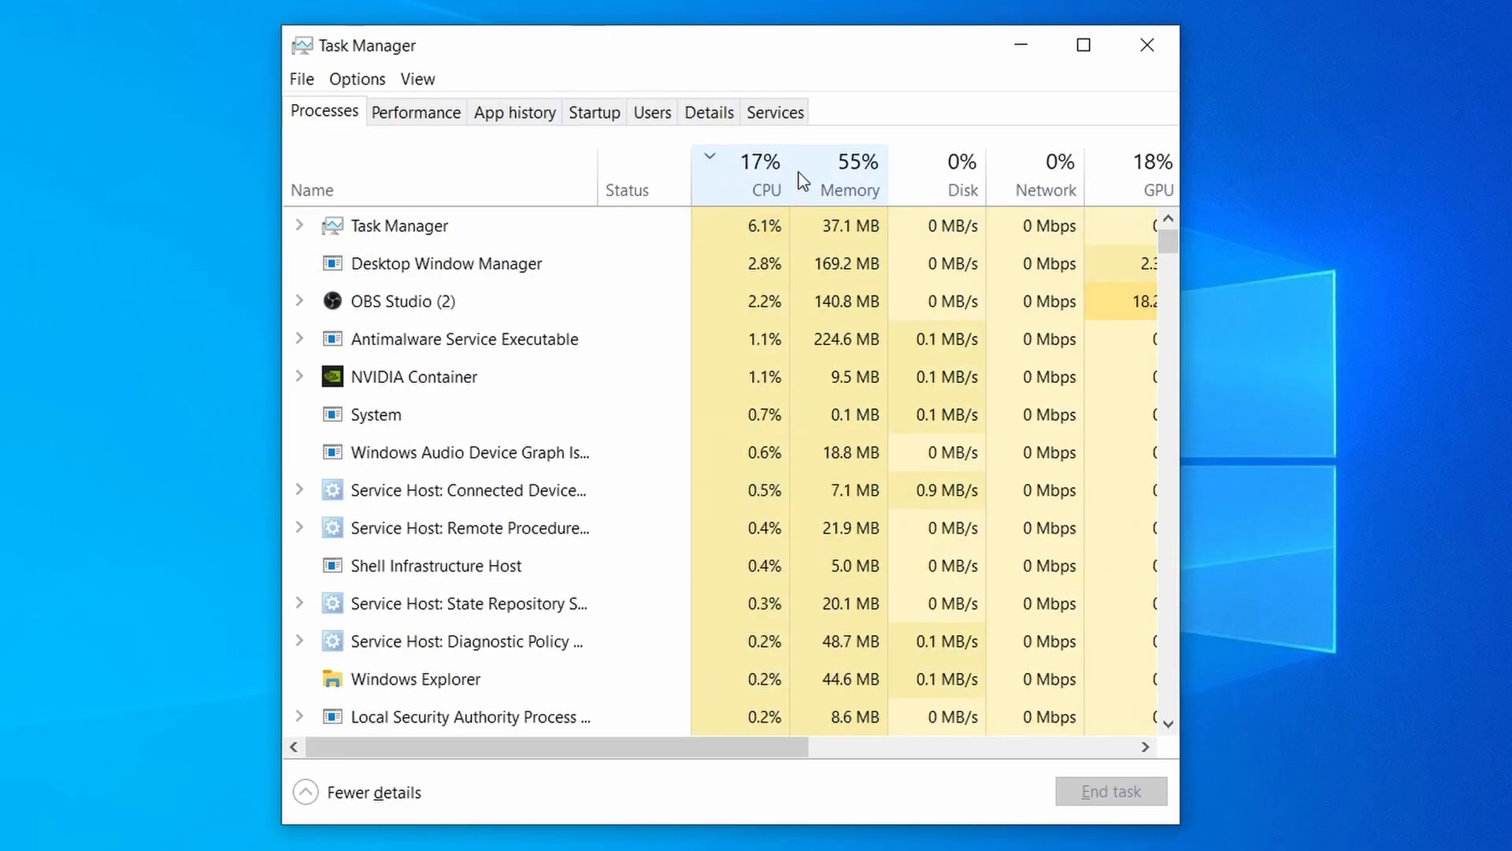
Close Task Manager and the remaining open windows to leave a clear desktop
click(849, 190)
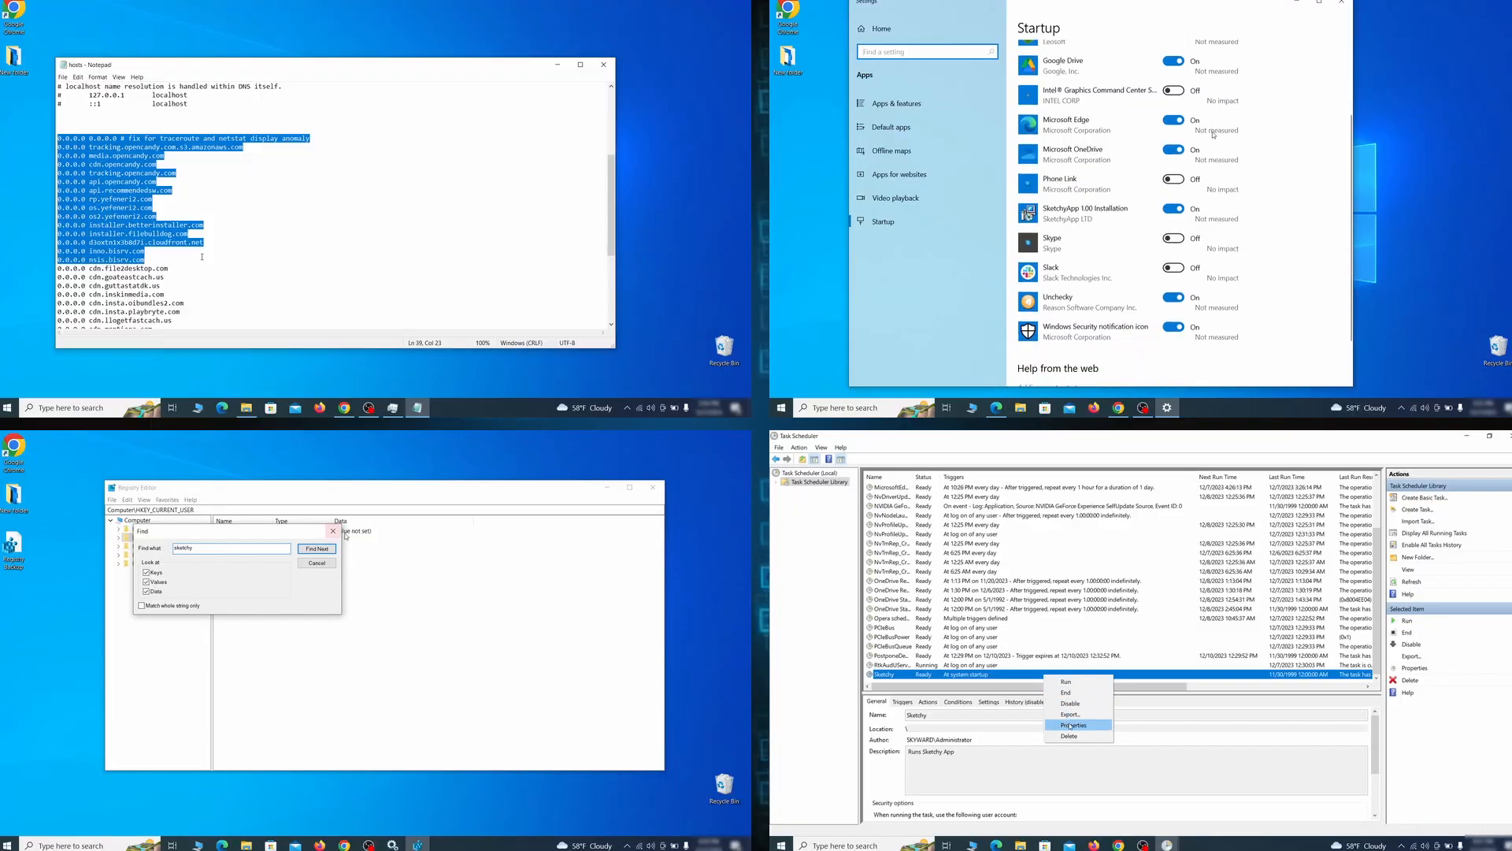
click(1071, 724)
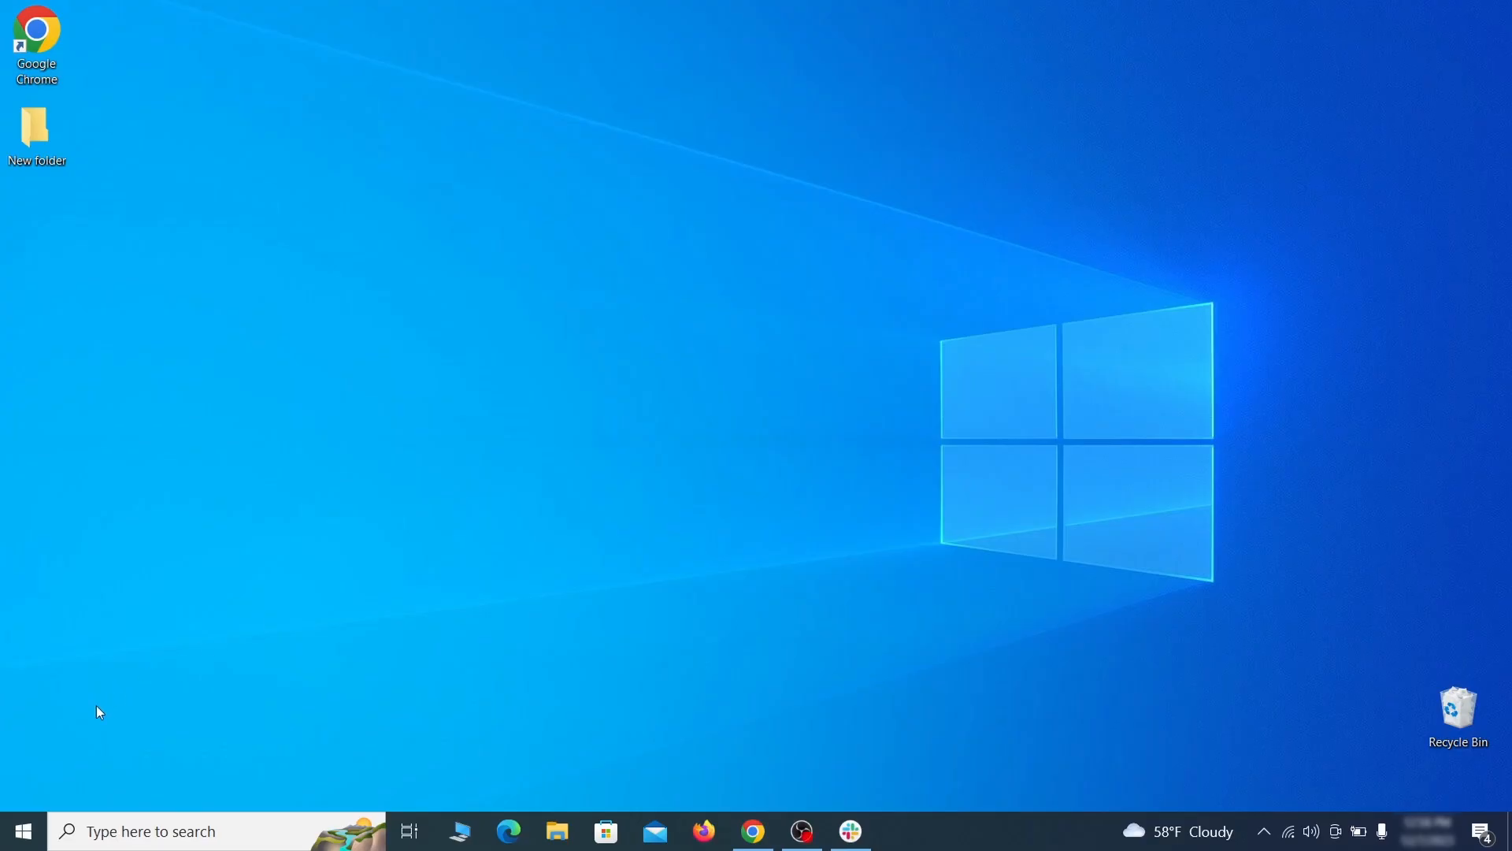
Restart into Advanced startup from Settings' Update & Security Recovery page
click(19, 830)
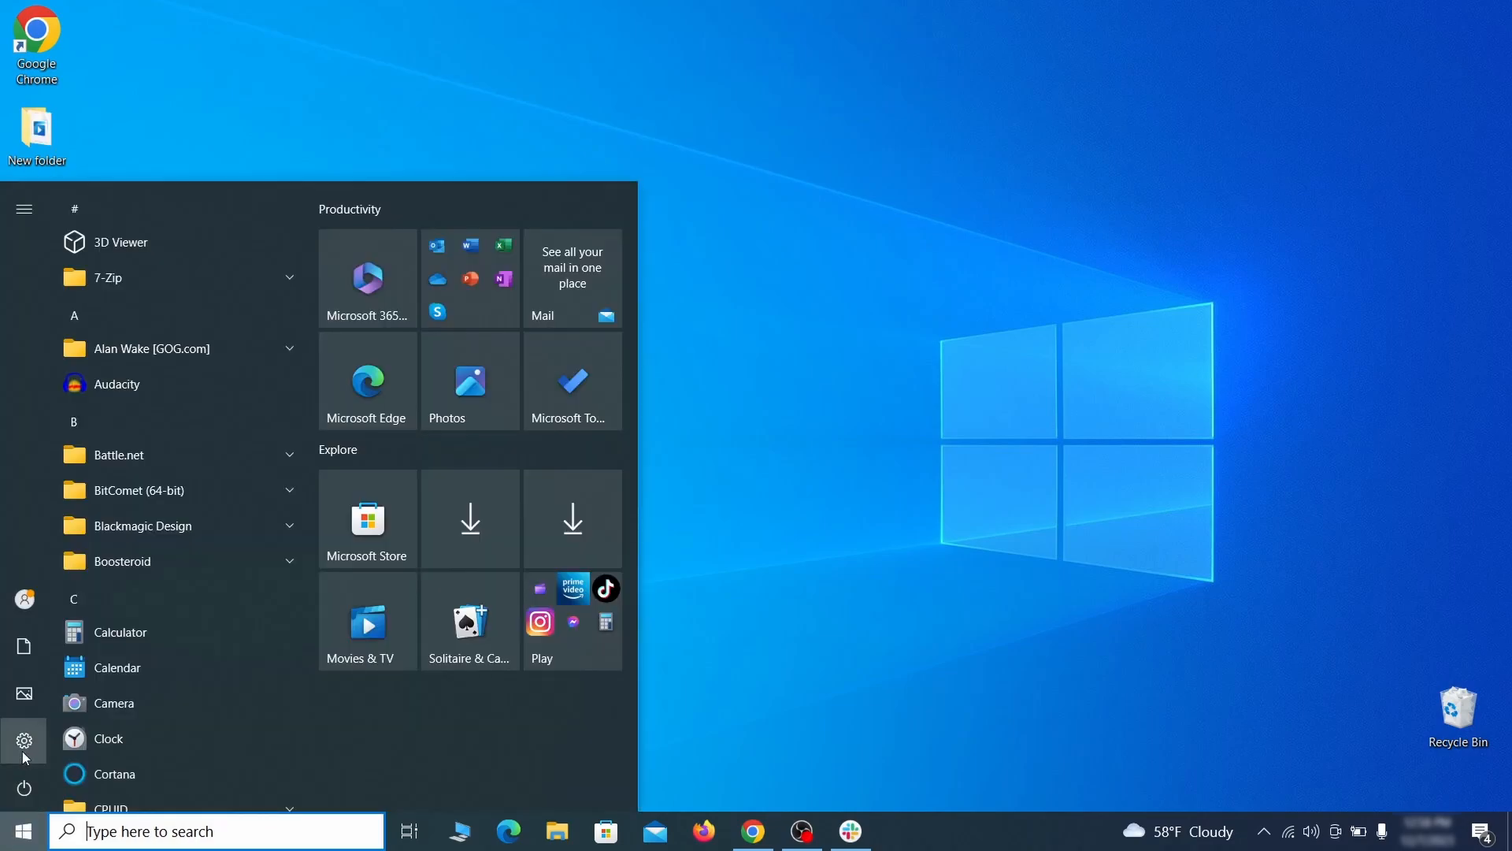
click(24, 739)
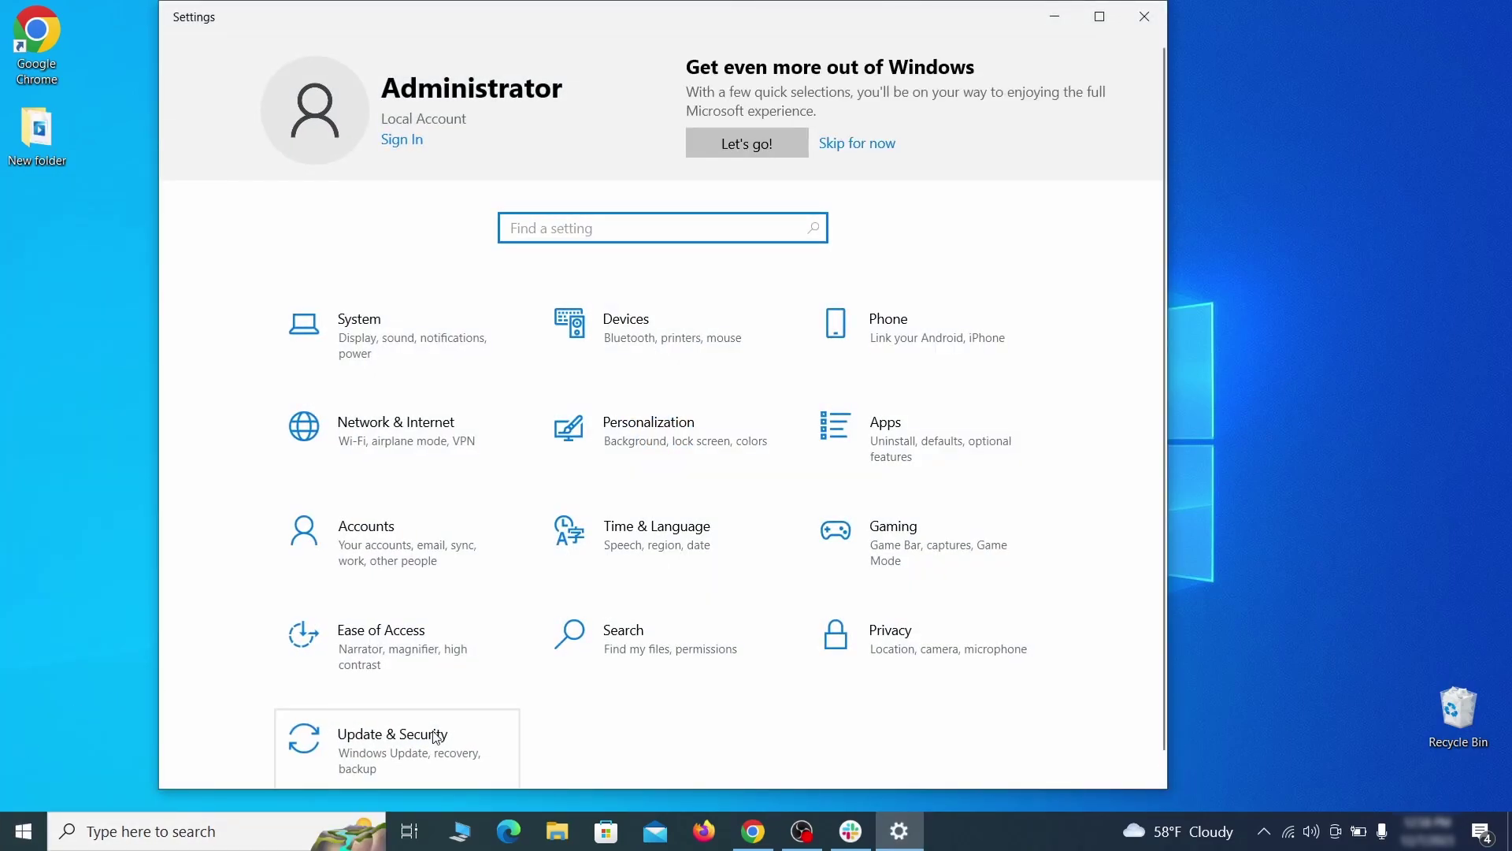
click(393, 743)
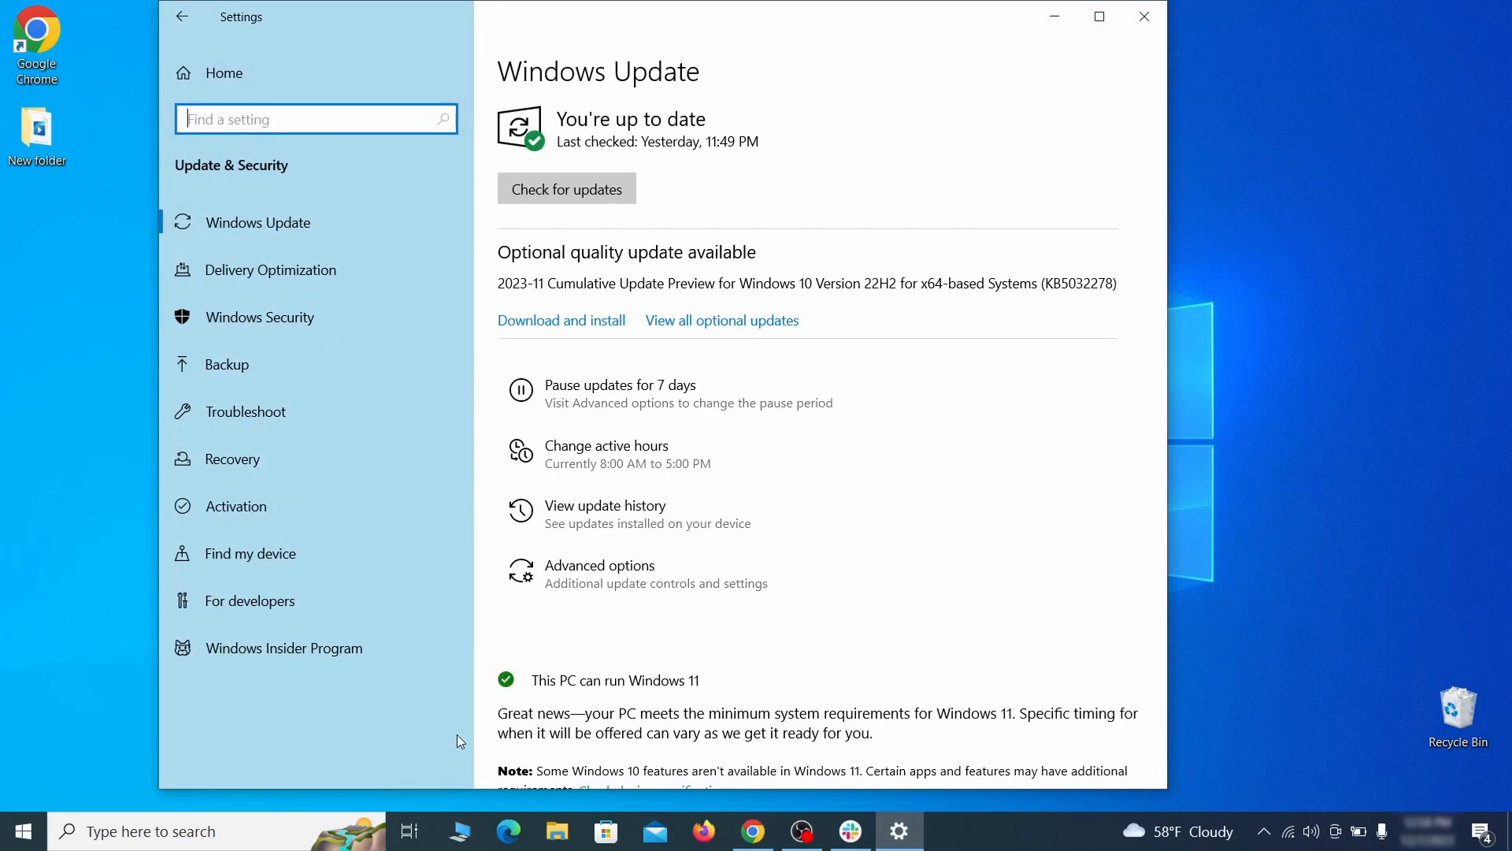
mouse_move(366, 459)
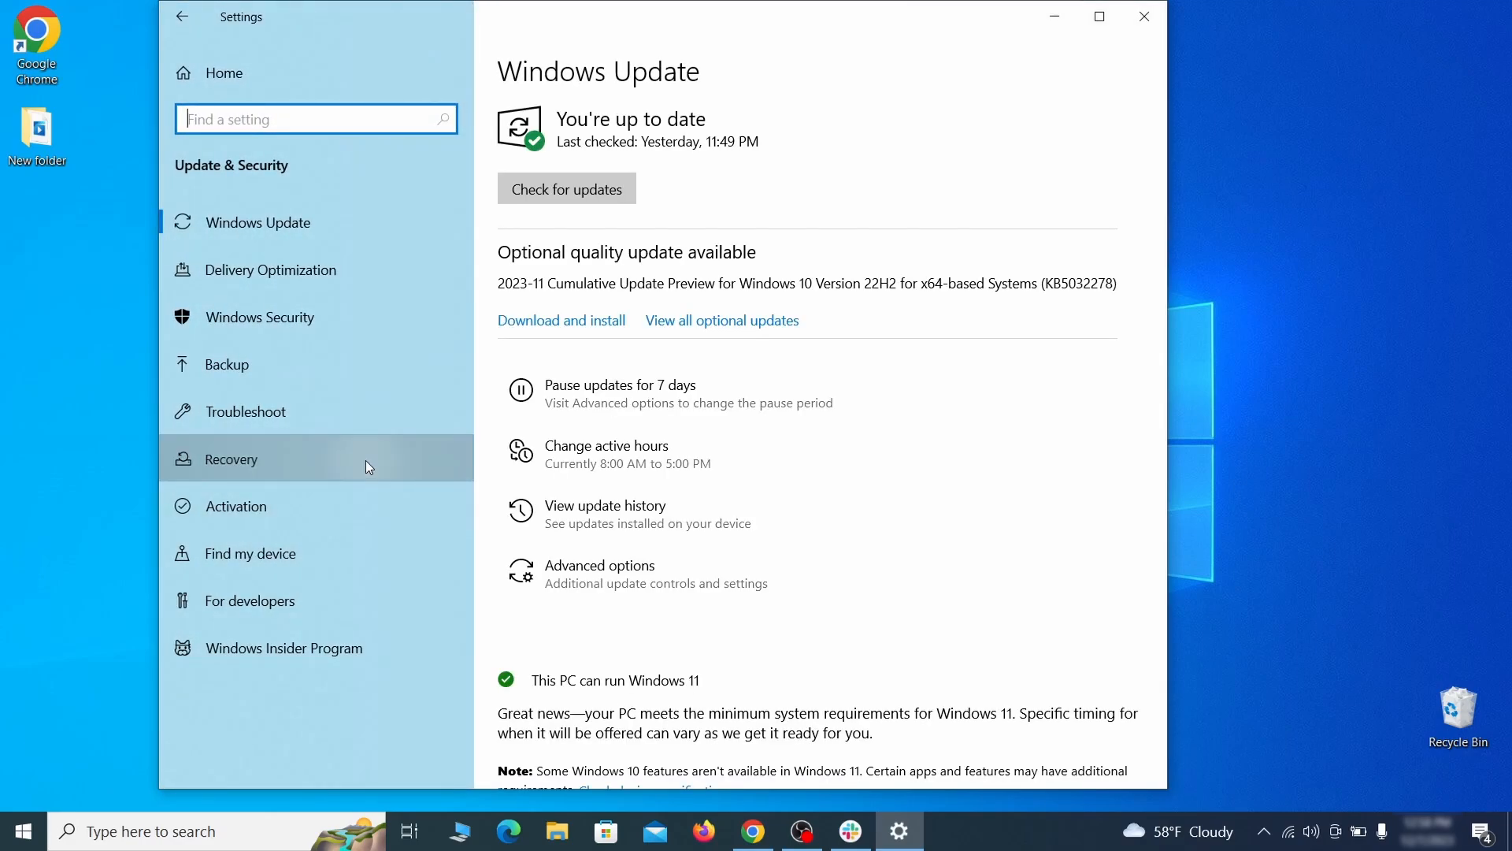
click(231, 459)
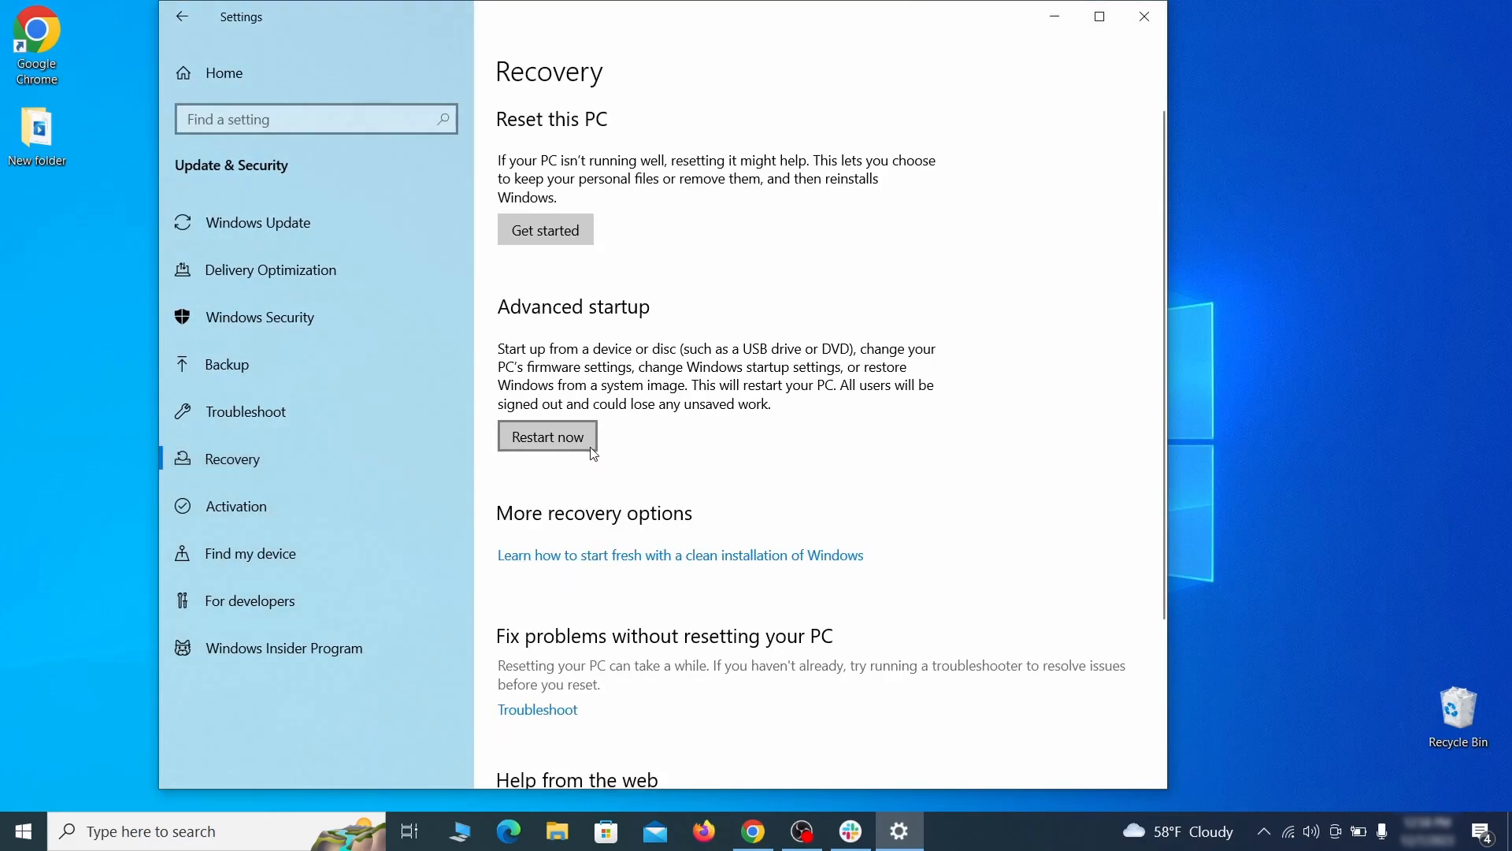
mouse_move(787, 452)
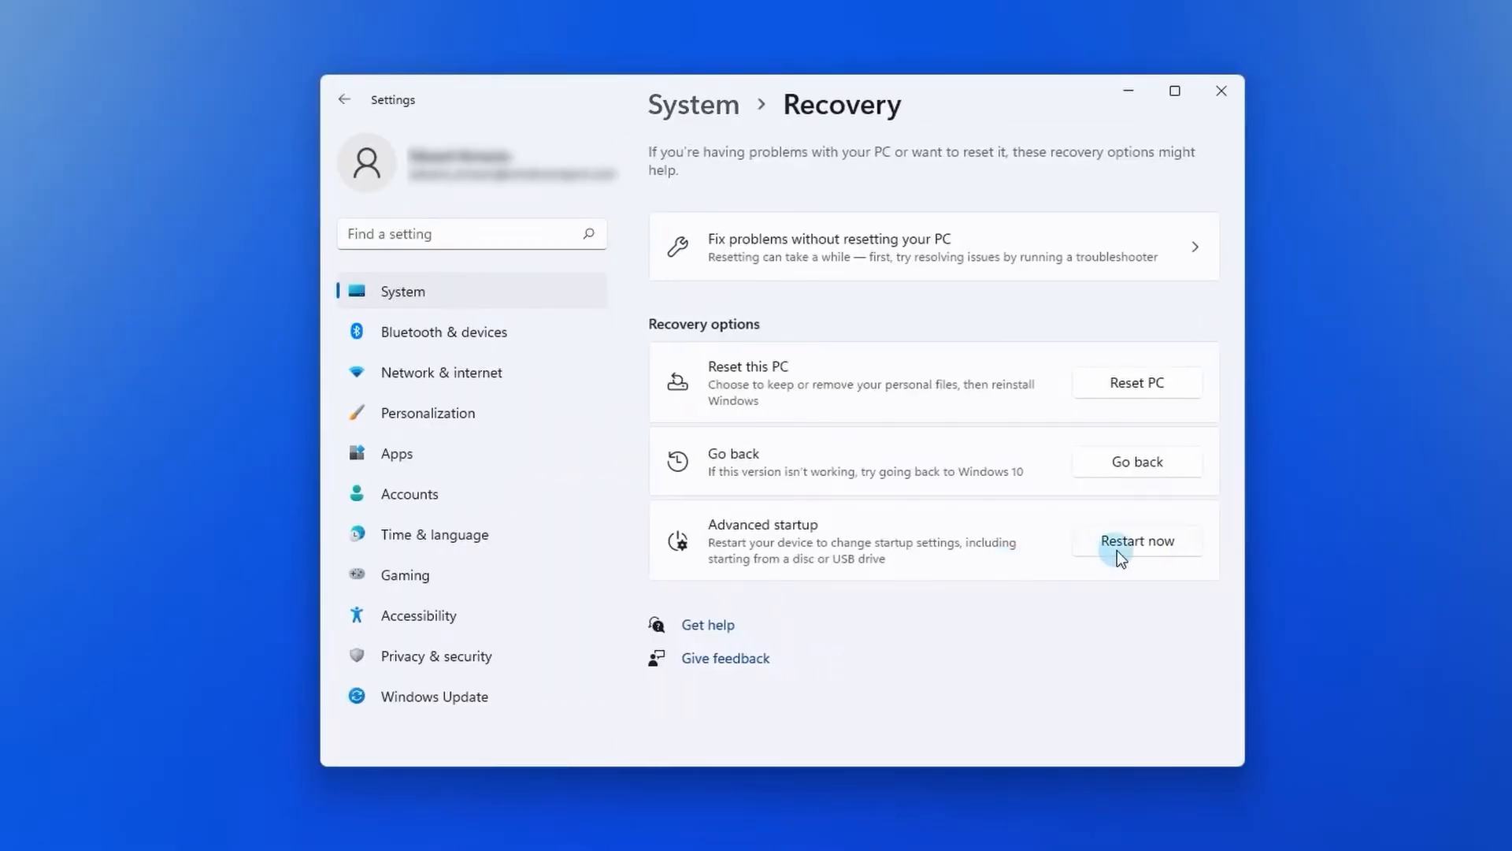
click(1136, 540)
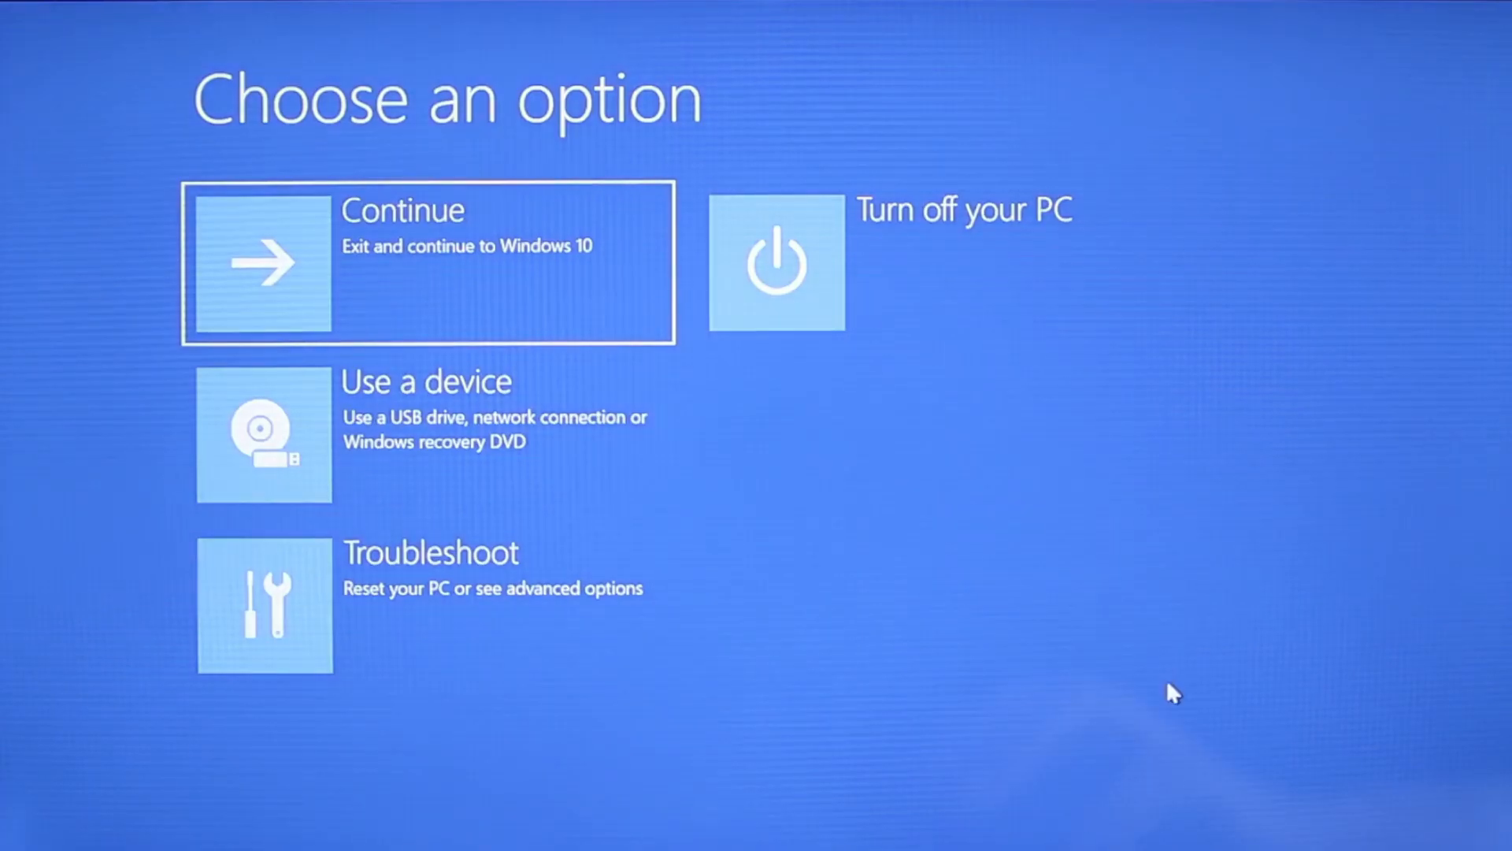
mouse_move(788, 623)
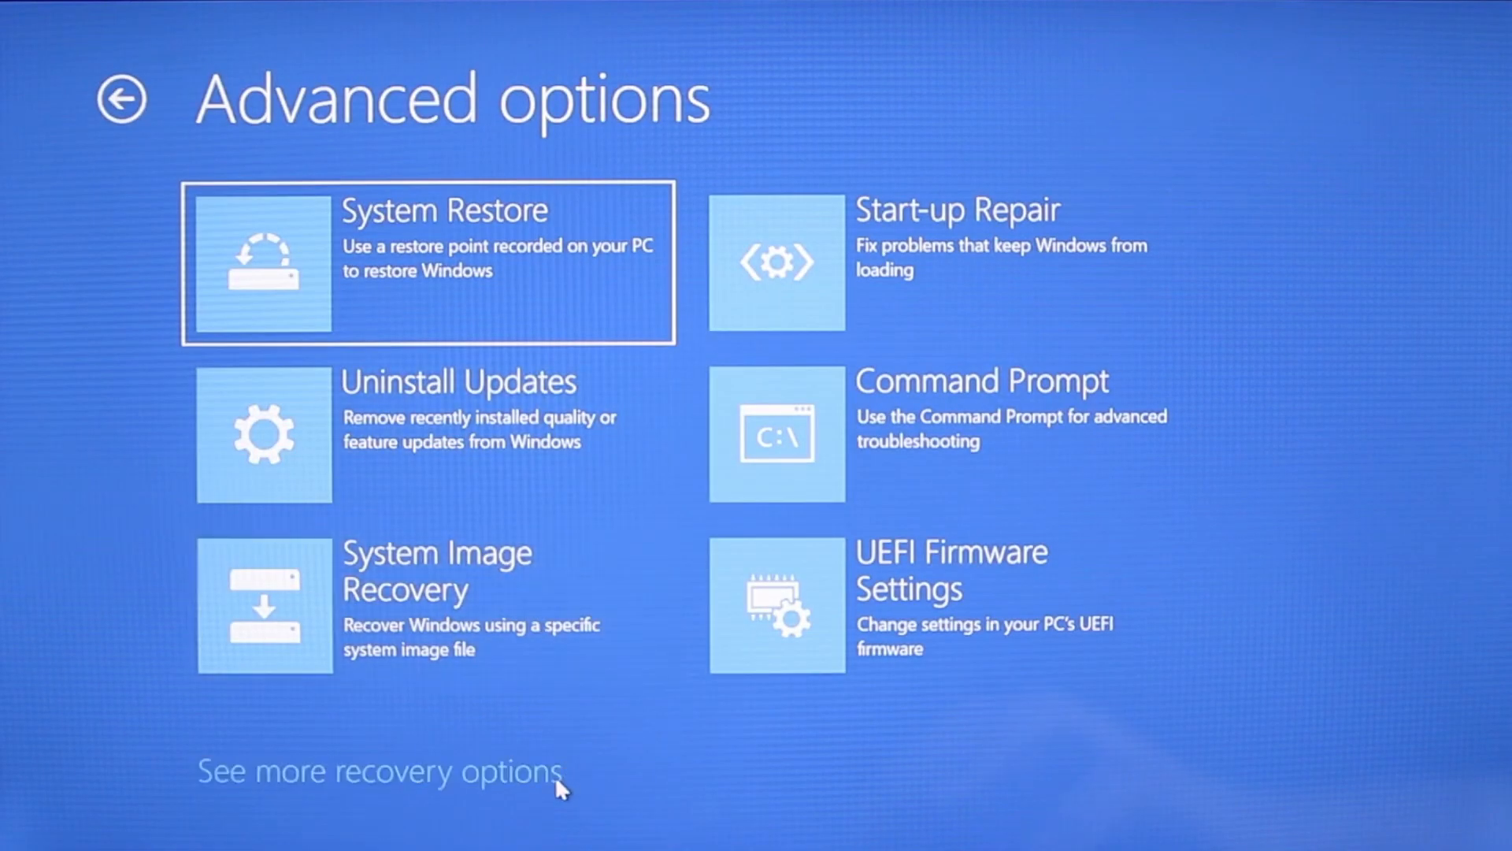
Restart via Start-up Settings and choose option 5, Safe Mode with Networking
click(378, 770)
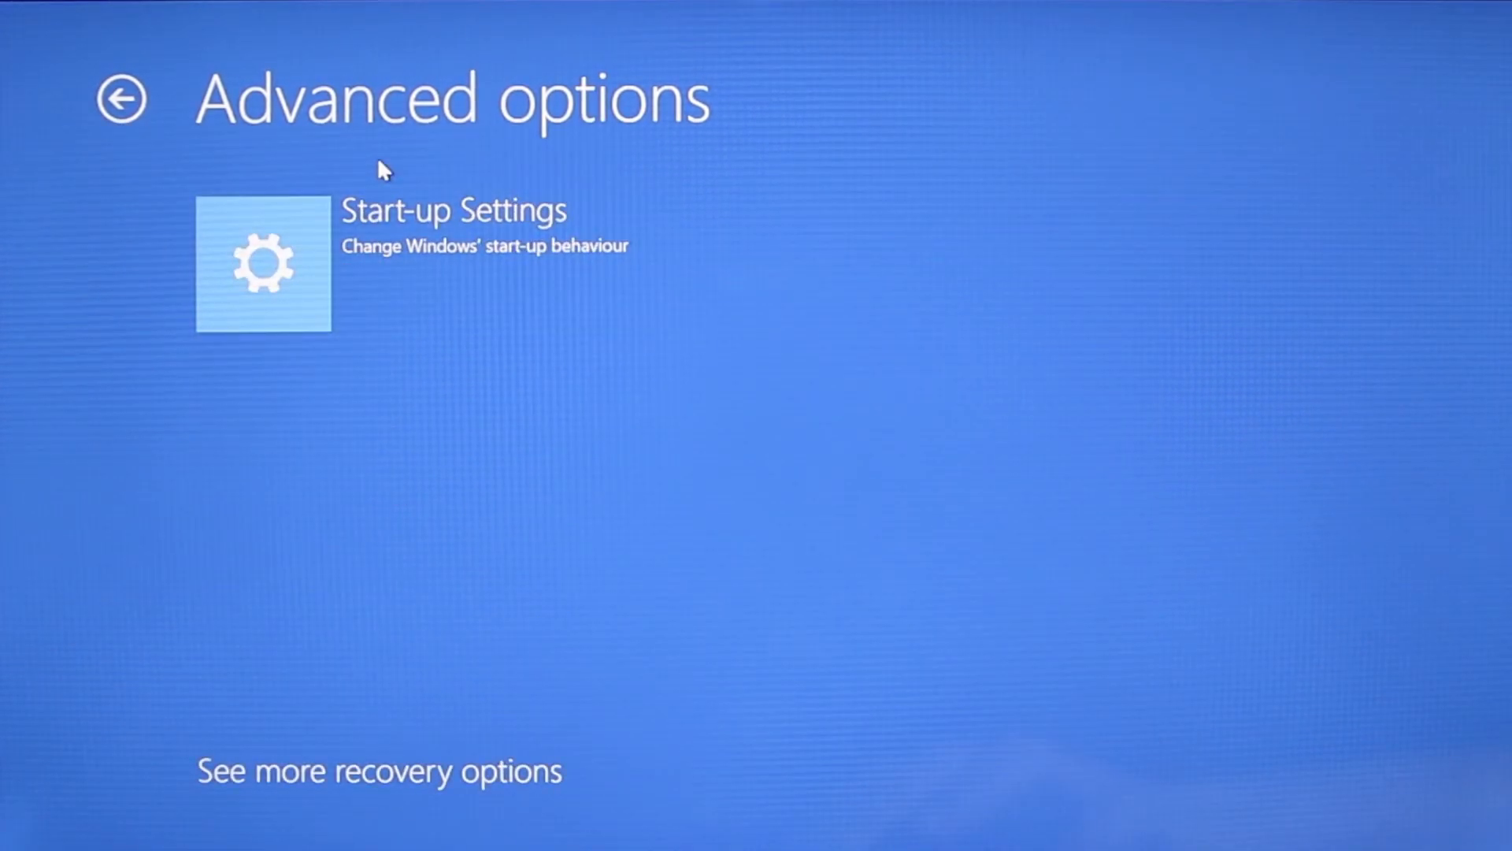
click(263, 265)
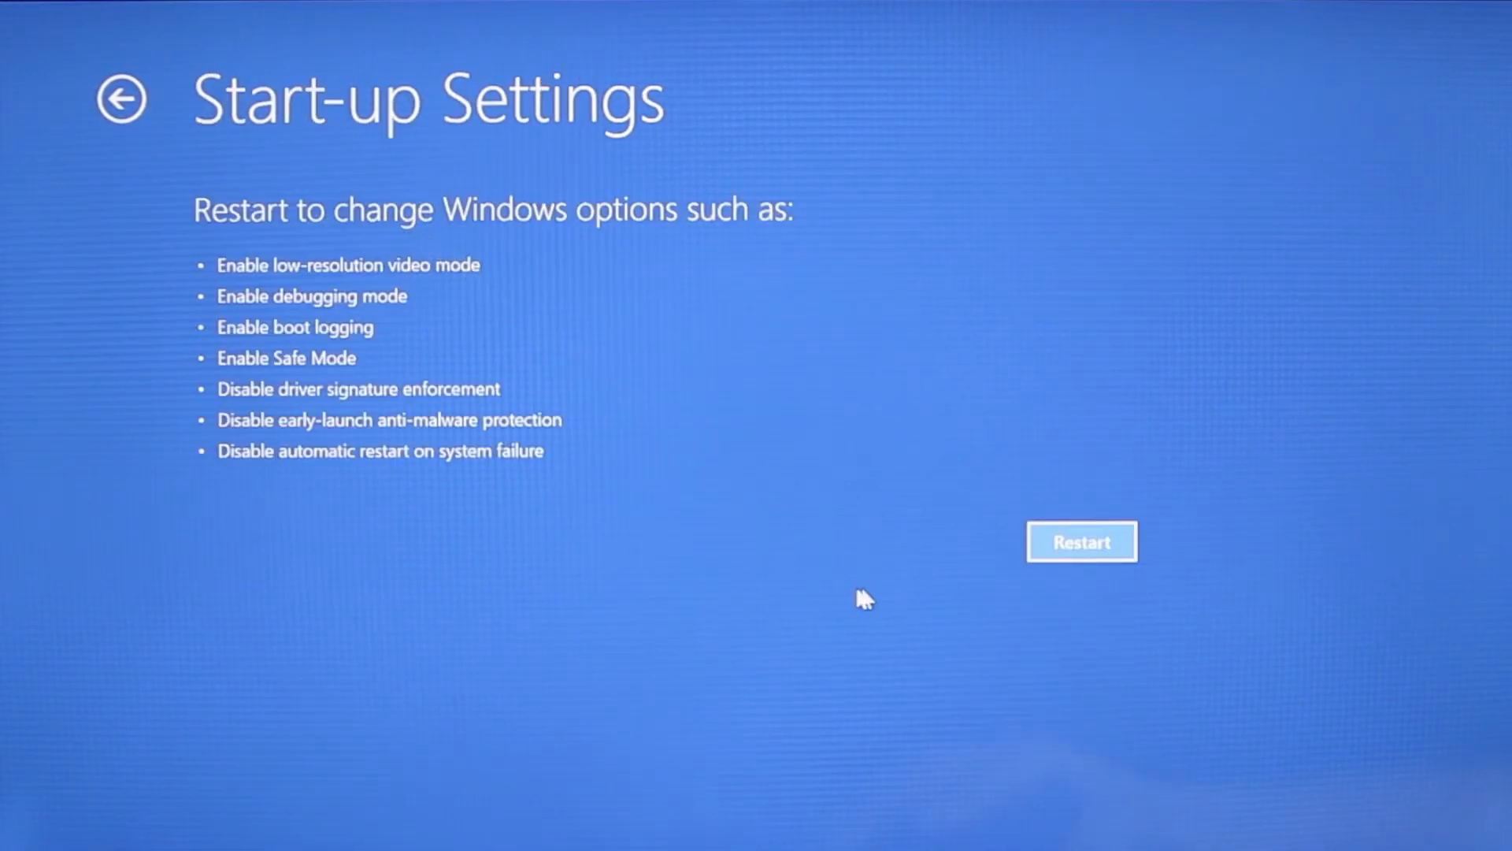
click(1082, 541)
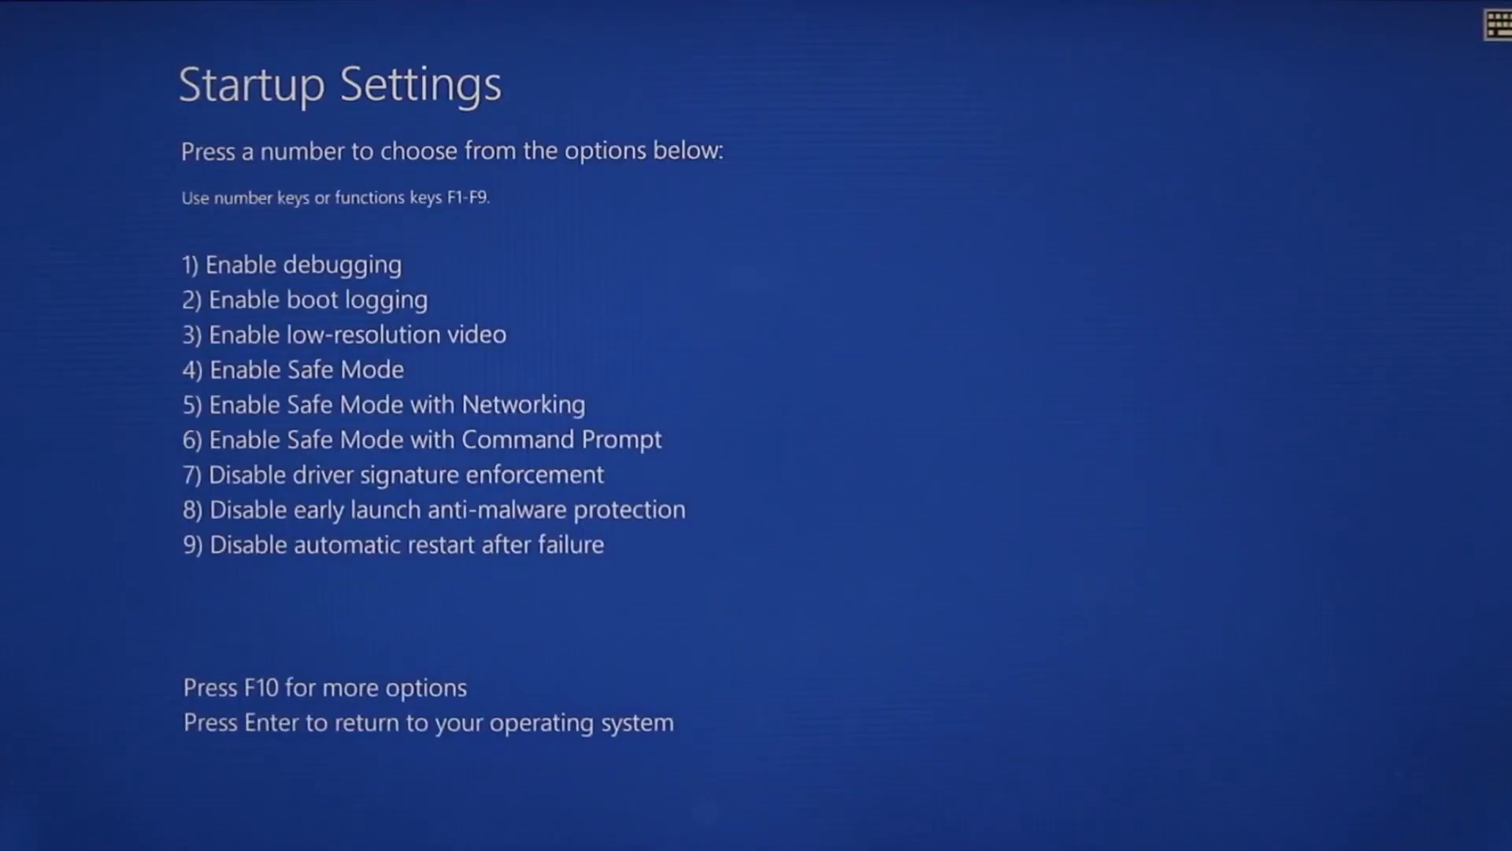
key(5)
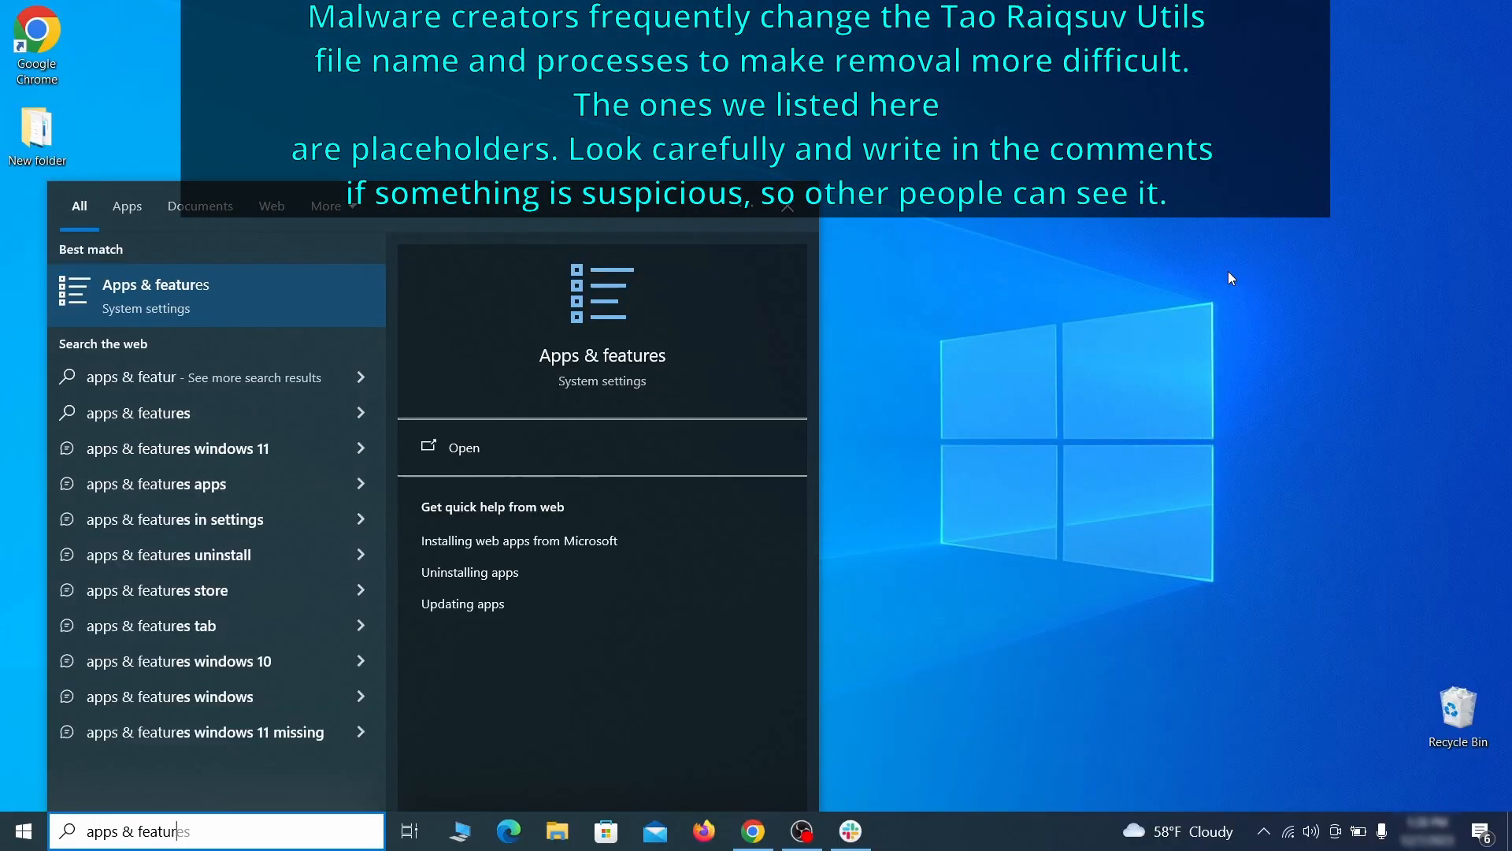
Sort Apps & features by install date and uninstall Example Malware App
click(463, 446)
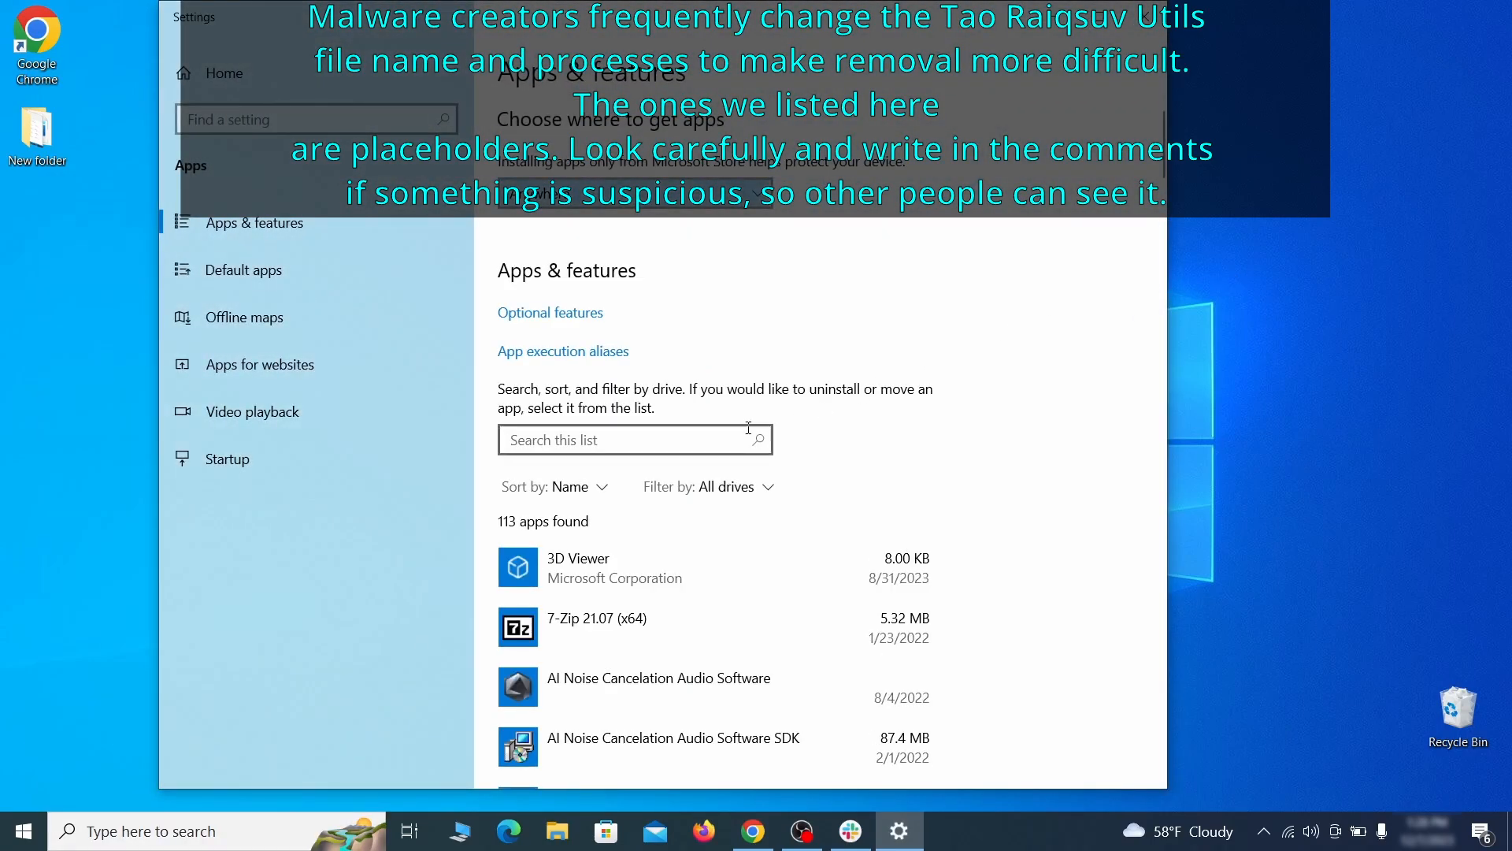
click(568, 486)
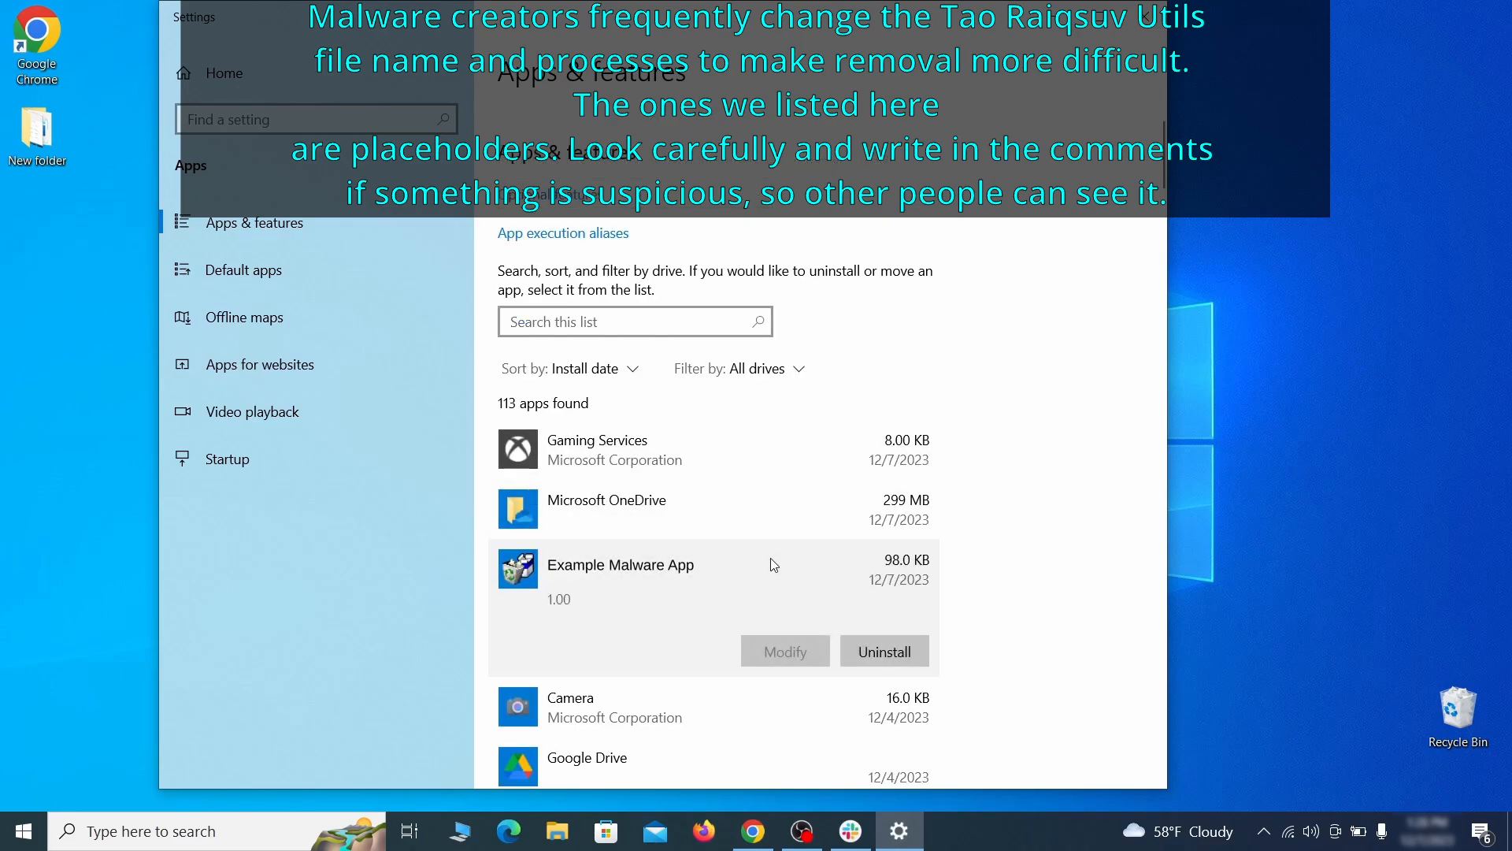
mouse_move(853, 617)
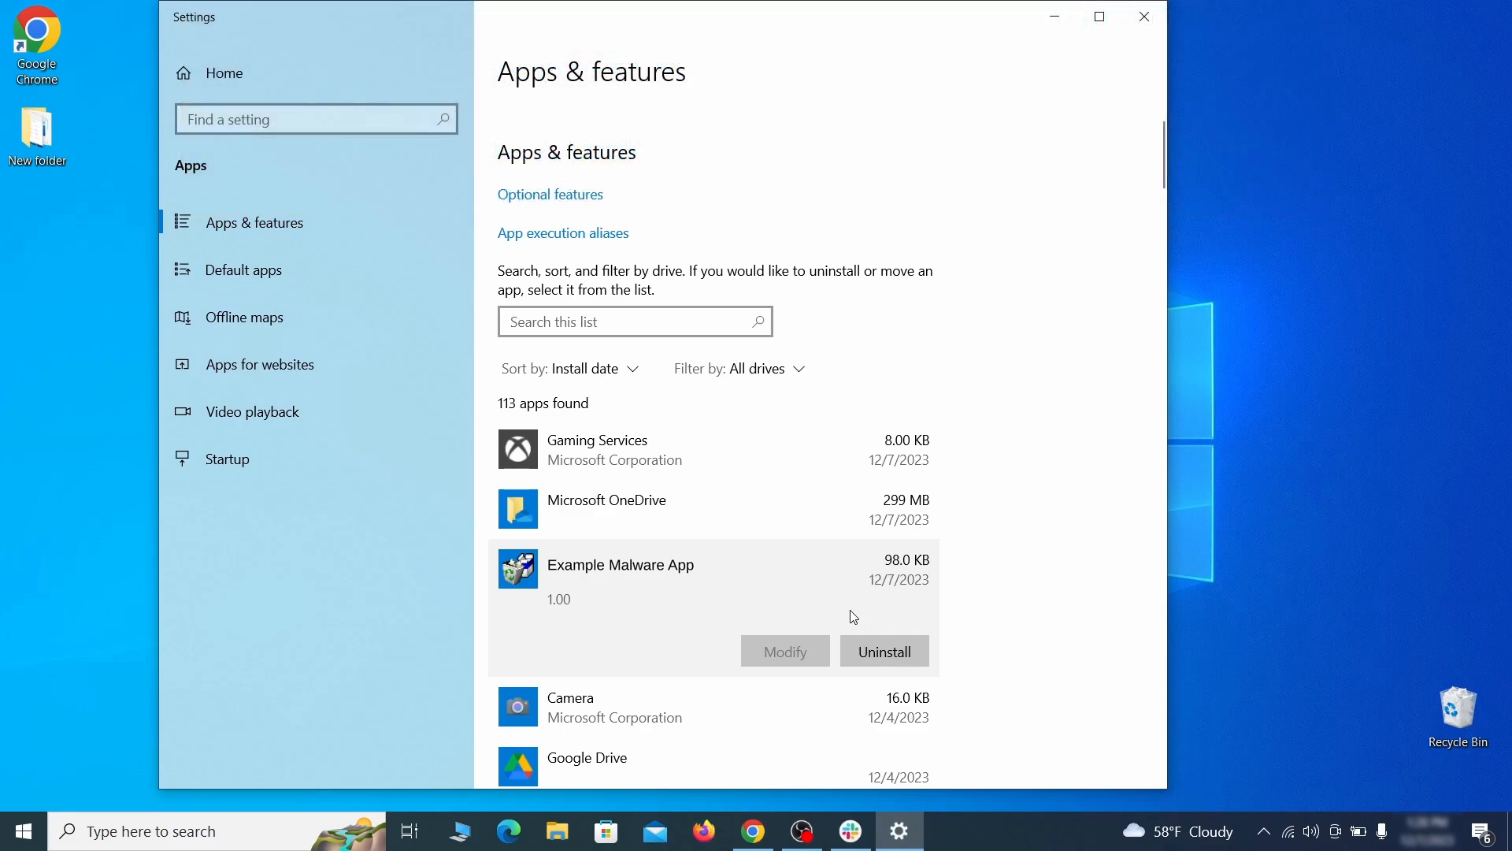
click(882, 650)
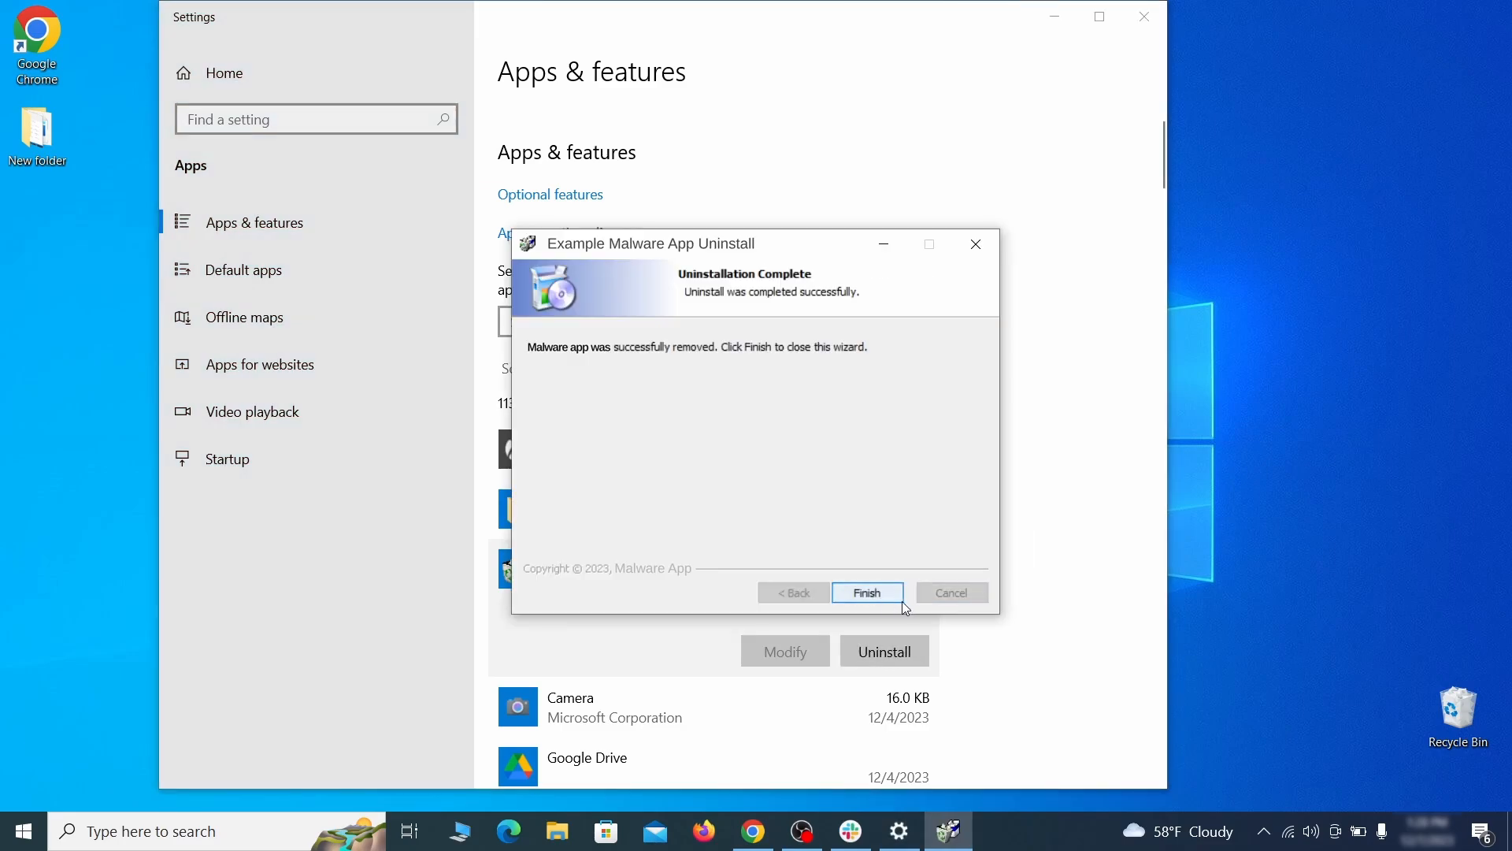
click(865, 592)
text(create)
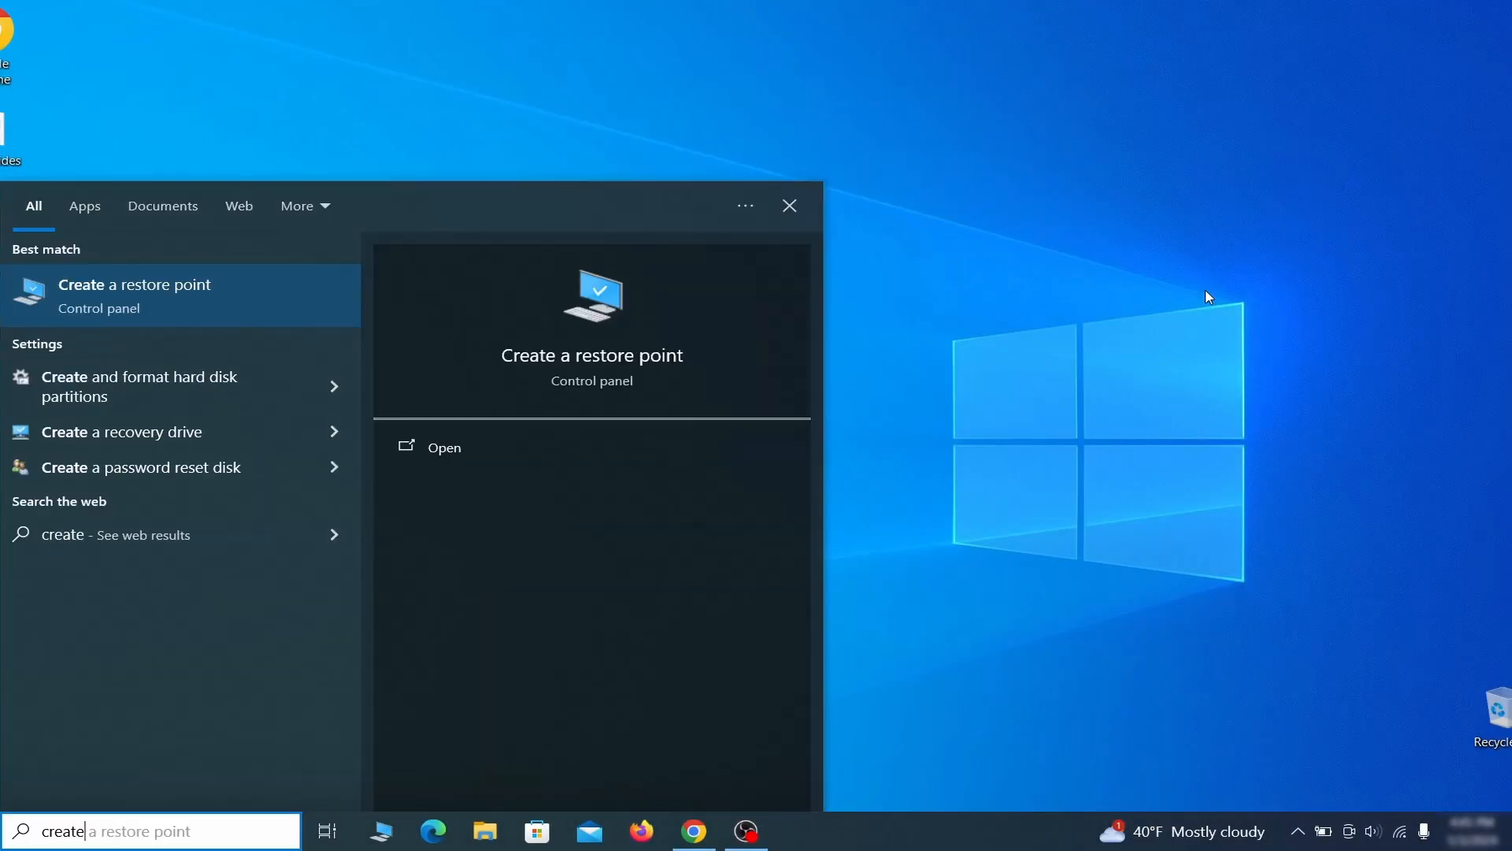
Turn on system protection for Local Disk (C:)
text(a restore)
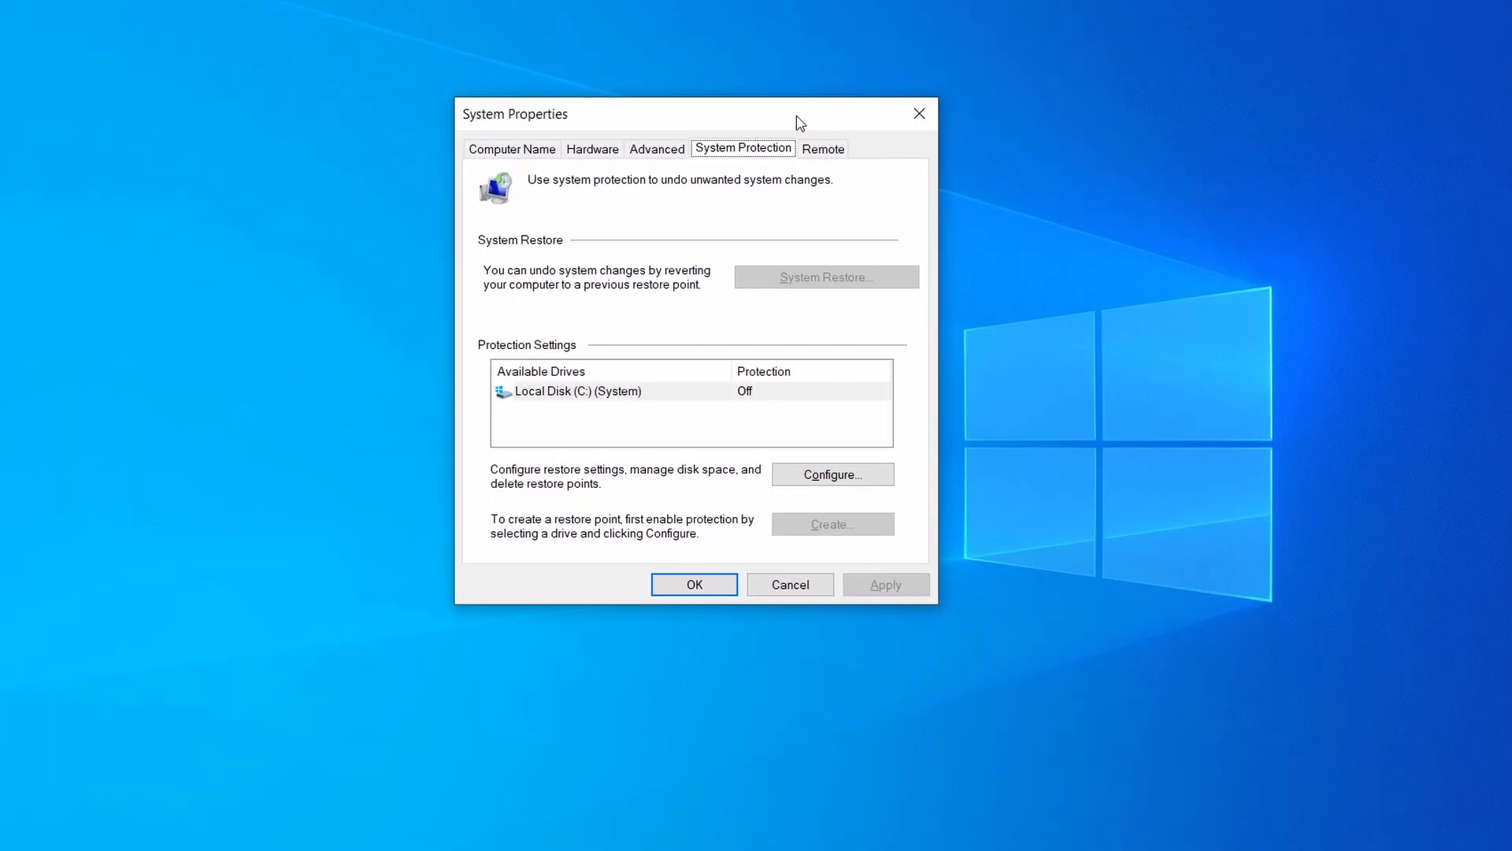
click(579, 390)
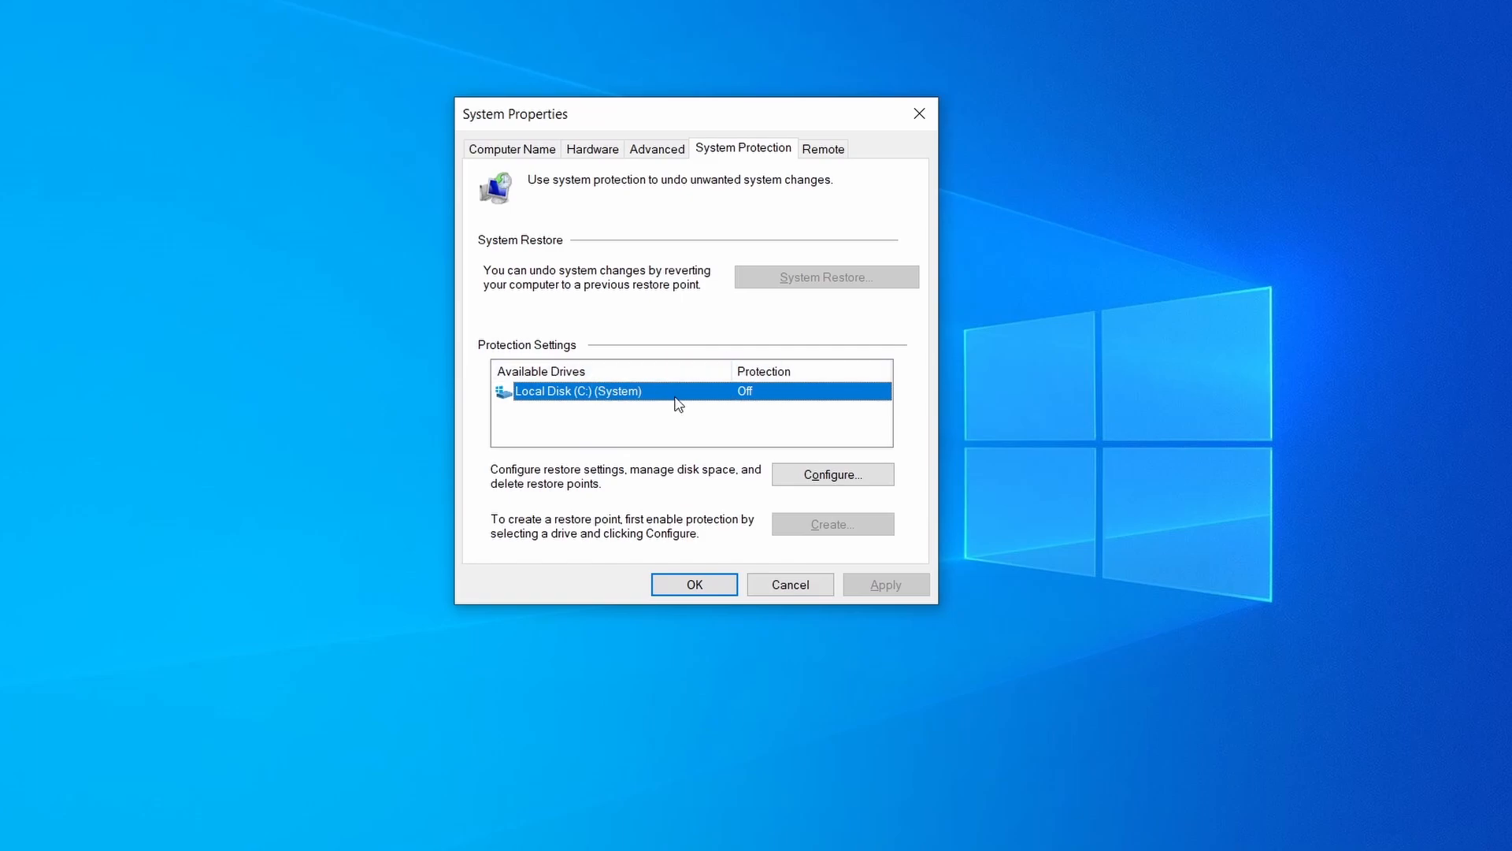
mouse_move(766, 440)
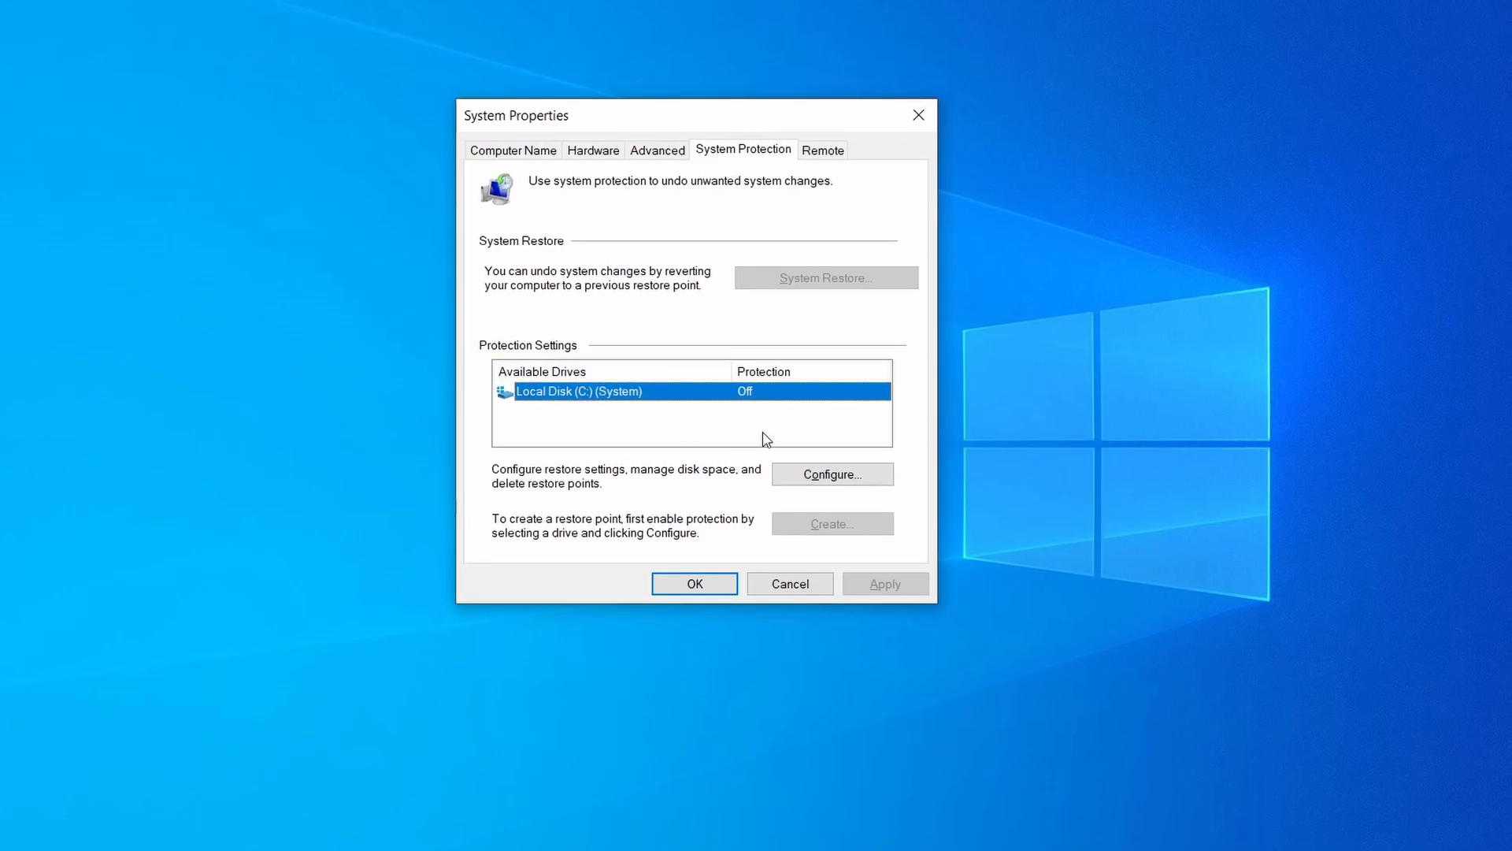
click(832, 473)
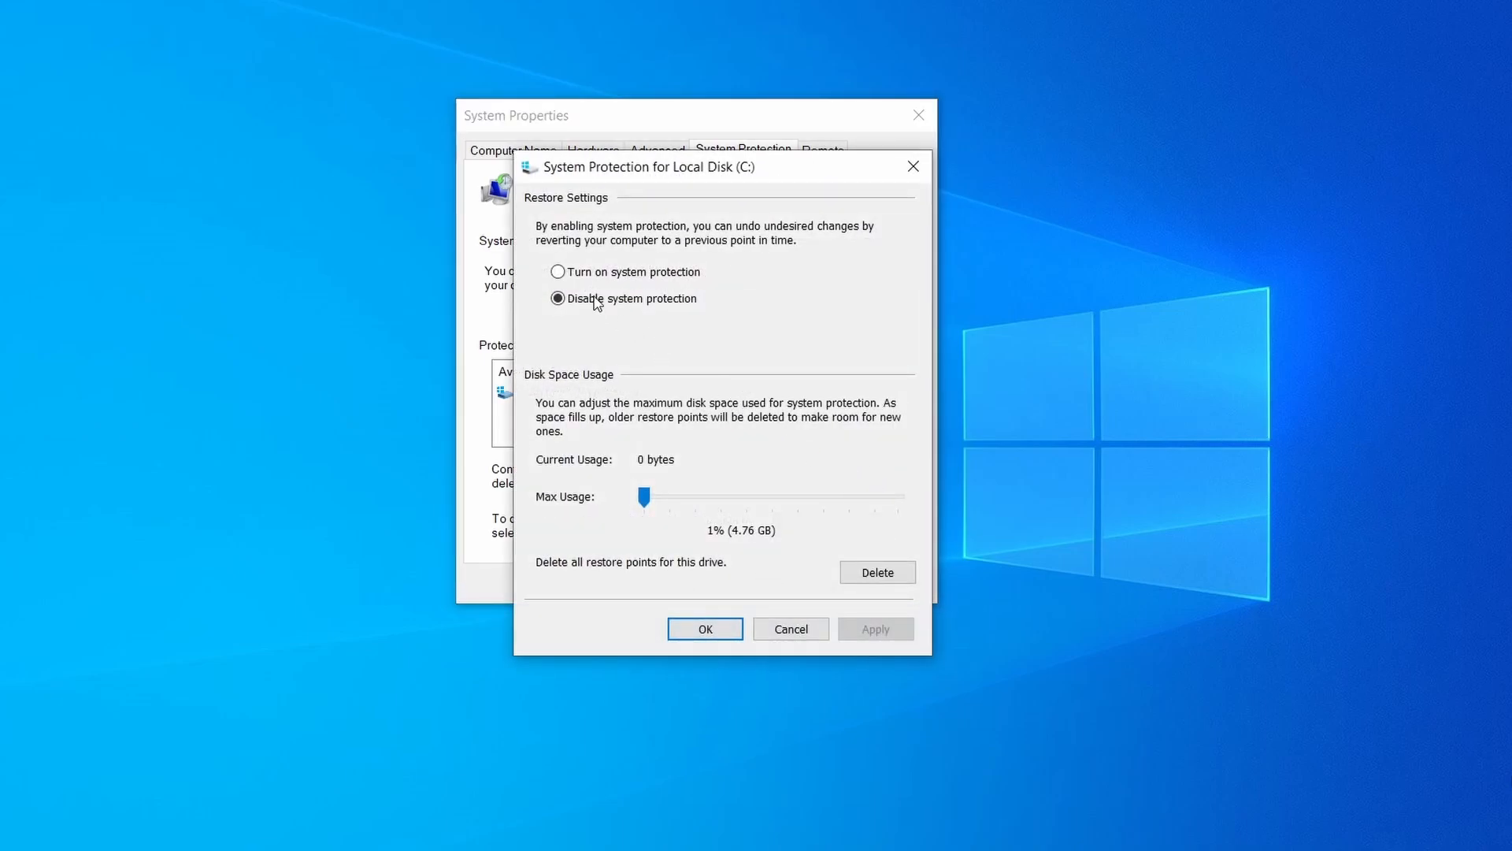
click(557, 271)
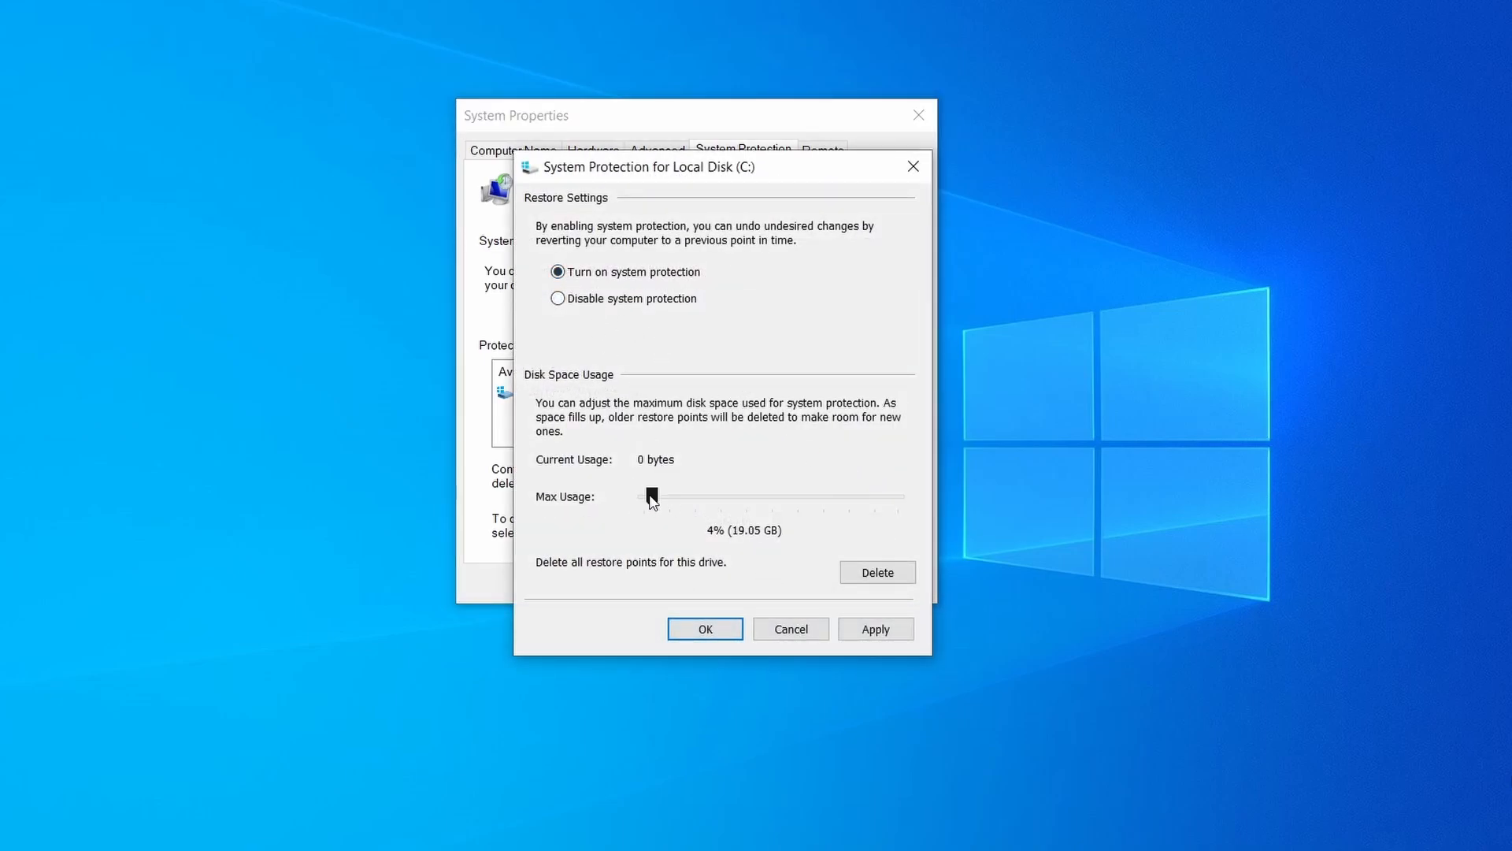
click(873, 627)
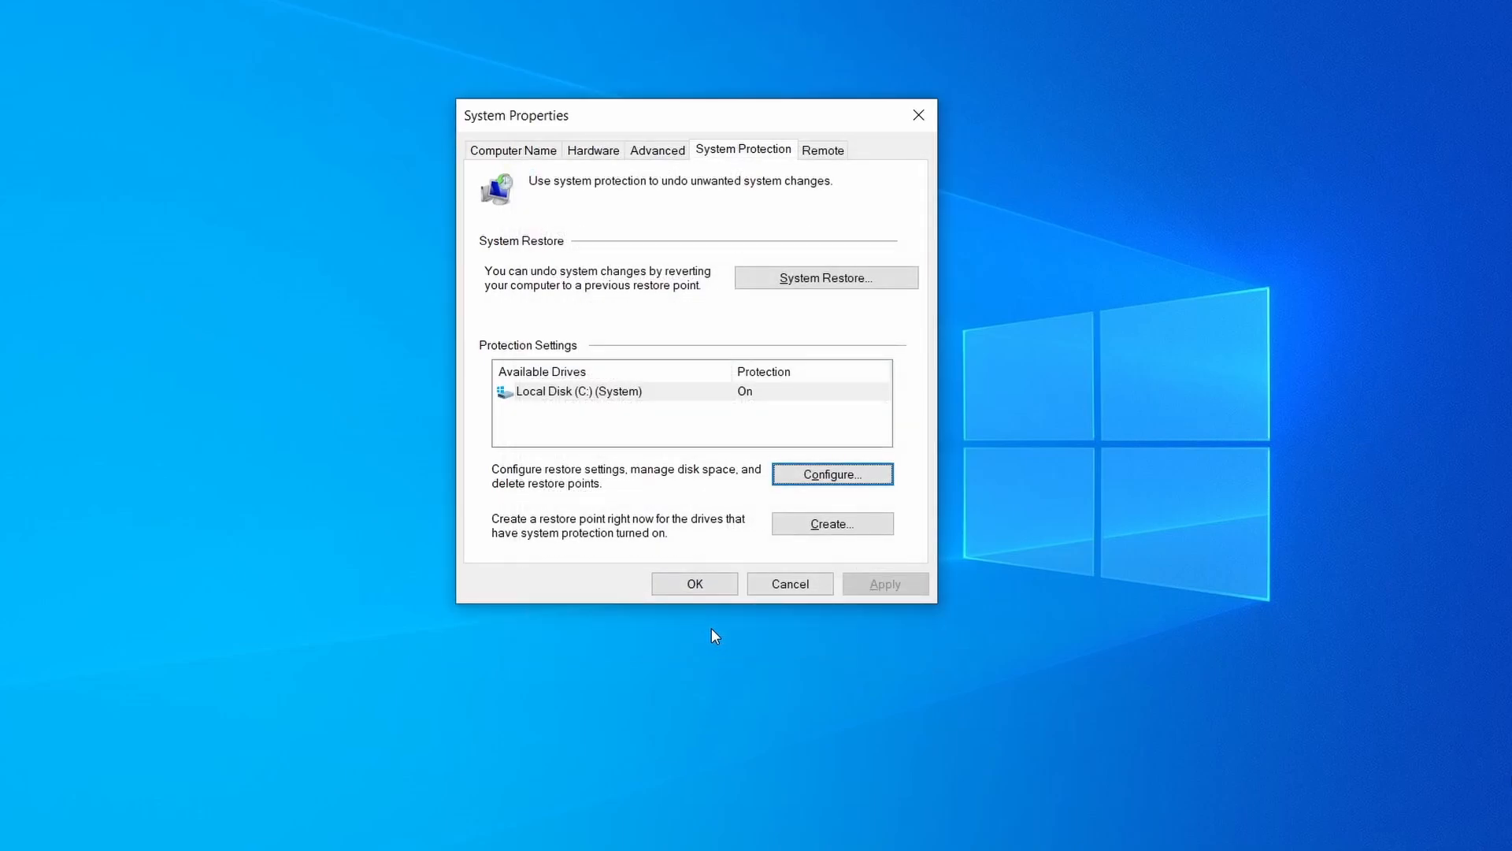
mouse_move(758, 117)
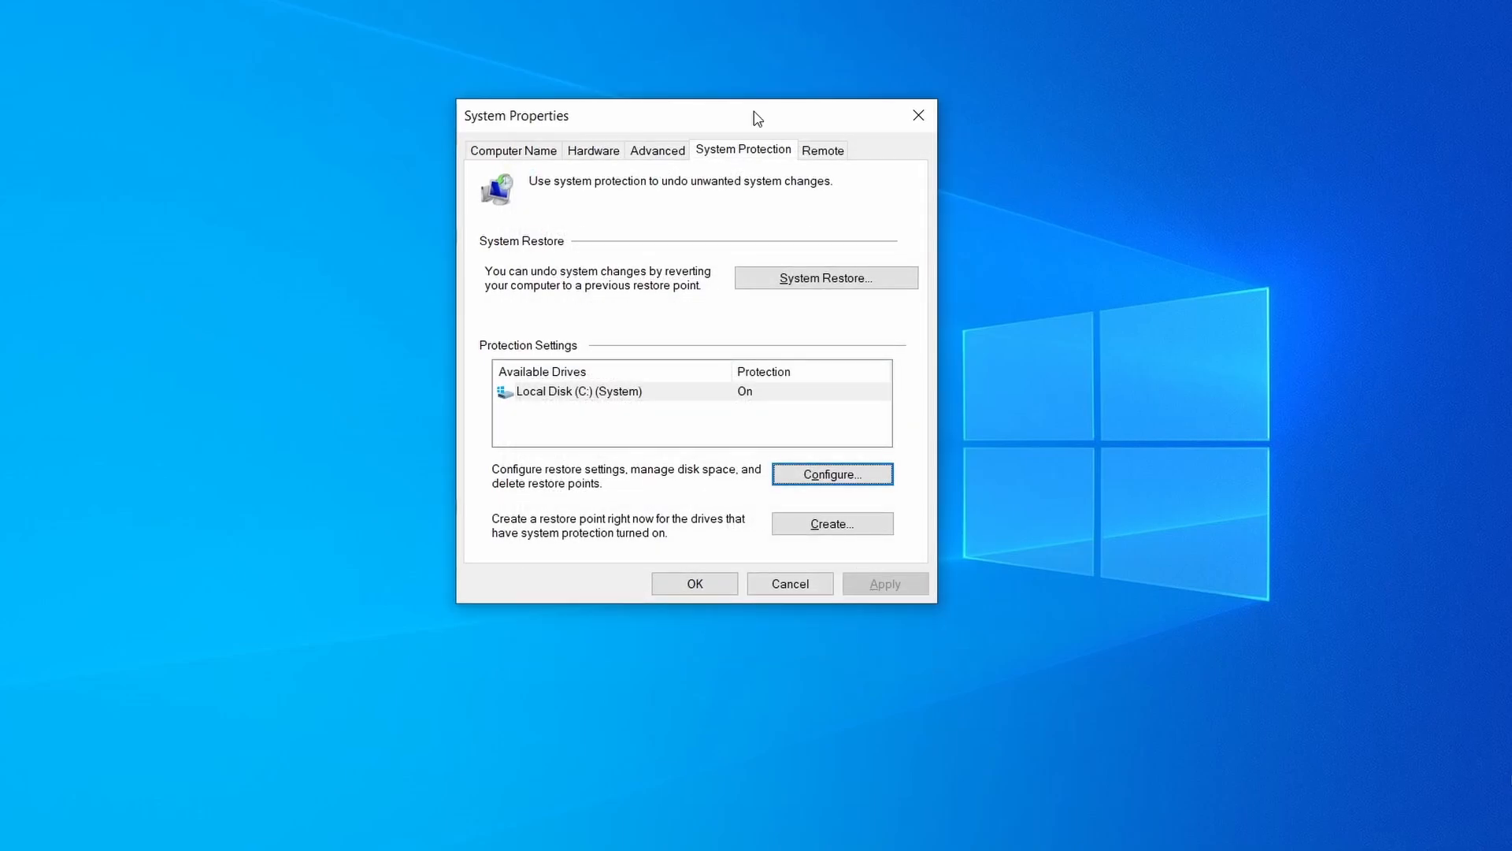
Create a restore point named 'Restore Point 1'
click(830, 523)
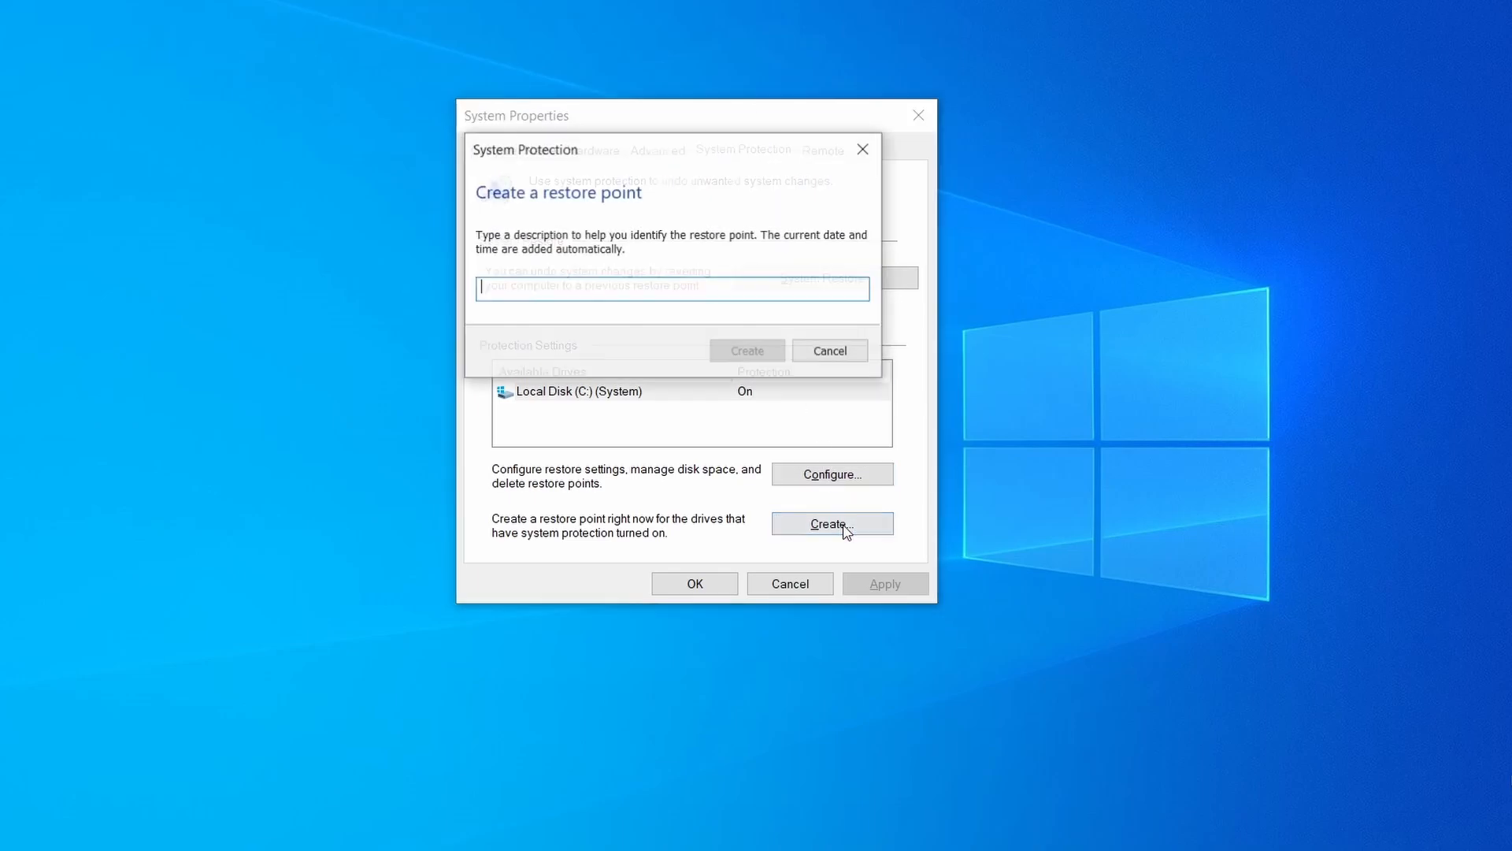
text(Rest)
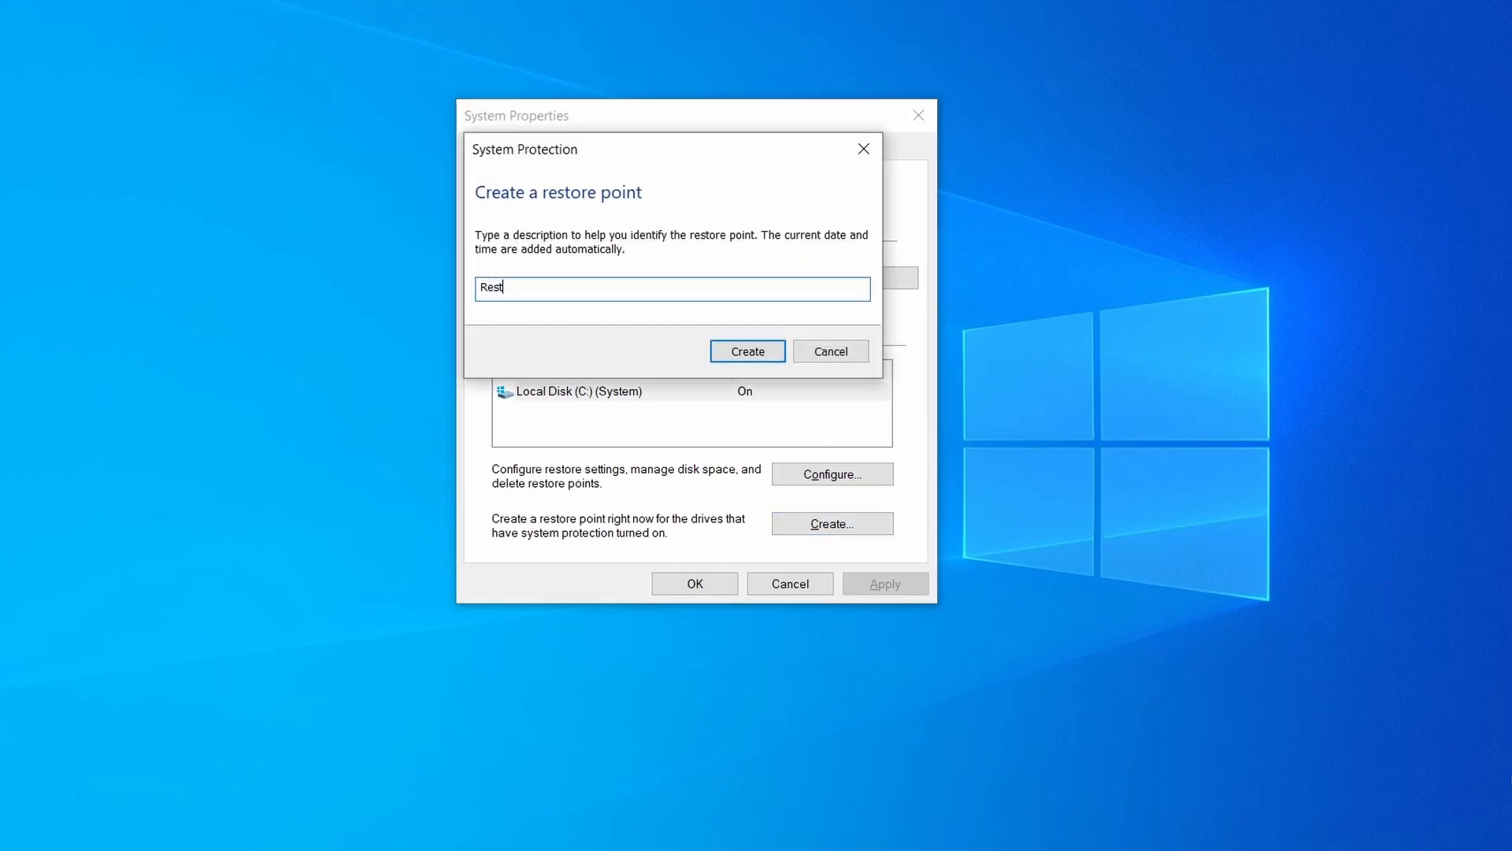
text(ore Point 1)
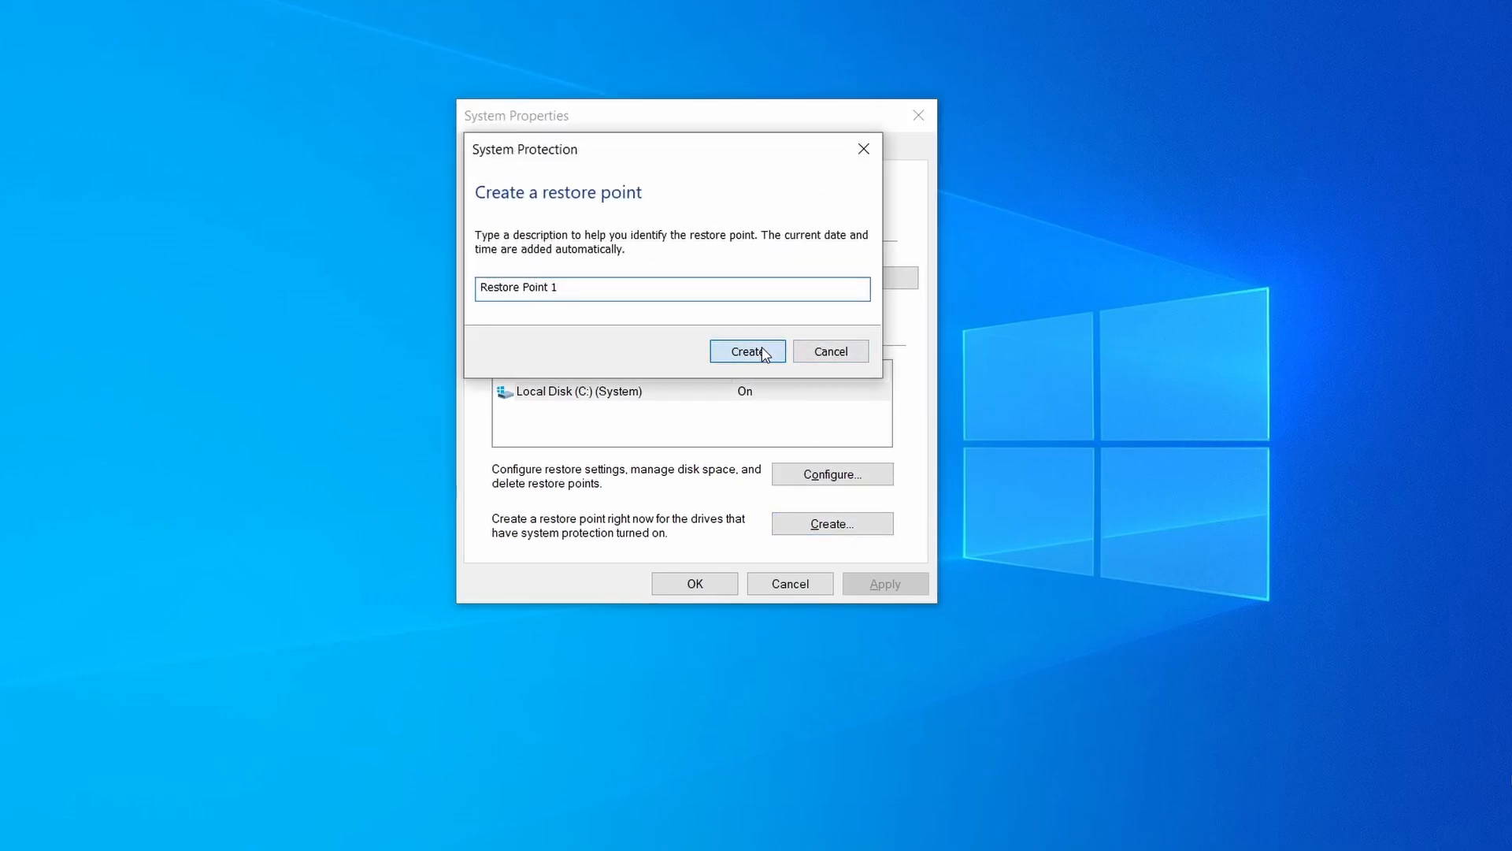
Launch the System Restore wizard and move past its introduction page
click(748, 350)
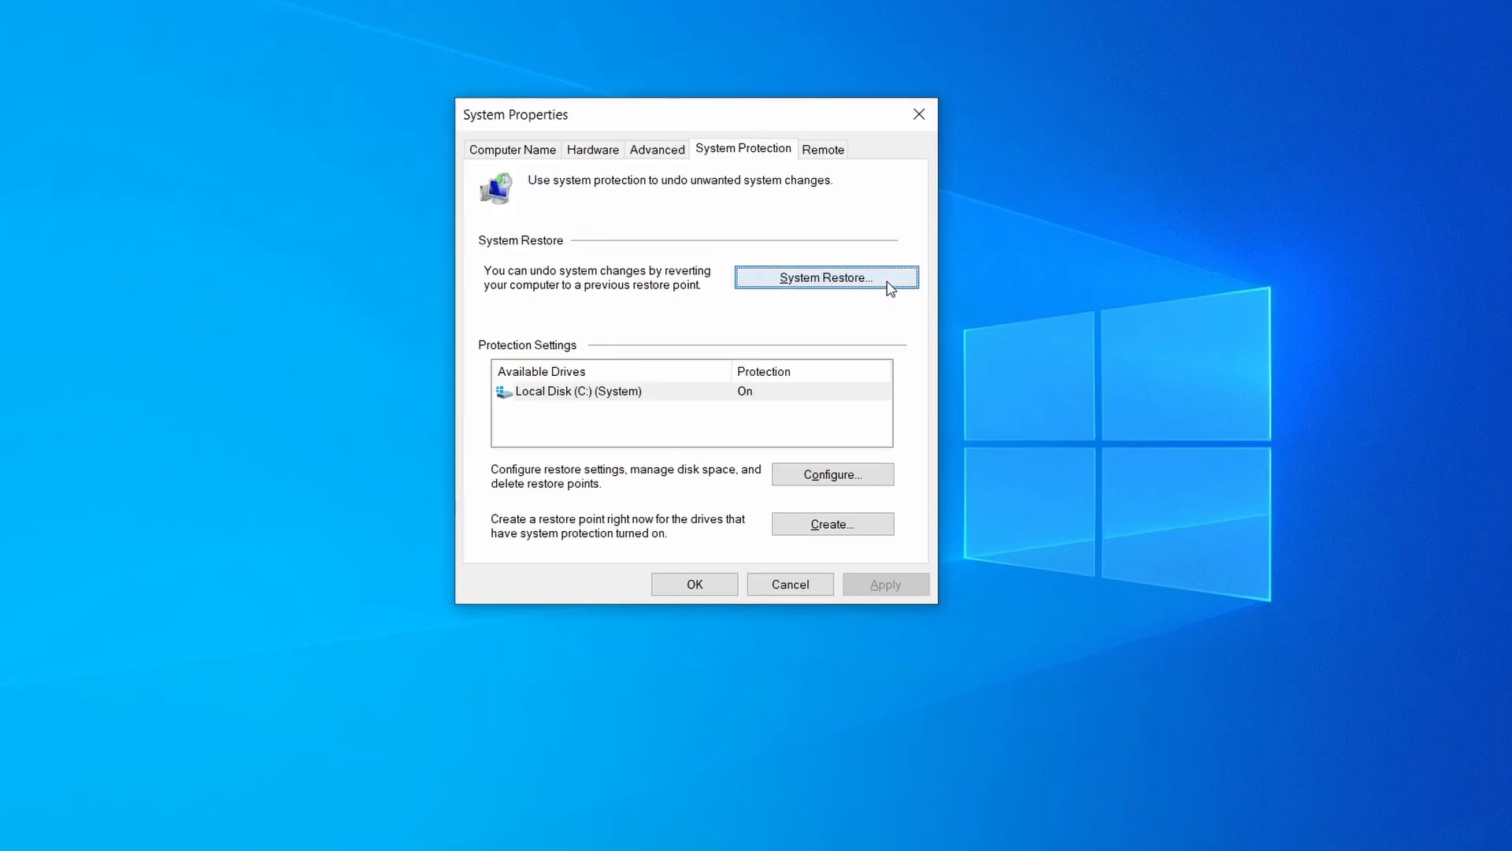
click(824, 278)
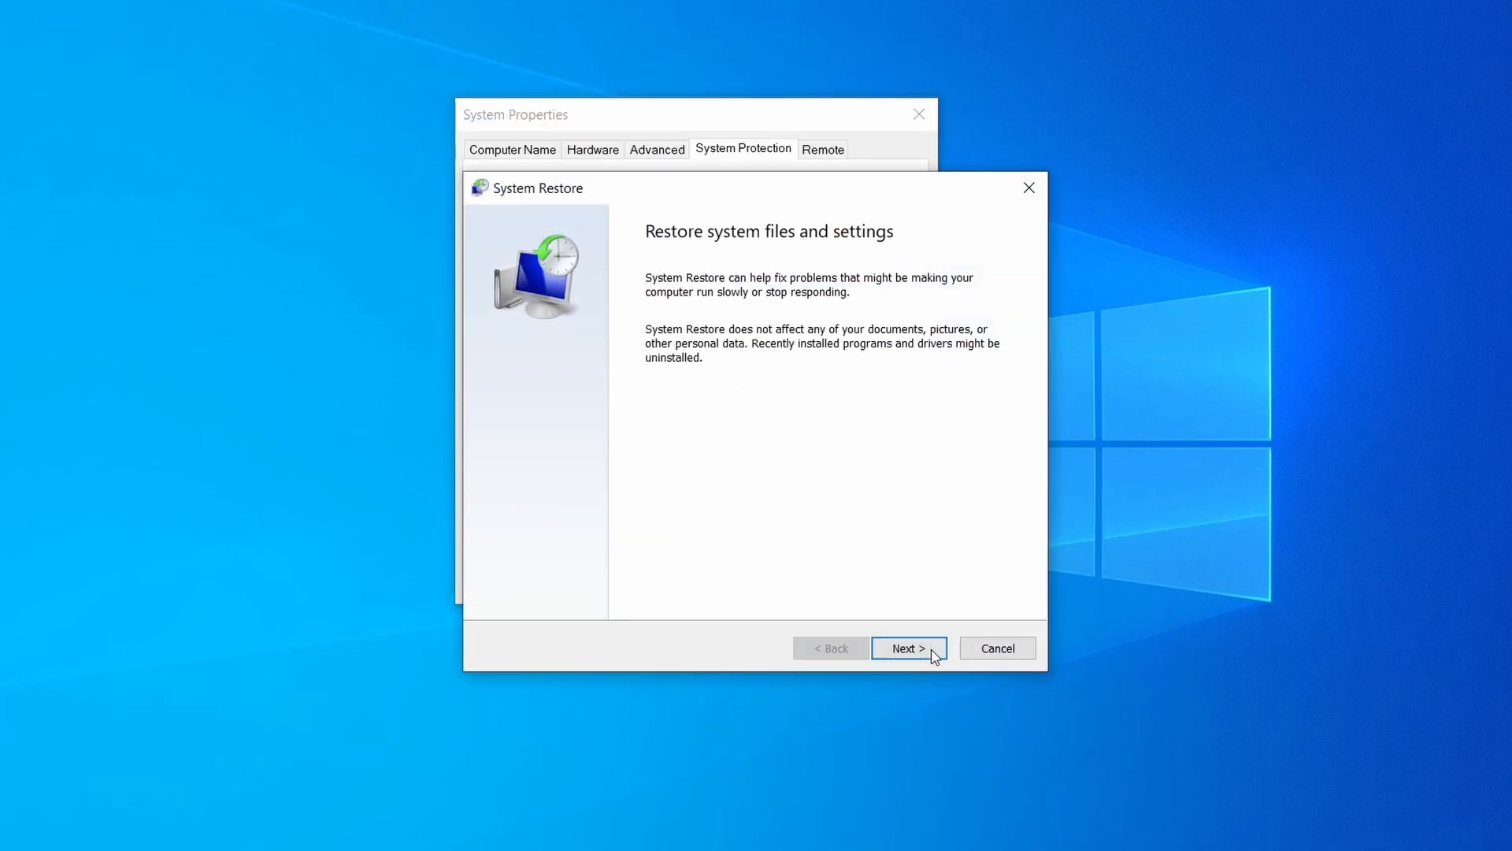
click(907, 647)
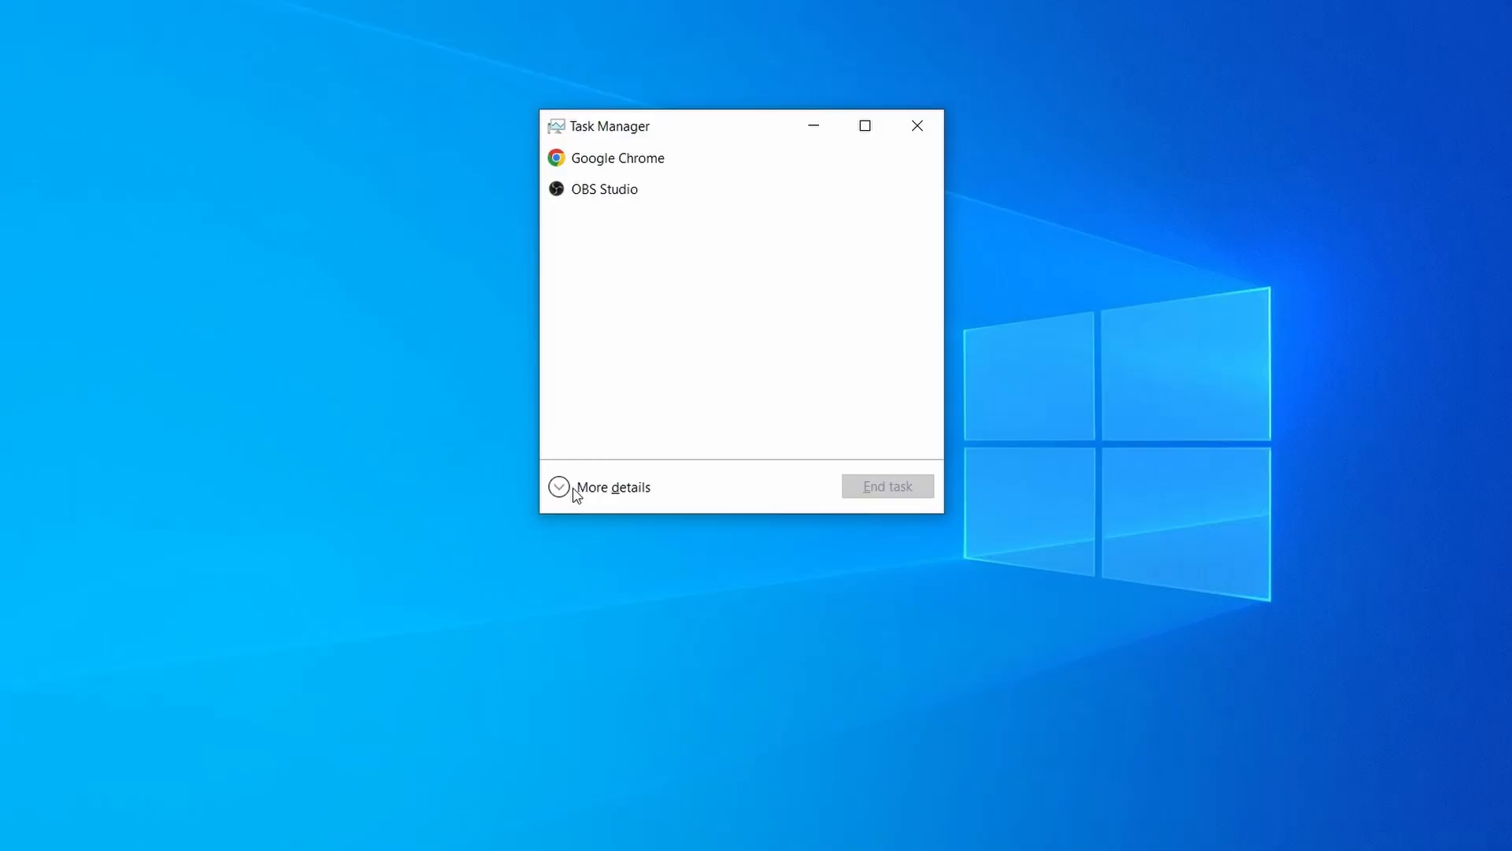
Show full Task Manager details and open Example Malware Process's file location
click(613, 486)
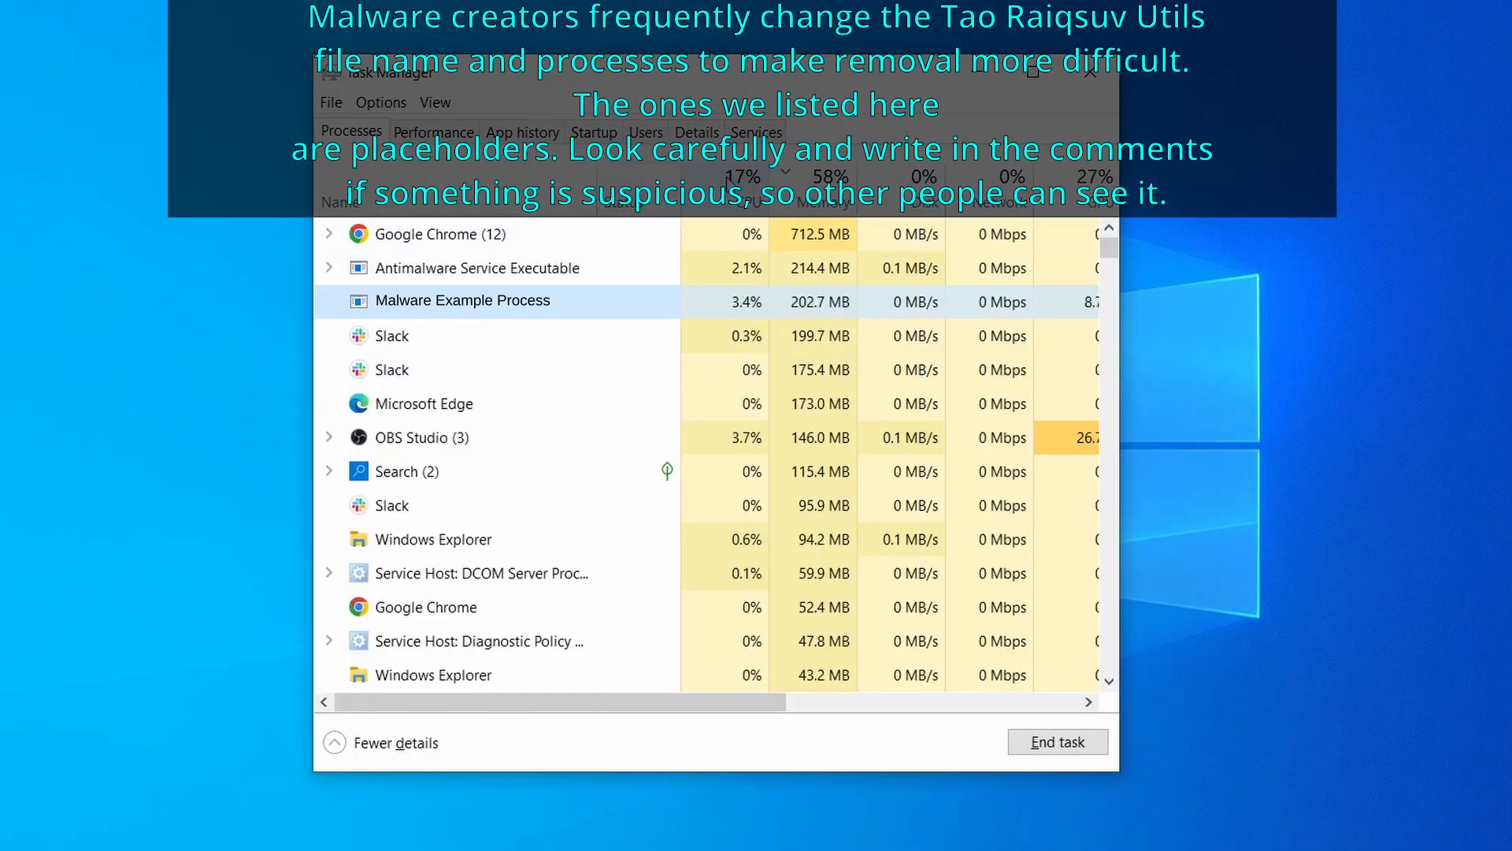
click(744, 175)
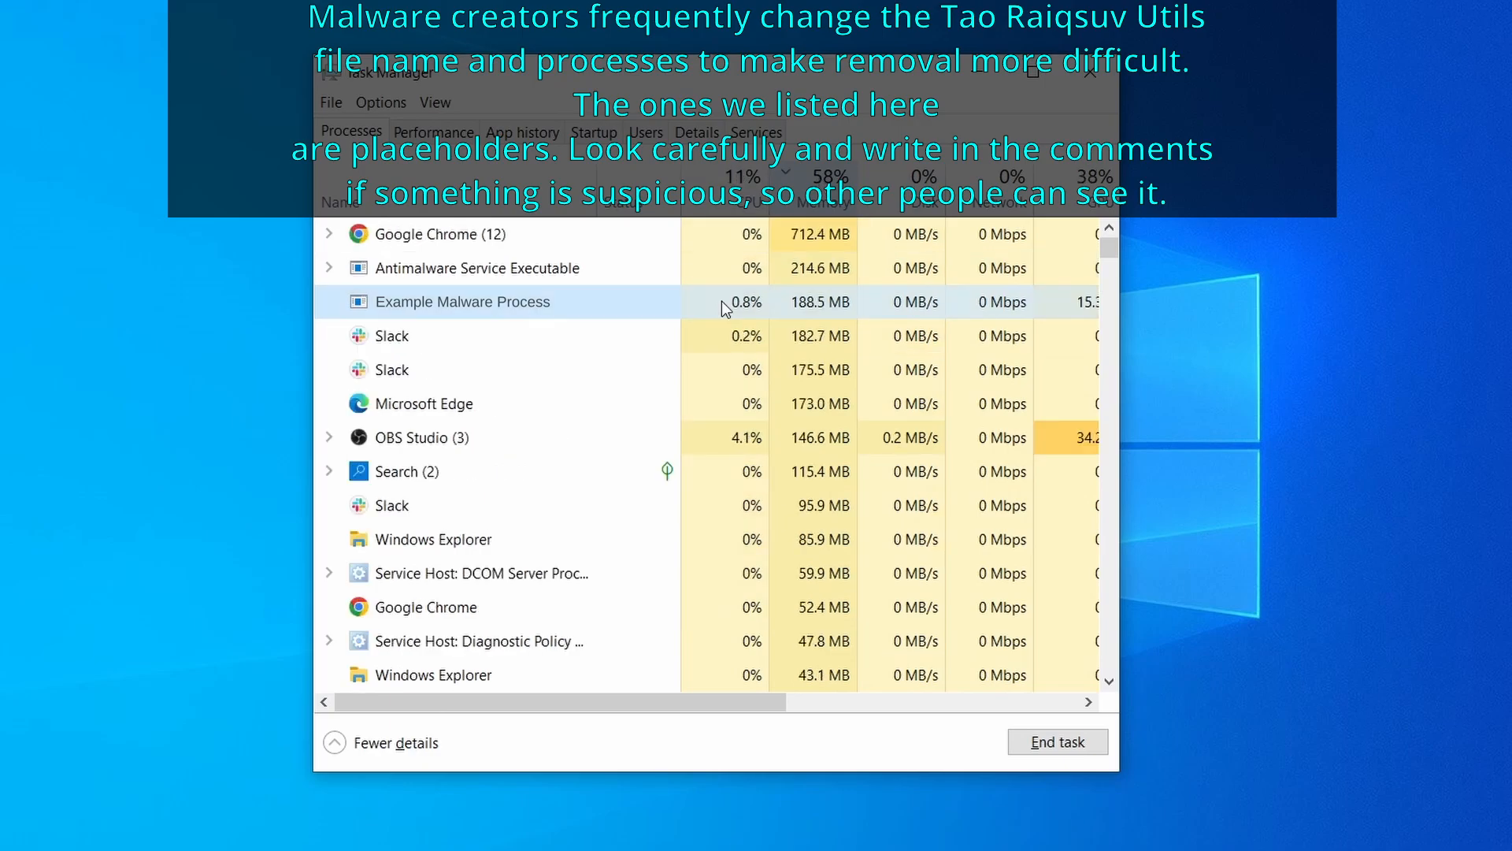
right_click(463, 301)
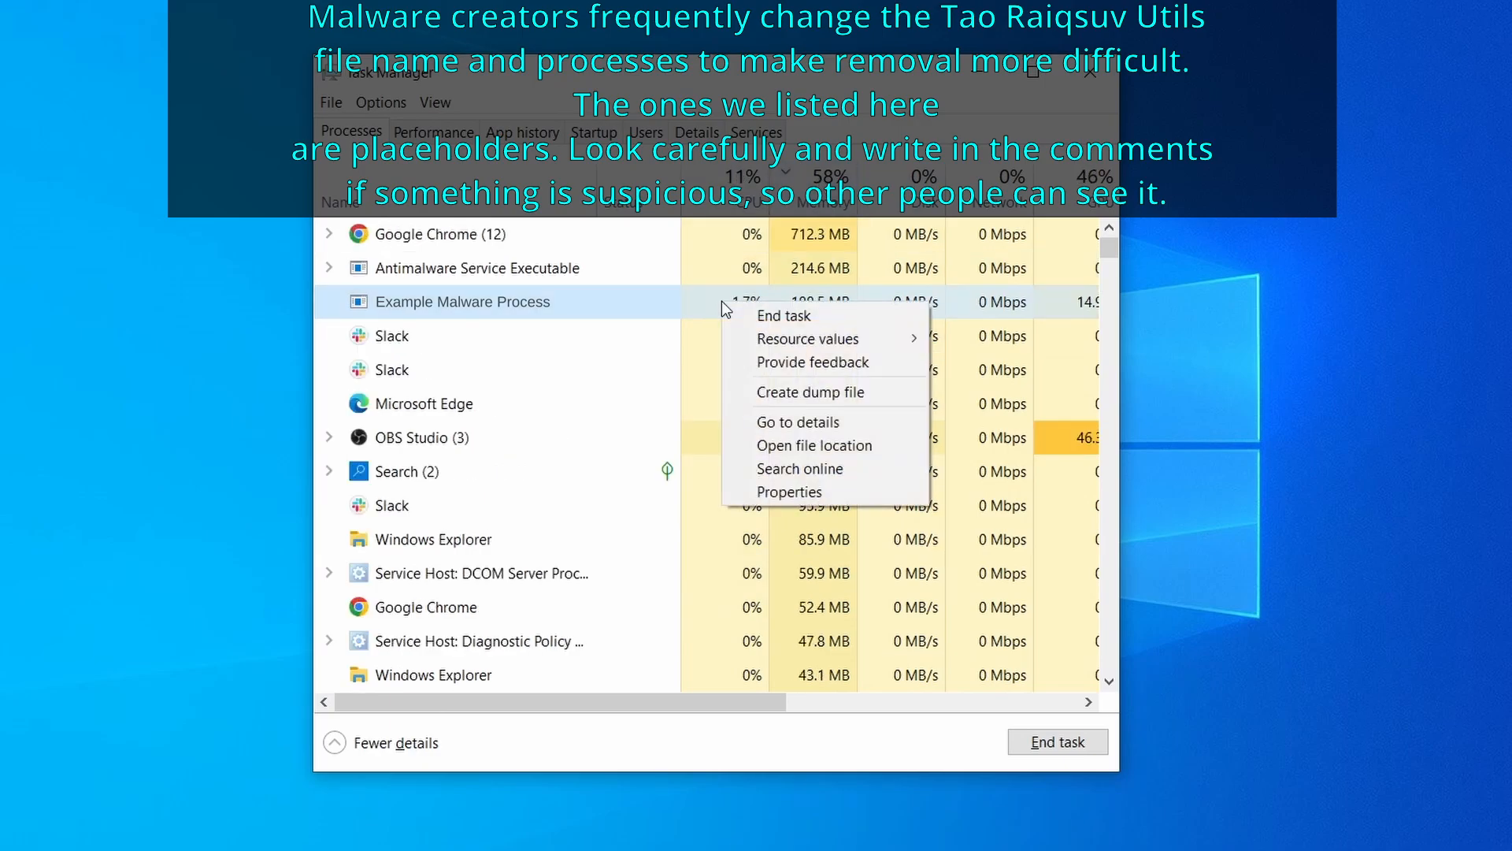
mouse_move(815, 445)
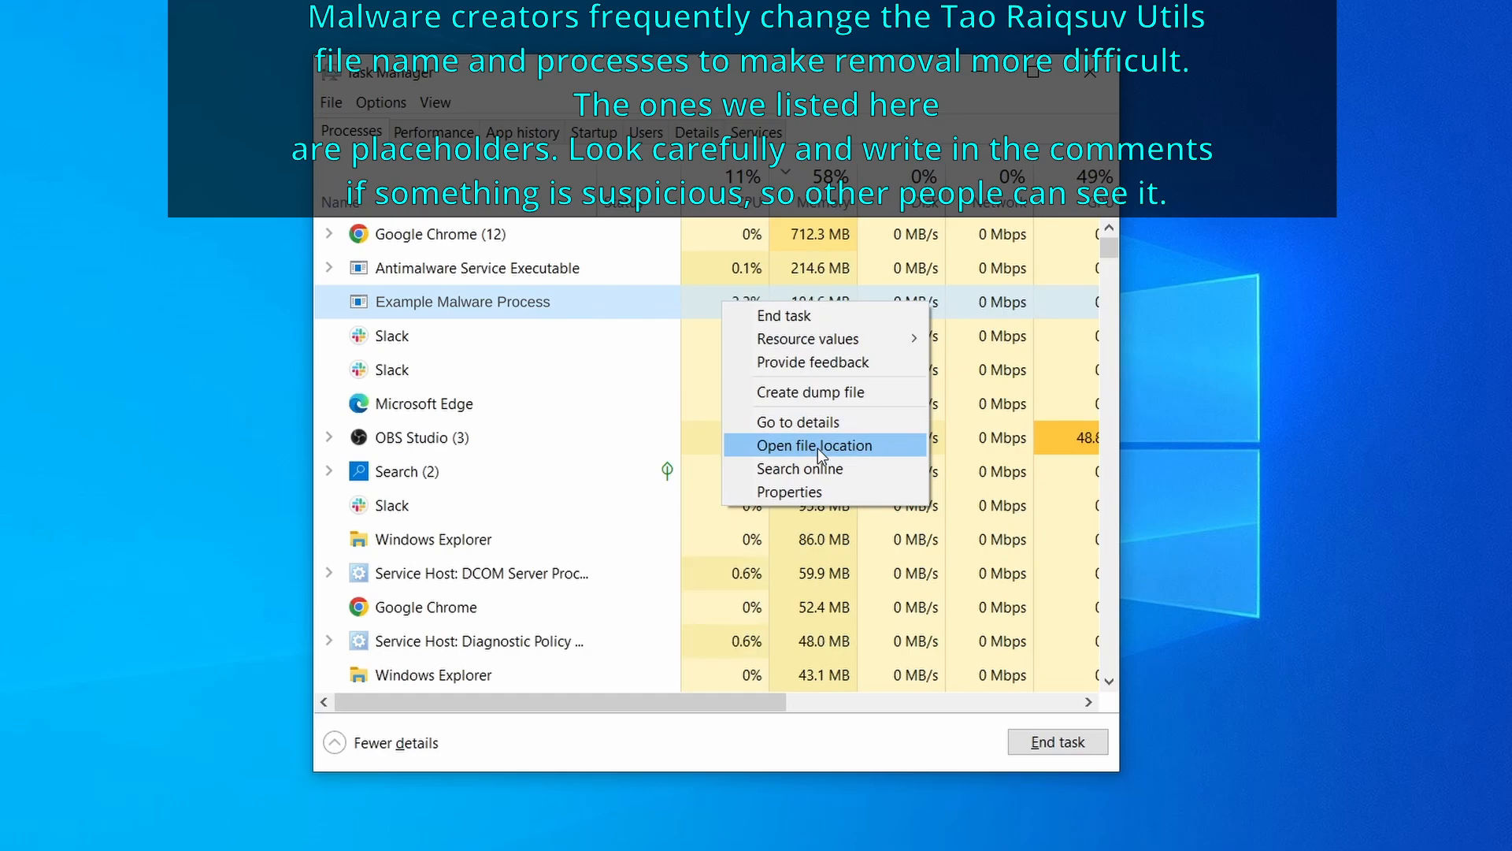
click(809, 444)
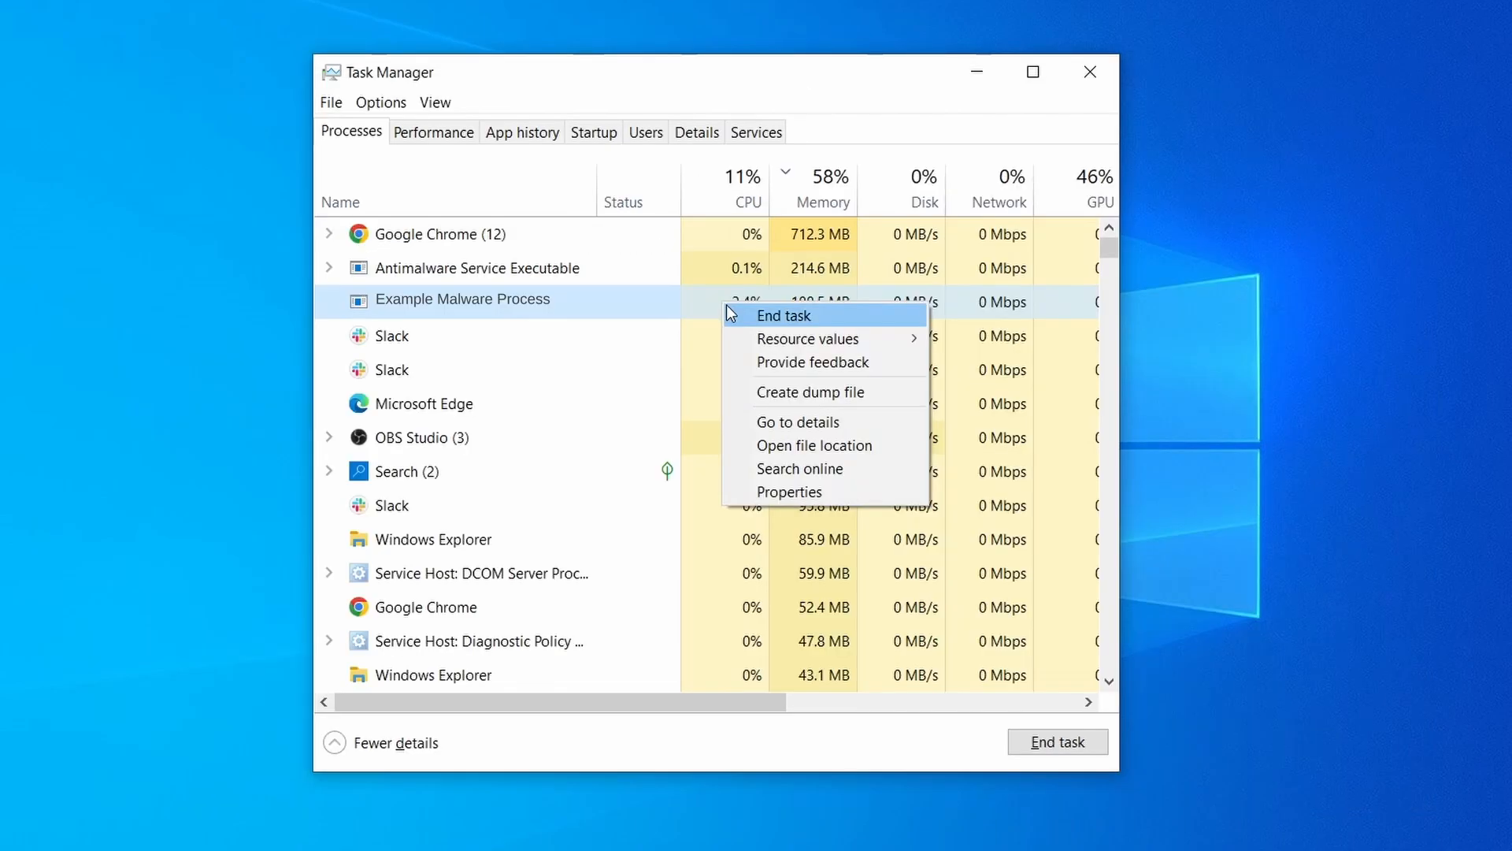
Delete every file in the Example Malware App folder and close the window
click(814, 444)
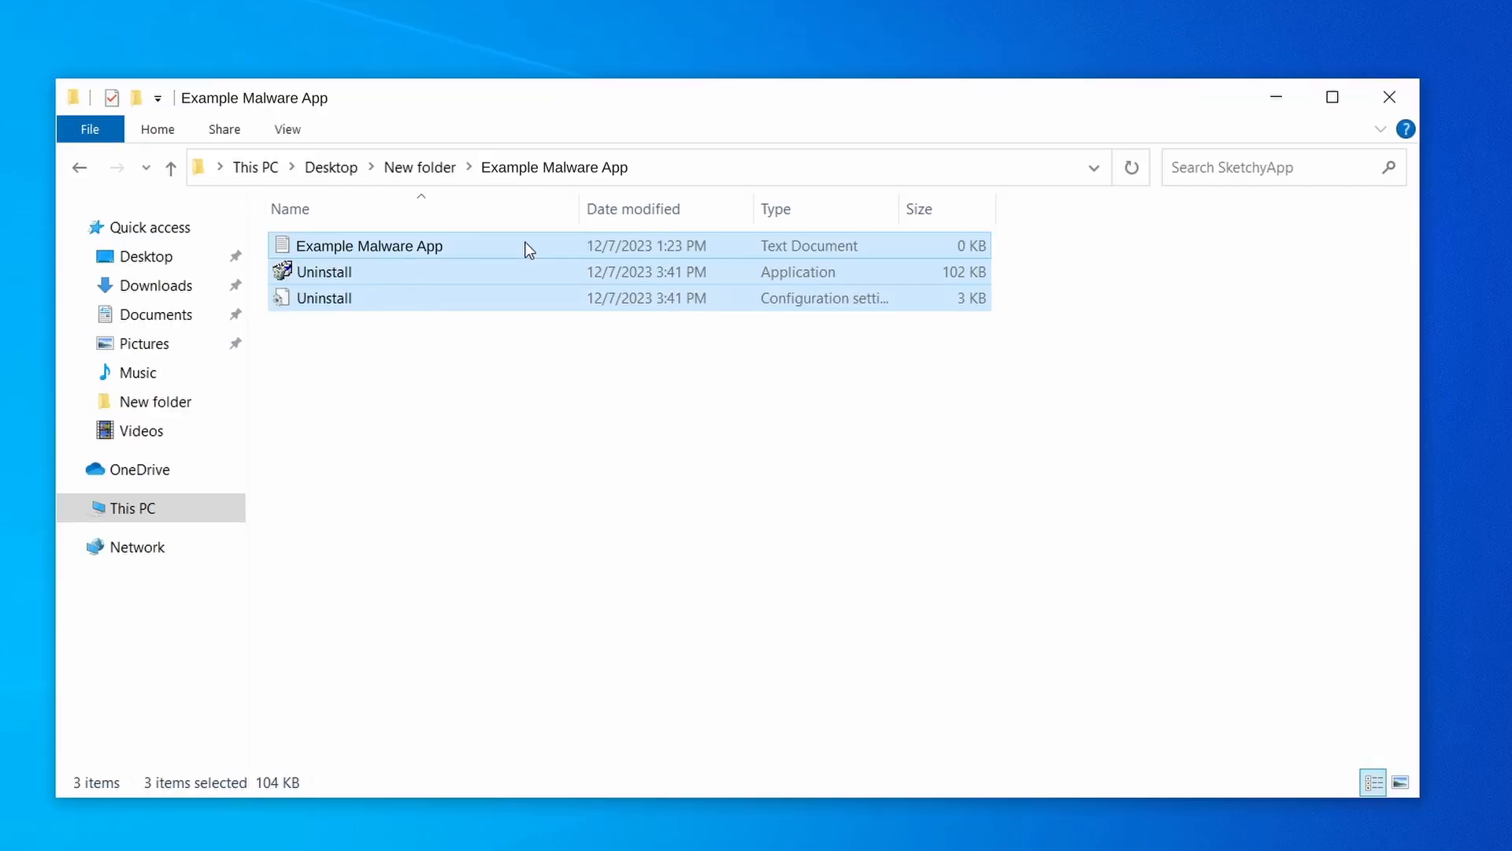
key(Delete)
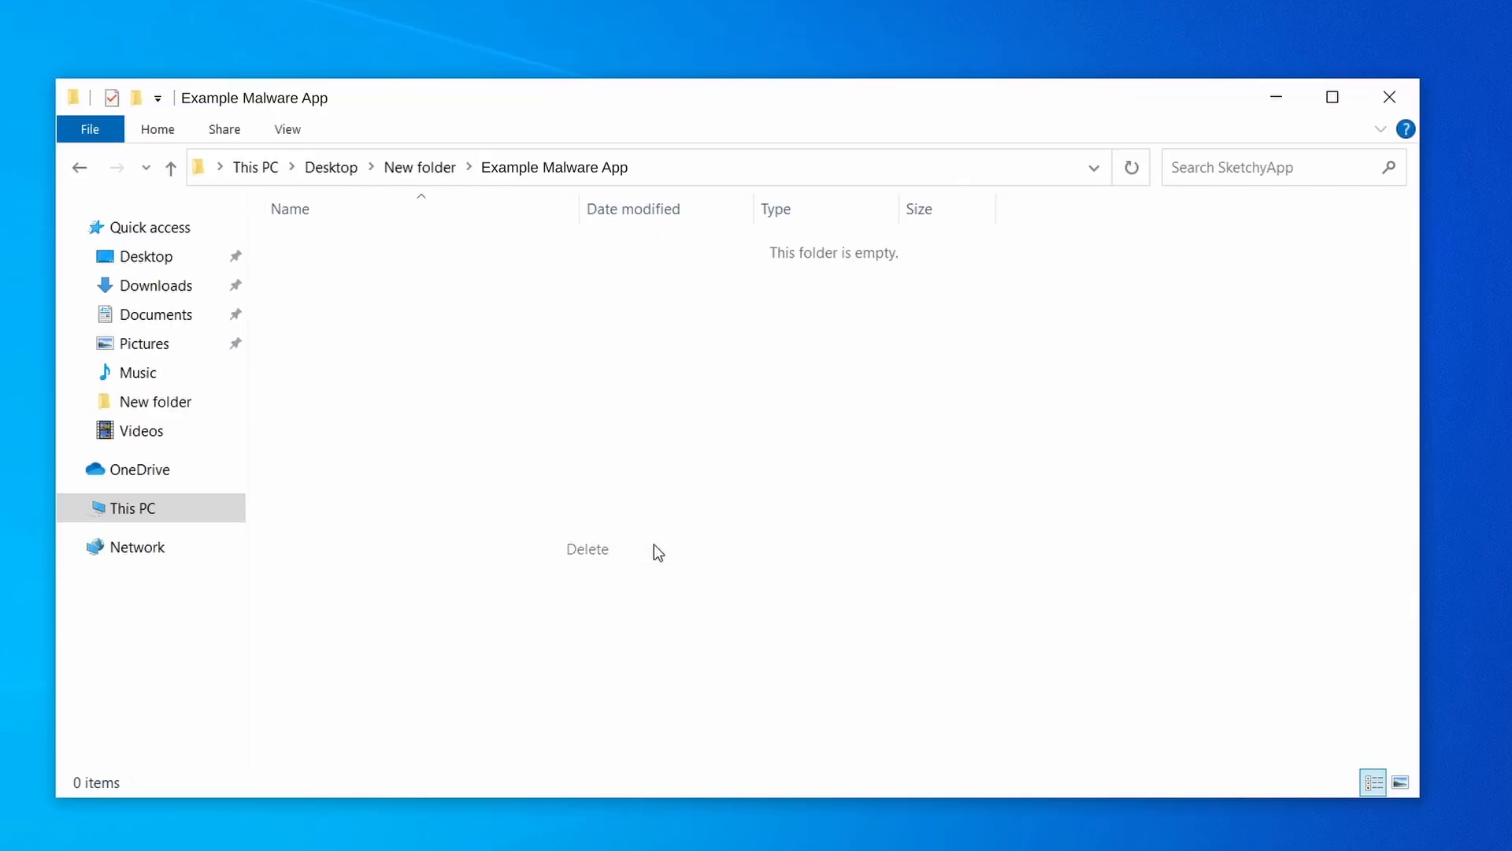
mouse_move(1357, 113)
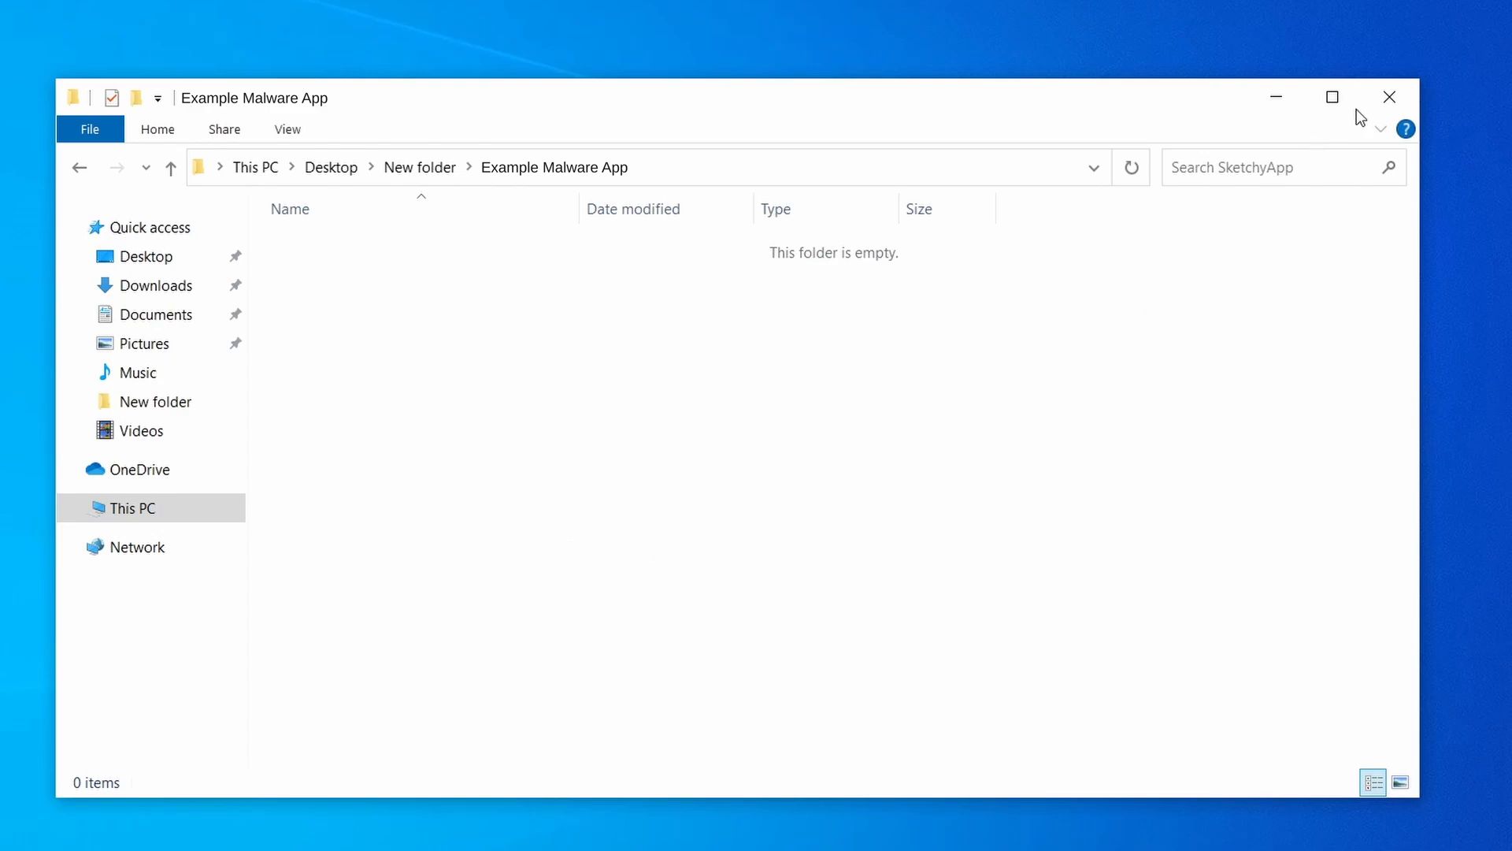
click(1388, 96)
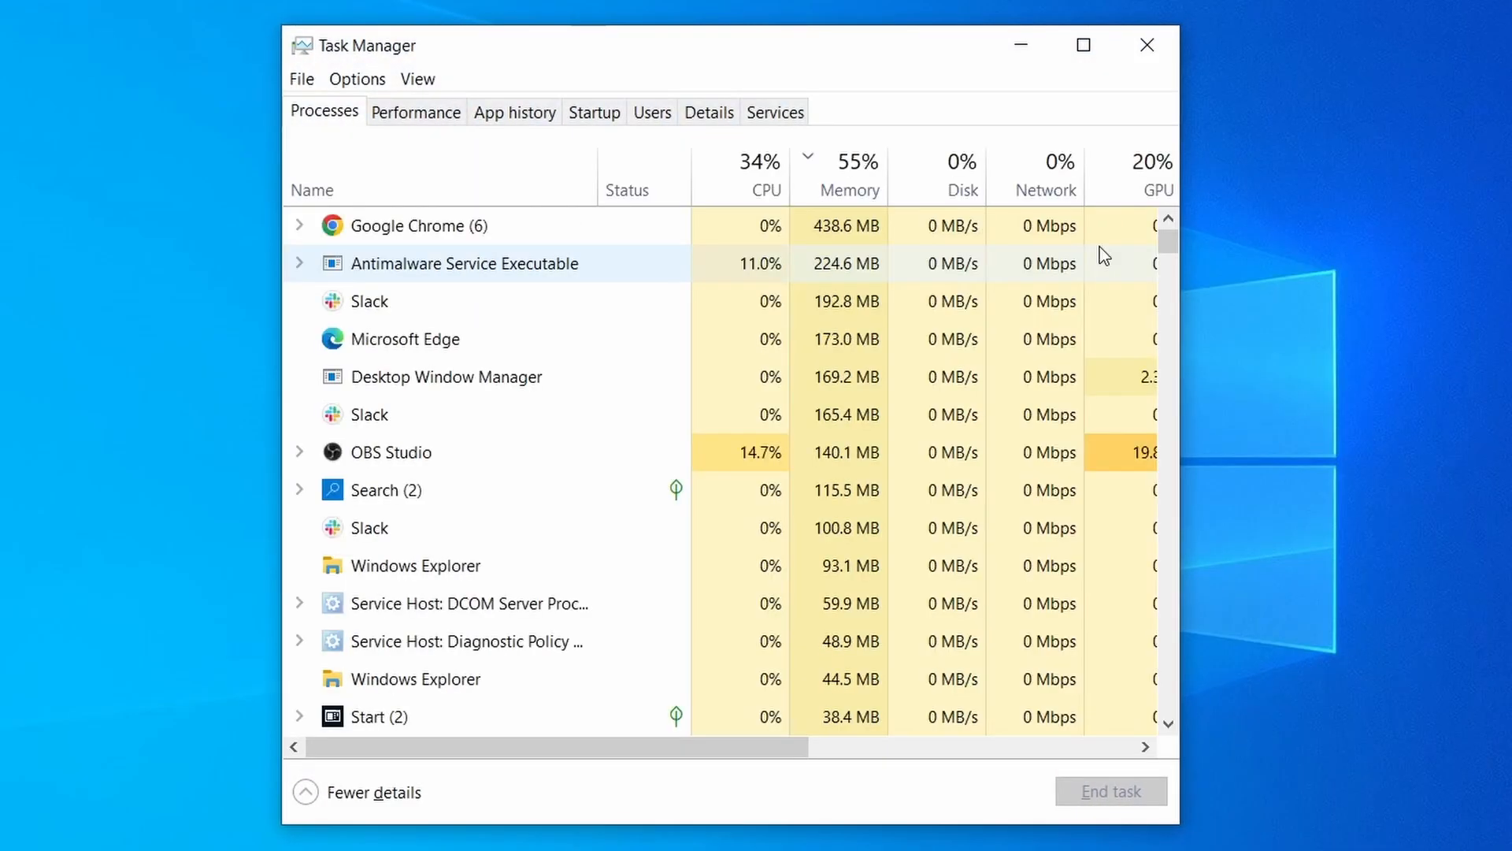
End the Example Malware App task from the Processes list
click(765, 174)
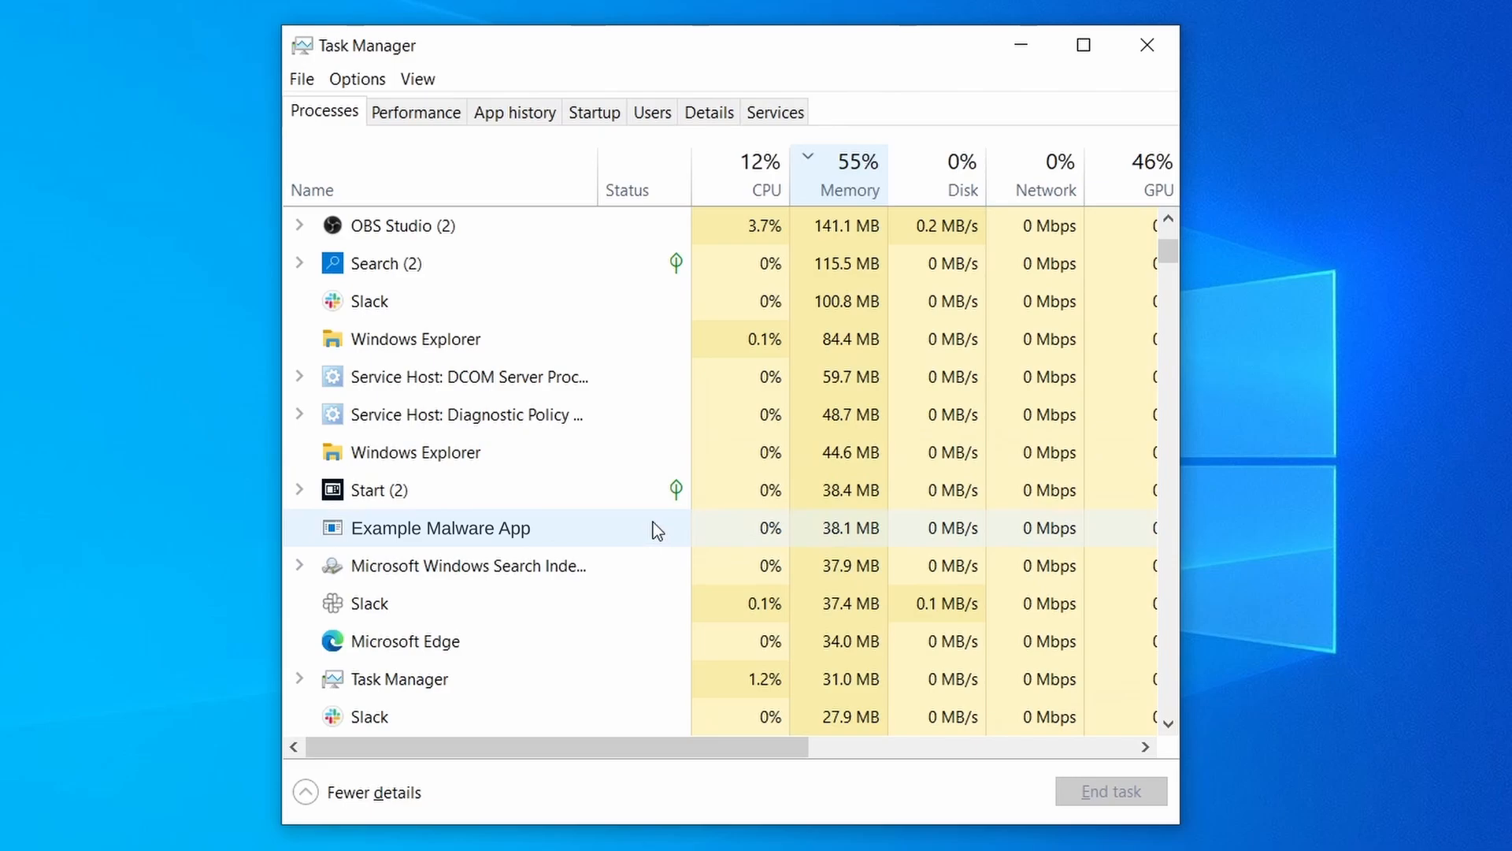
mouse_move(663, 529)
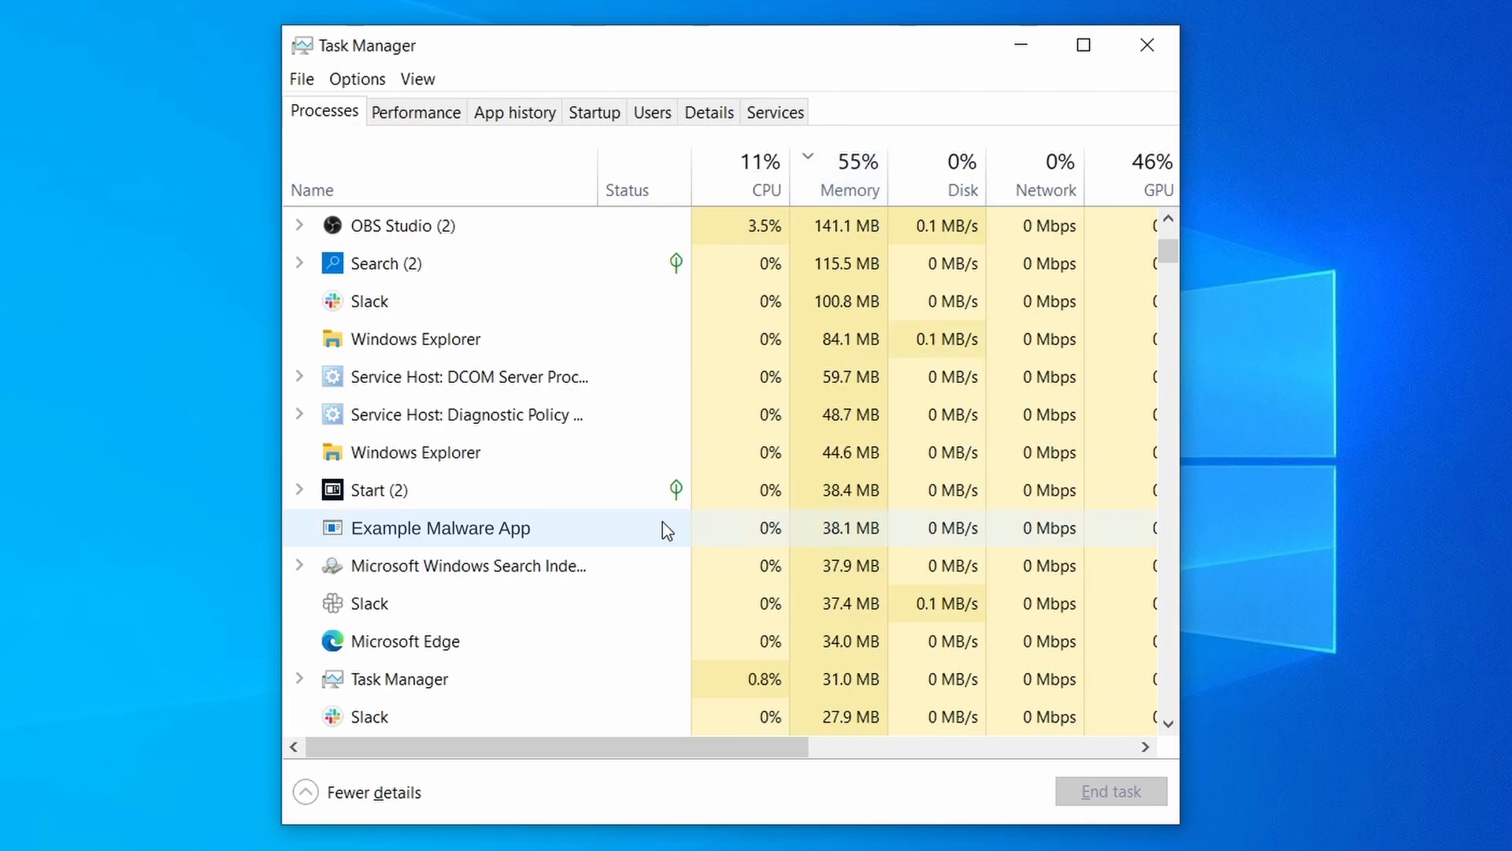
right_click(439, 528)
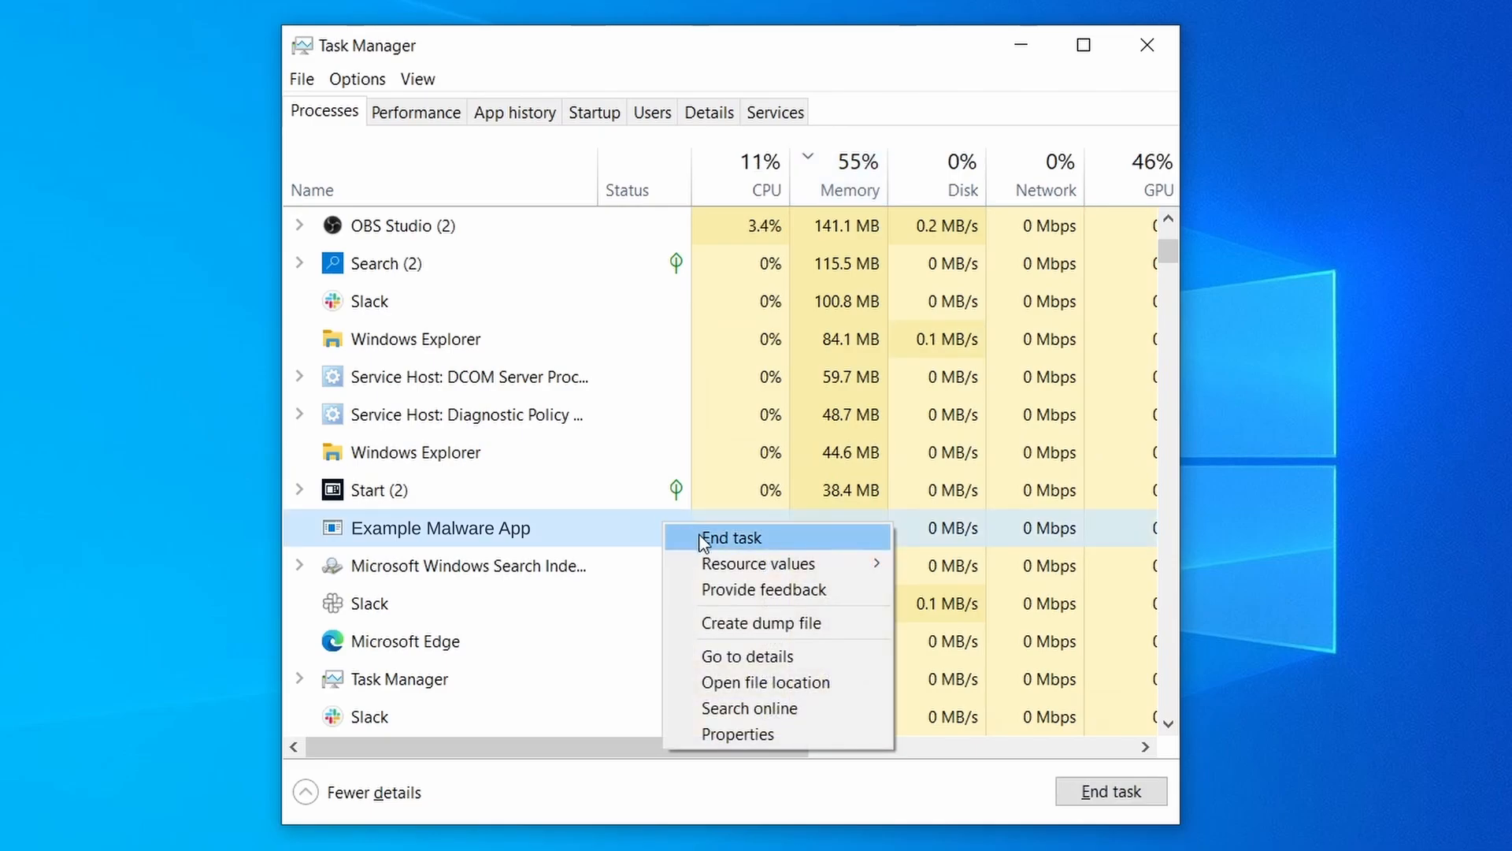
mouse_move(705, 547)
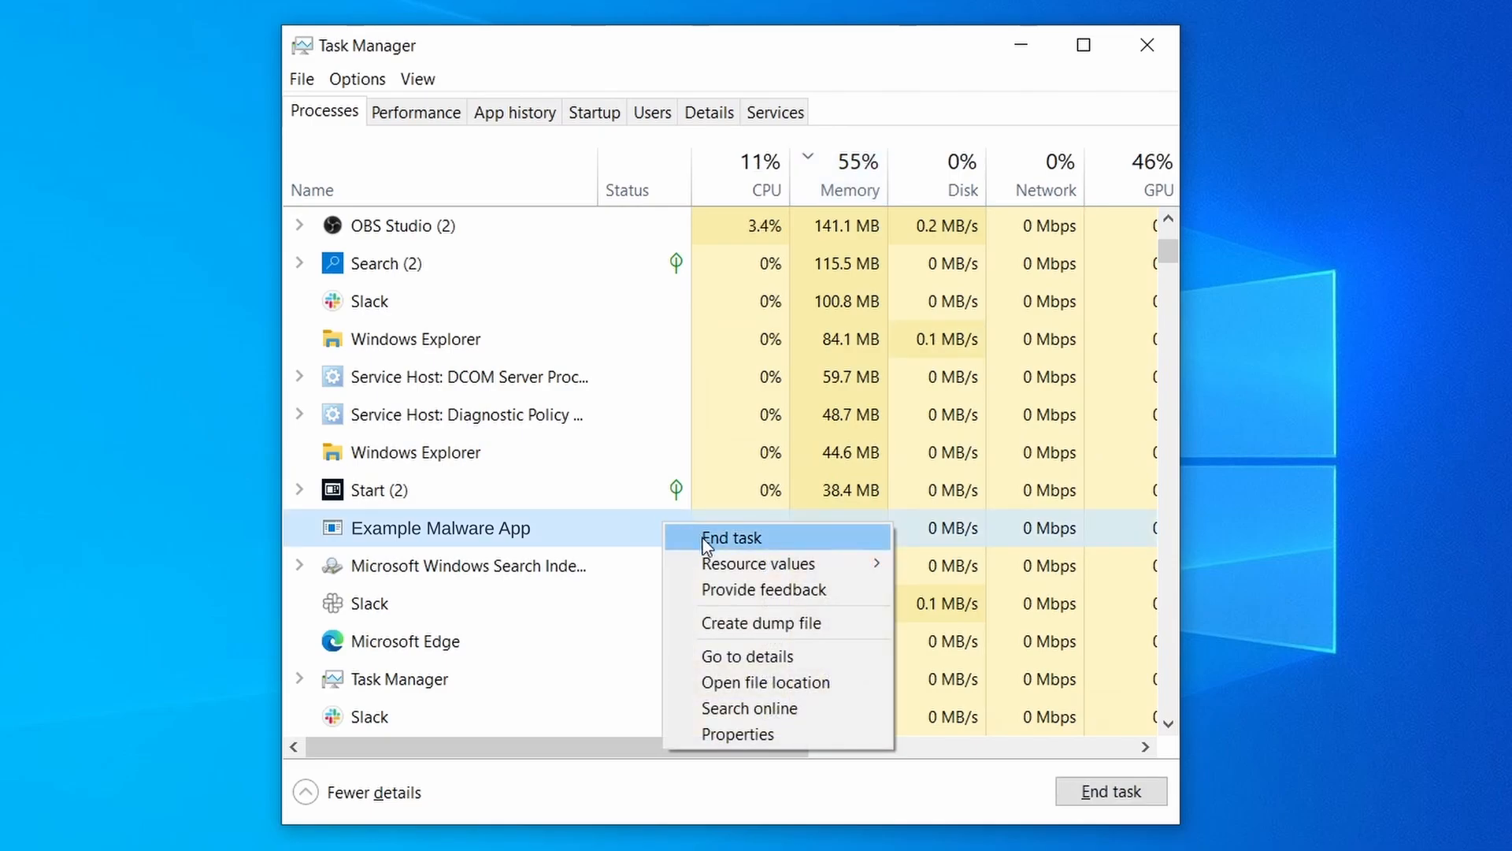
click(730, 538)
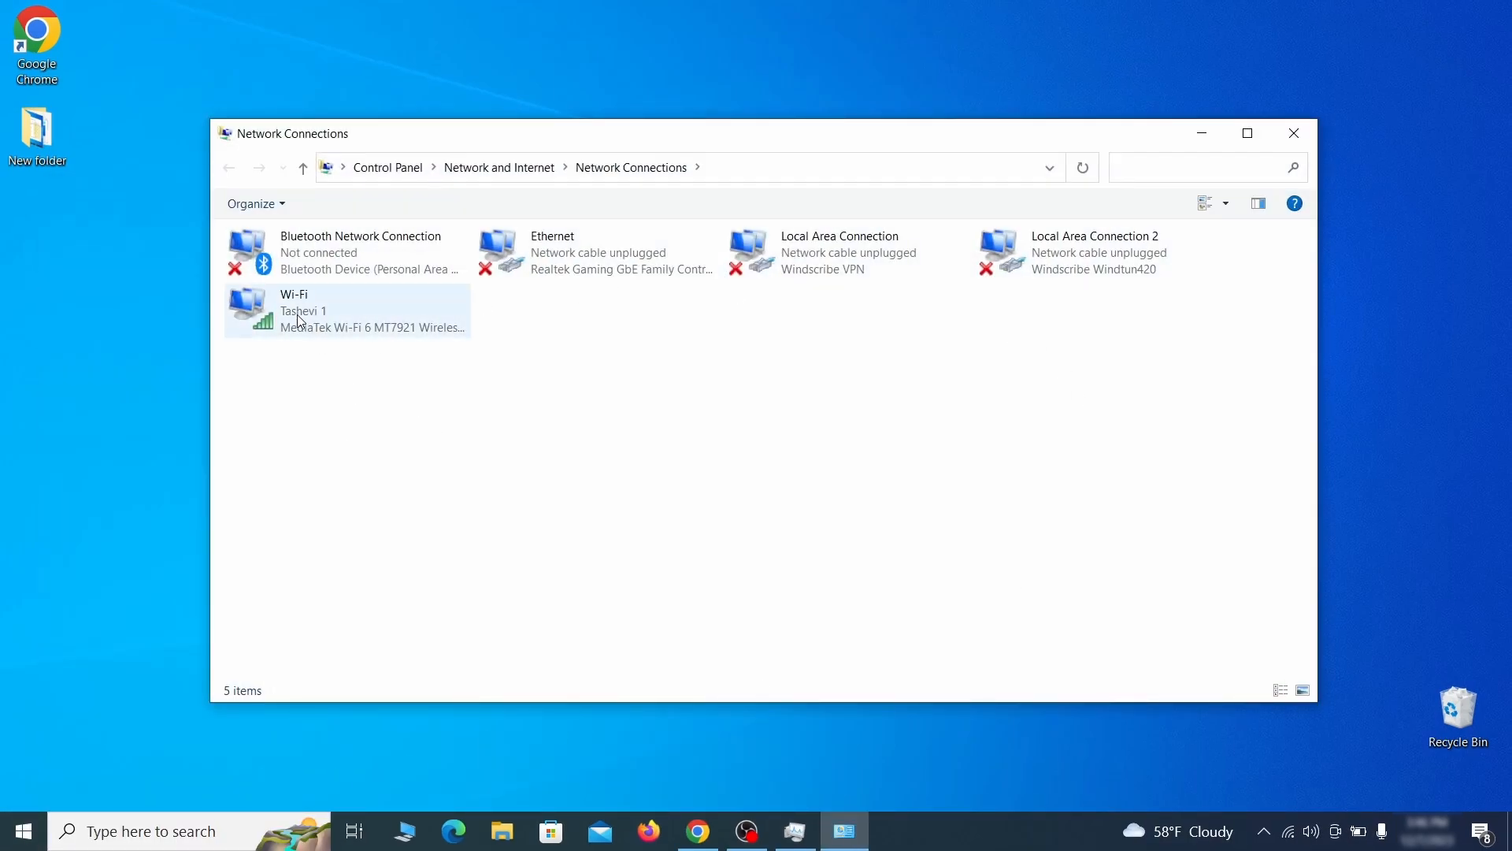
Switch the Wi-Fi IPv4 DNS from 0.0.0.0 to automatic and close its properties
right_click(318, 310)
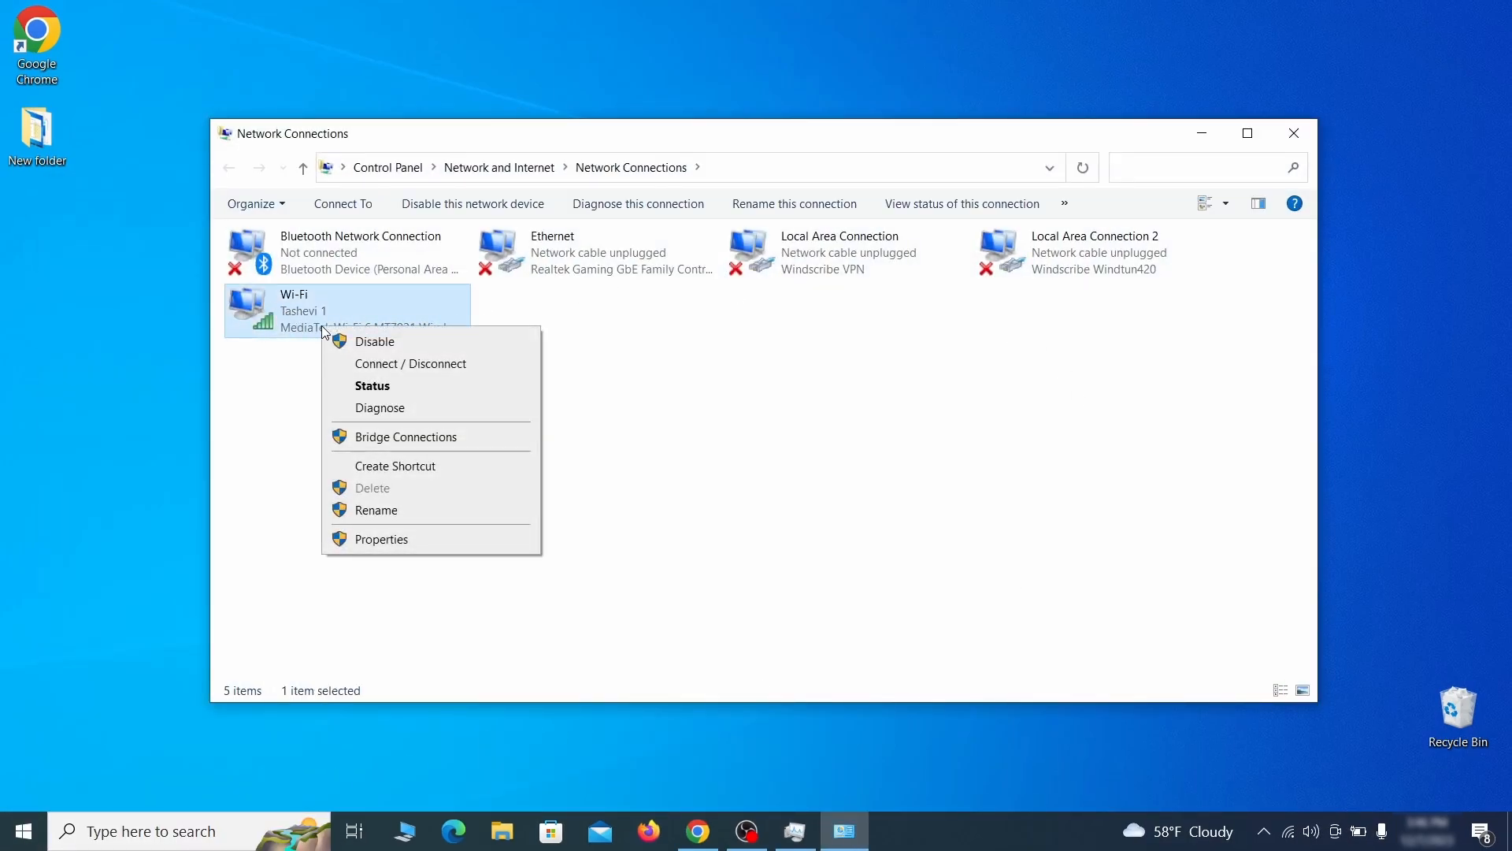
click(381, 538)
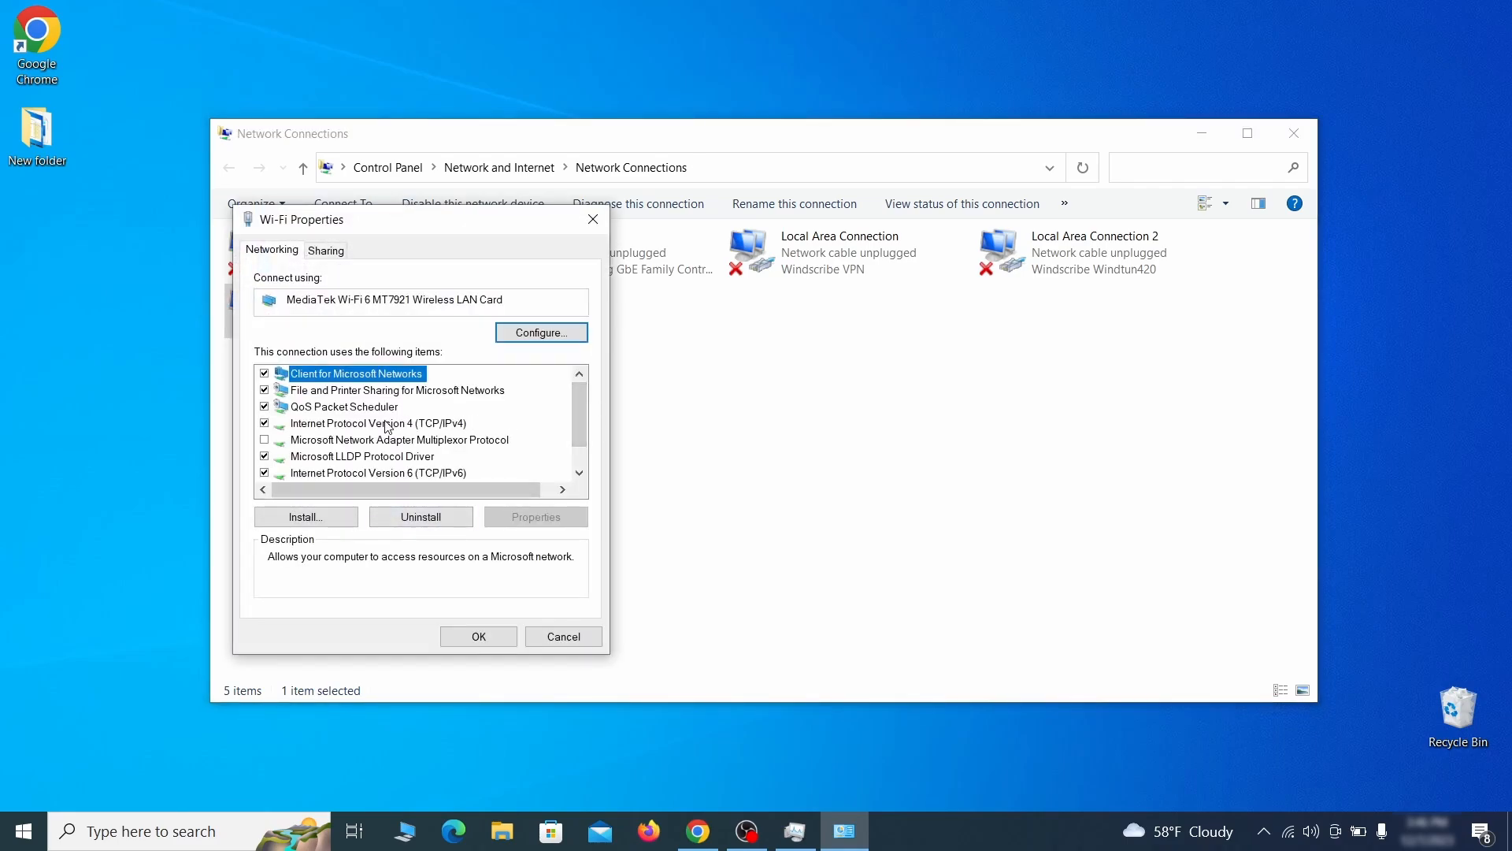
click(379, 424)
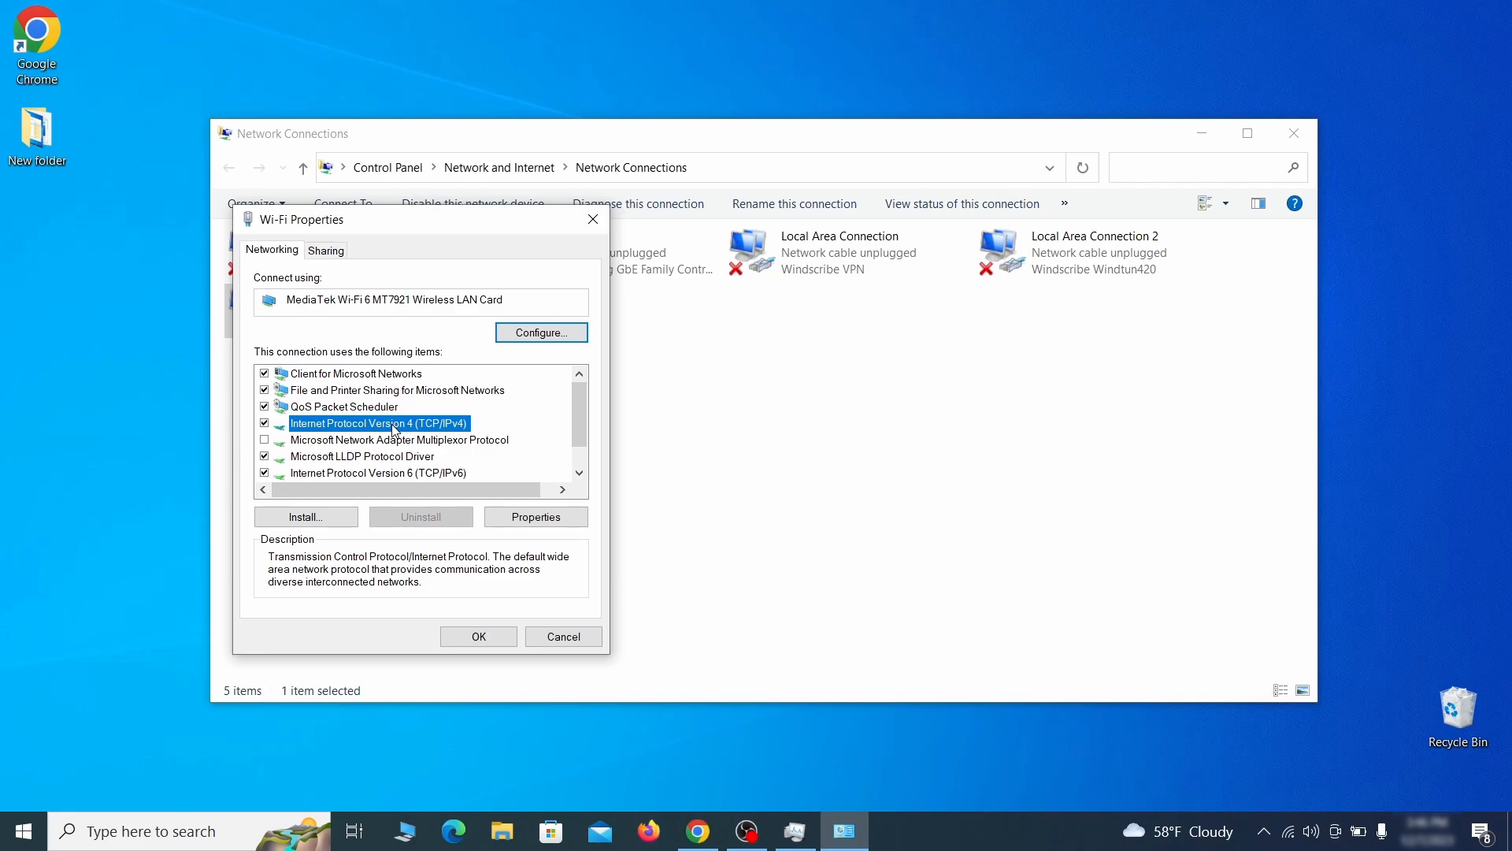
click(536, 516)
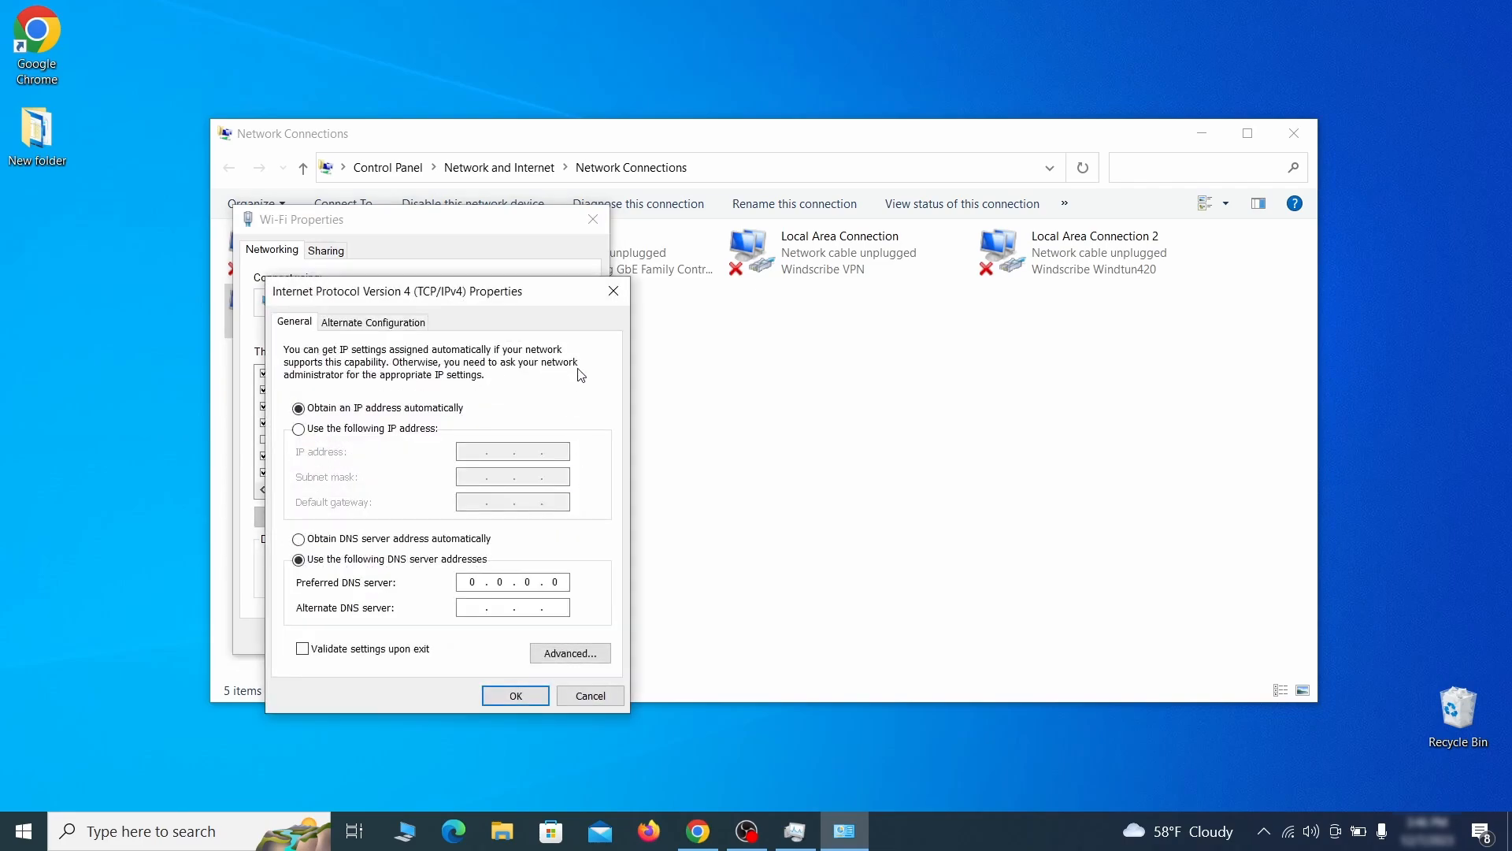
drag(396, 291, 621, 231)
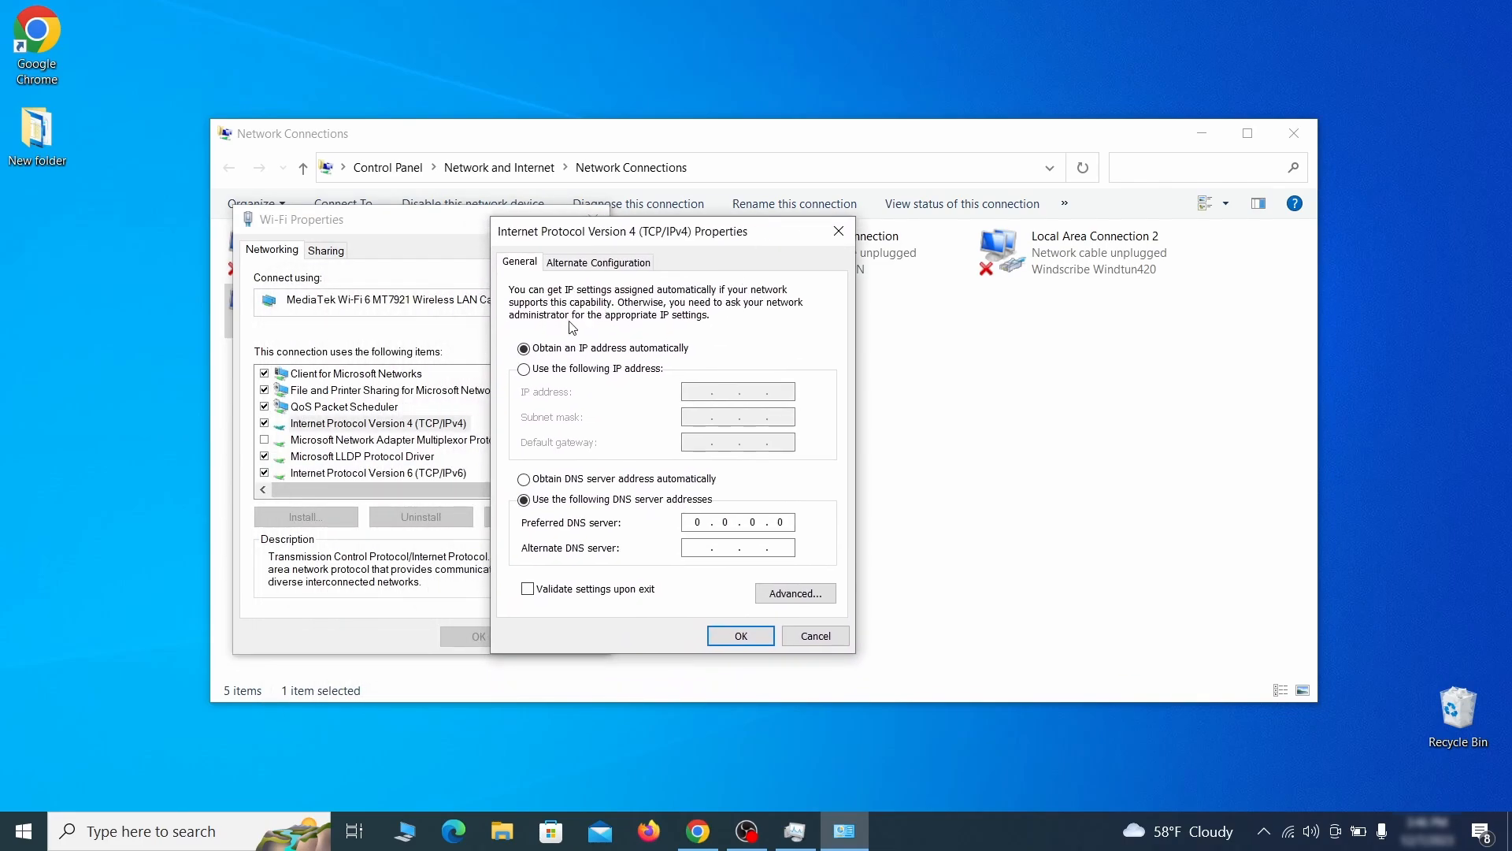
mouse_move(577, 505)
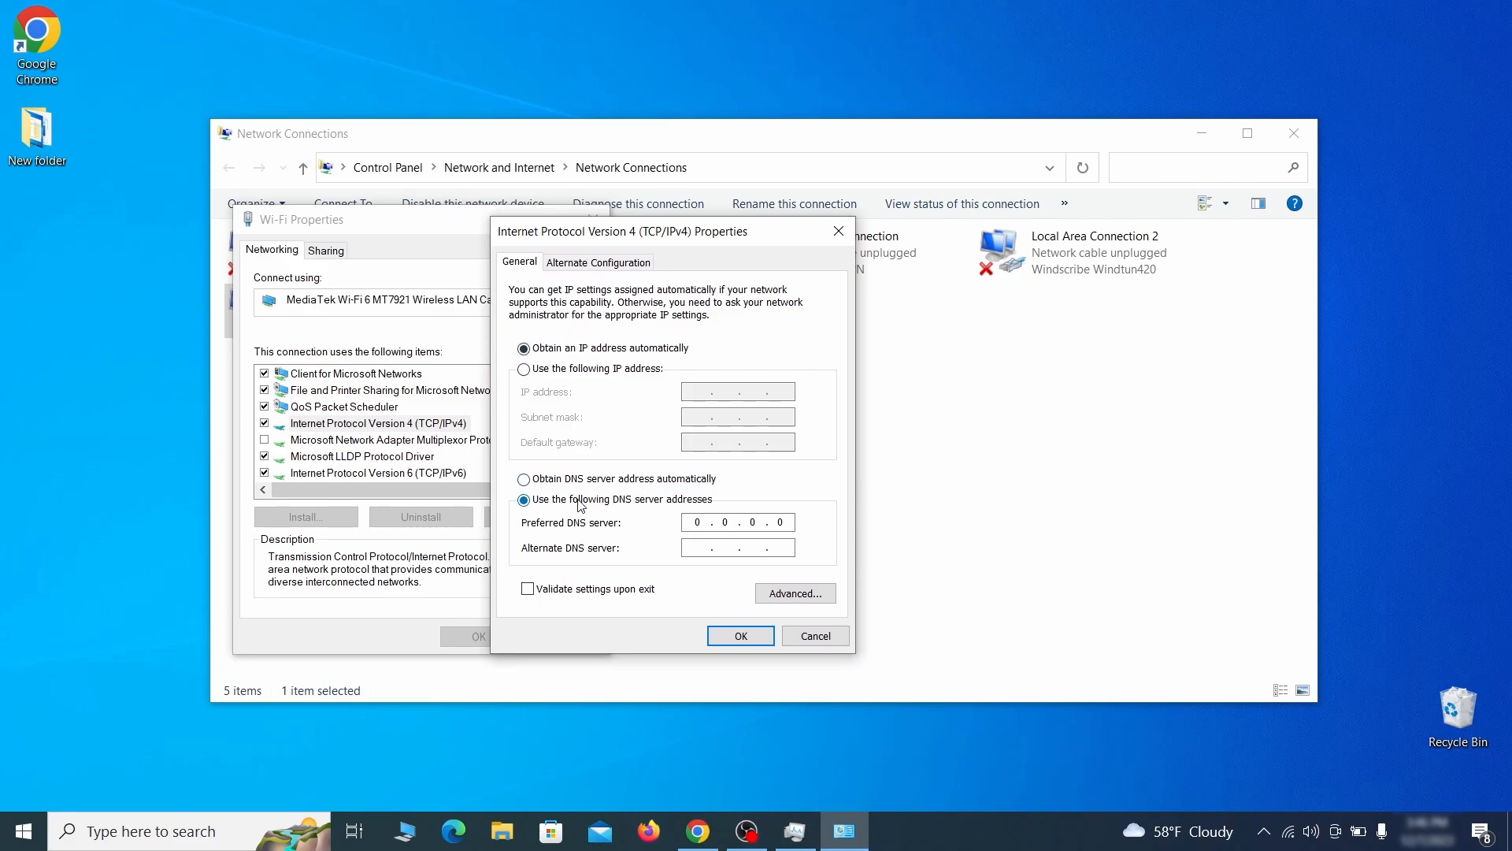
click(795, 593)
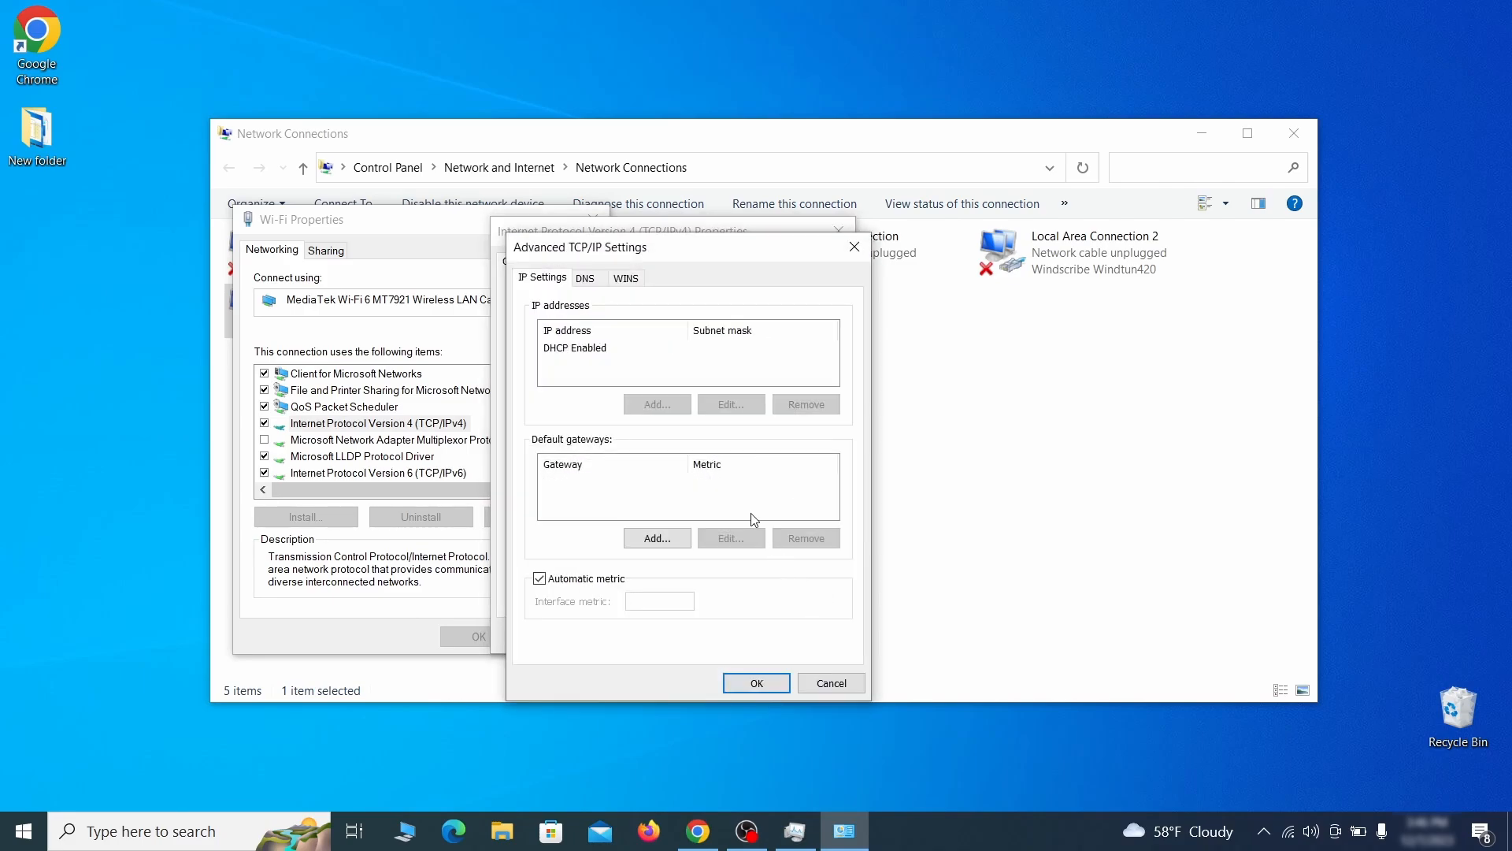
click(584, 278)
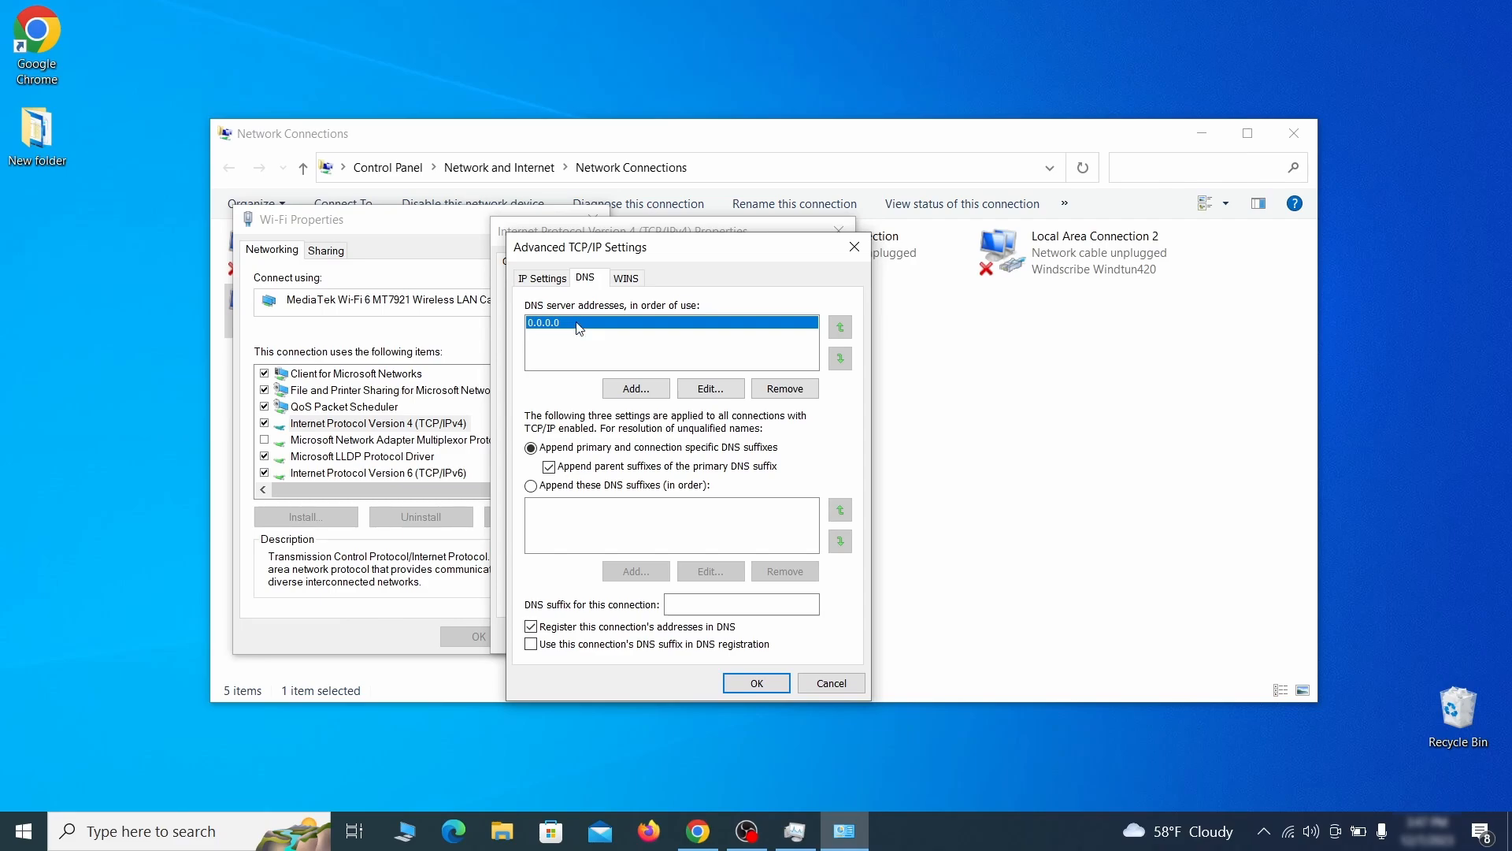
mouse_move(592, 325)
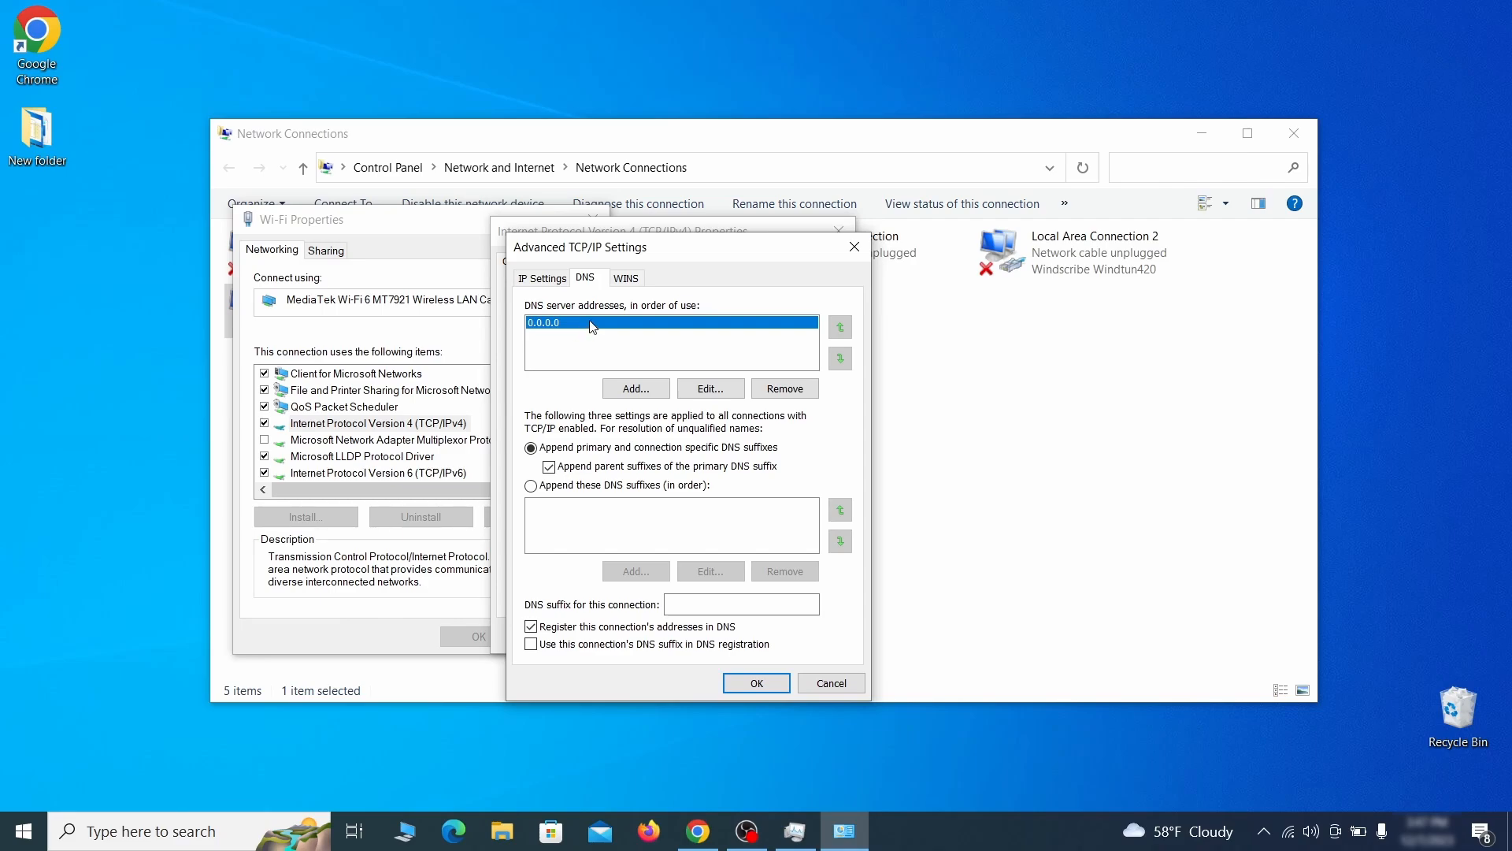
click(782, 387)
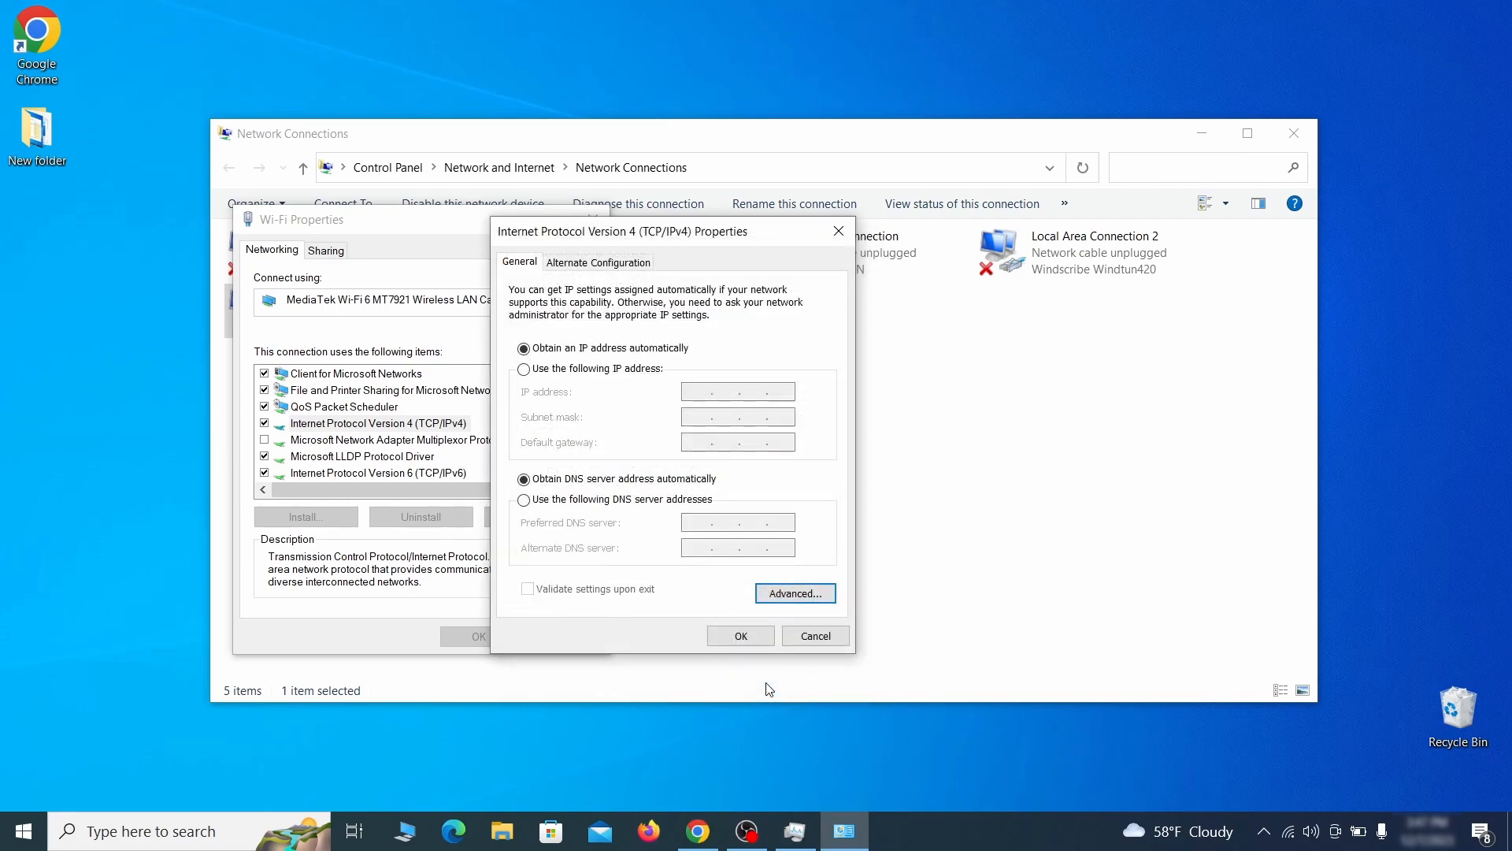
click(816, 634)
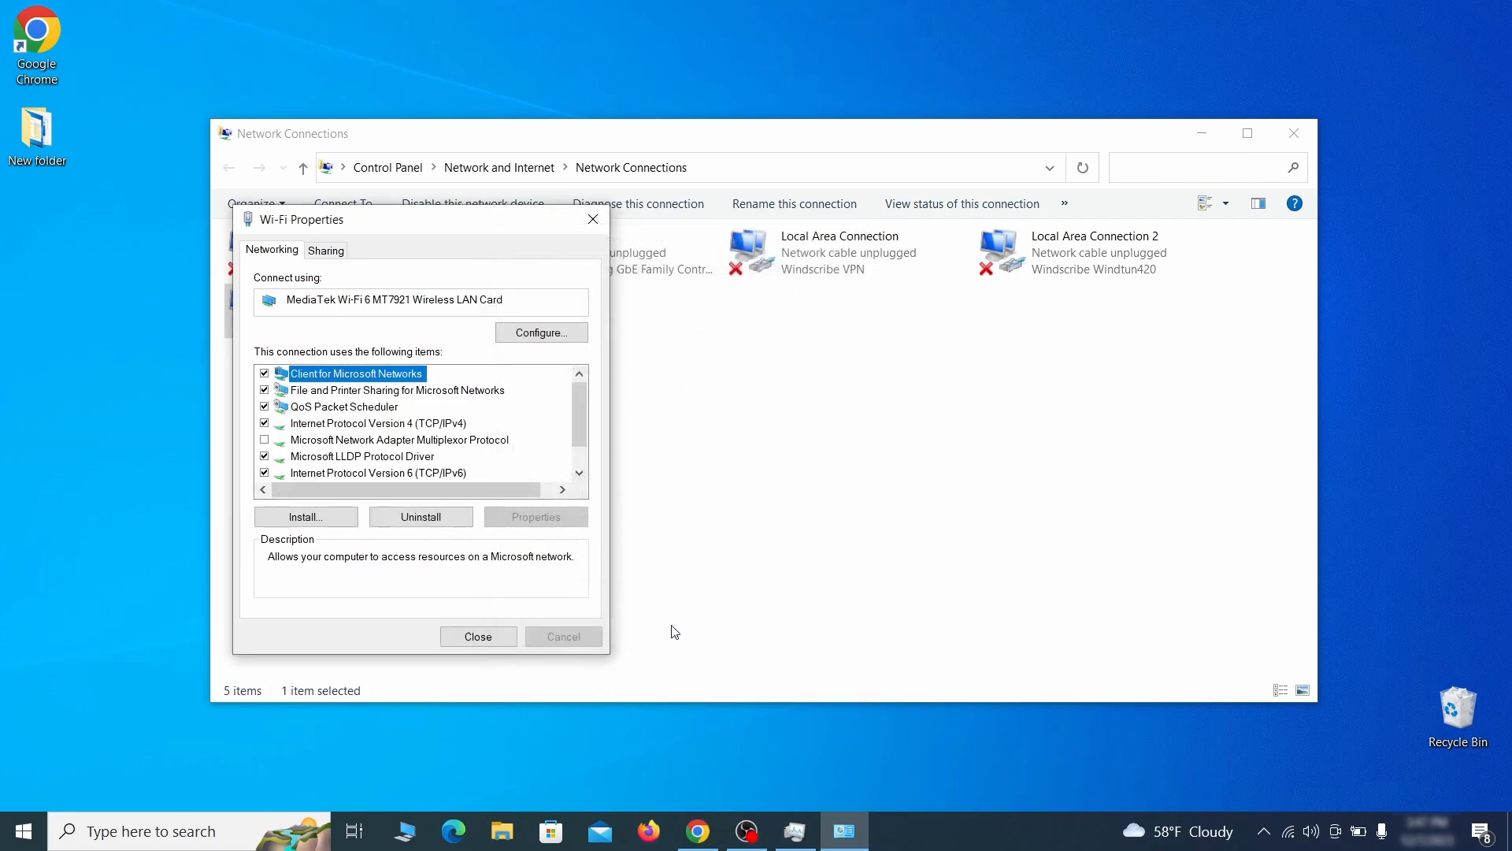
click(477, 635)
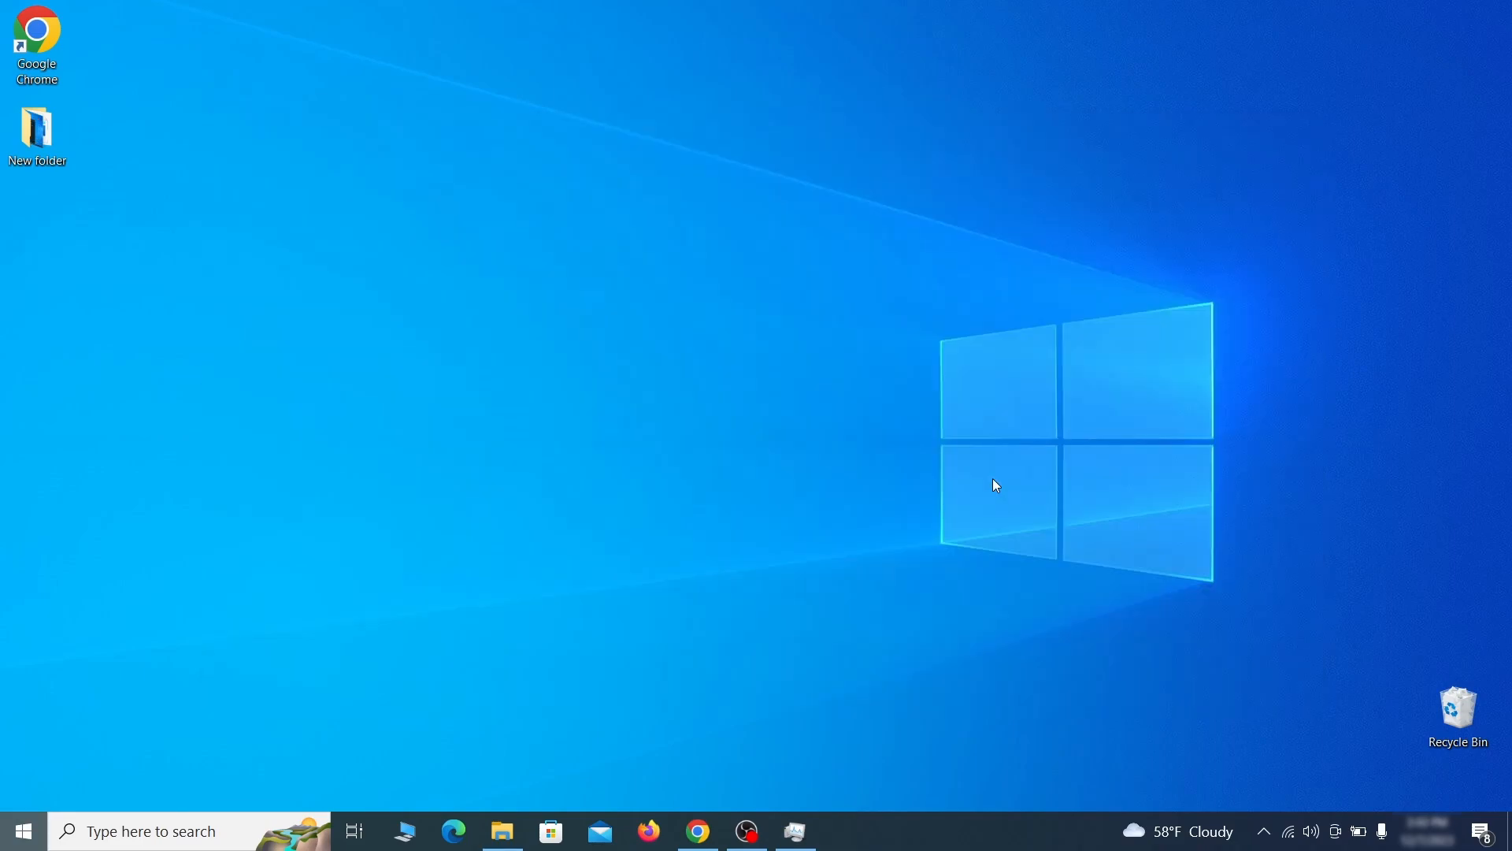
Open C:\Windows\System32\drivers\etc\hosts in Notepad to add the 0.0.0.0 block entries
text(C:\Windows\System32\drivers\etc\hosts)
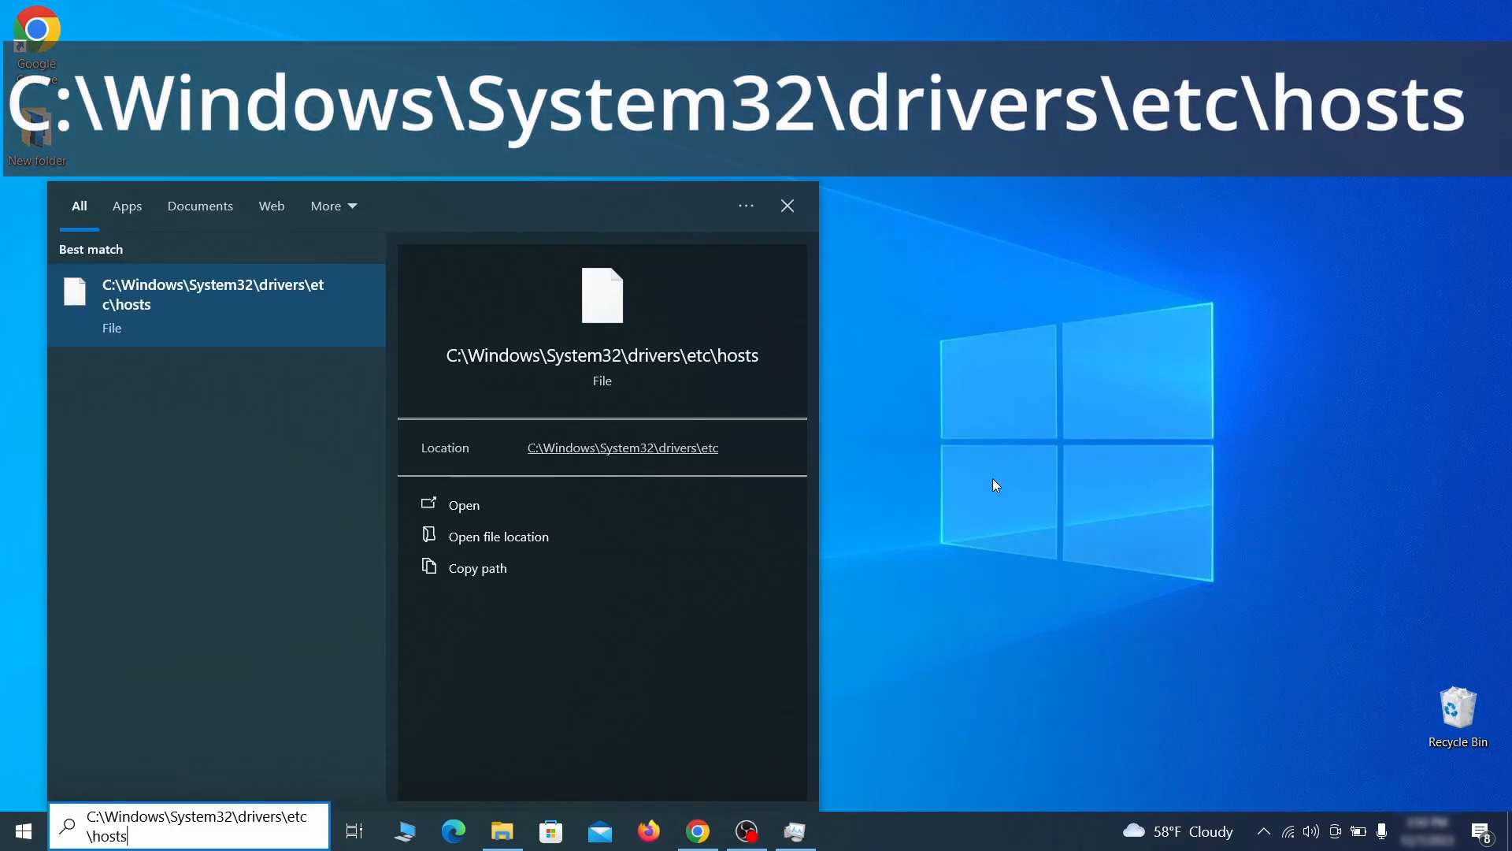
click(463, 504)
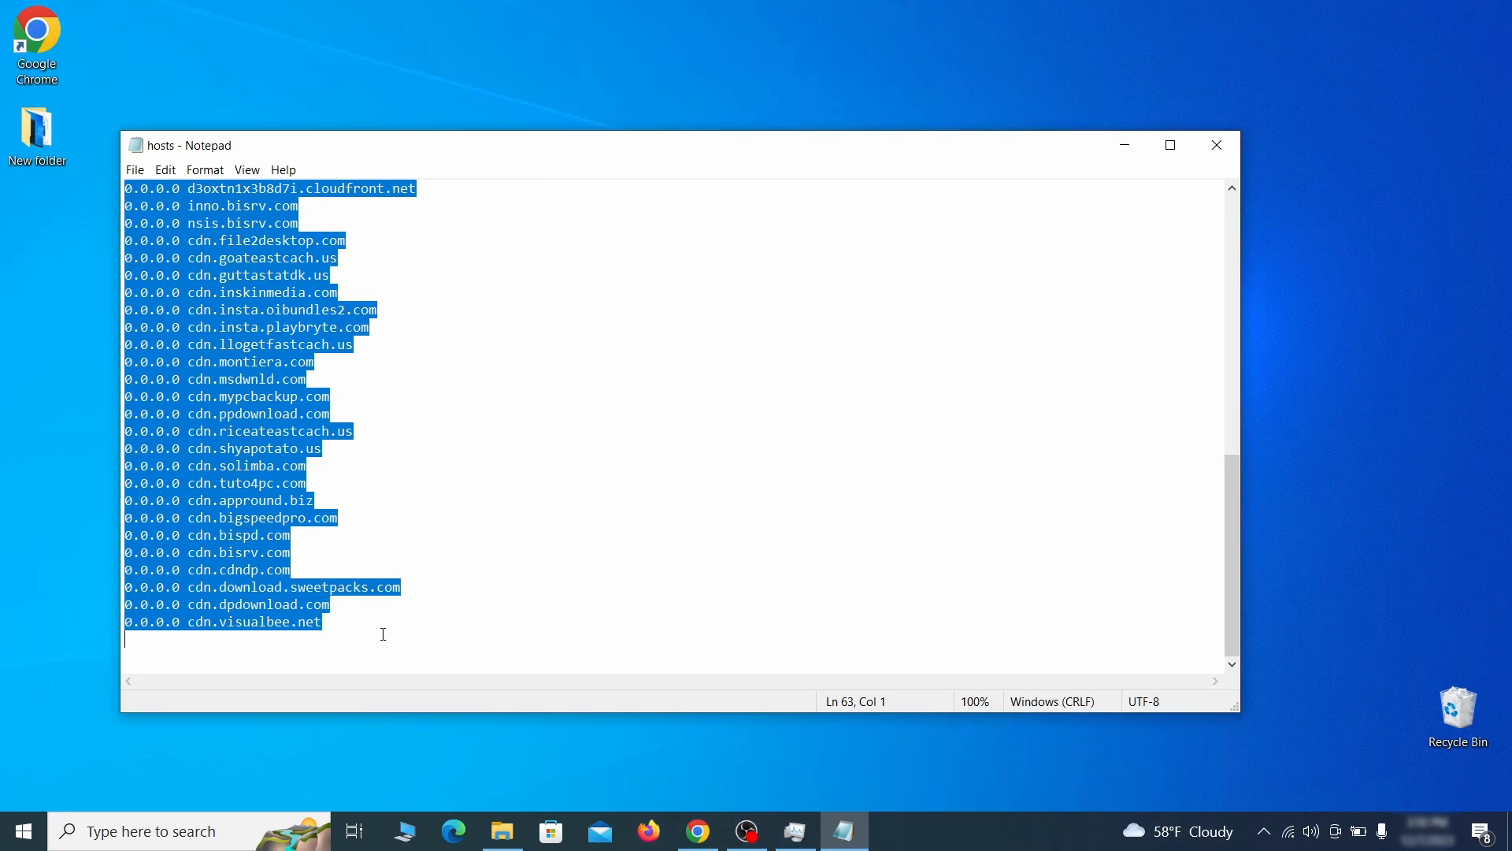
click(134, 170)
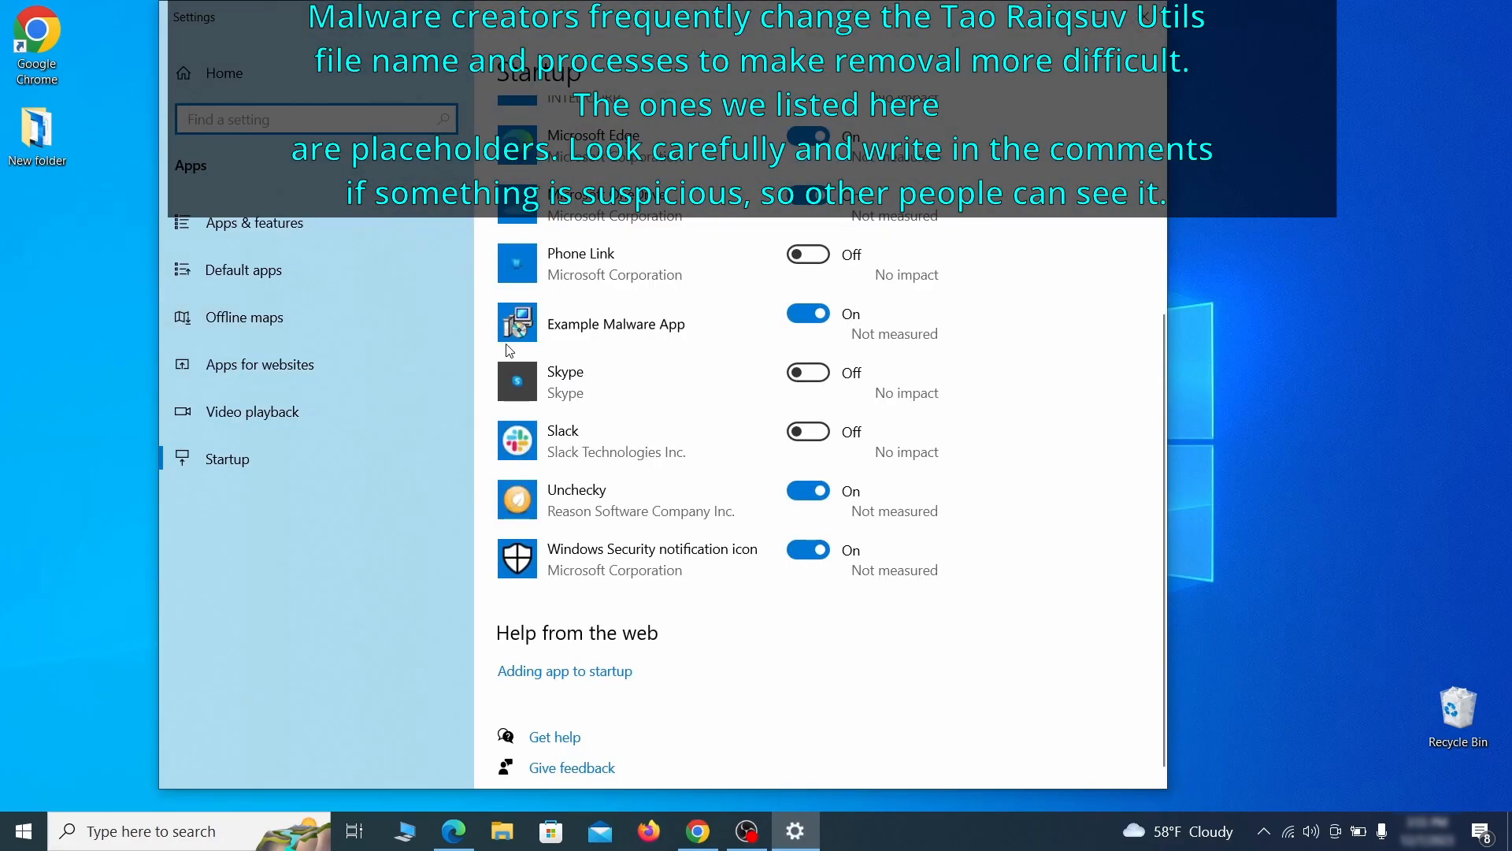
Switch Example Malware App's startup toggle to Off in Settings
click(807, 312)
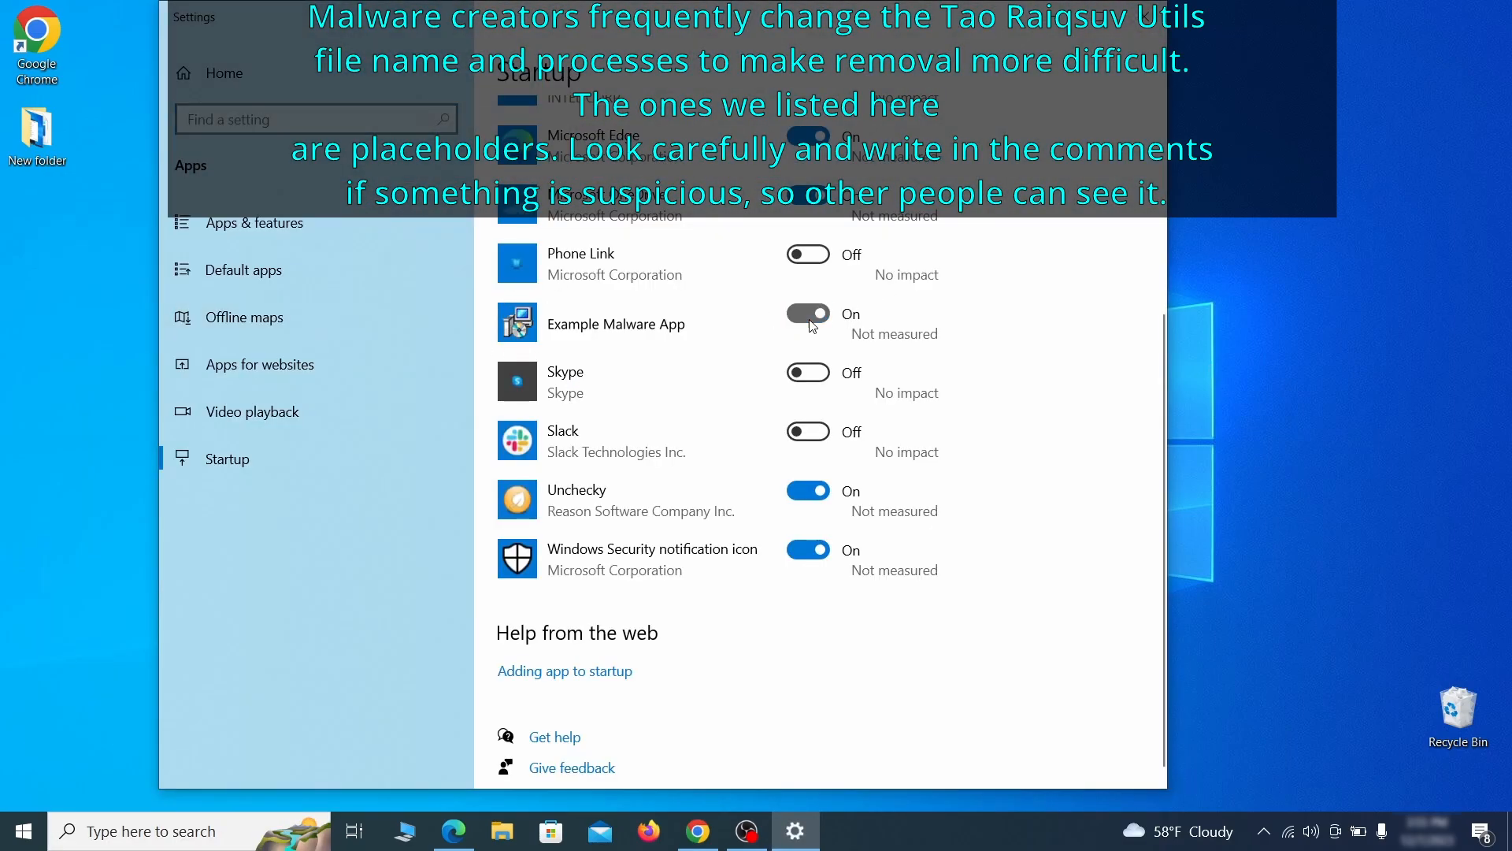
click(808, 313)
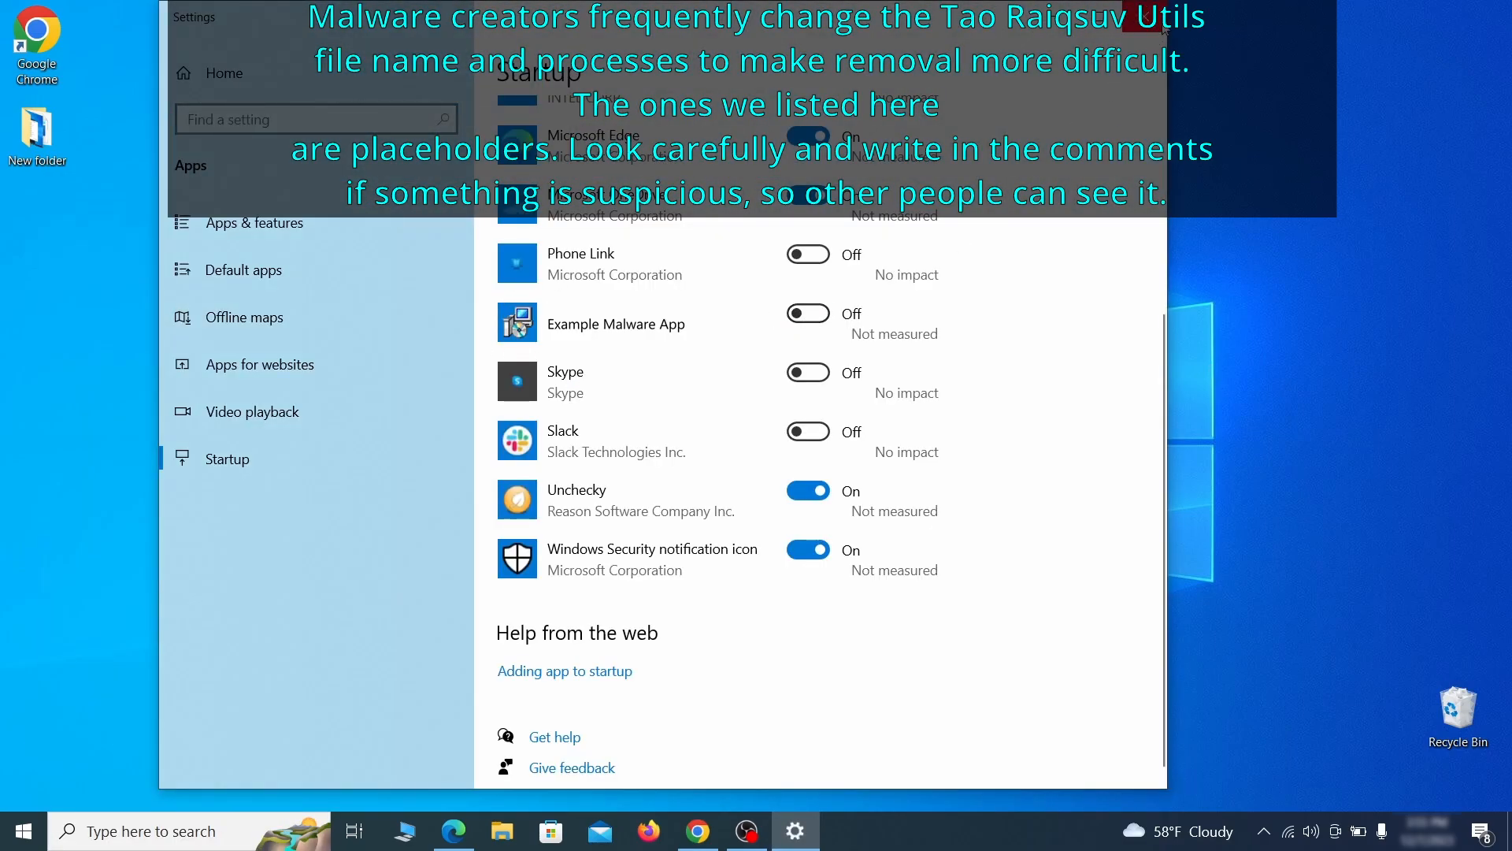
Open Task Scheduler Library and select the Example Malware App task
text(task scheduler)
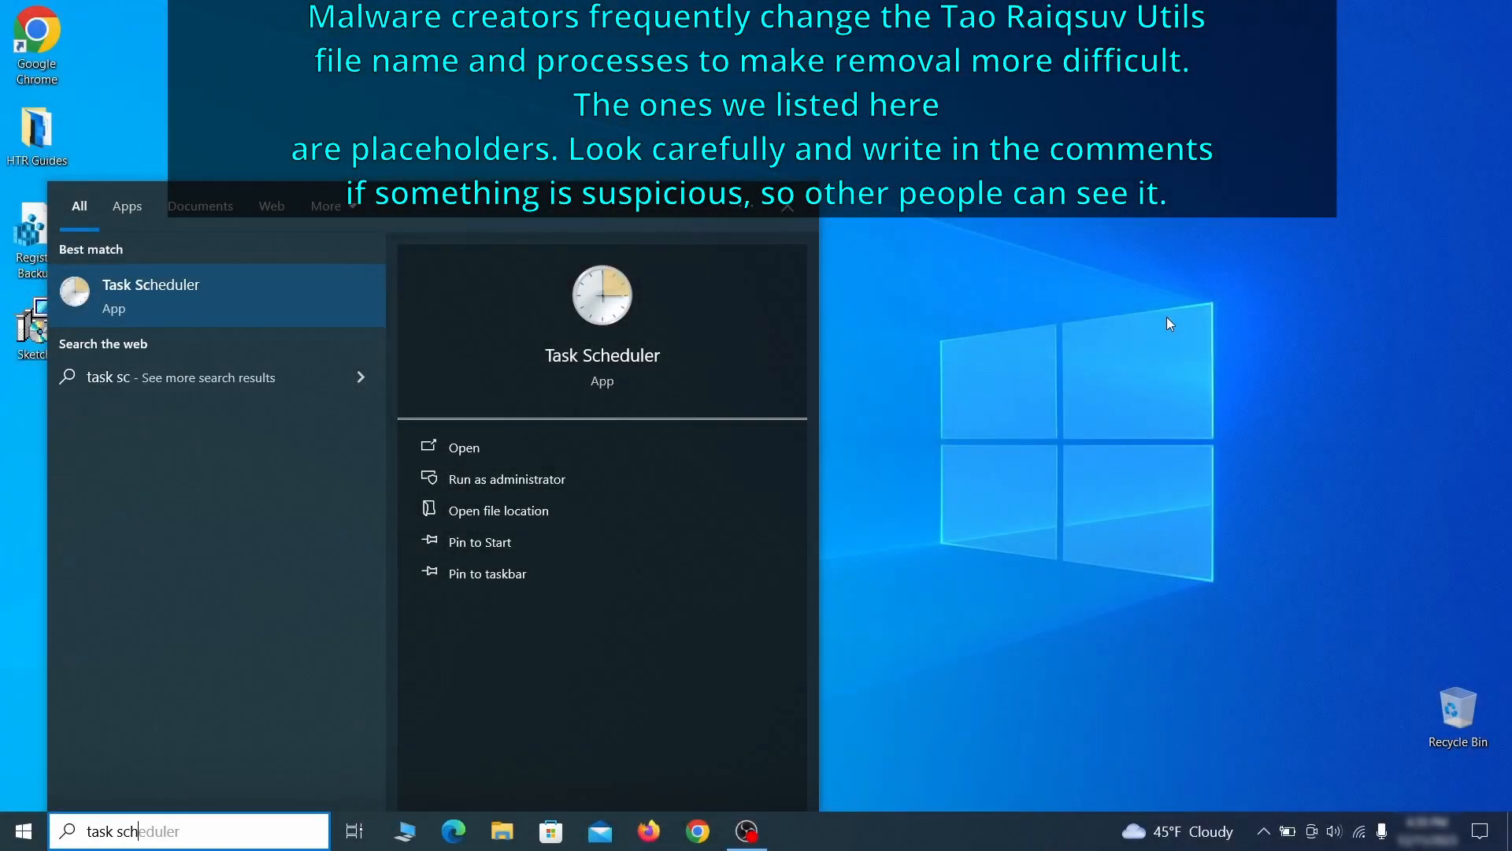
click(463, 446)
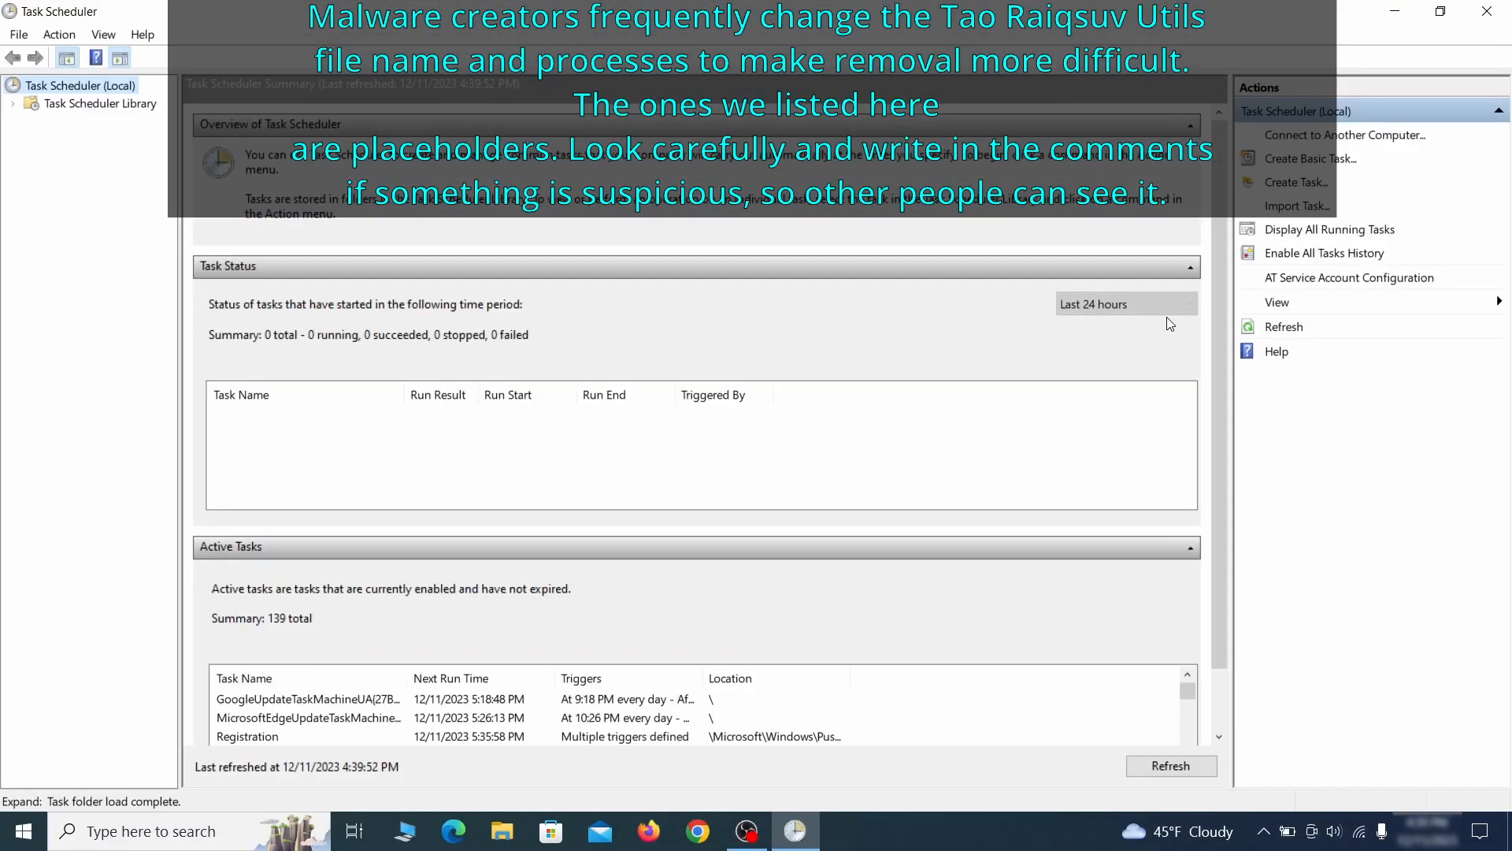
click(100, 104)
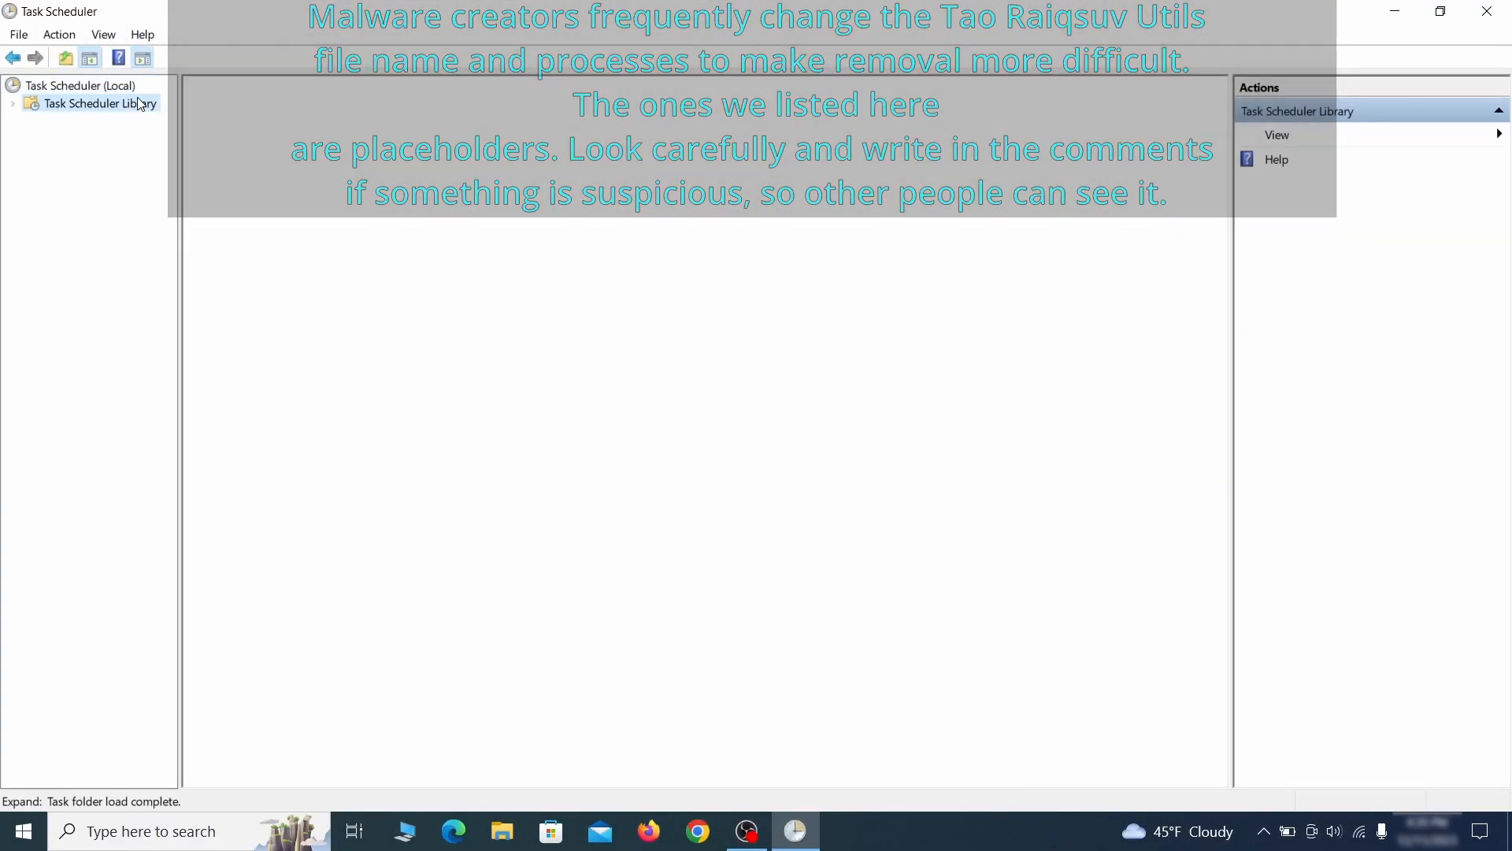
click(99, 103)
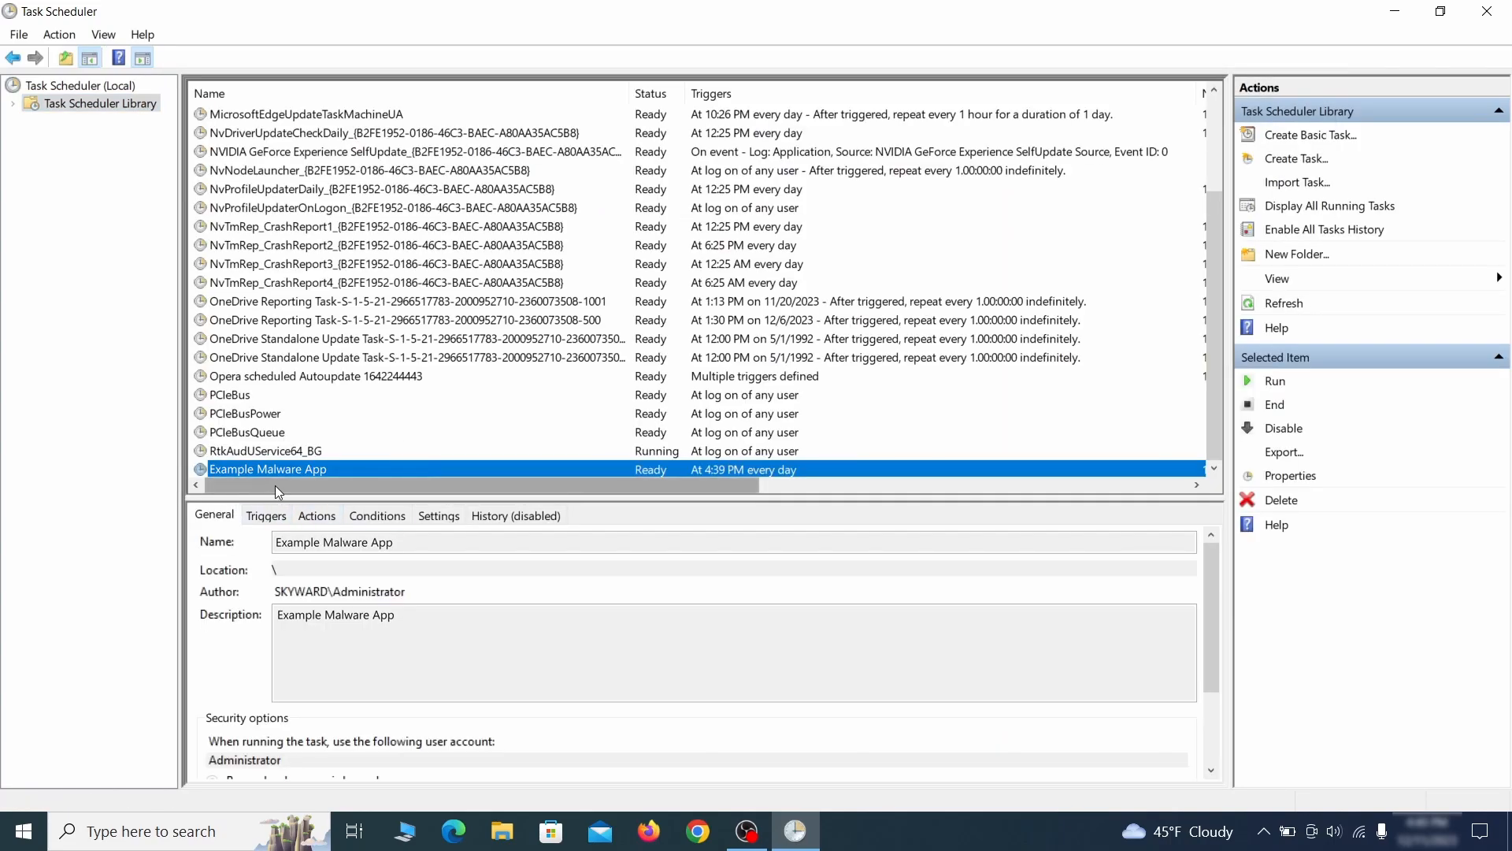
mouse_move(434, 471)
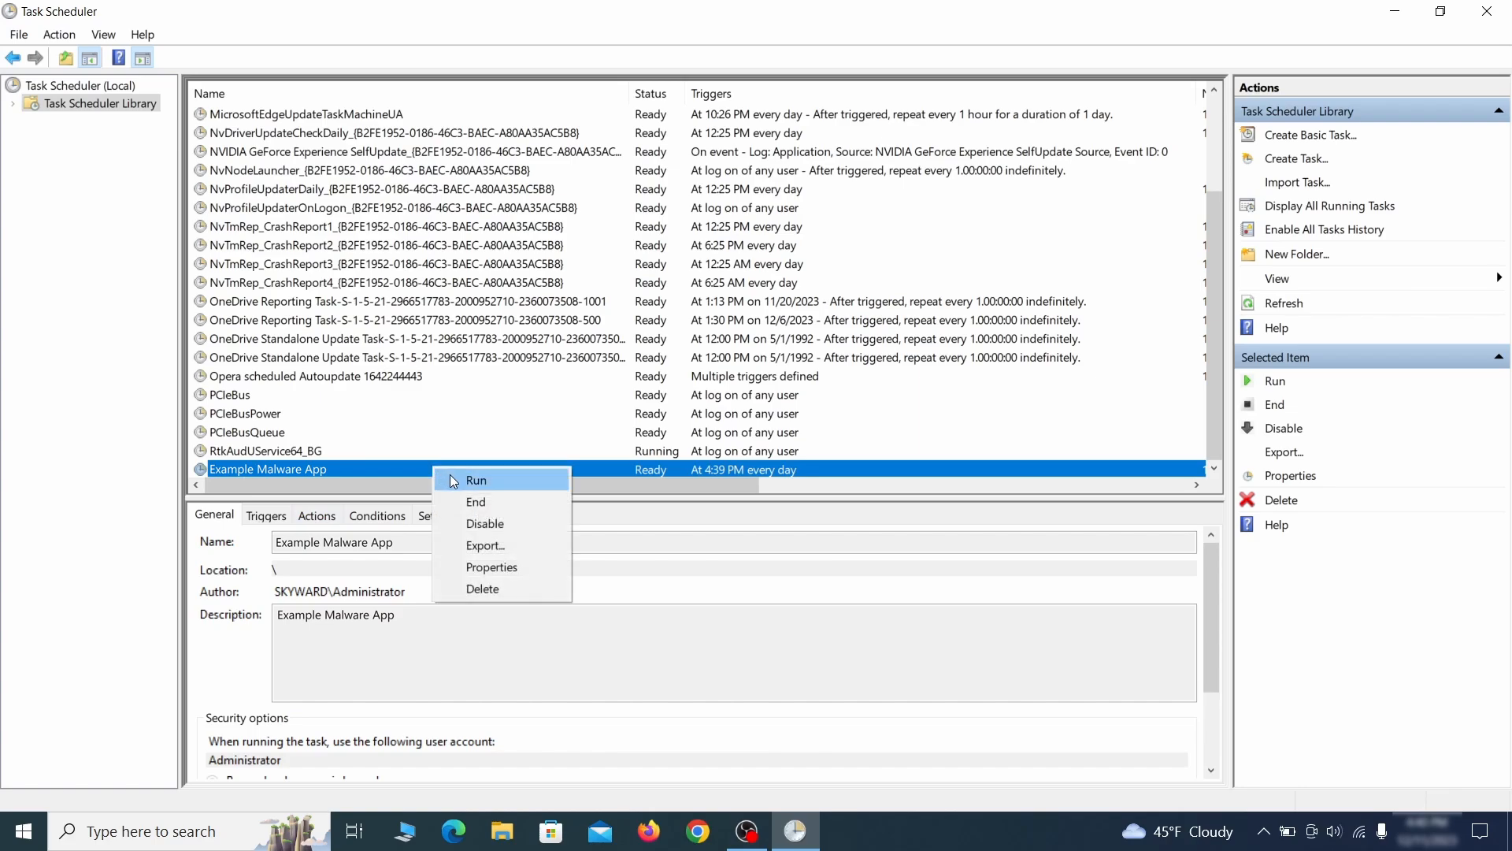
mouse_move(489, 588)
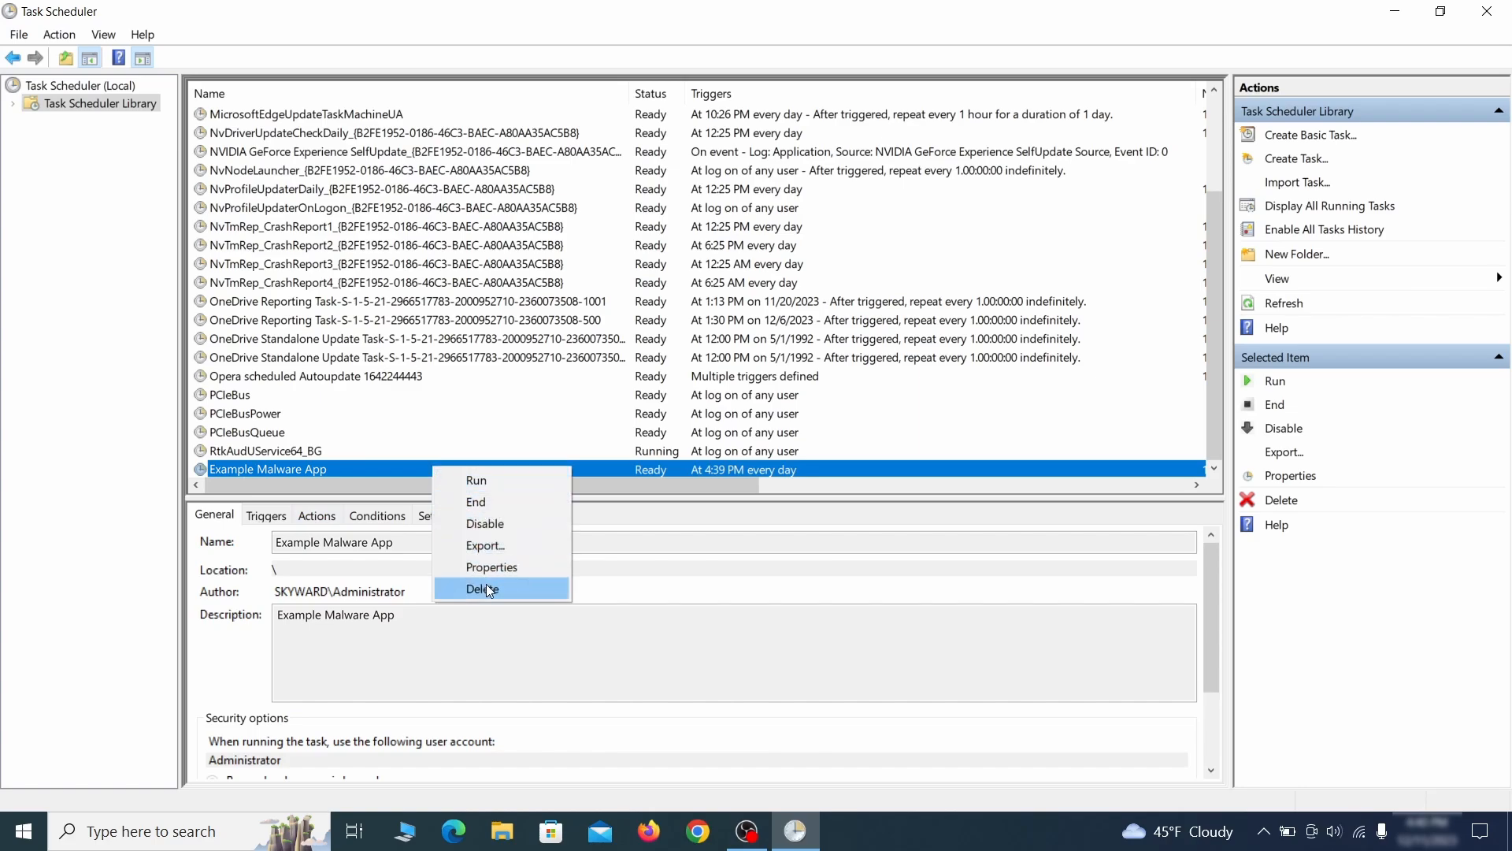
mouse_move(491, 566)
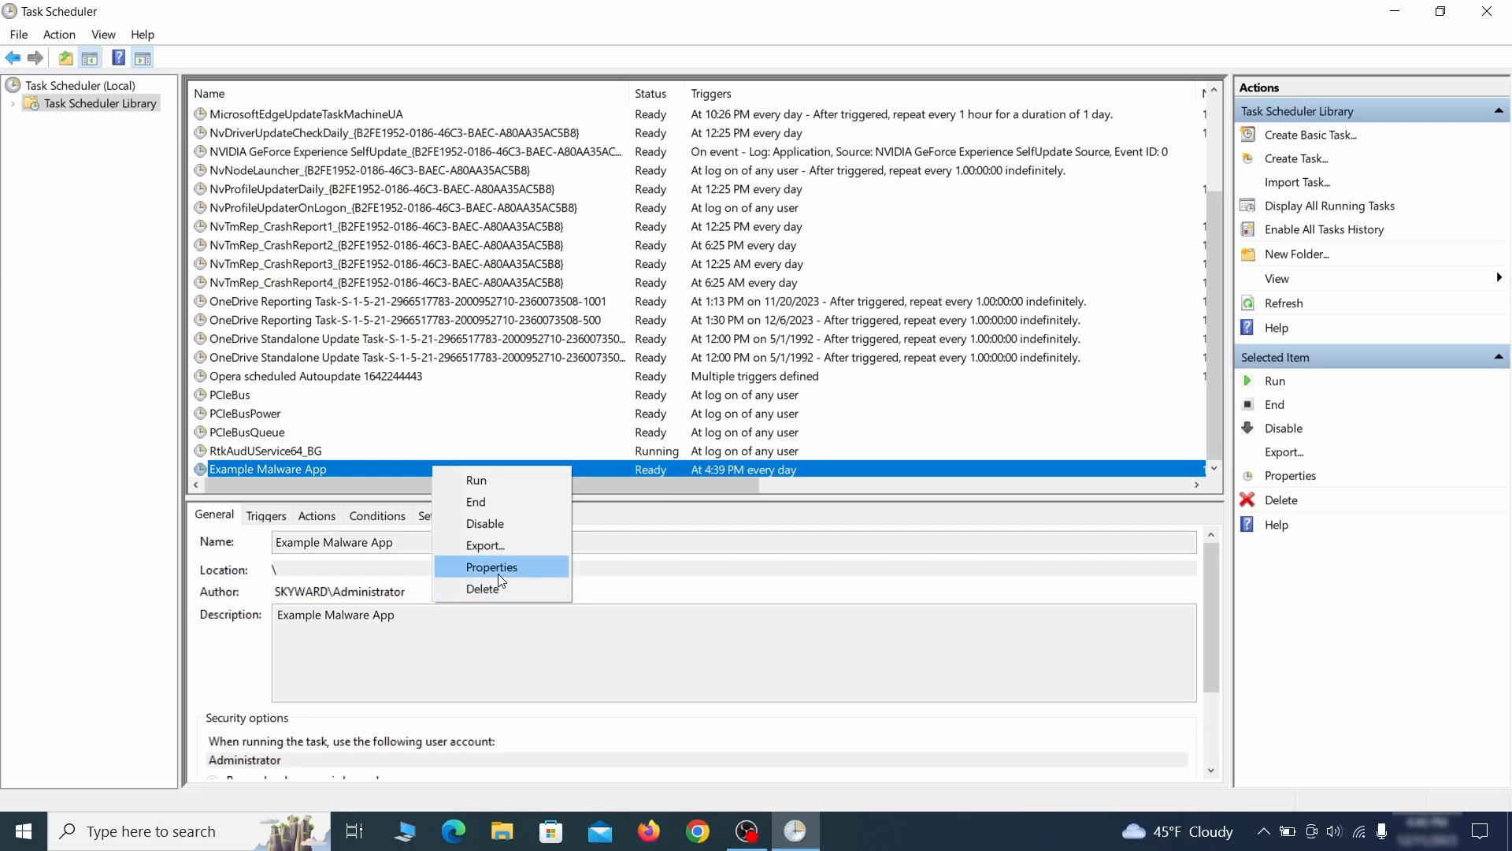
Confirm the task runs ExampleMalwareApp.exe daily at 4:39 PM, then disable it
click(491, 566)
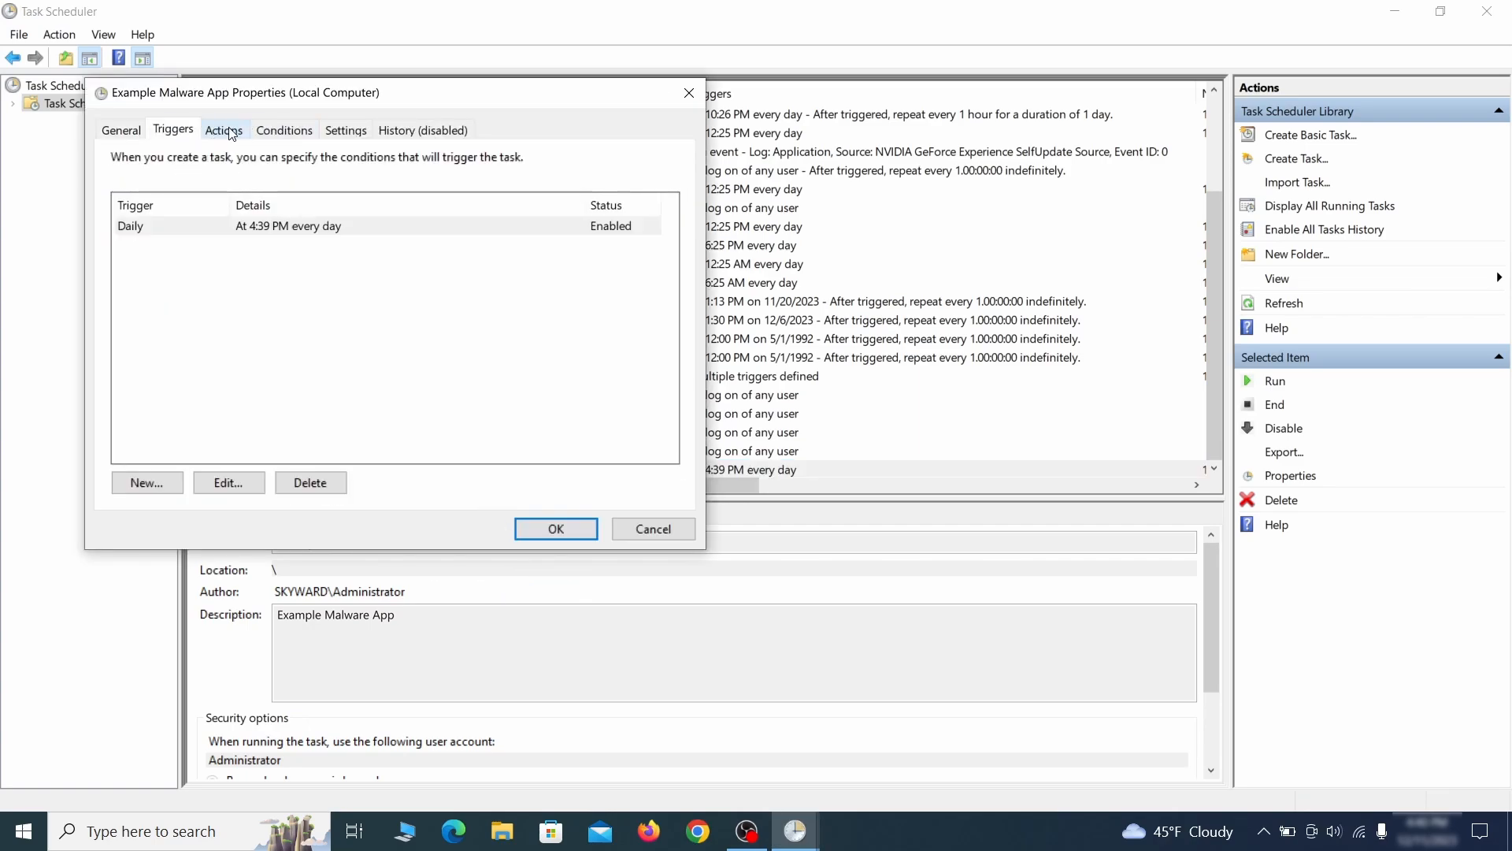
click(223, 130)
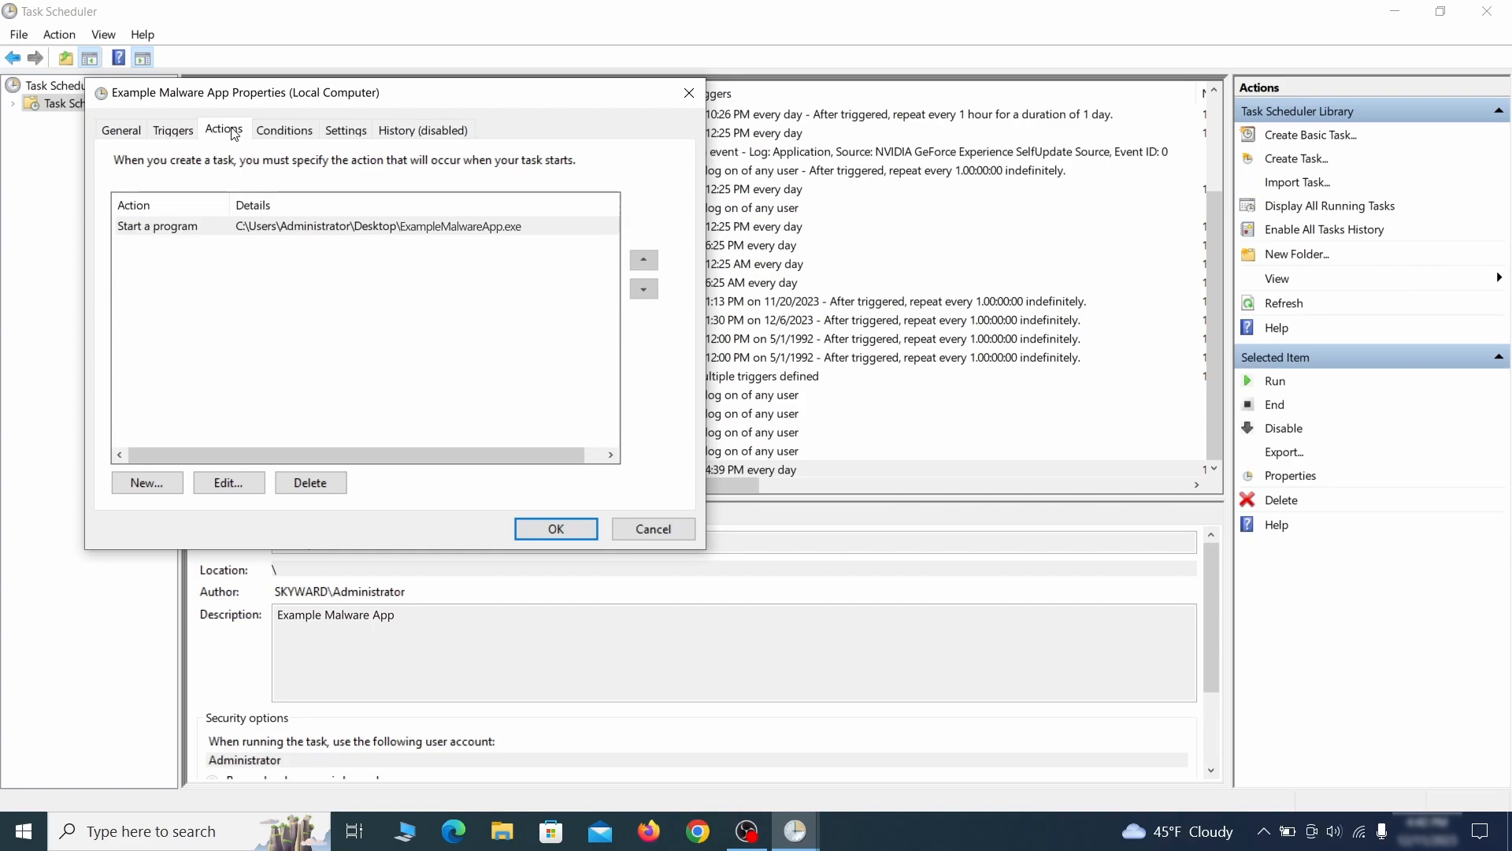
right_click(268, 469)
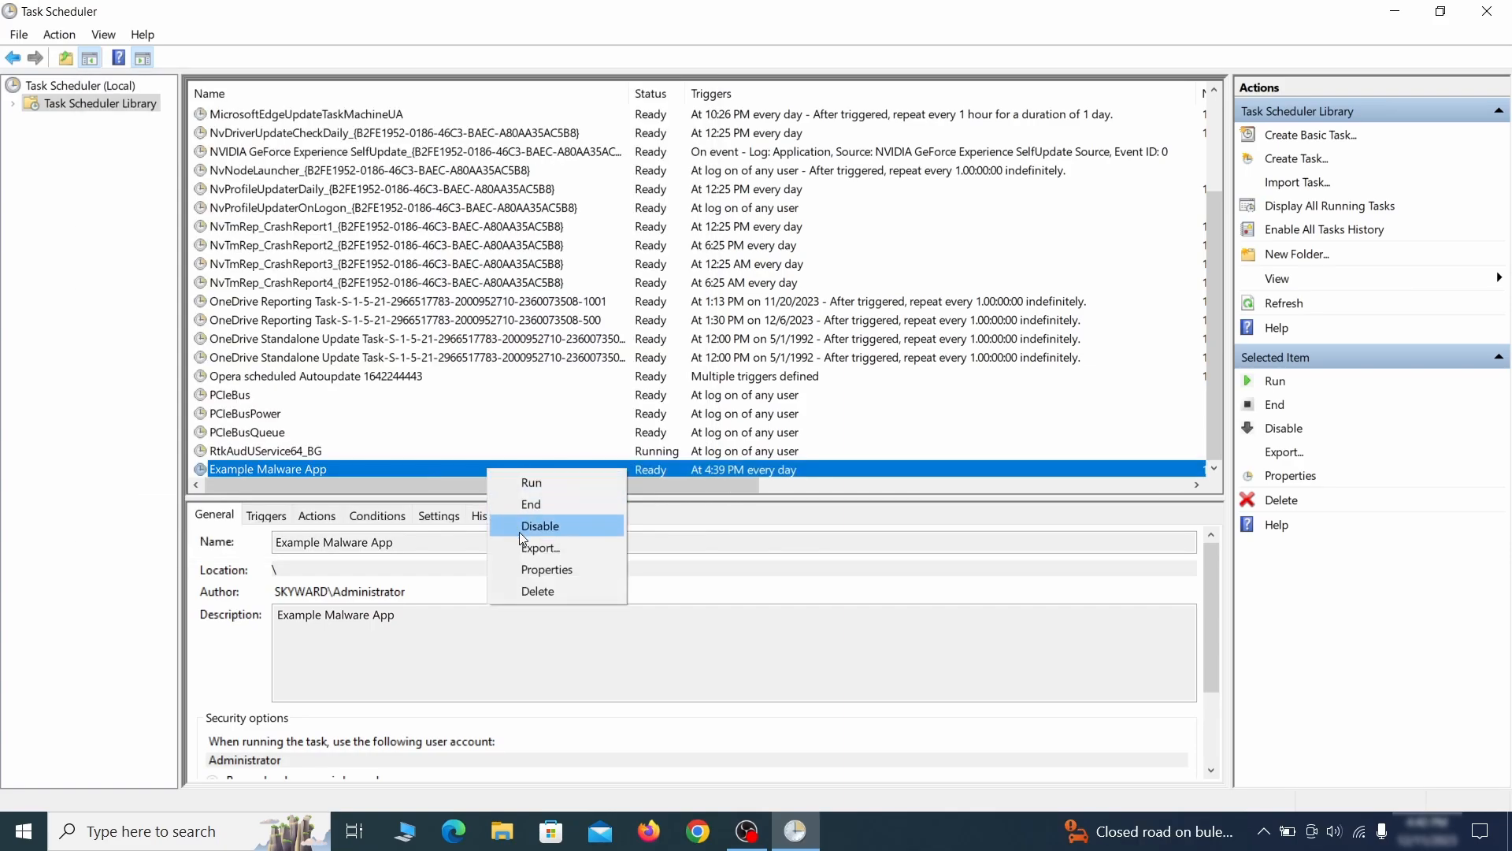
click(537, 590)
text(regedit)
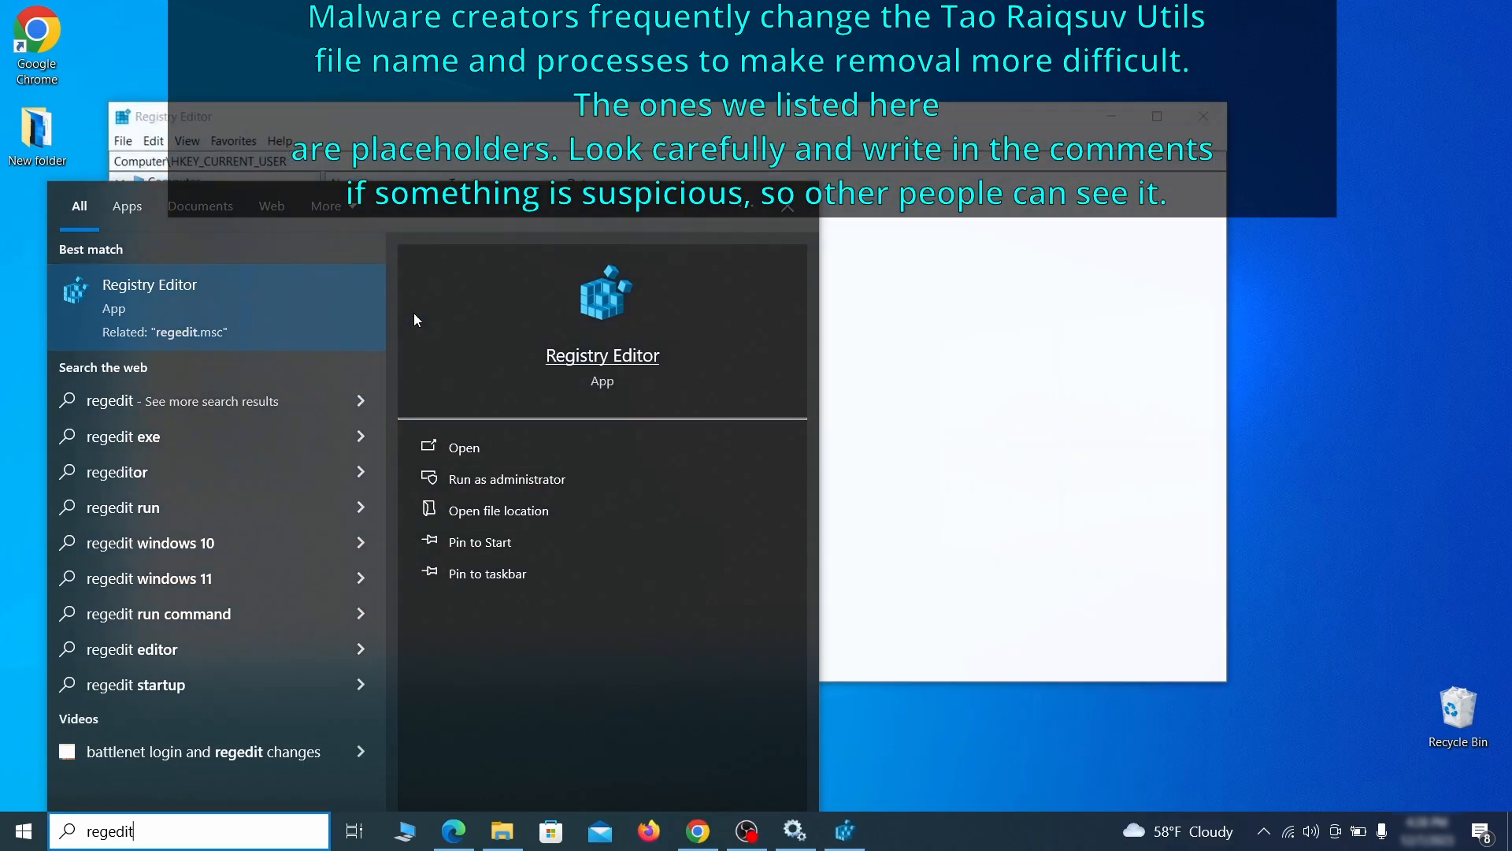
Export HKEY_CURRENT_USER to a desktop file named Registry Backup 1
click(463, 447)
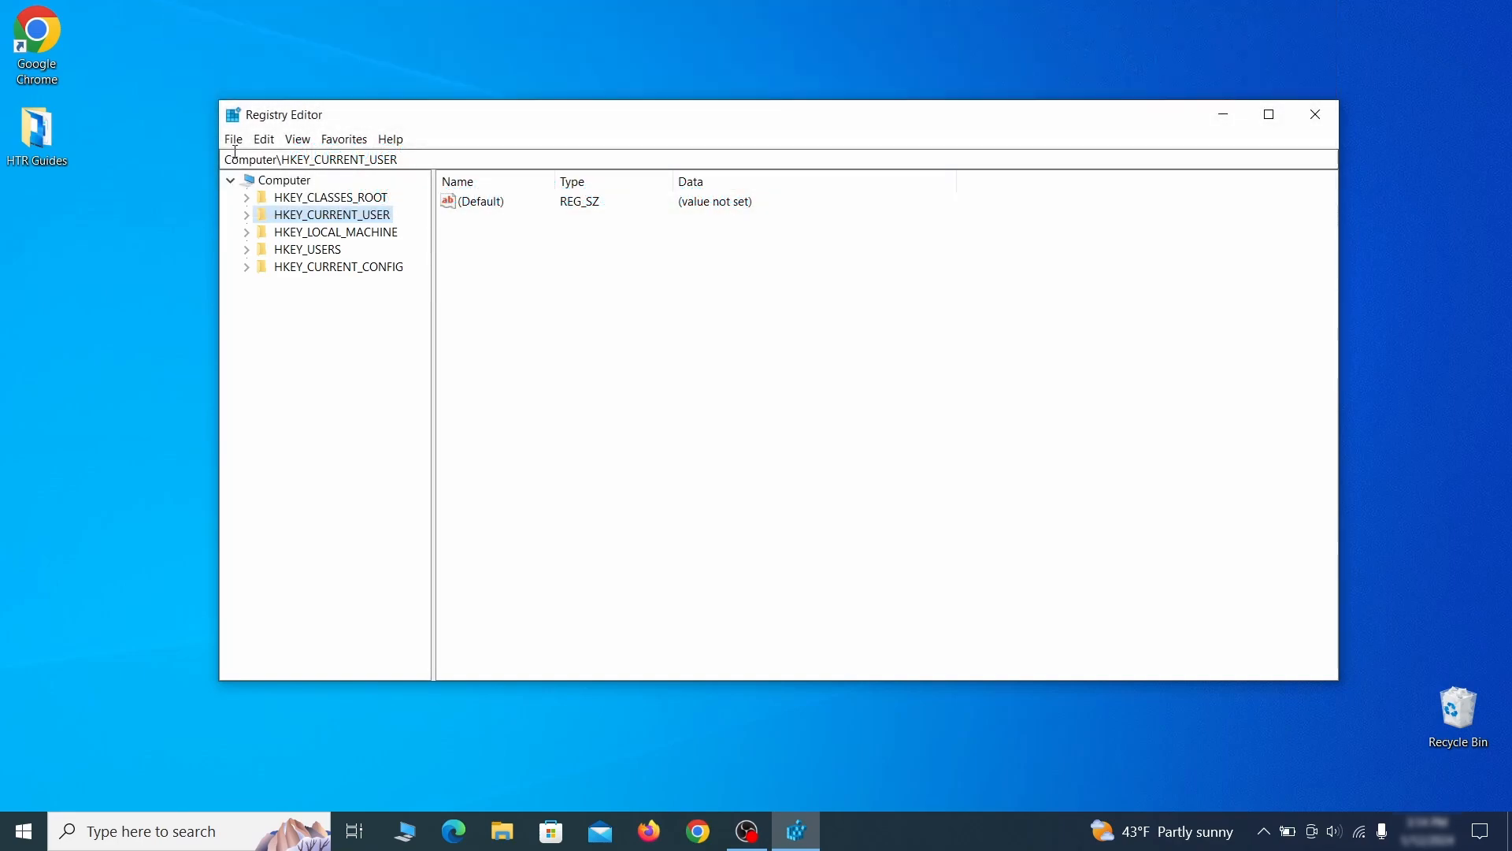
click(232, 138)
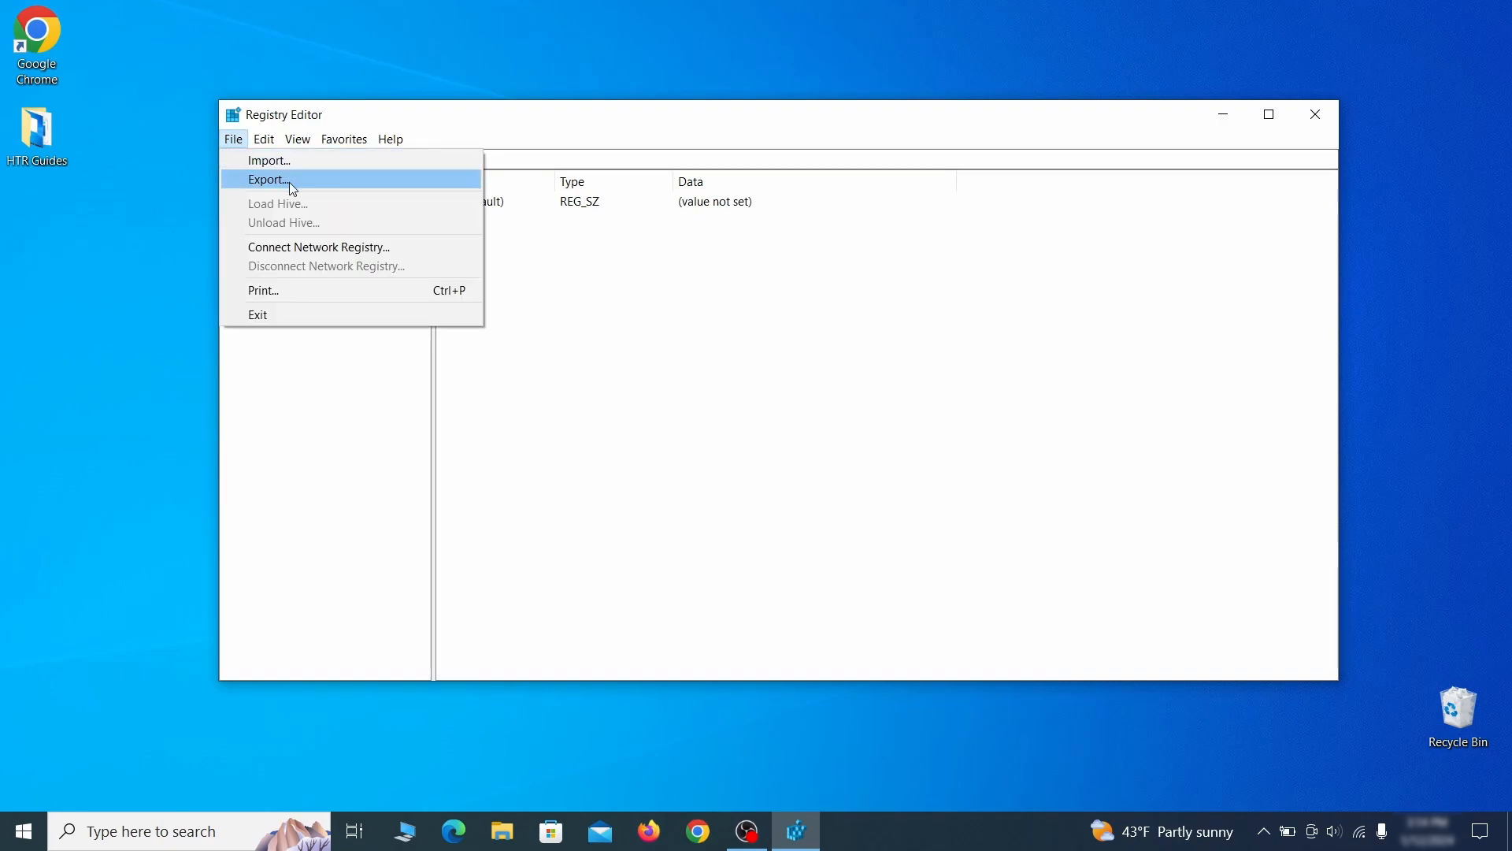
click(268, 179)
text(Registry Back)
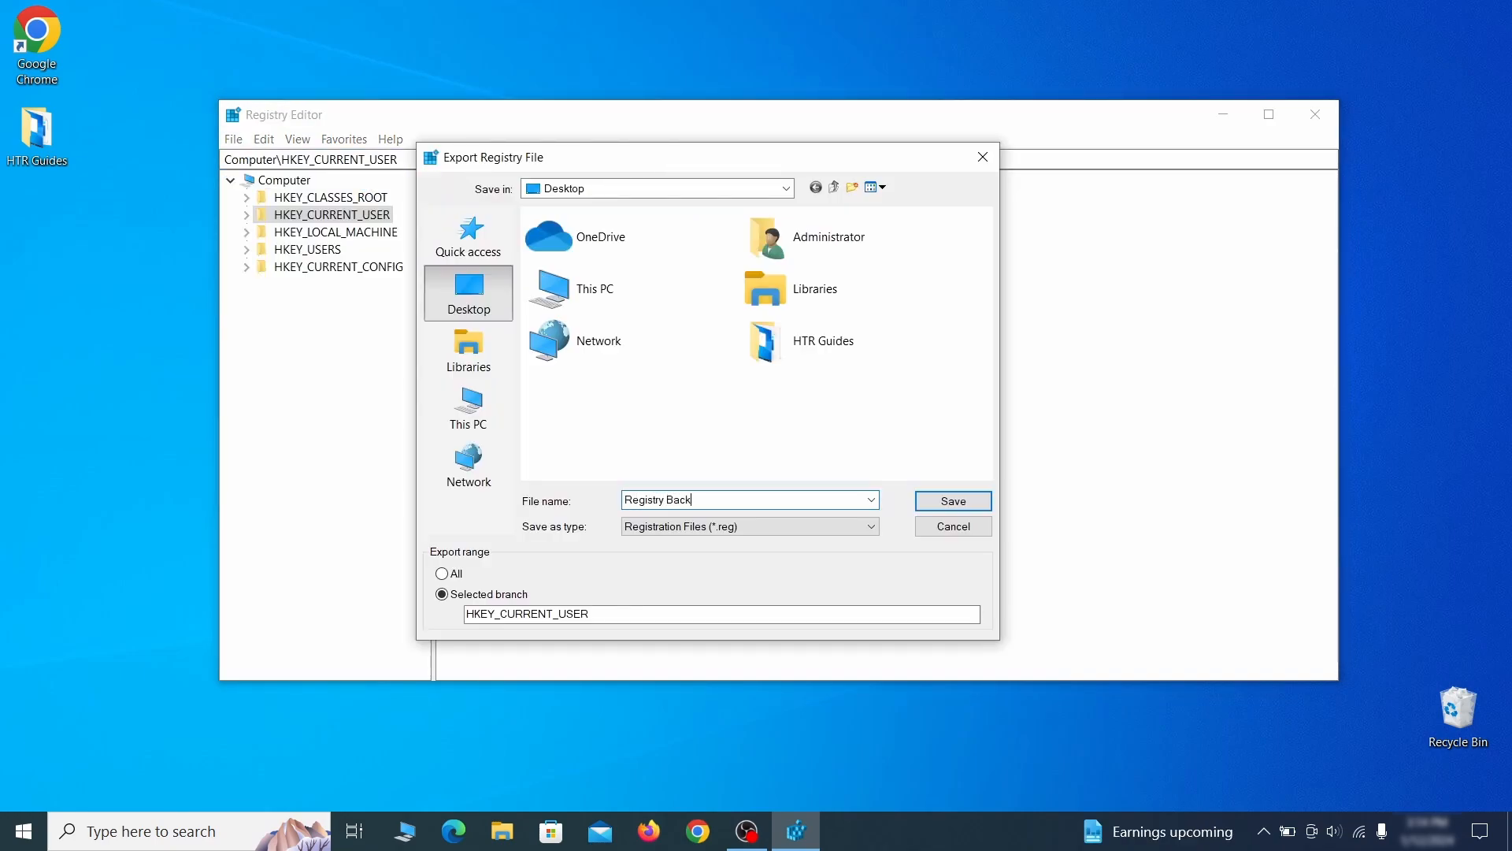
text(up 1)
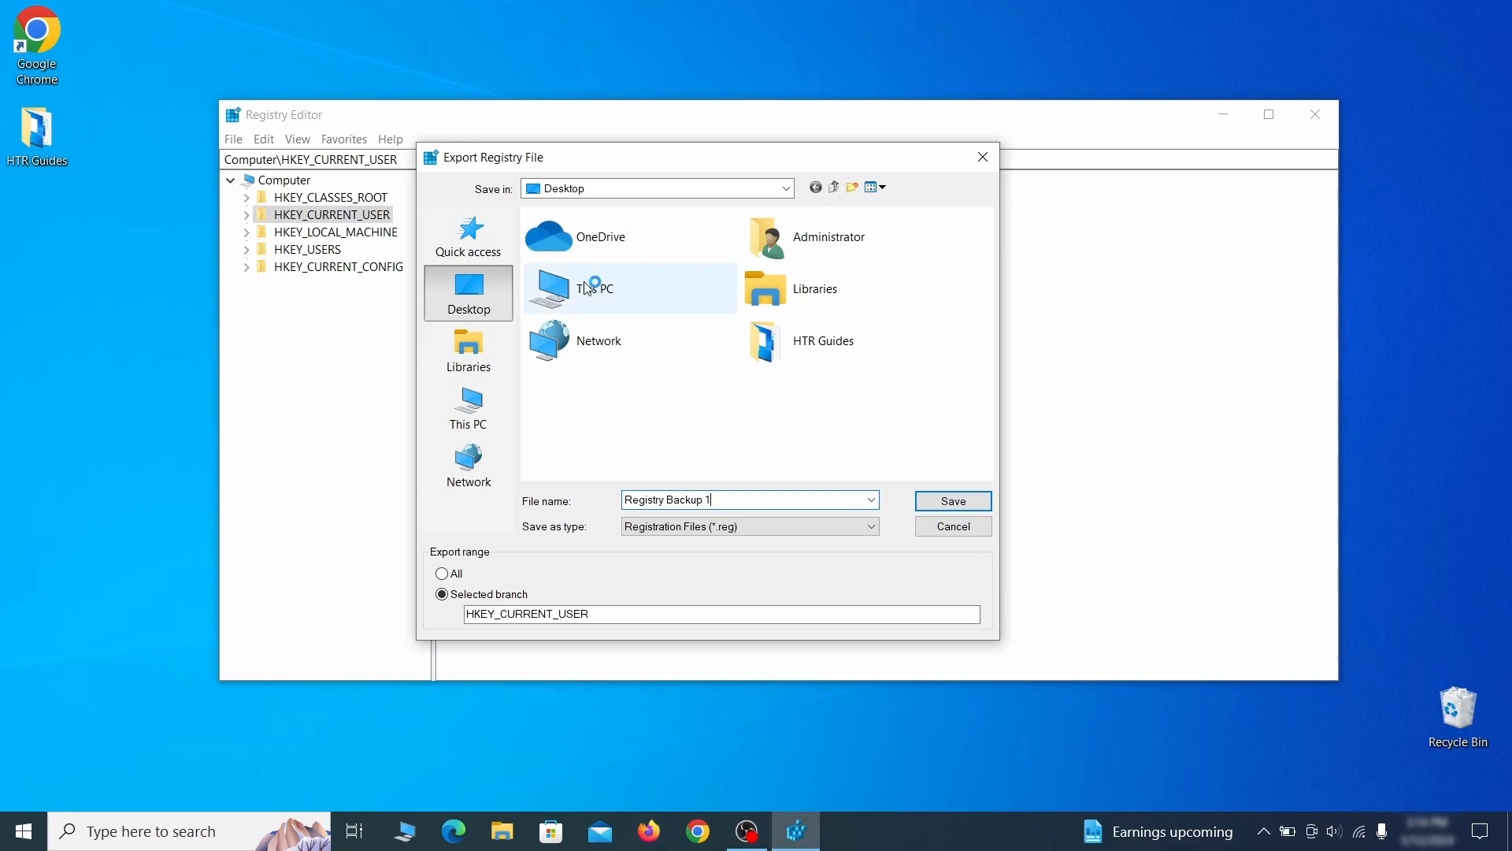
click(951, 501)
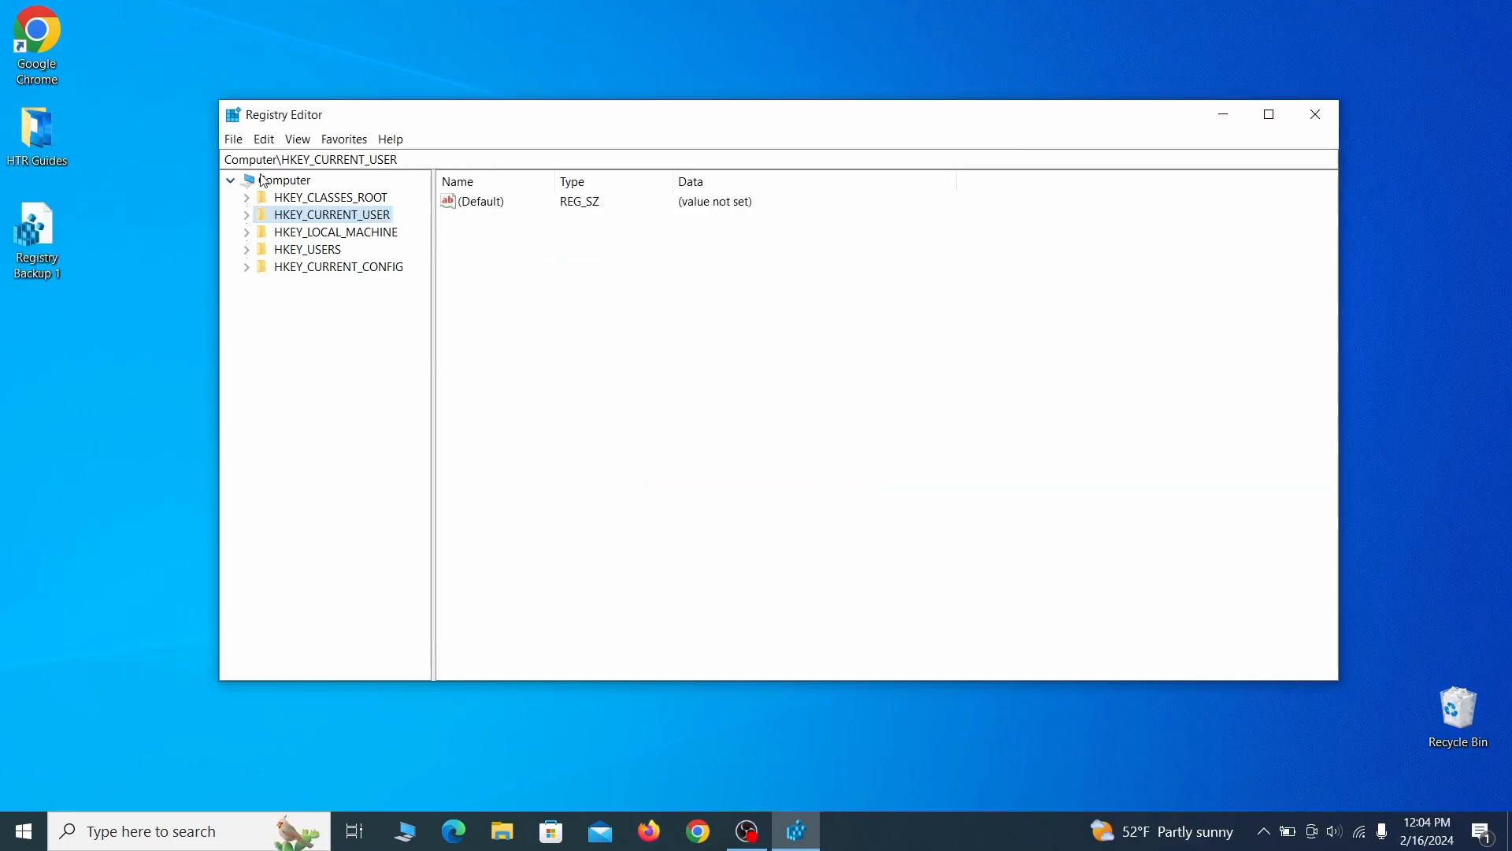
Select Registry Backup 1 in the registry Import dialog
click(232, 139)
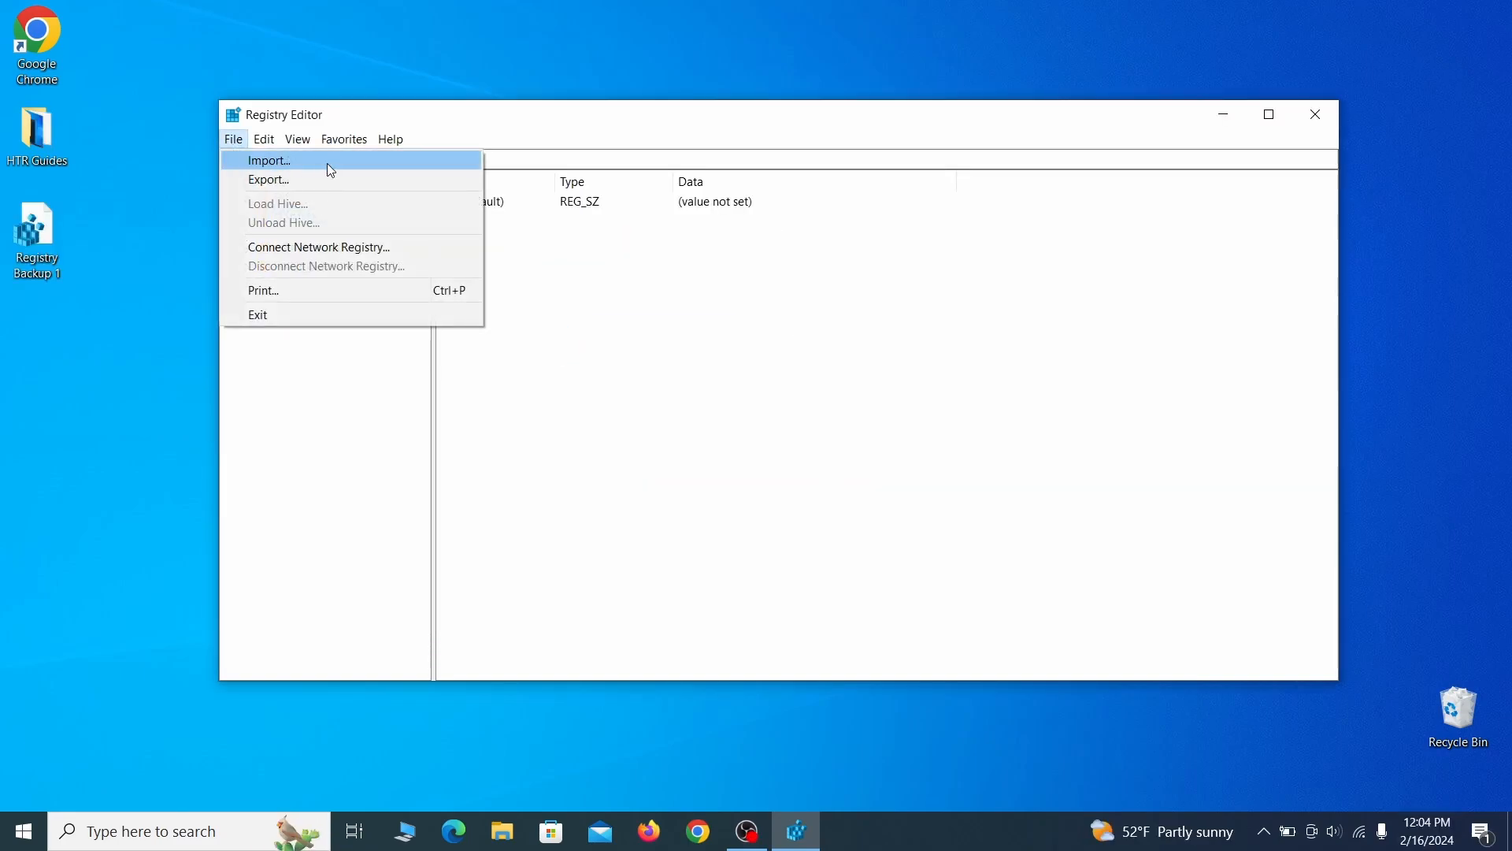
click(269, 160)
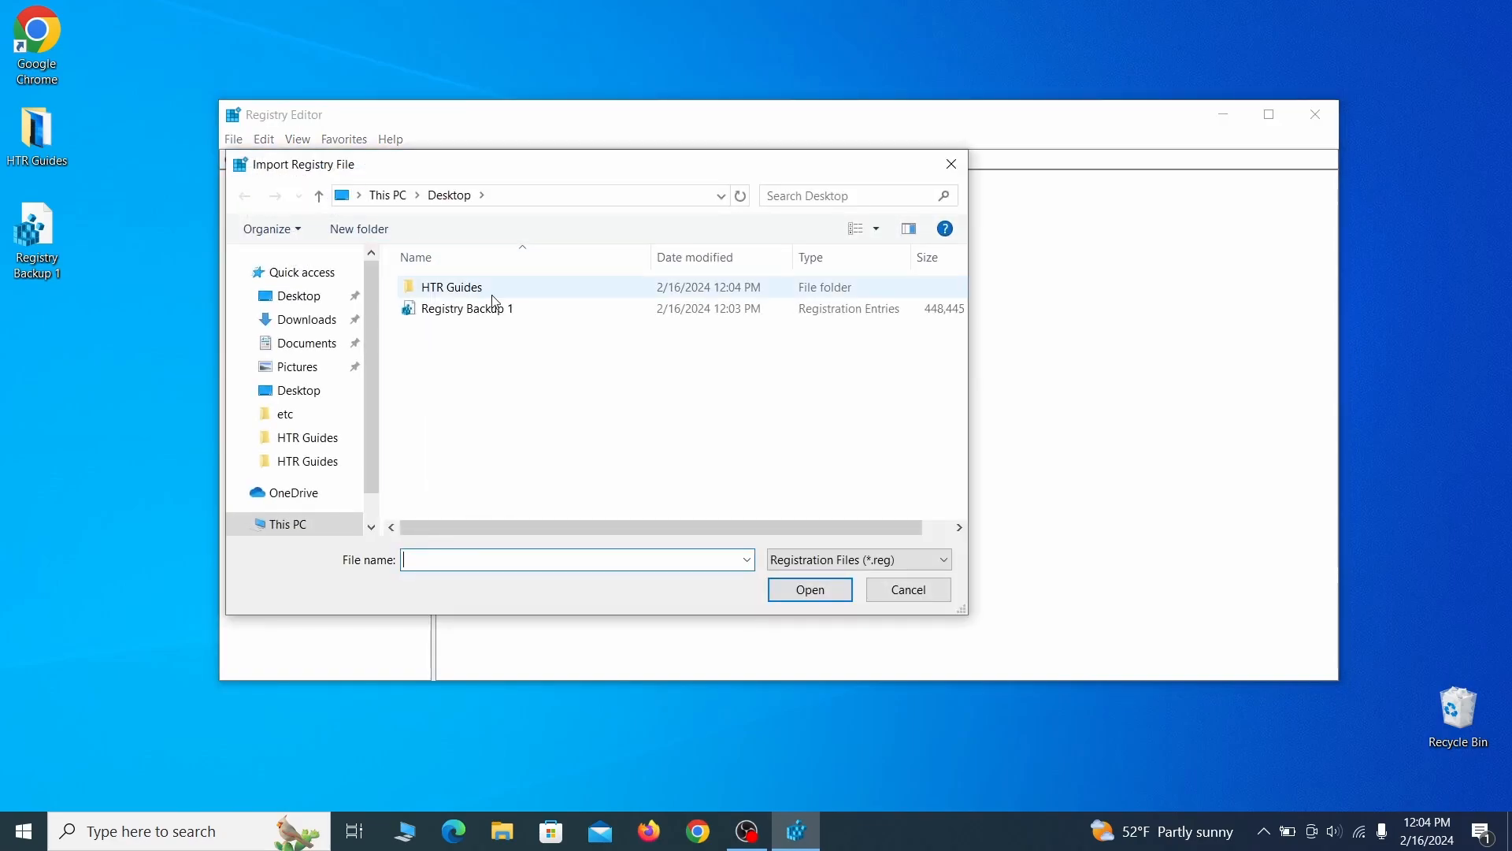
click(468, 308)
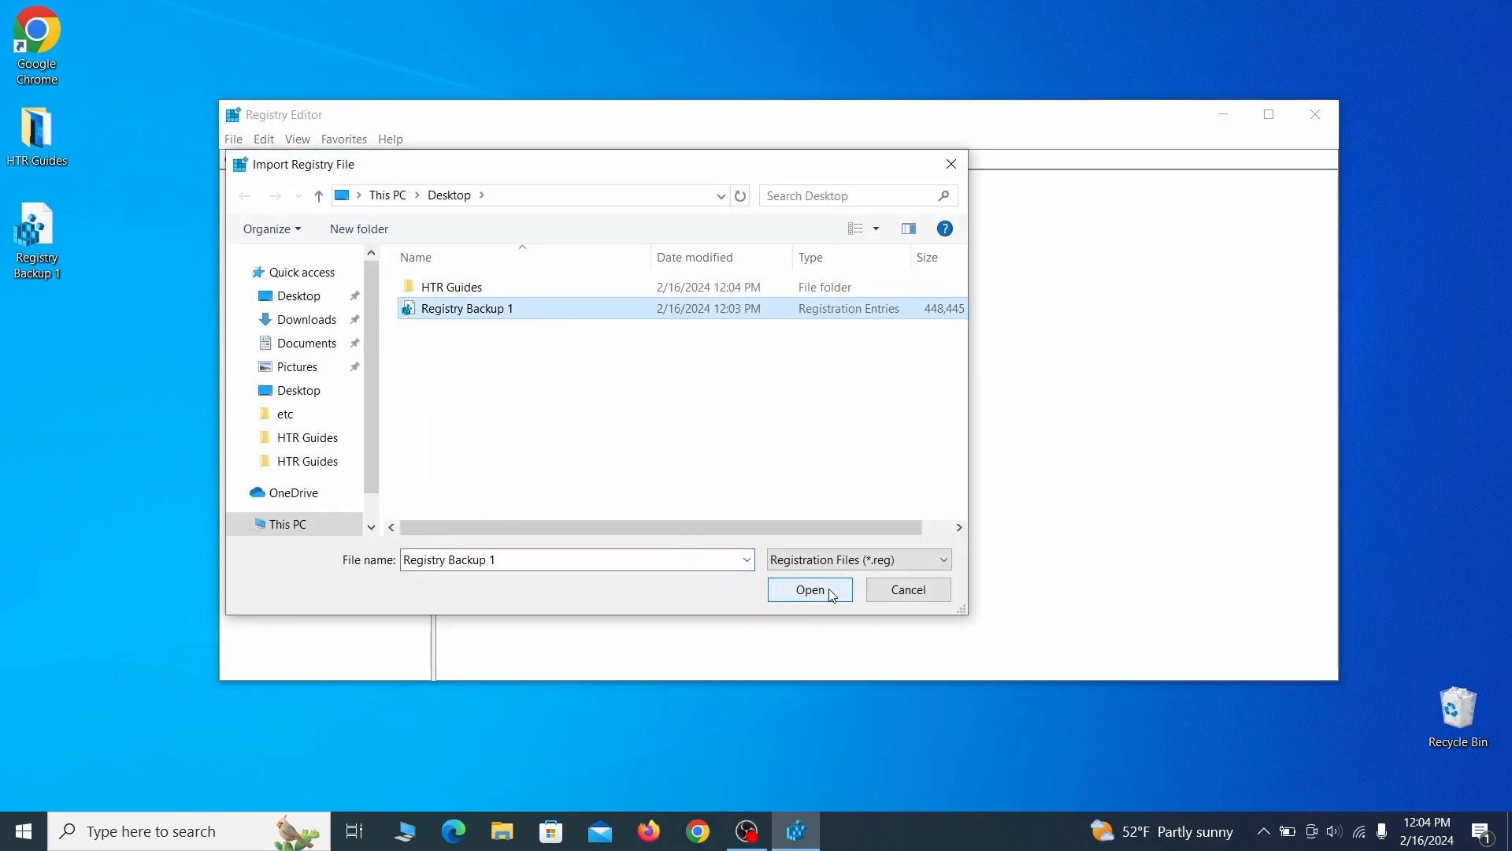
Search the registry for 'Example Malware App' and right-click the found Reopen key
click(233, 139)
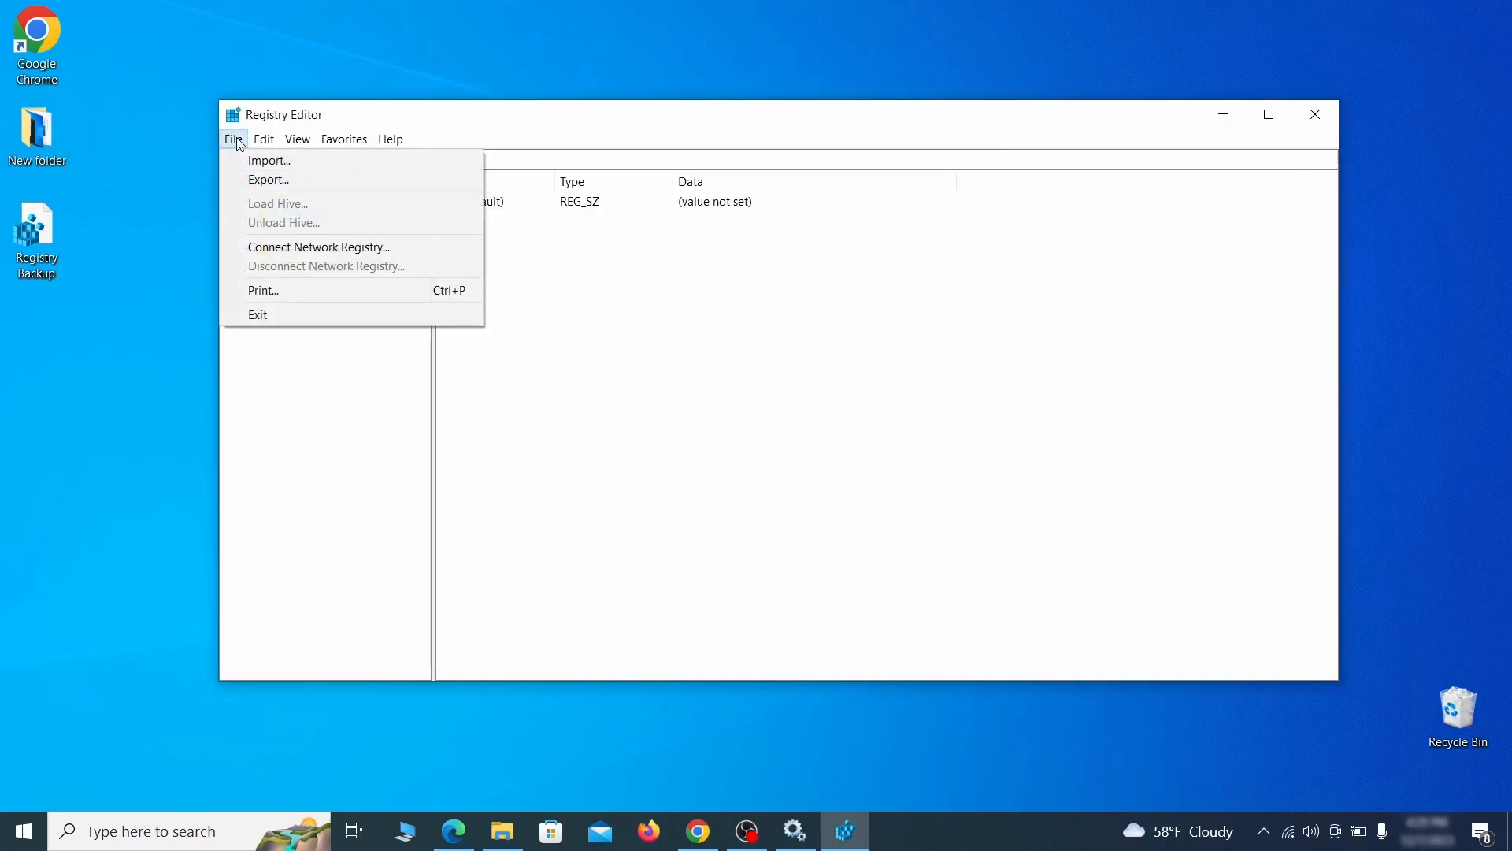
click(263, 139)
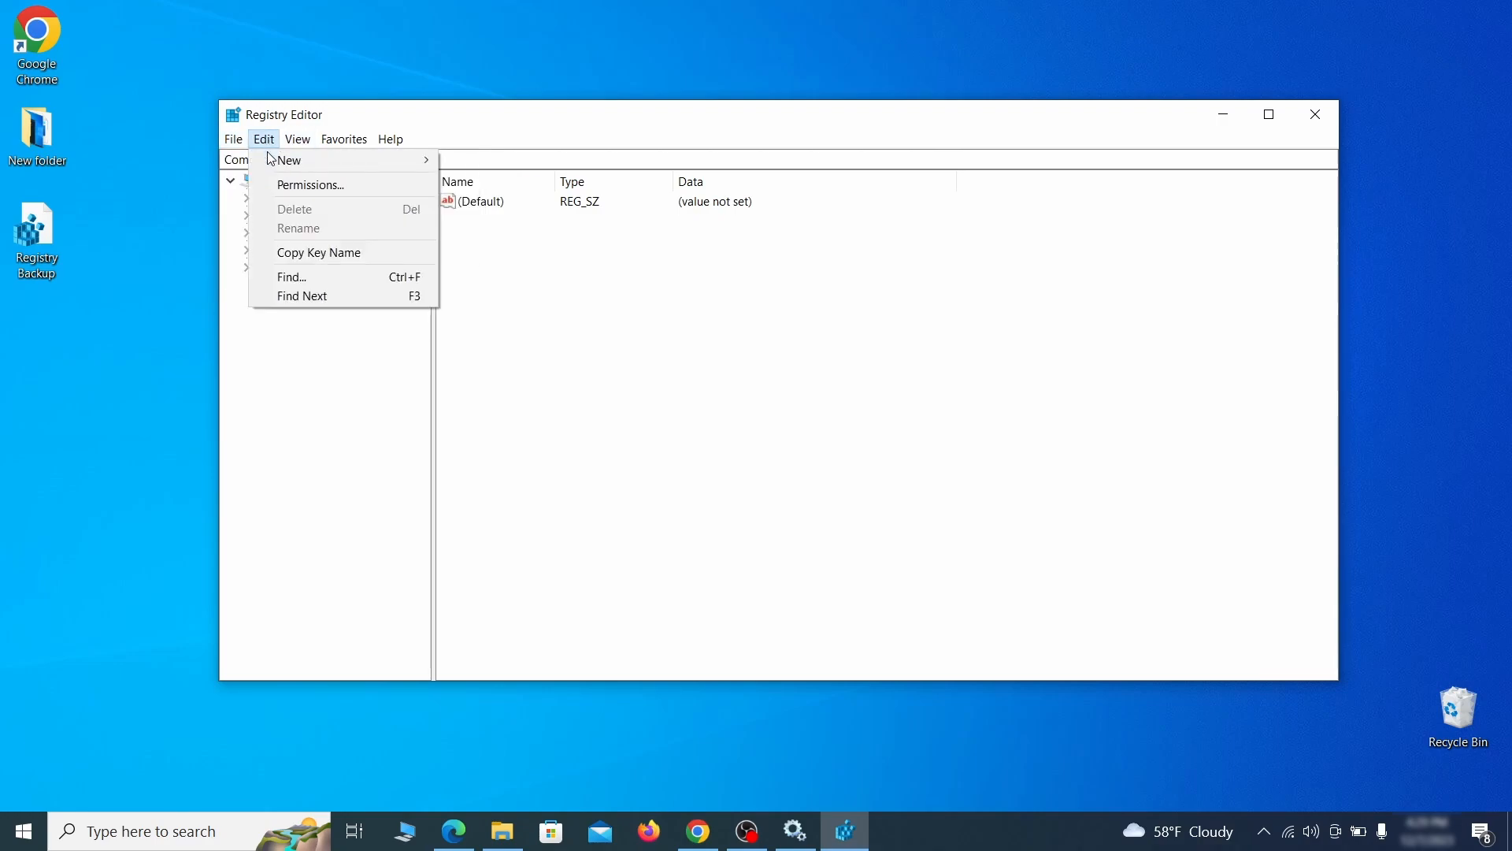
click(291, 276)
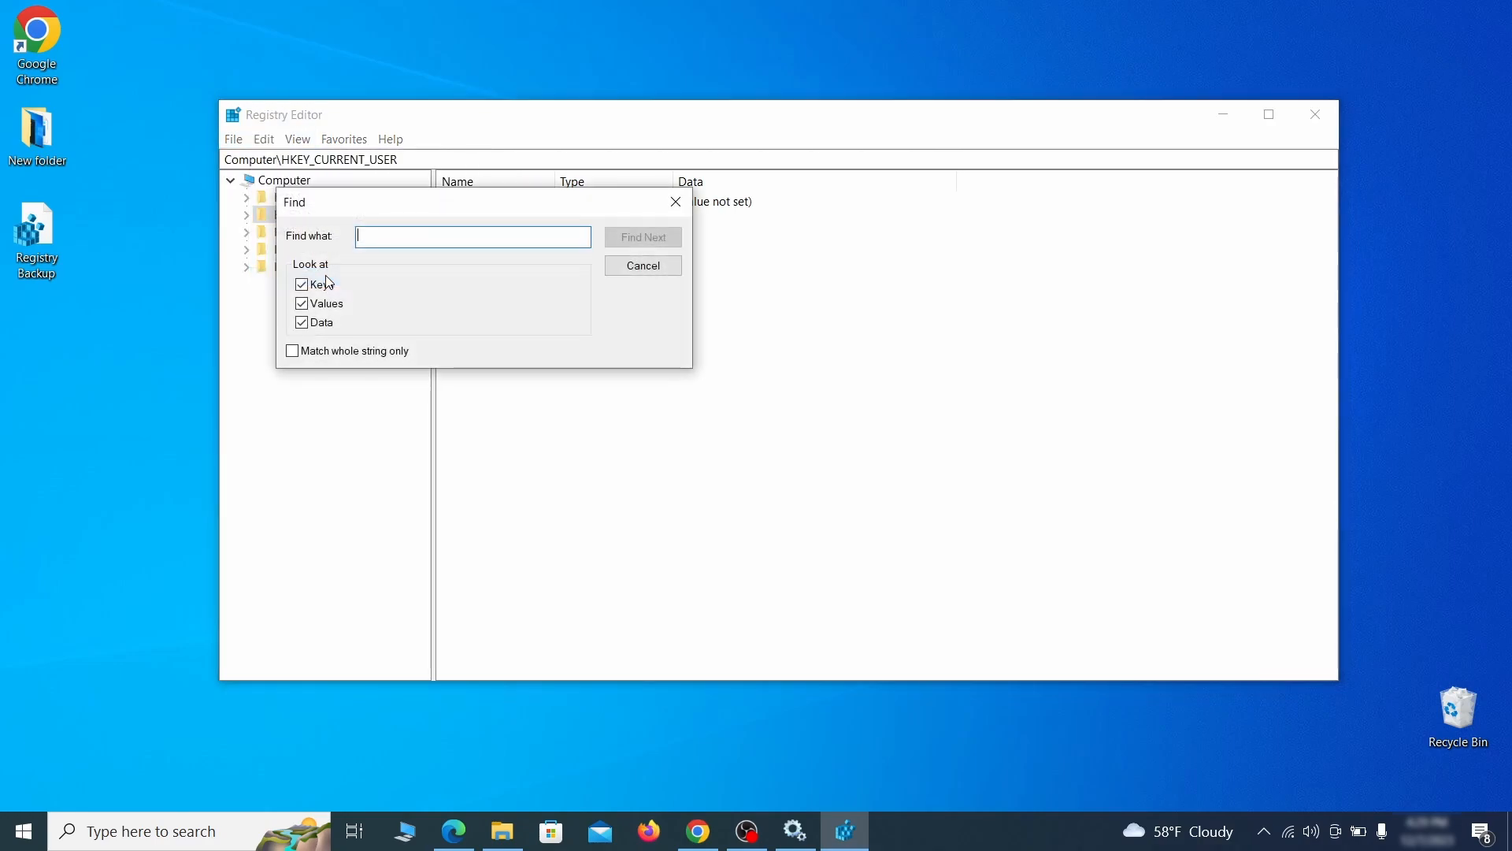
text(Example Malw)
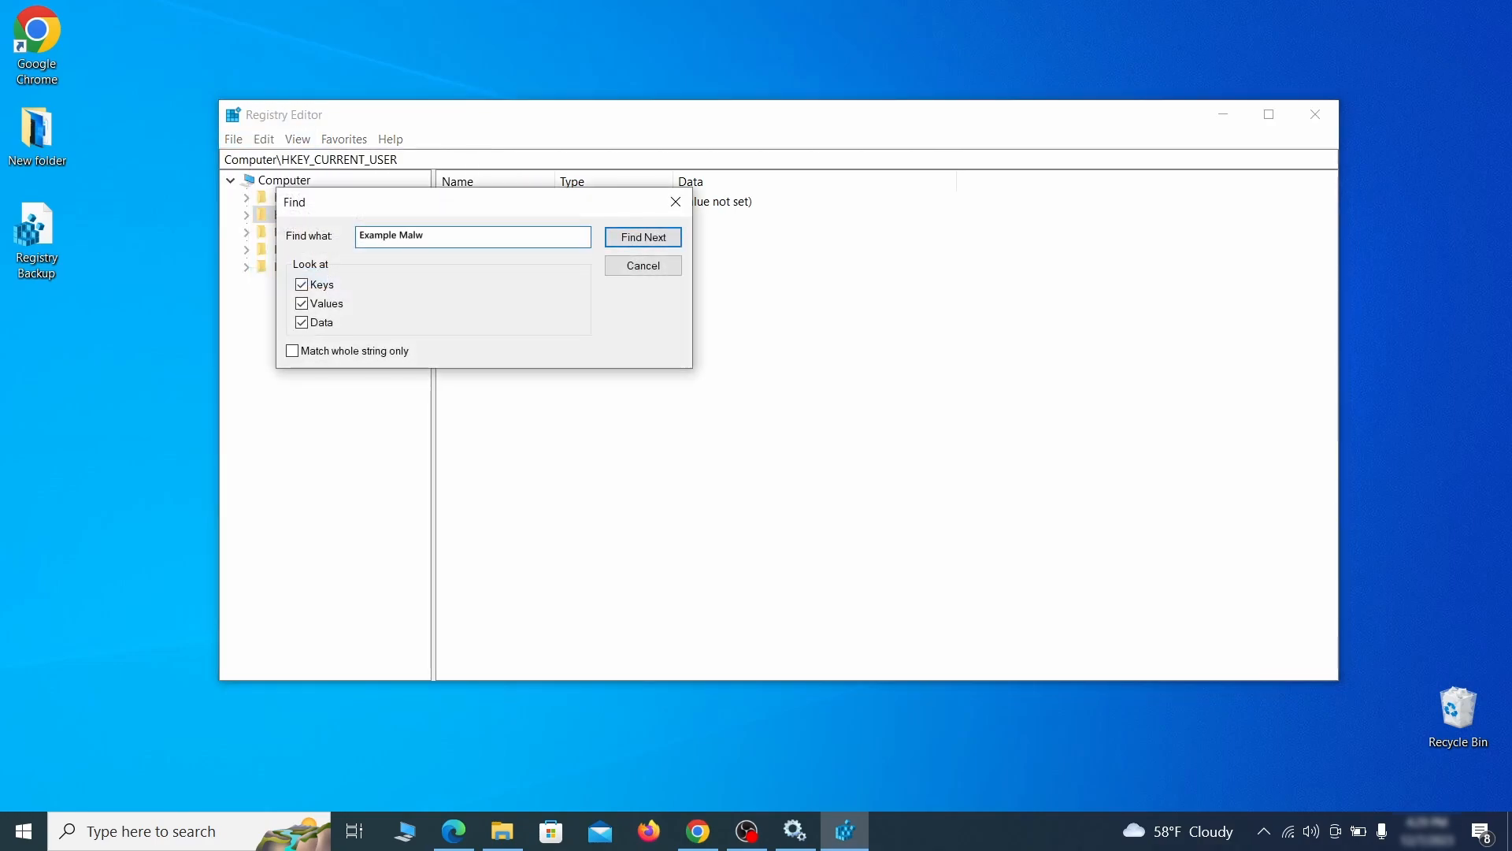
text(are App)
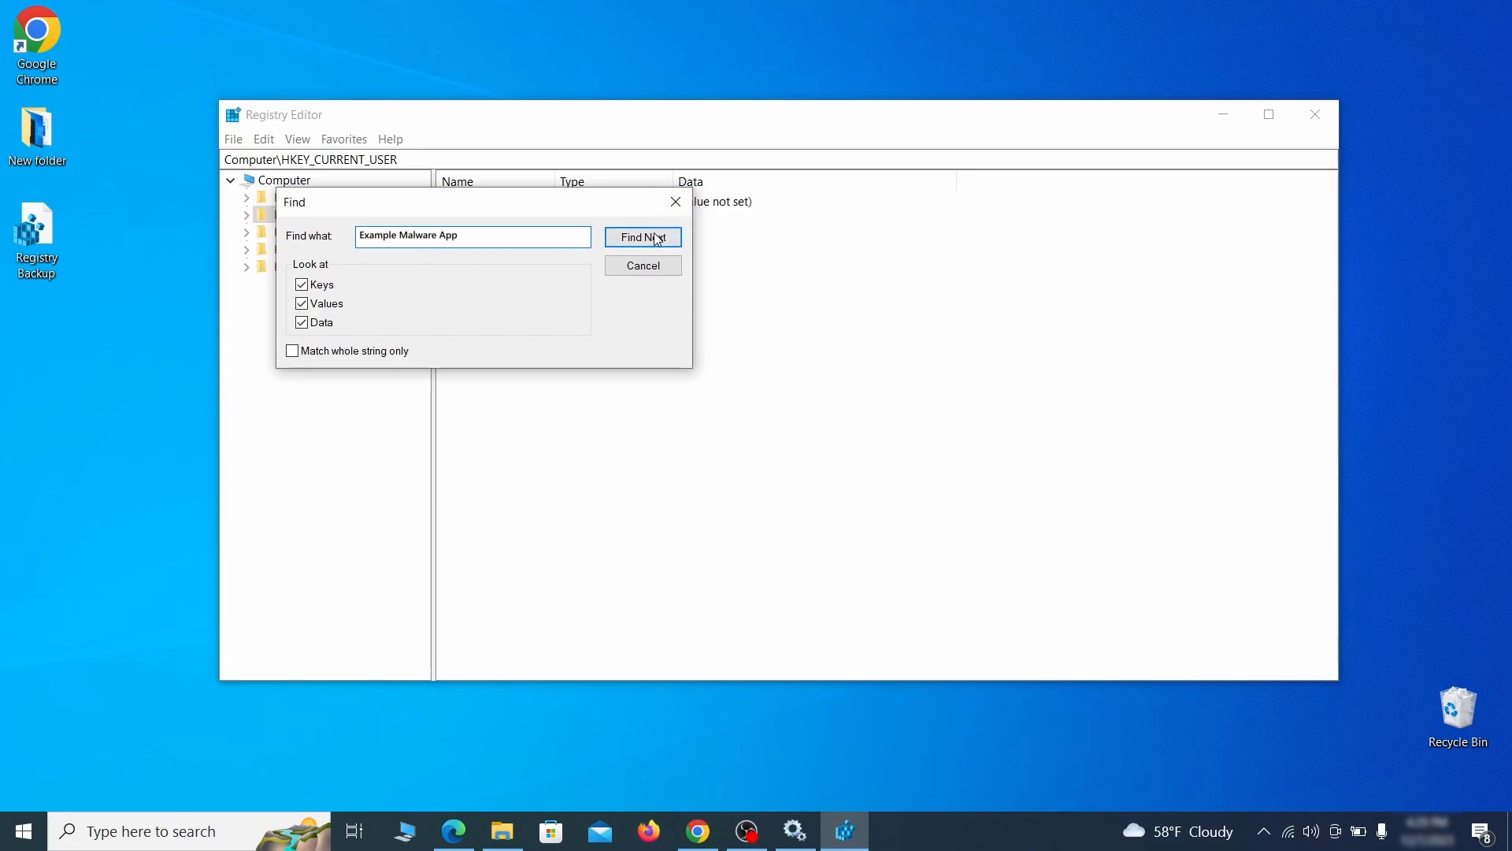
click(643, 237)
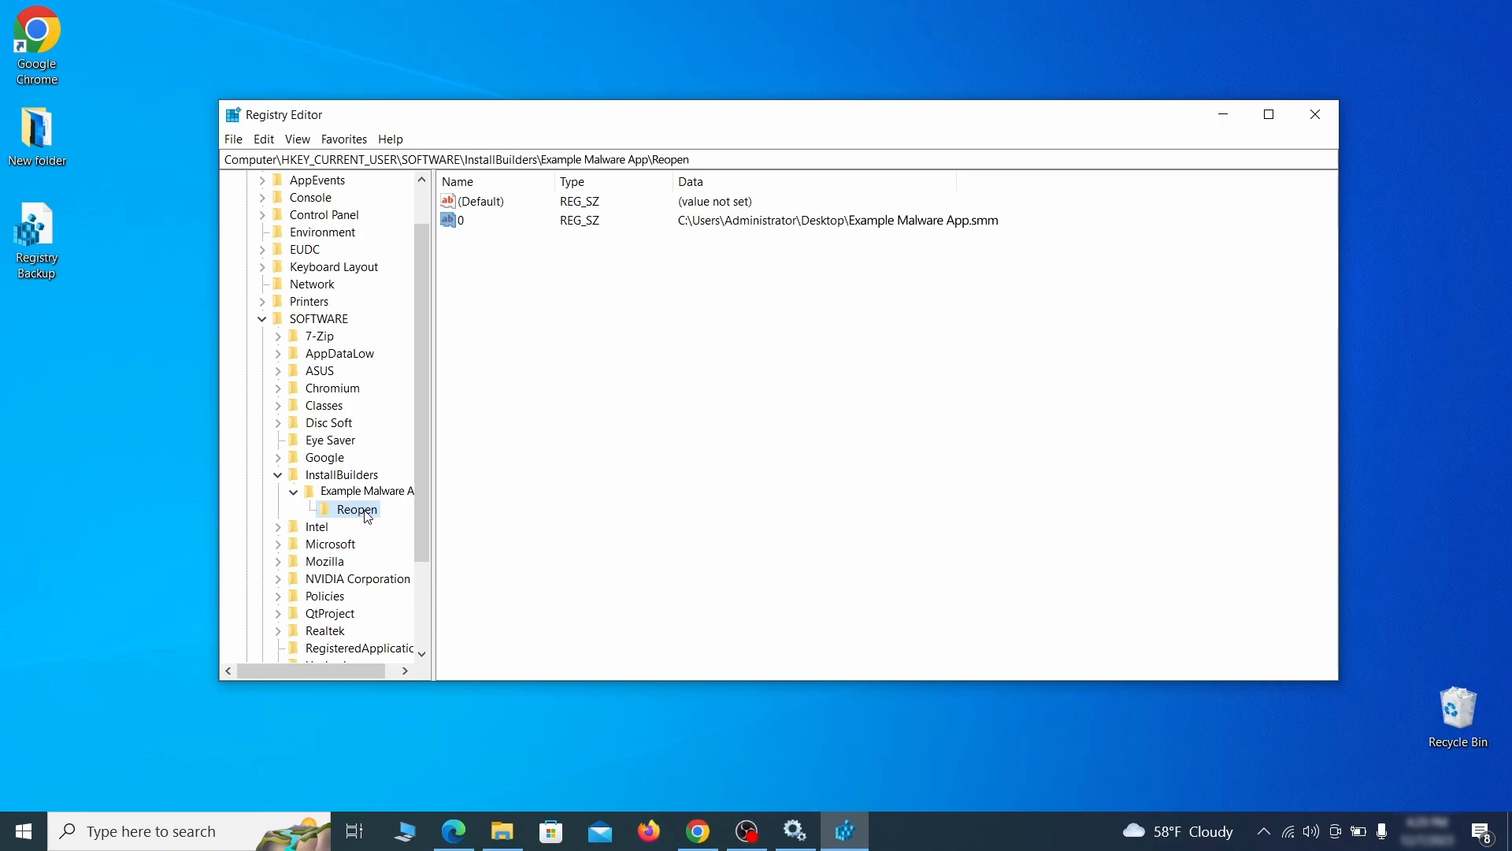
right_click(356, 509)
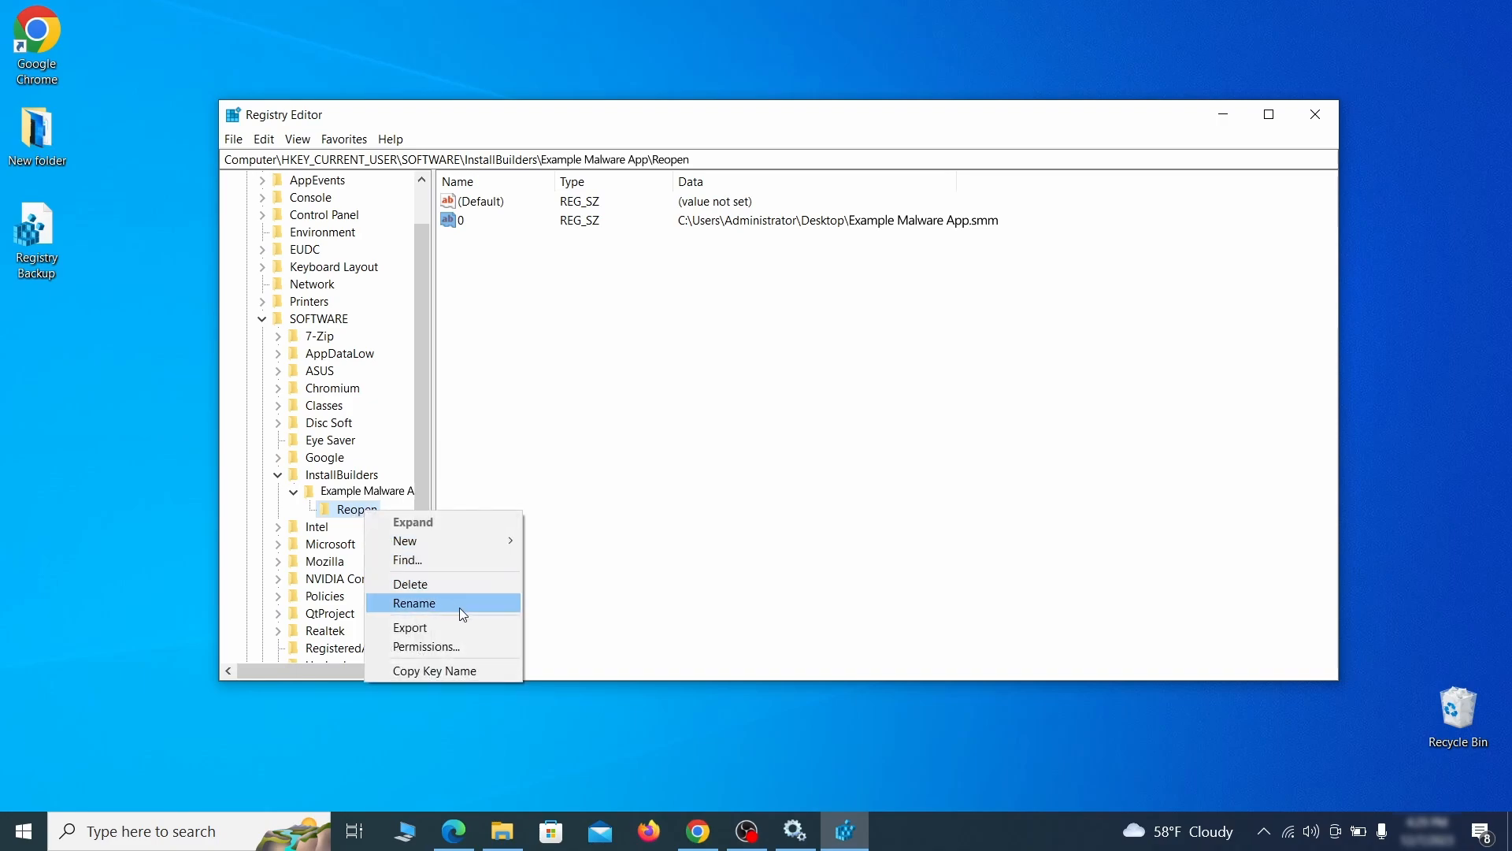
click(1314, 113)
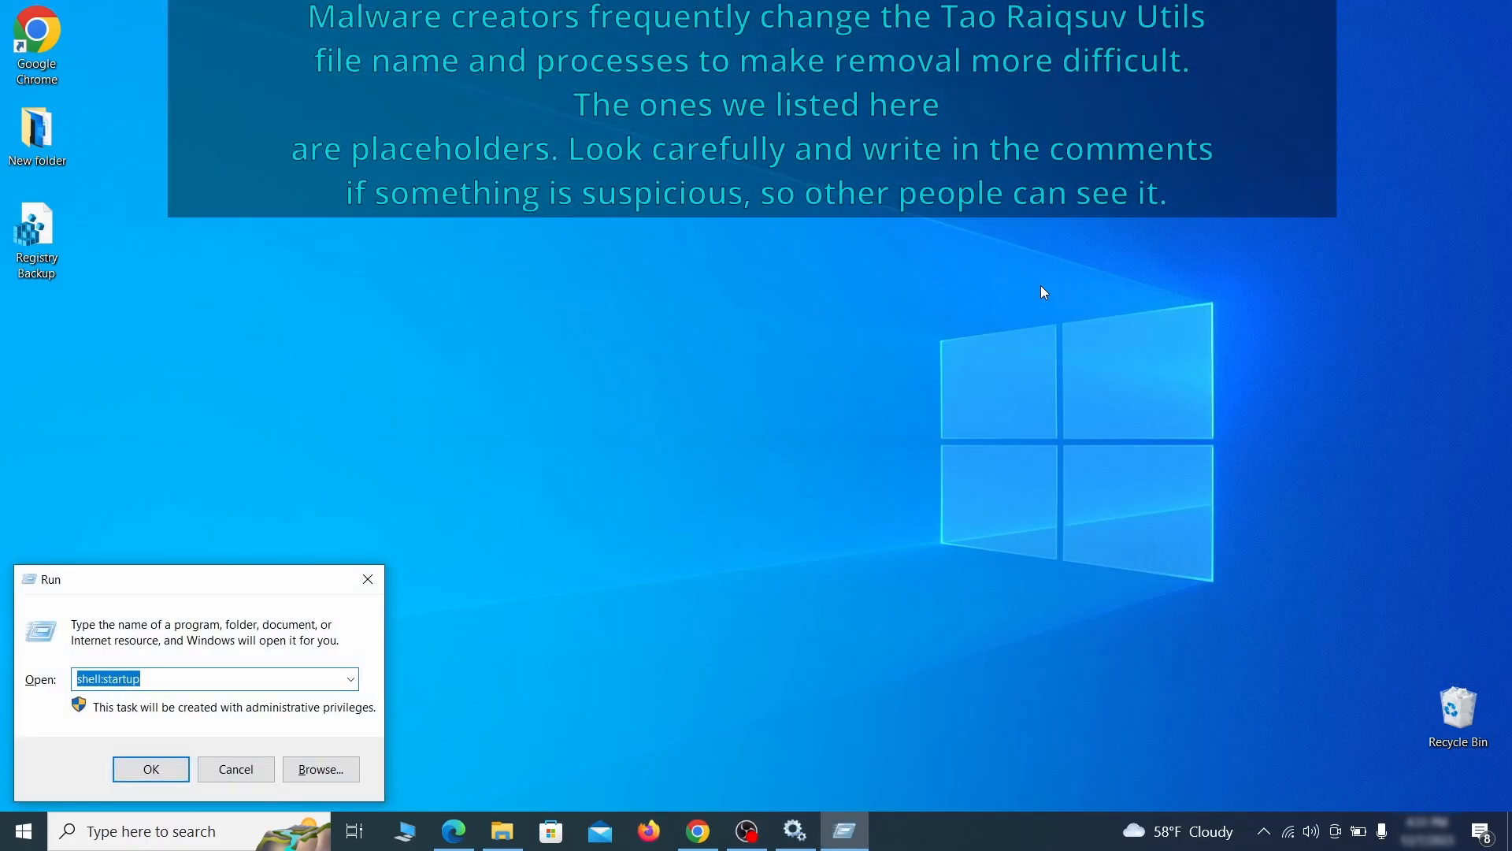
Launch mrt and start a Full scan of the entire system
text(M)
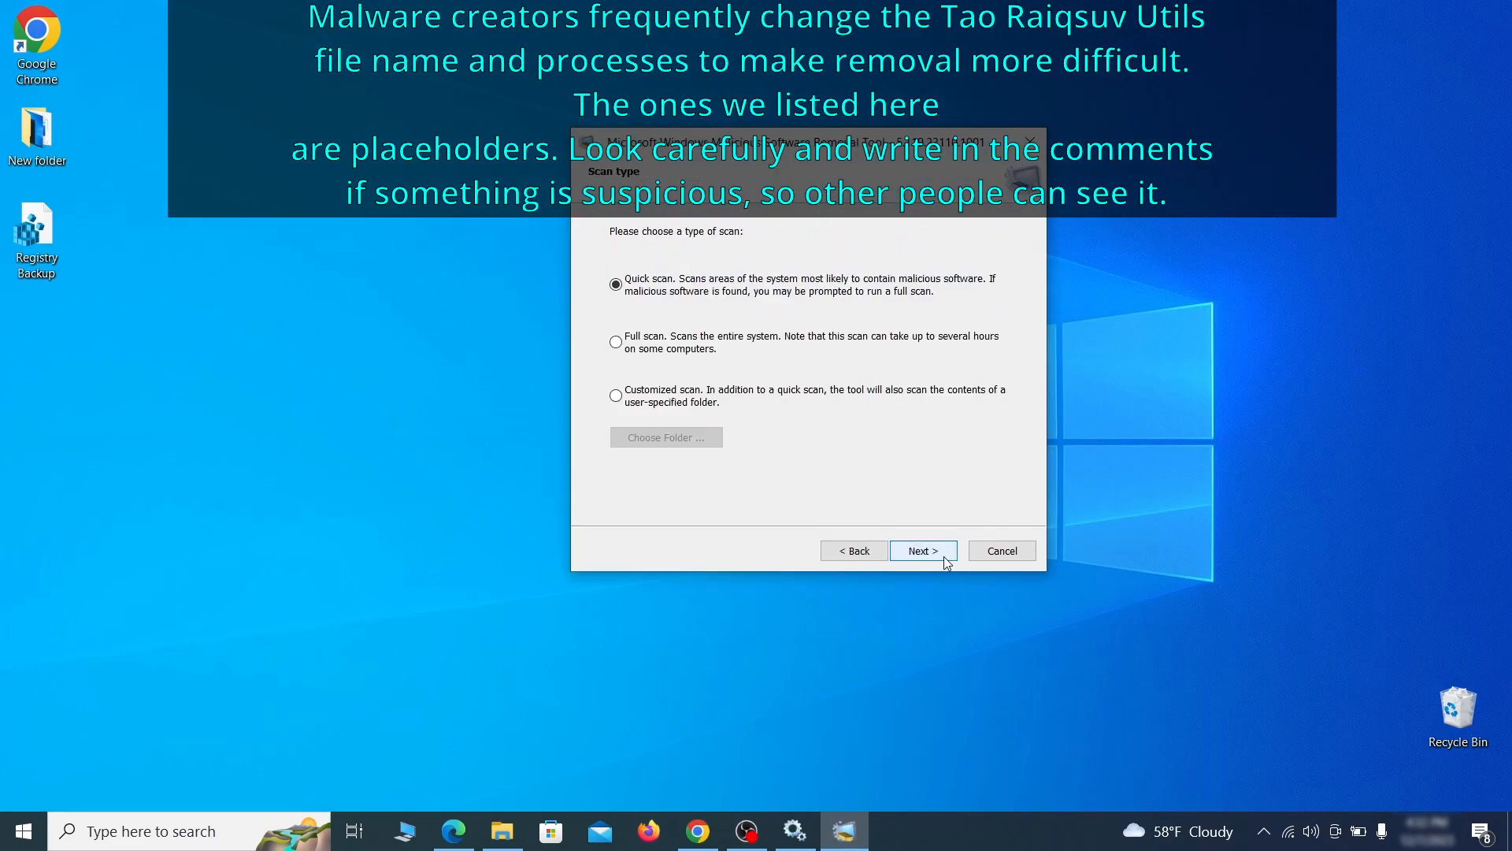
click(616, 341)
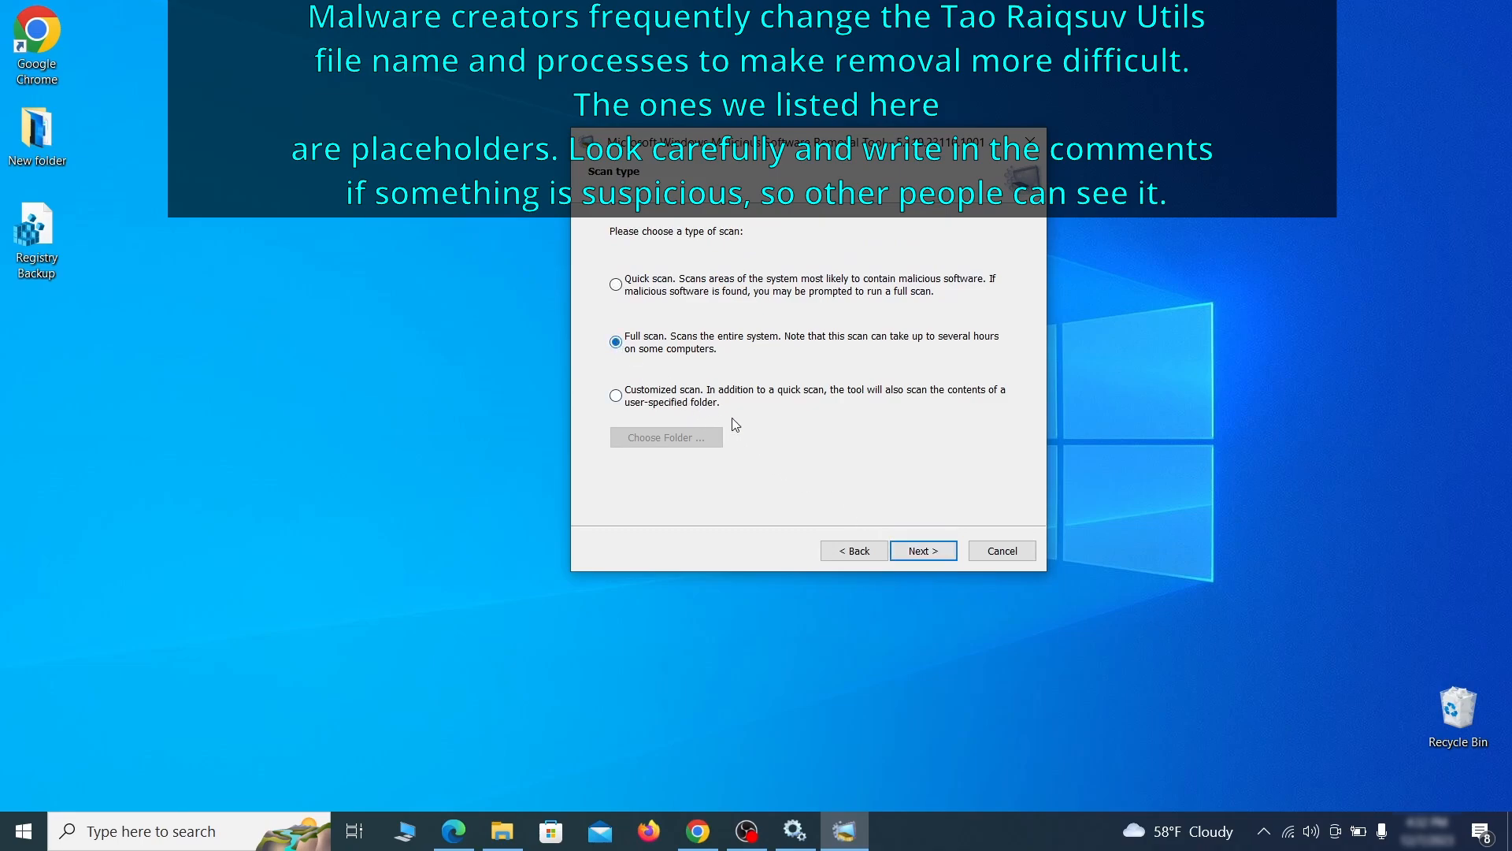
click(920, 549)
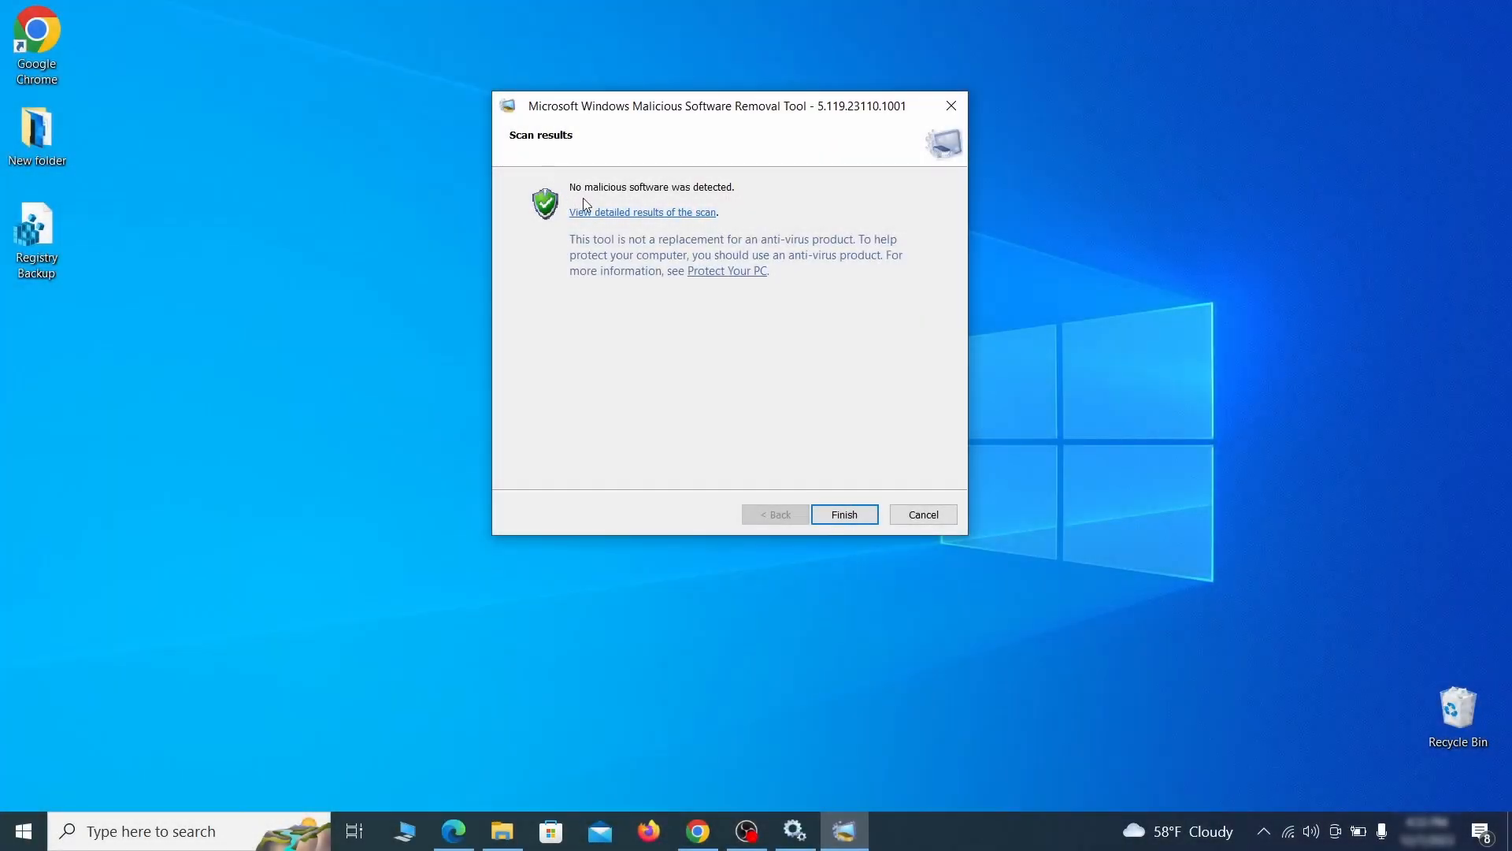
mouse_move(795, 232)
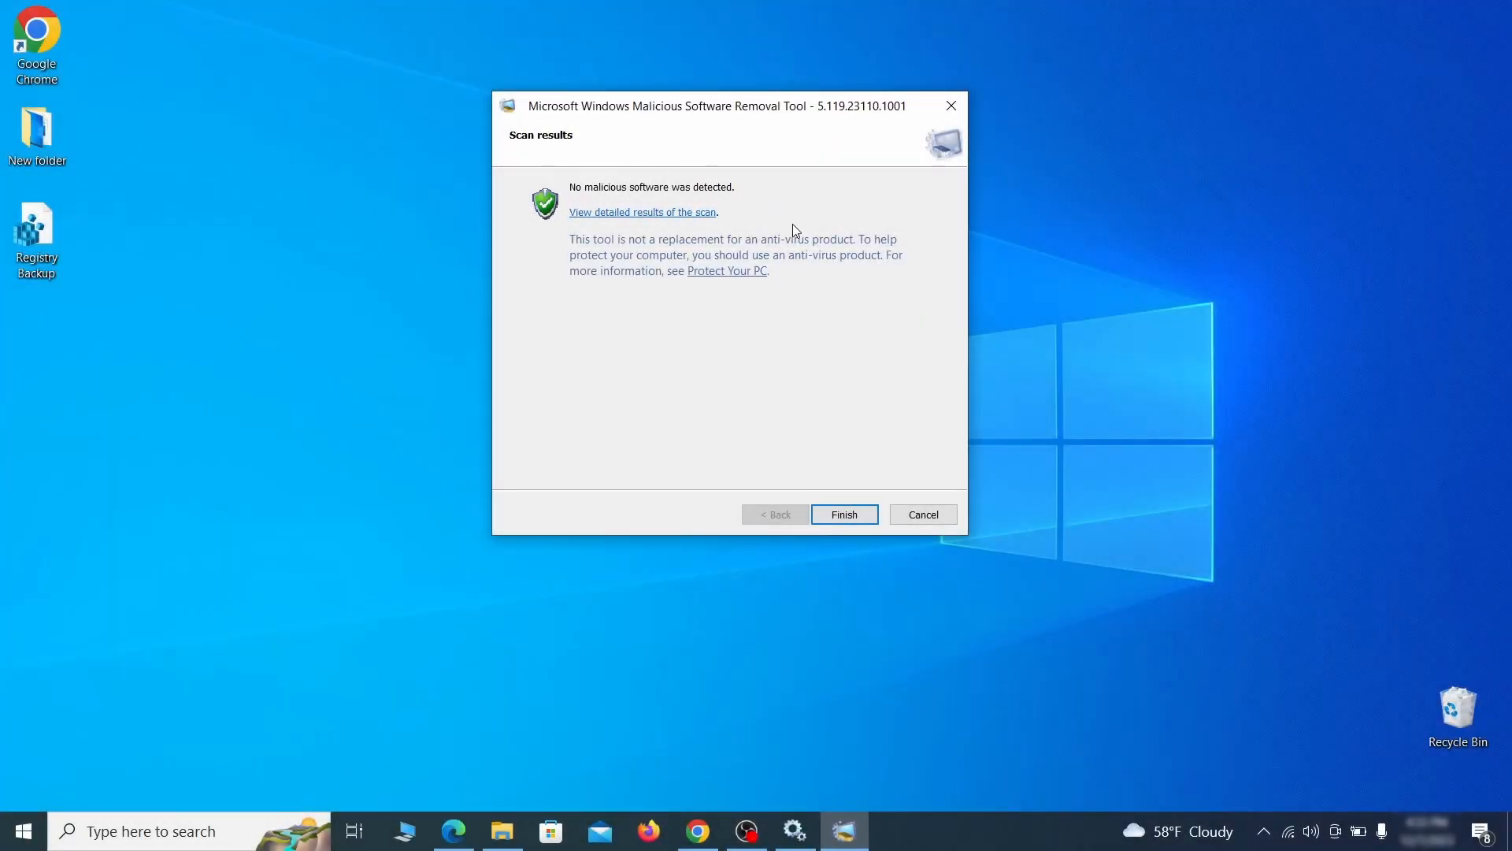
Close the MRT results, then disable and remove Chrome's Add to Zola Button extension
click(842, 514)
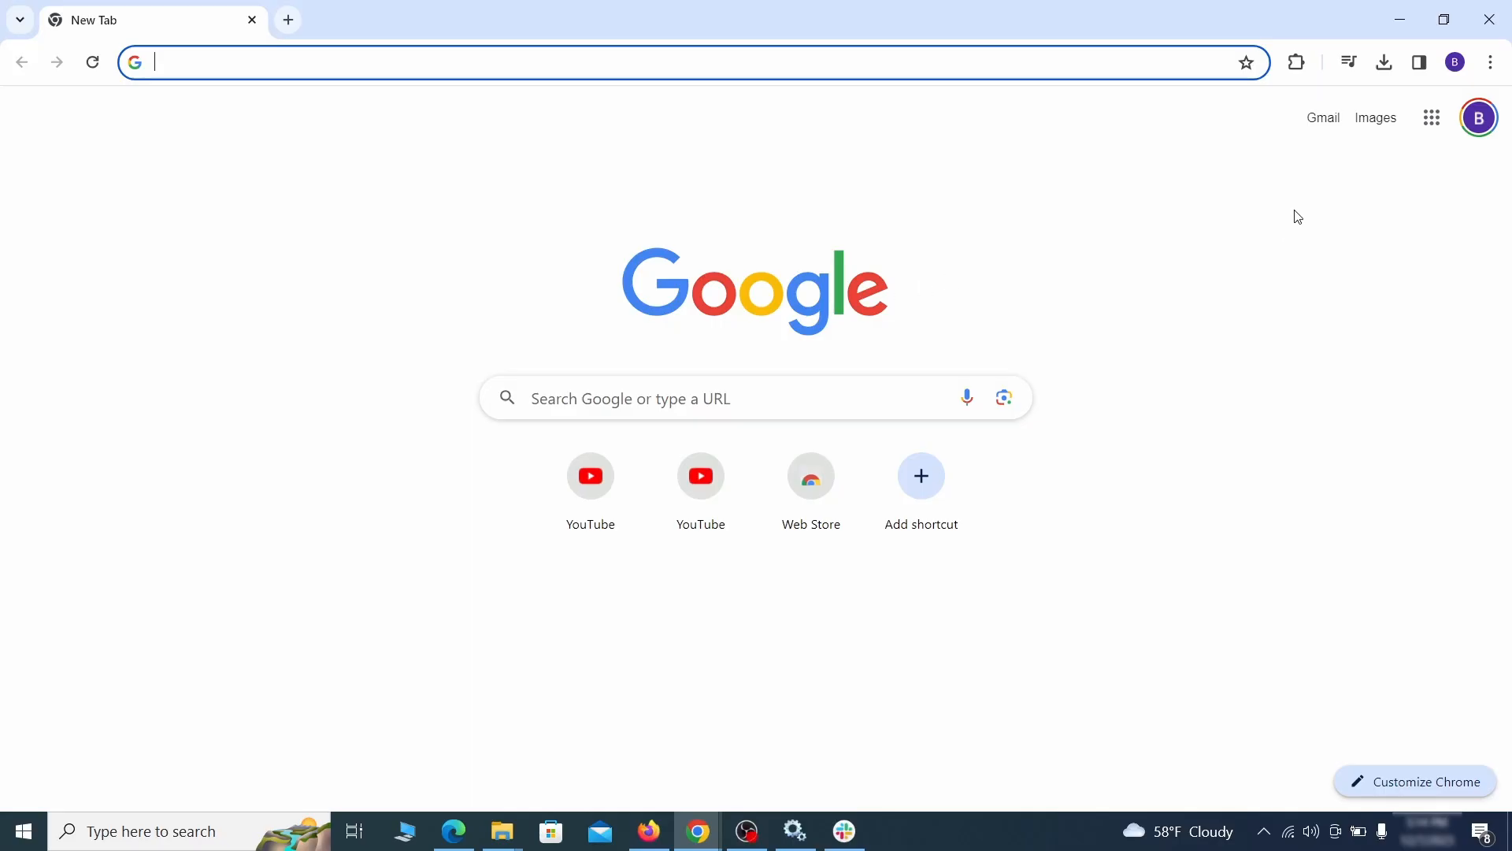
click(1488, 61)
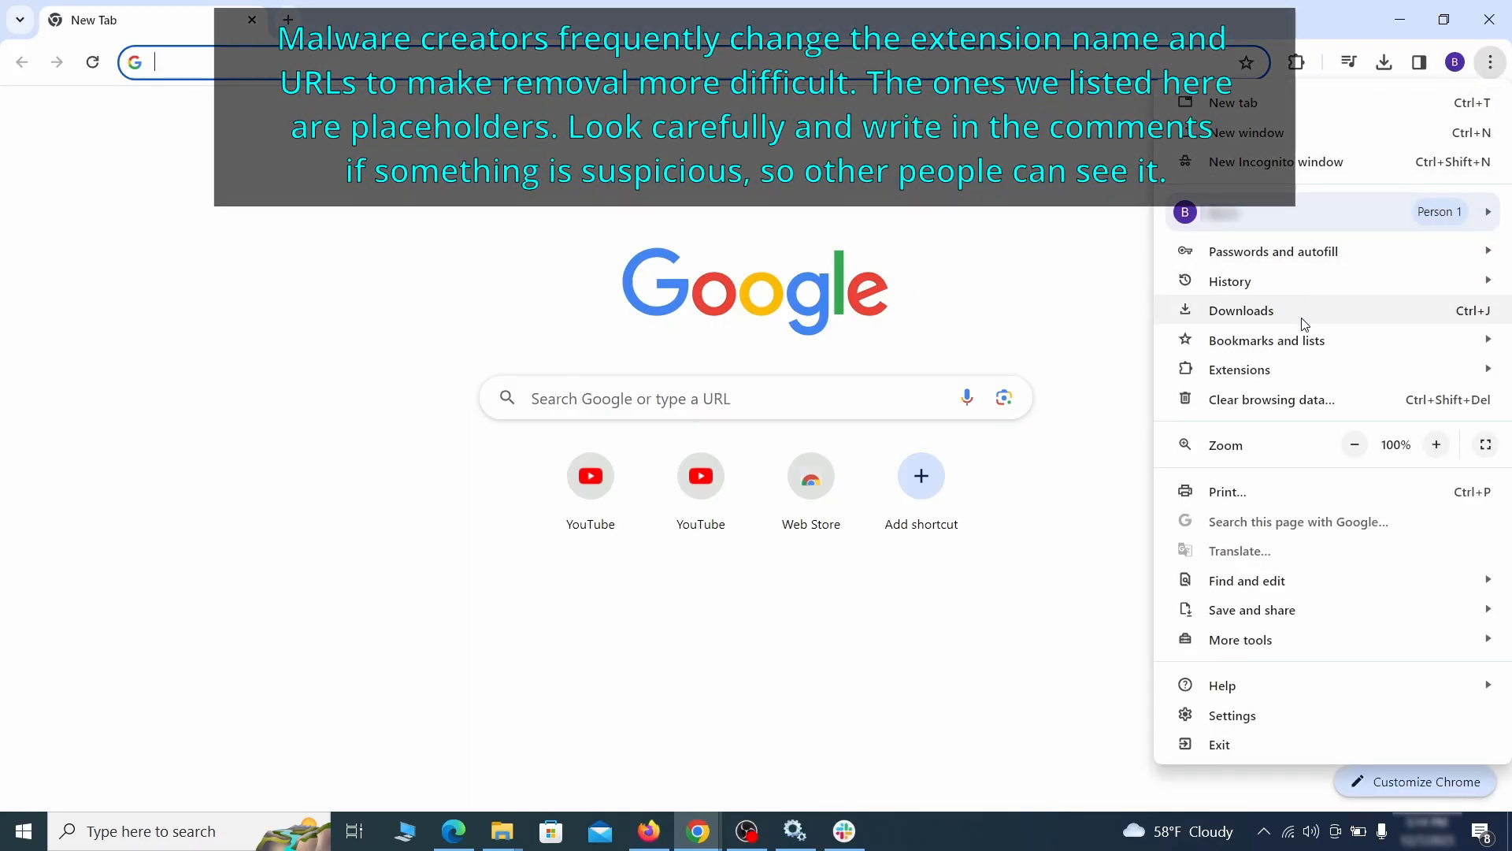
click(1239, 369)
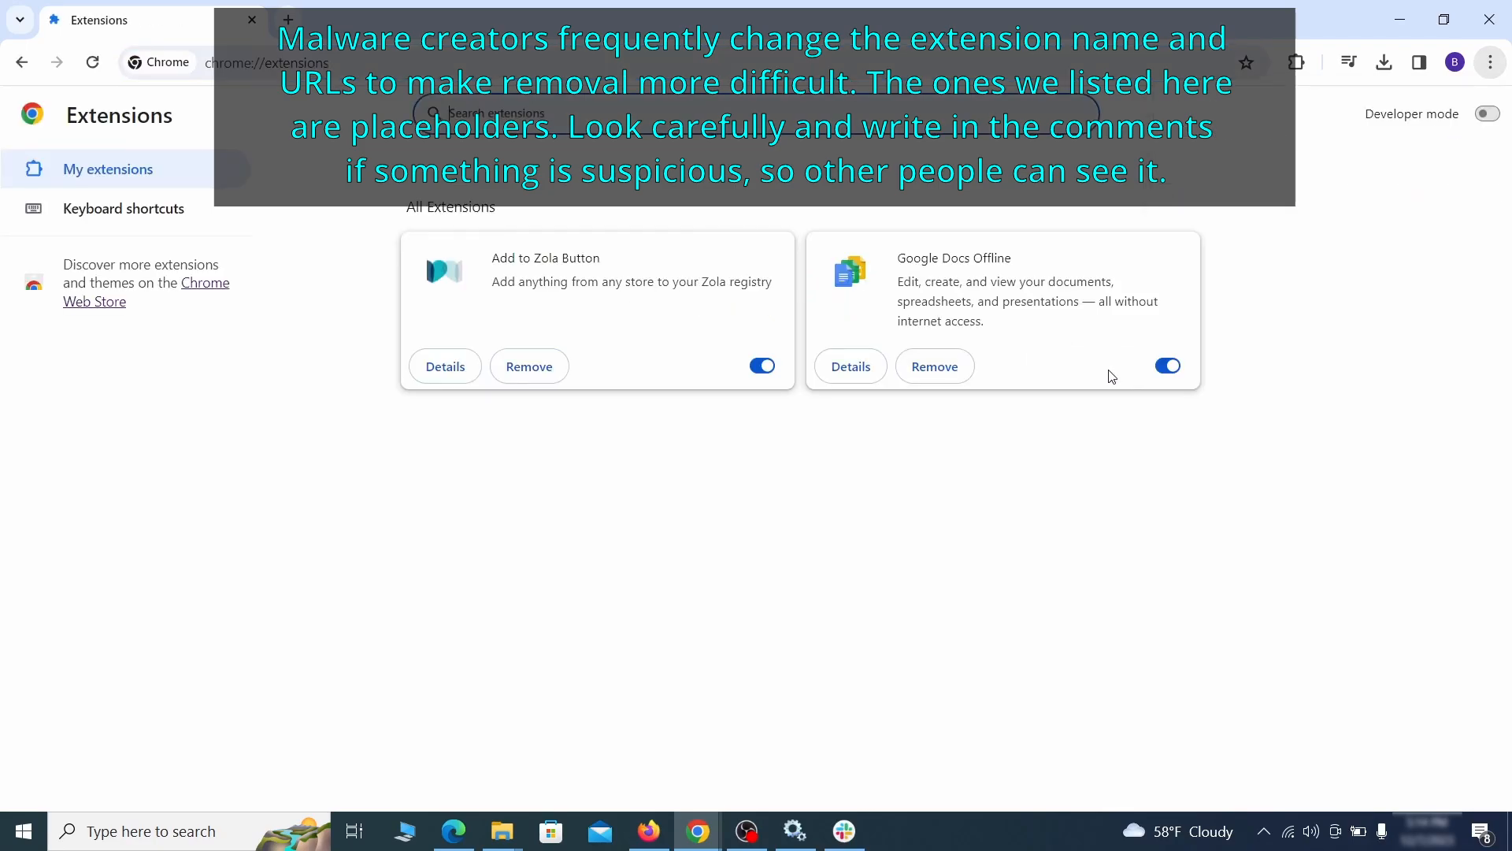
mouse_move(356, 306)
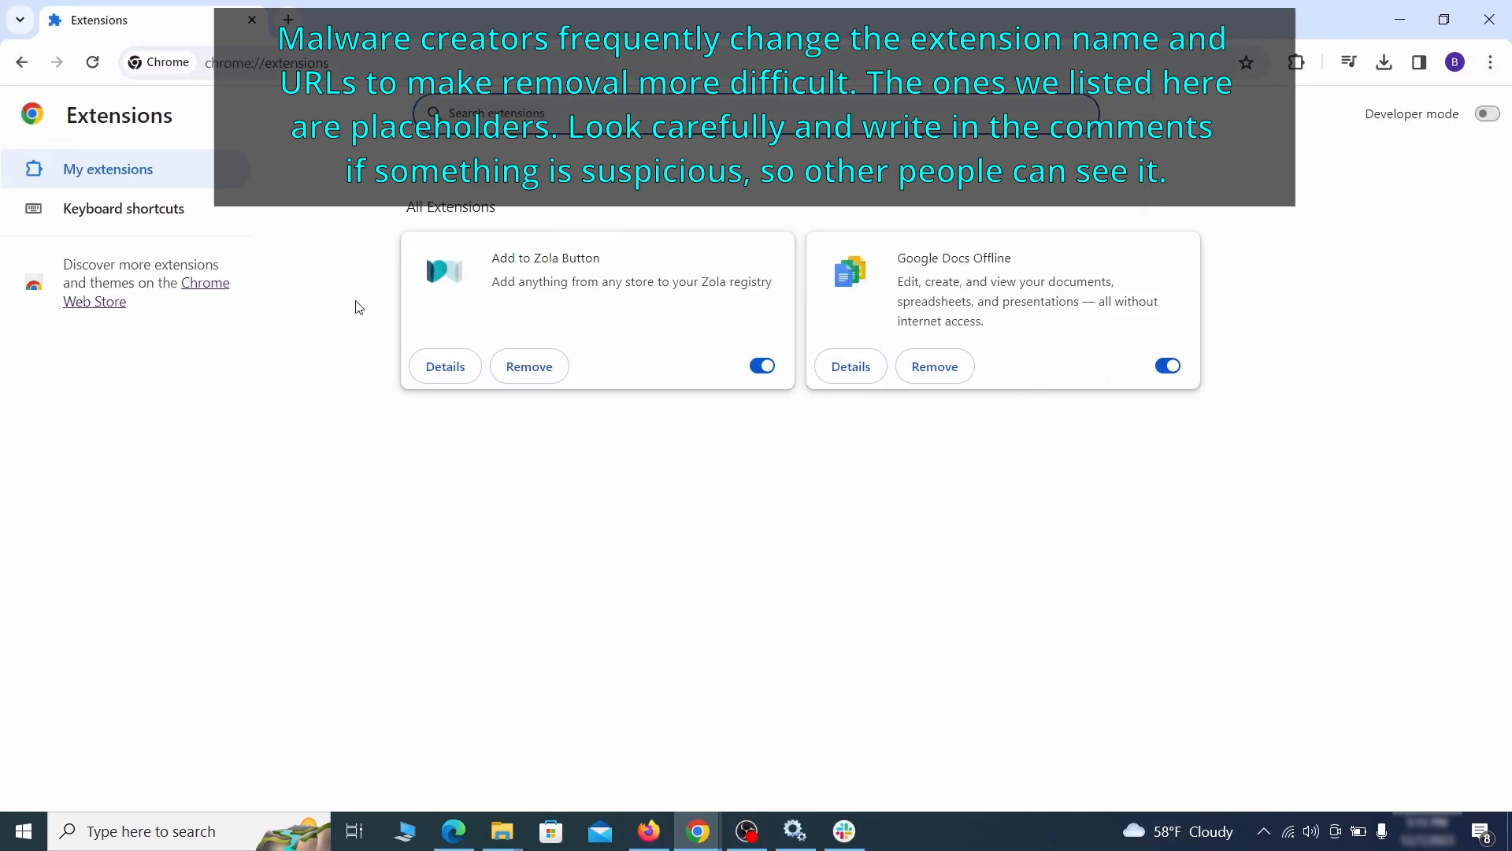
mouse_move(649, 402)
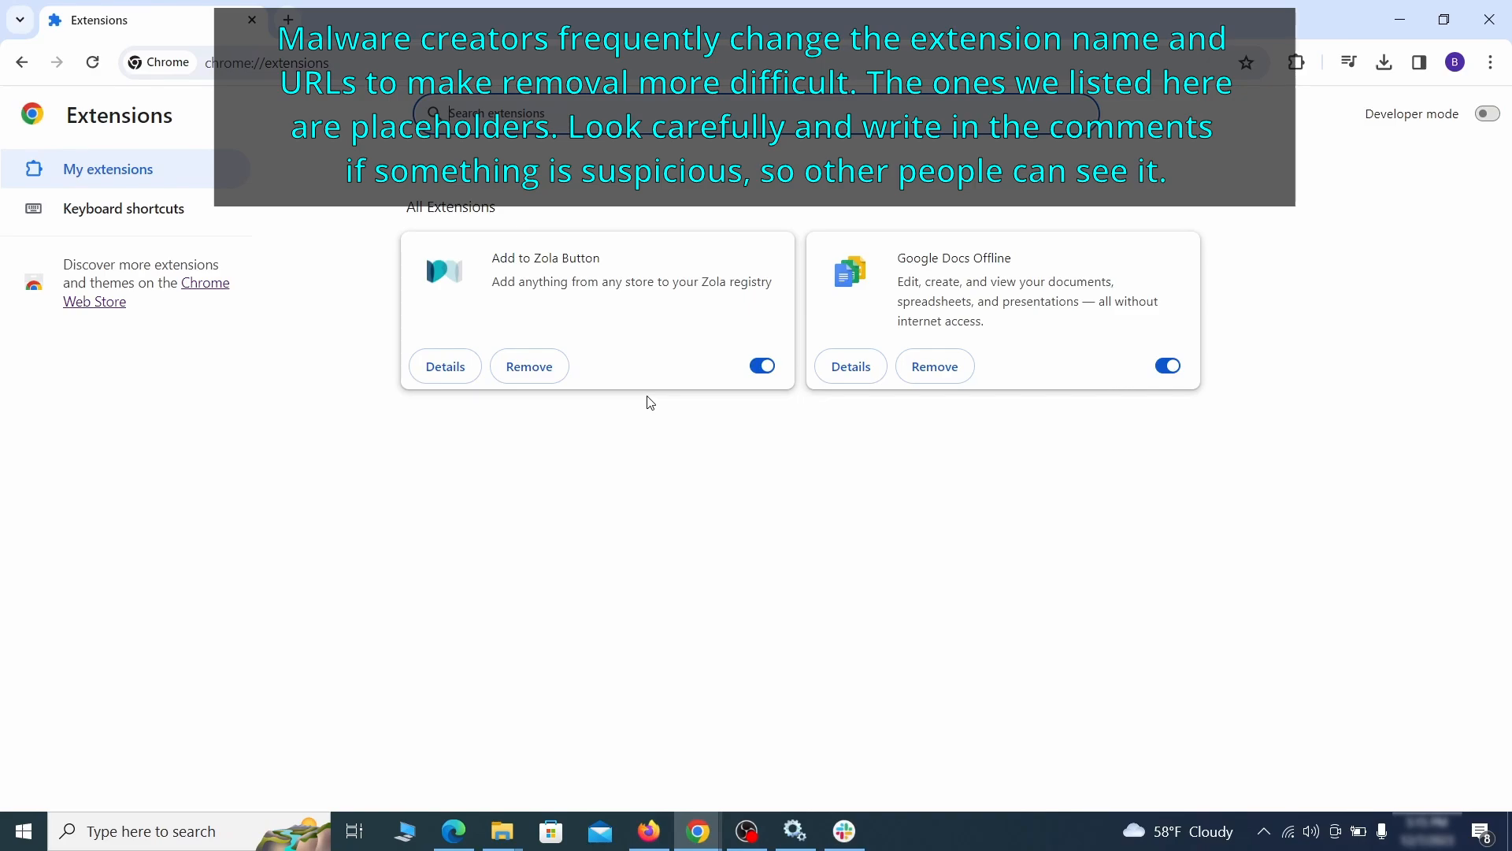
click(761, 366)
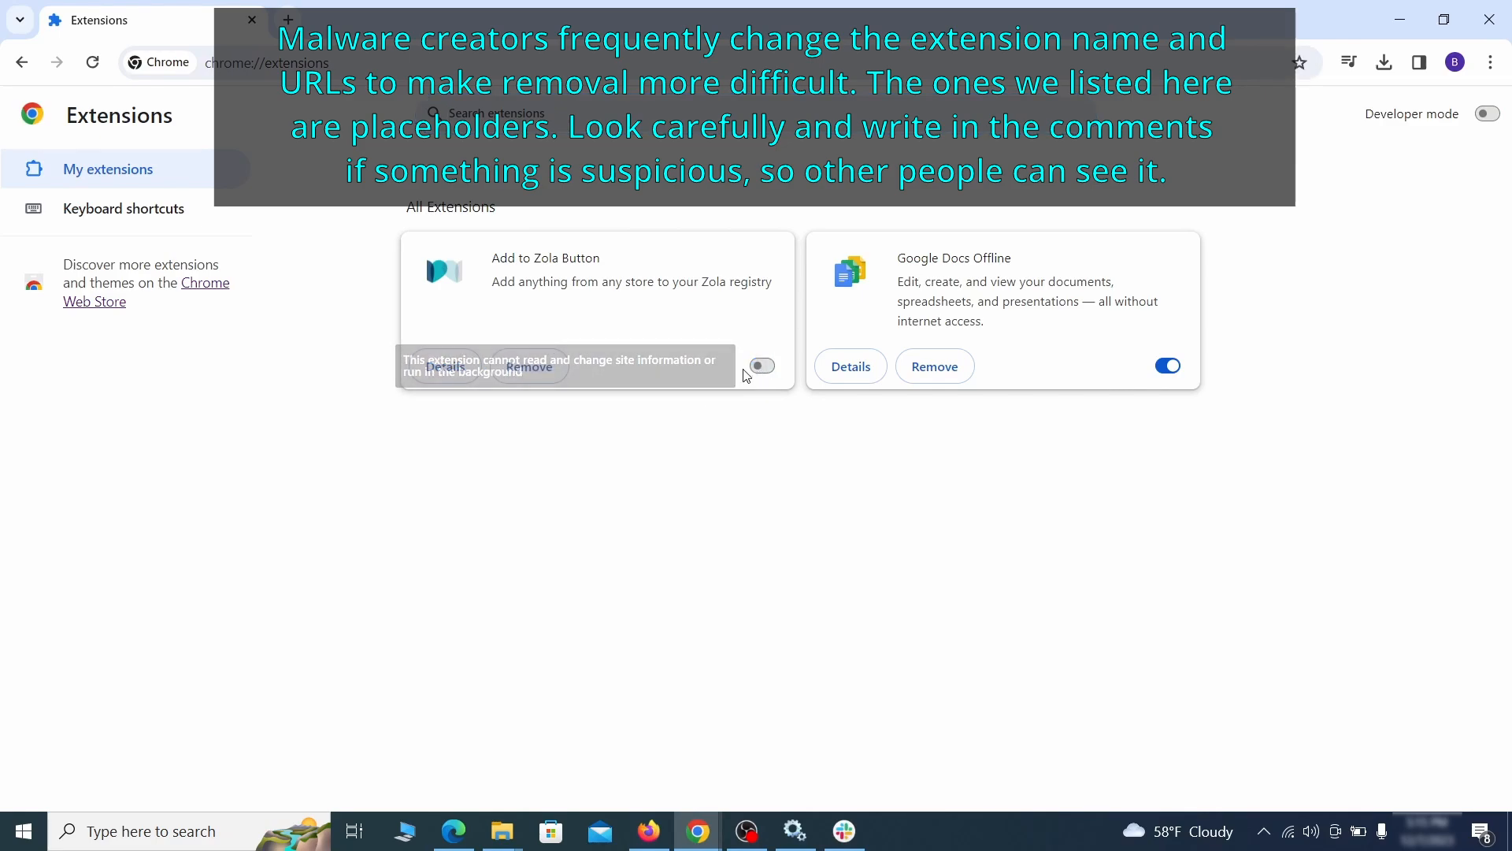
click(529, 366)
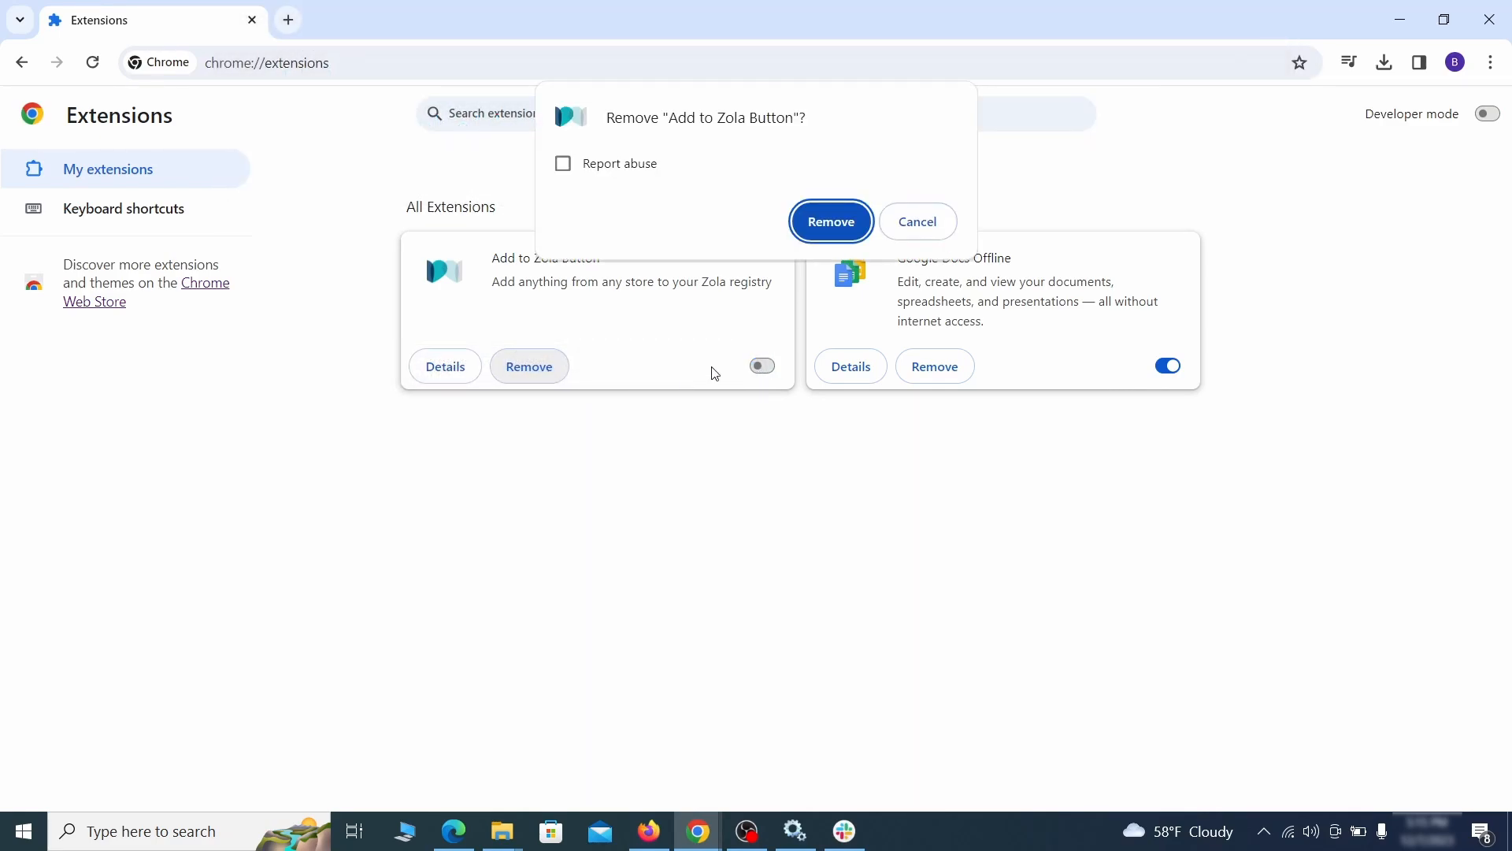
click(829, 221)
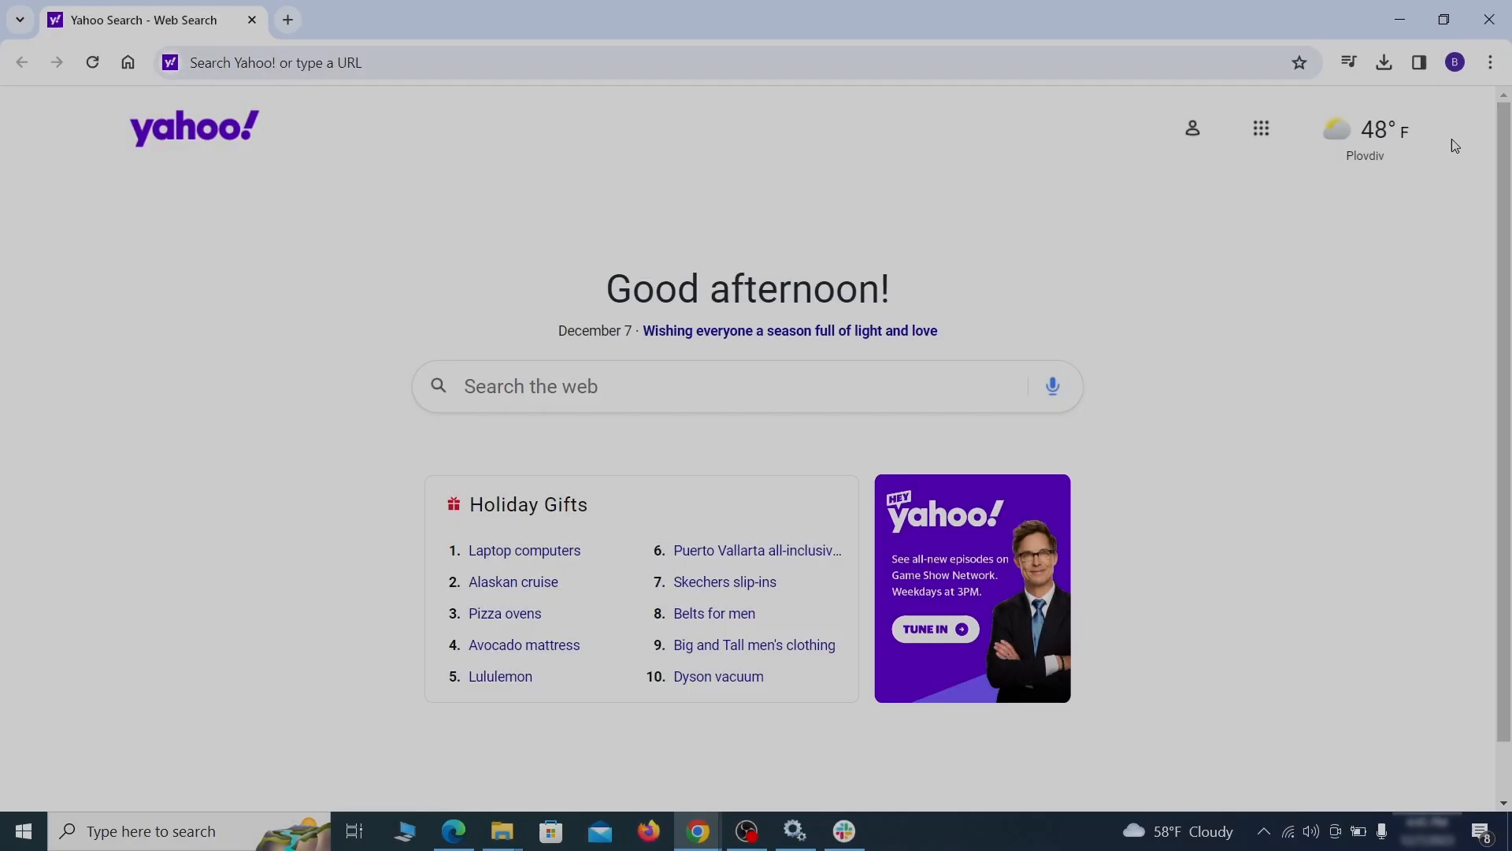
Clear Chrome's advanced browsing data, adding Autofill, Site settings and Hosted app data
click(1490, 63)
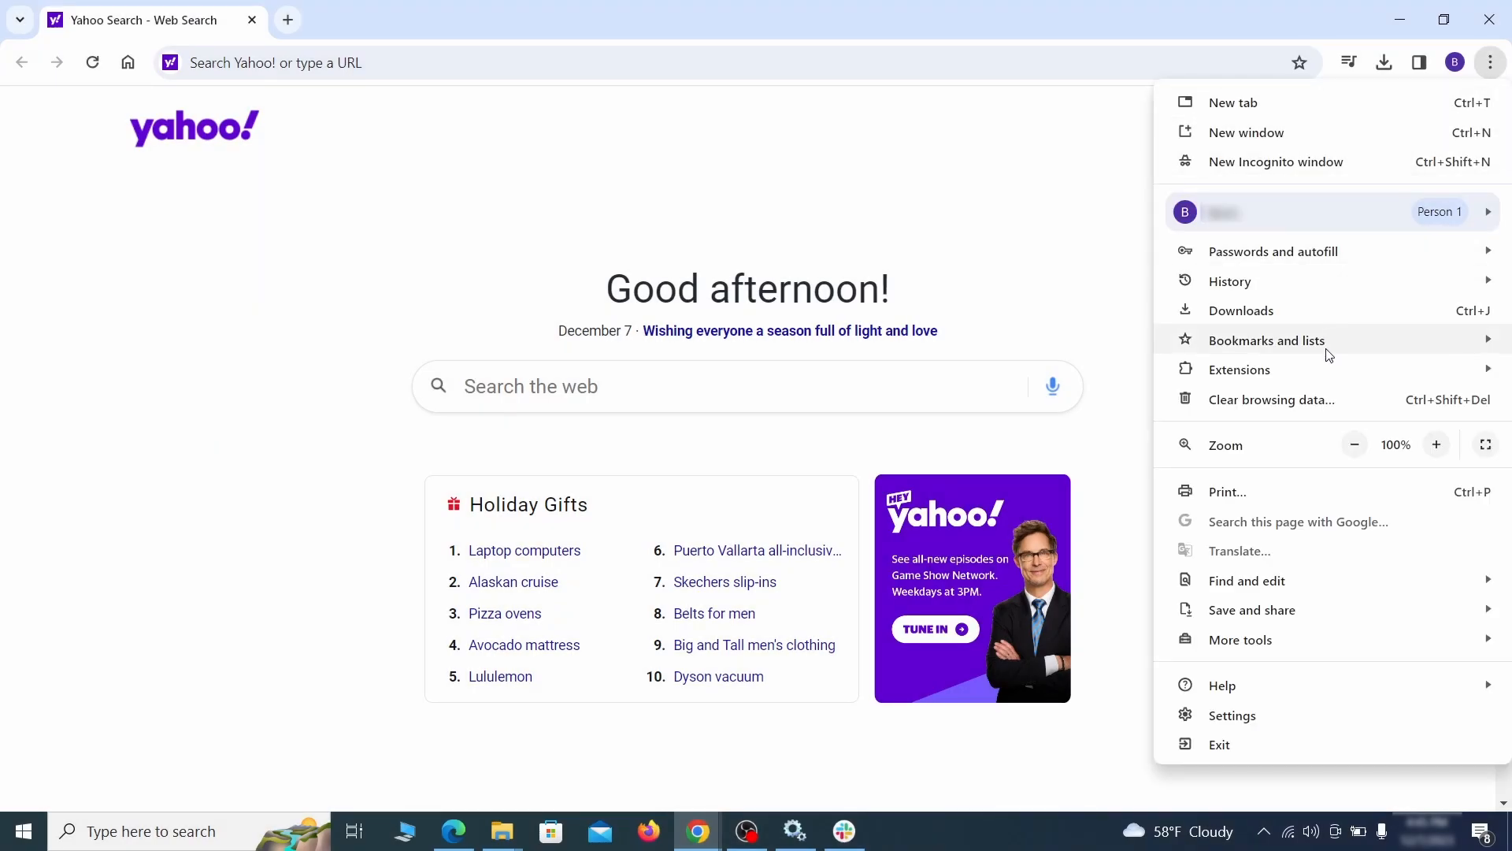
click(1232, 714)
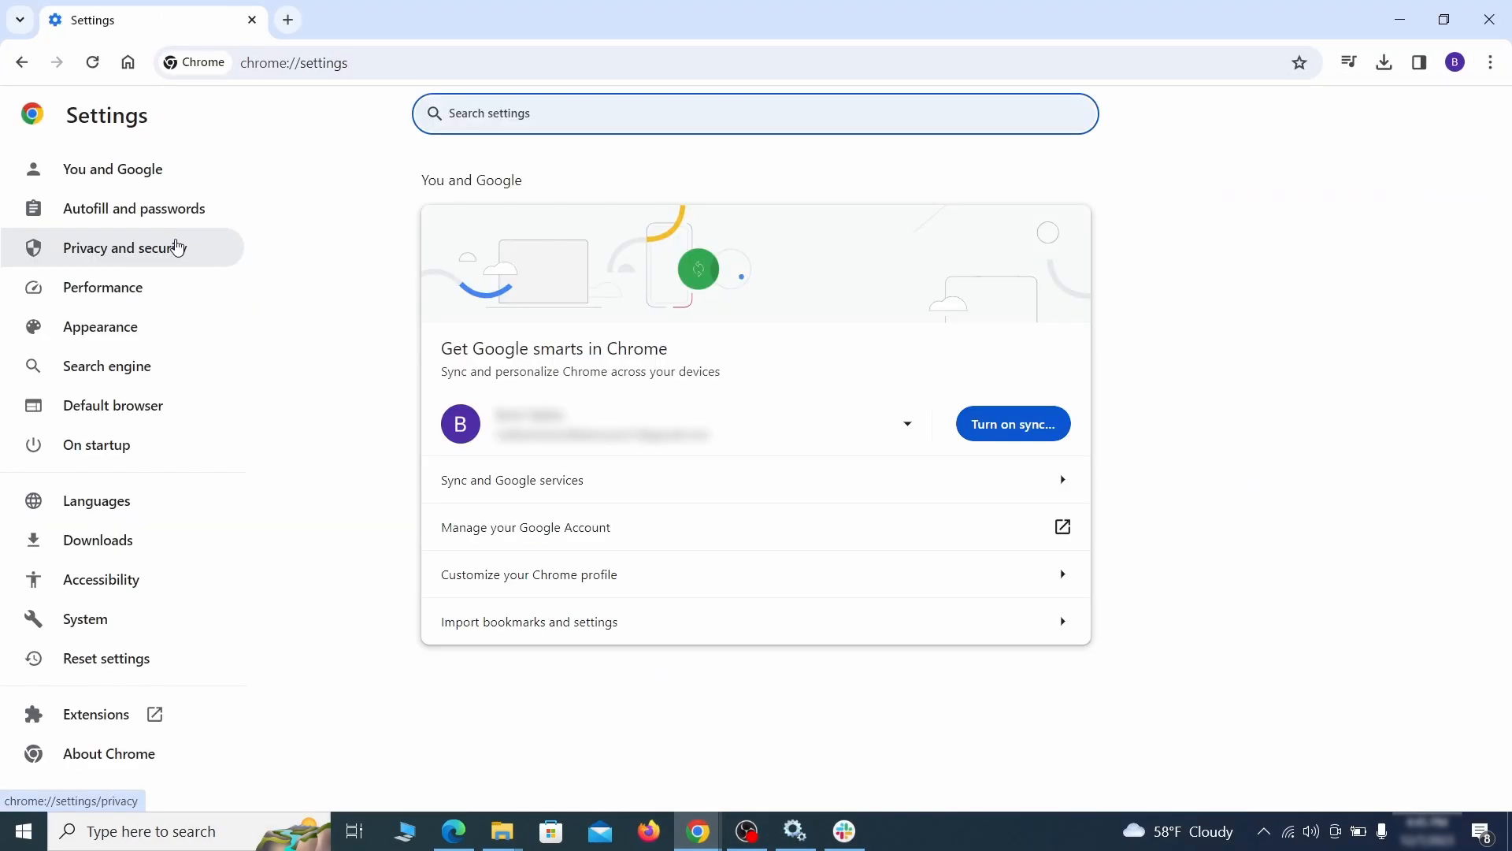
click(134, 248)
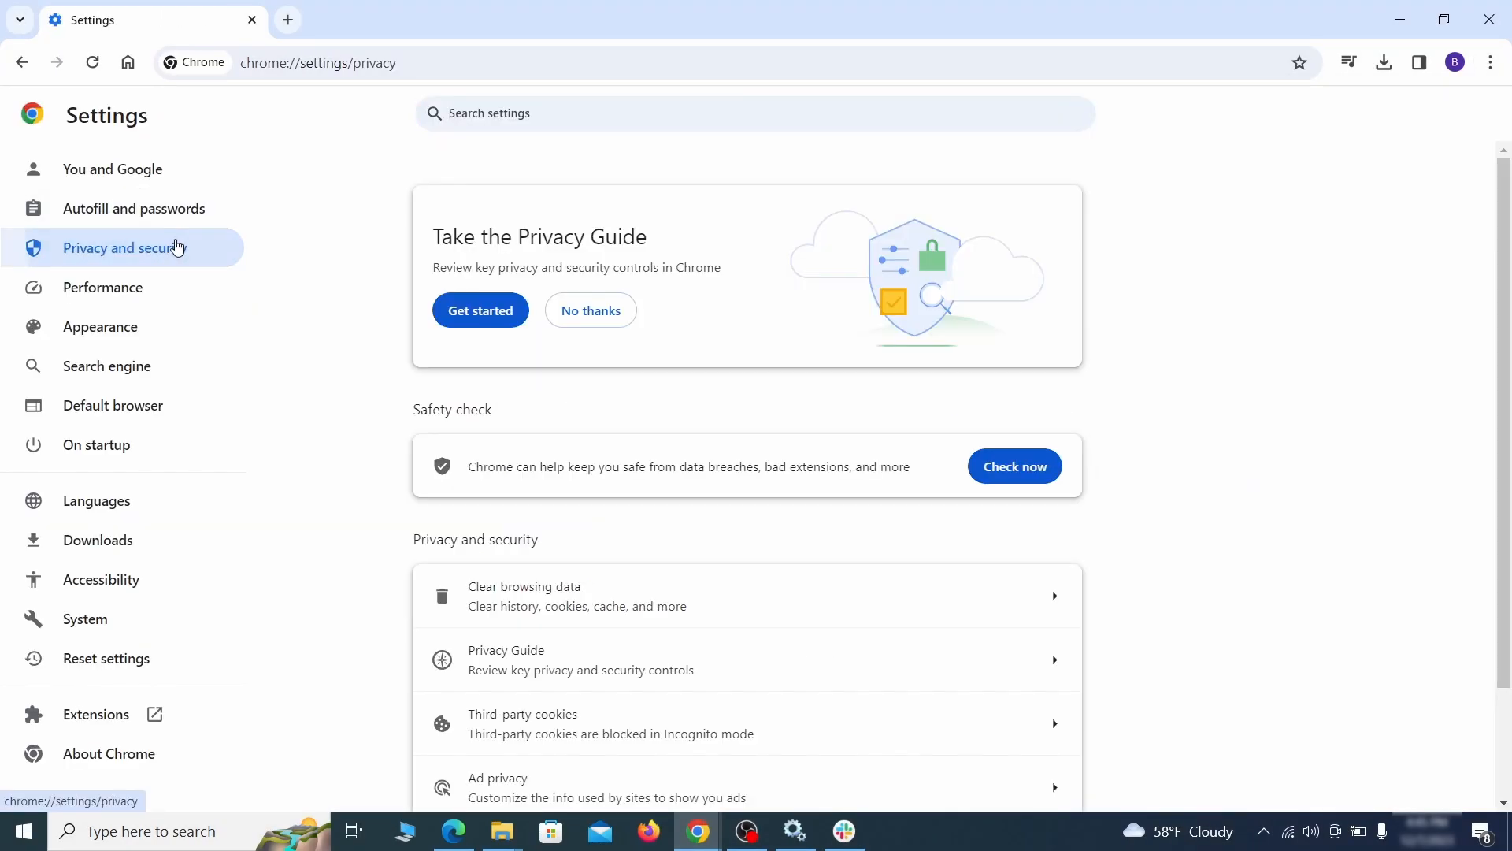
scroll(down, 3)
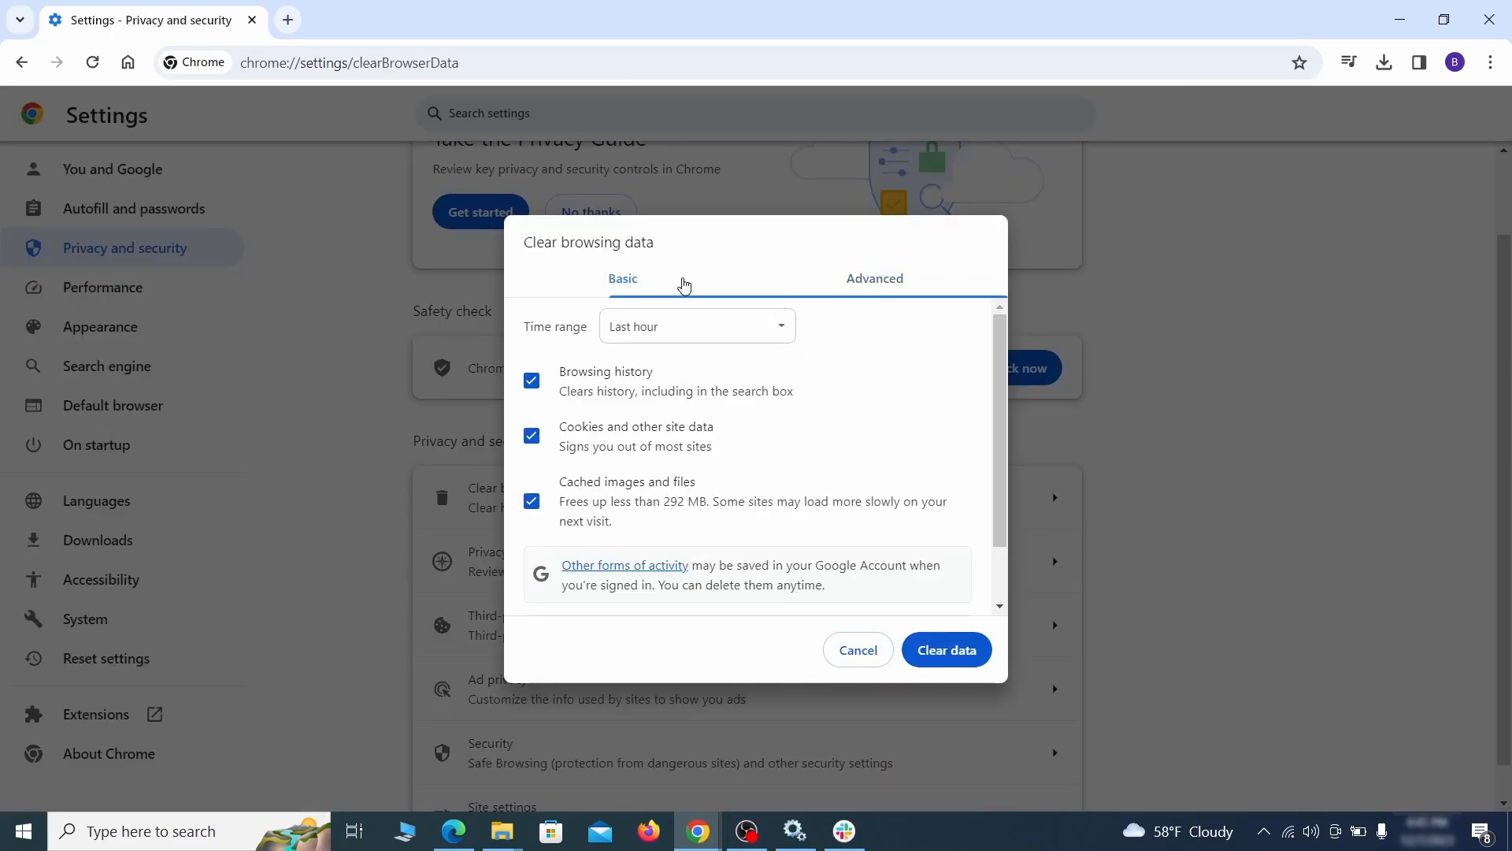
click(871, 278)
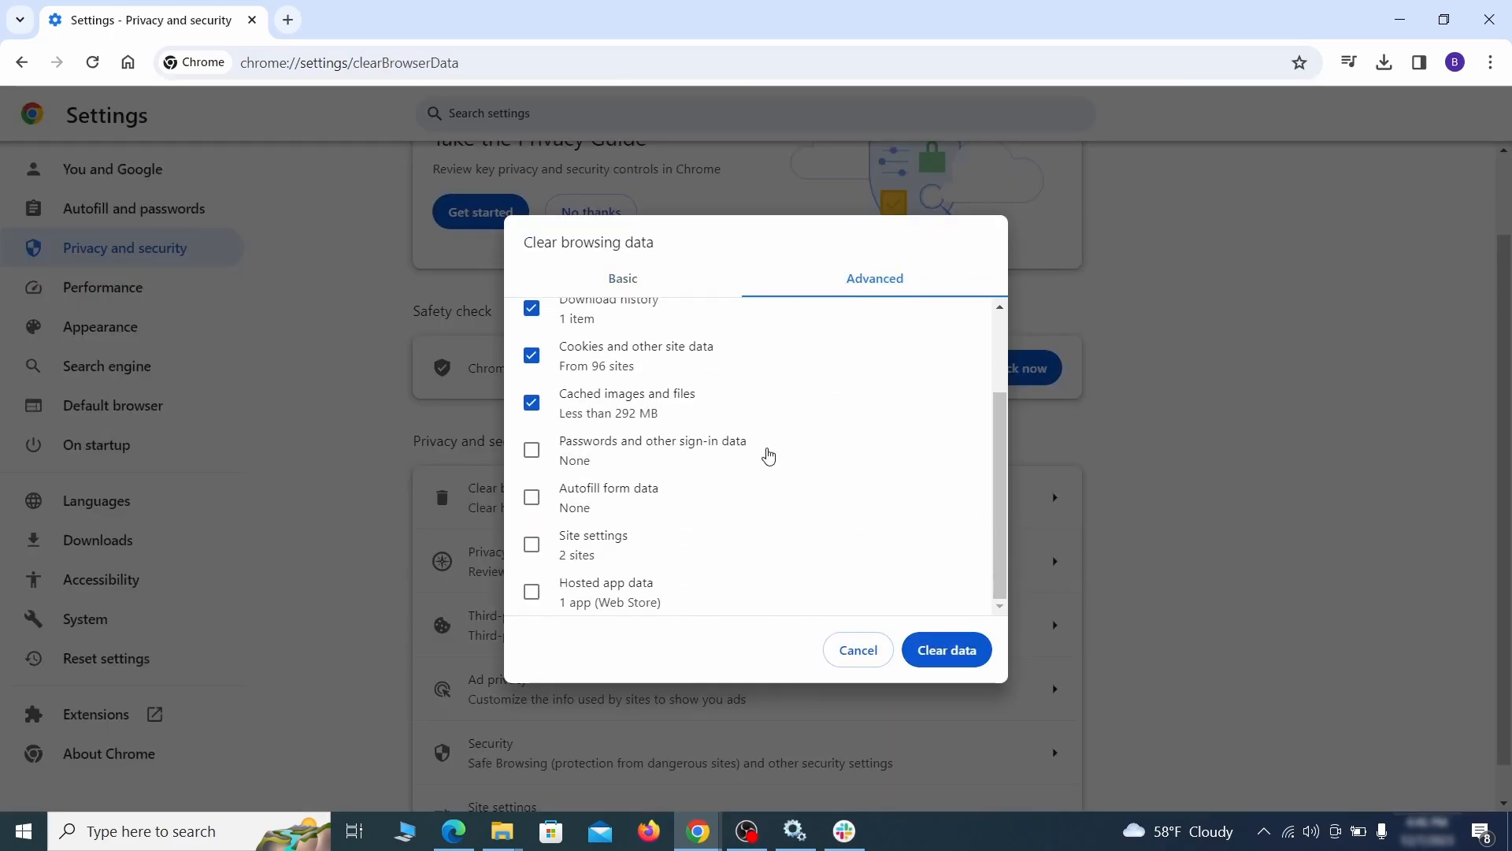
click(531, 496)
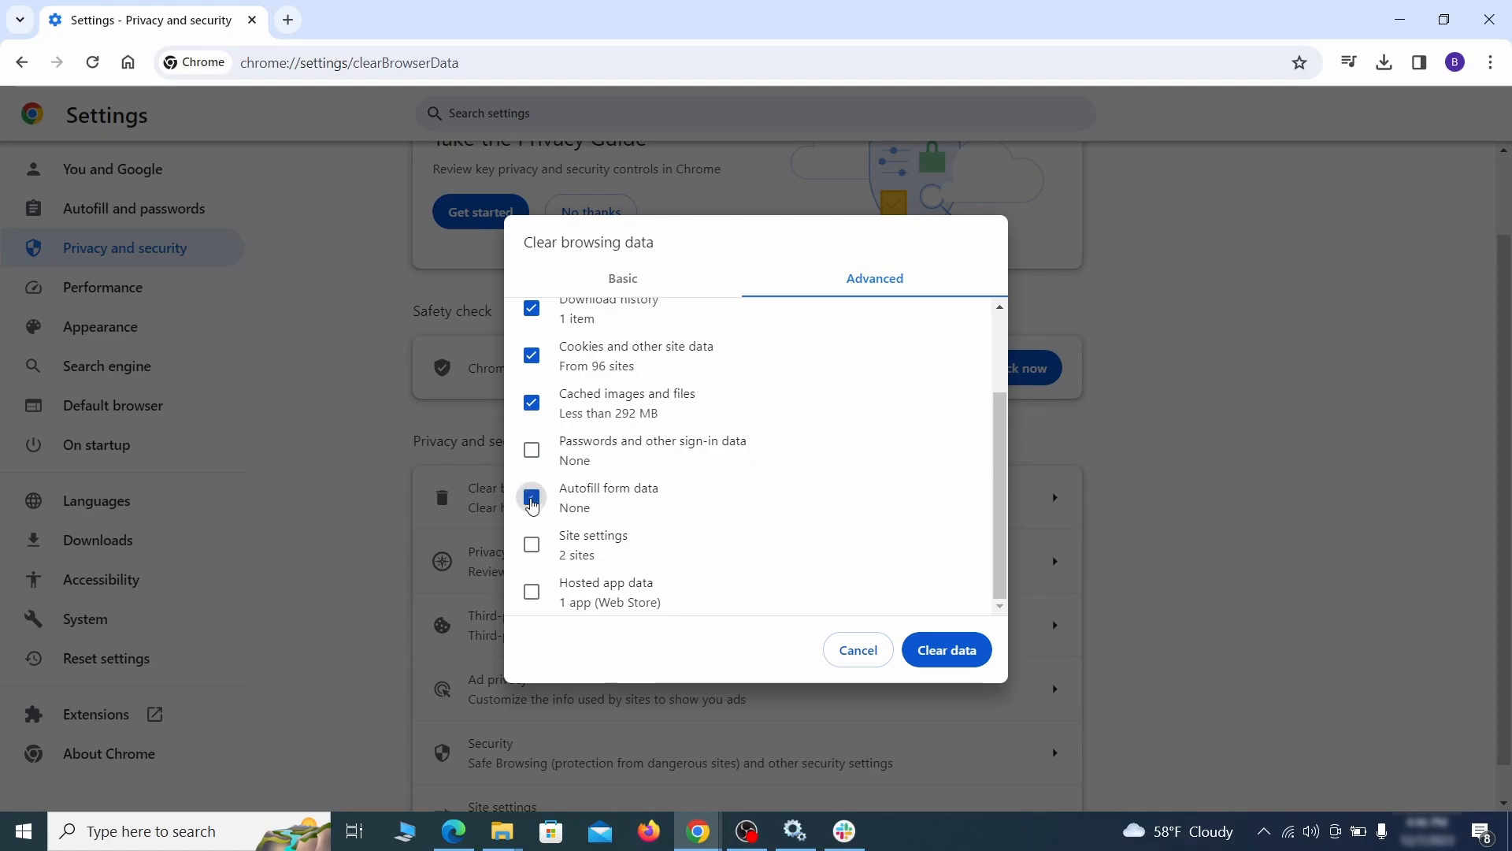
click(532, 497)
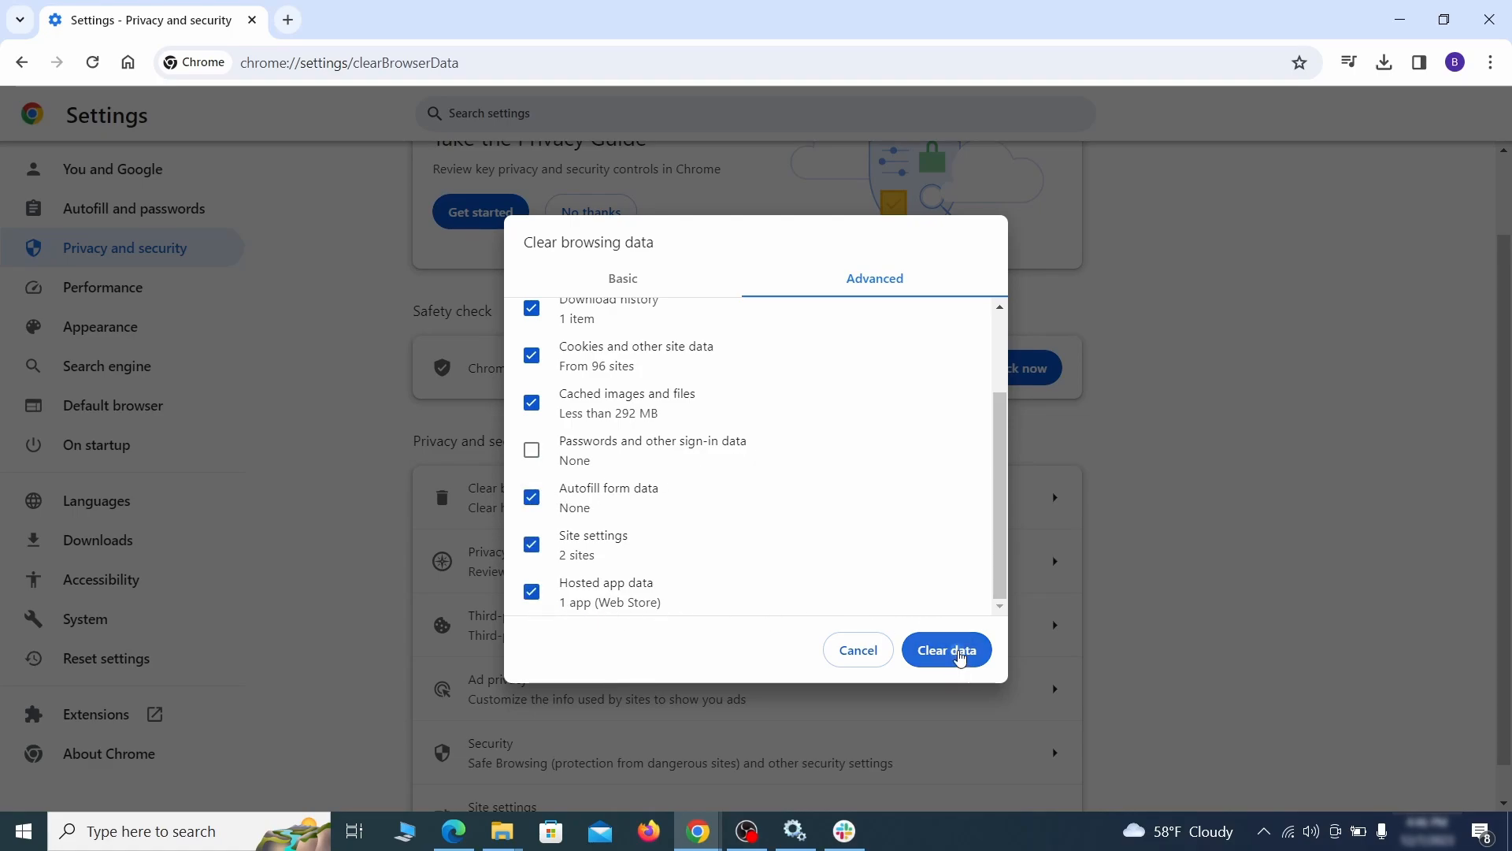
click(945, 649)
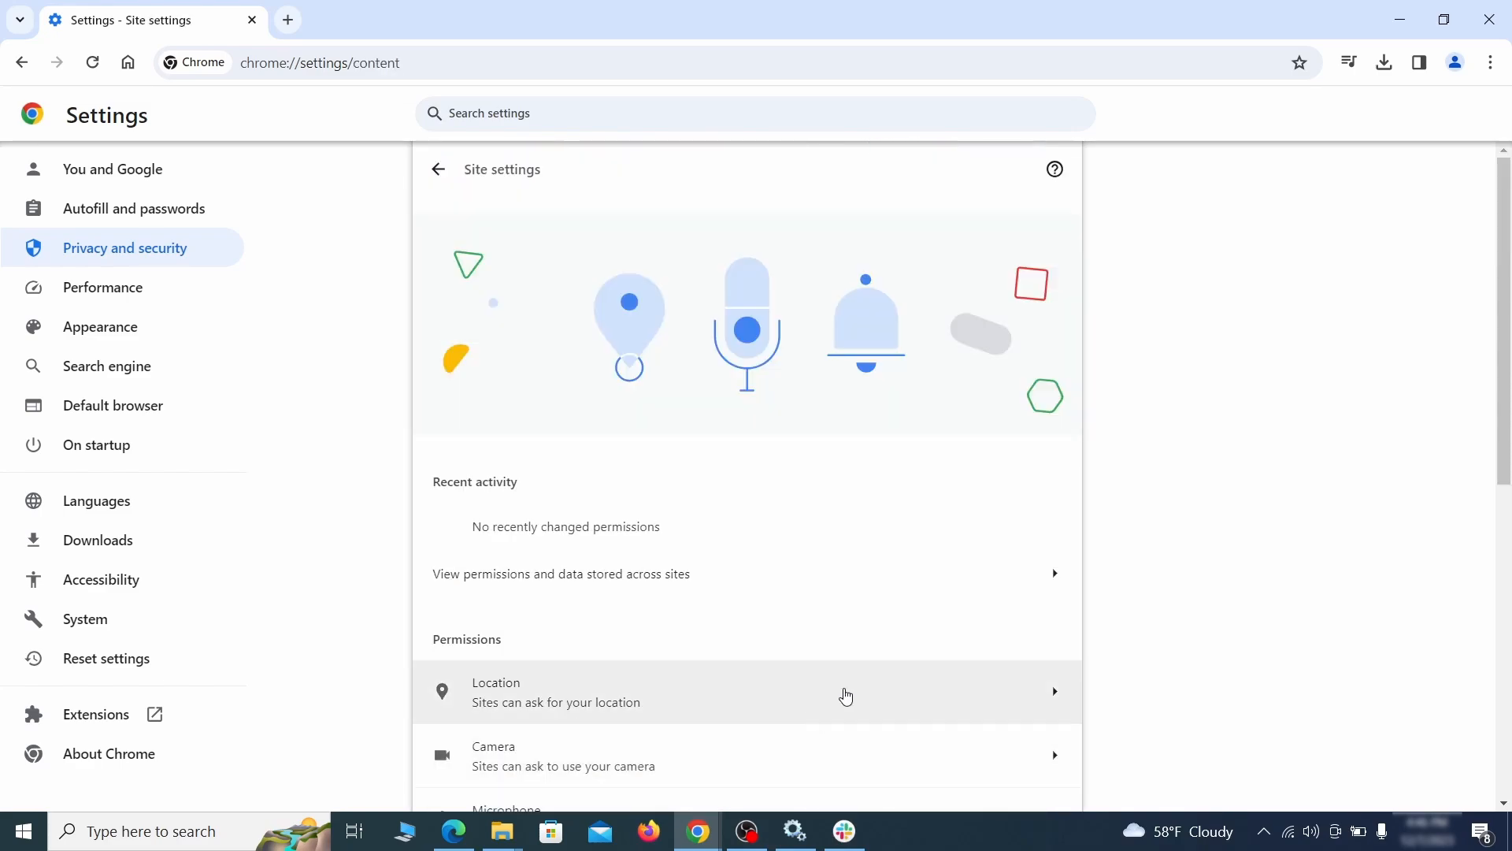
Revoke ExampleRougeURL.com's notification and third-party cookie permissions in Chrome
scroll(down, 3)
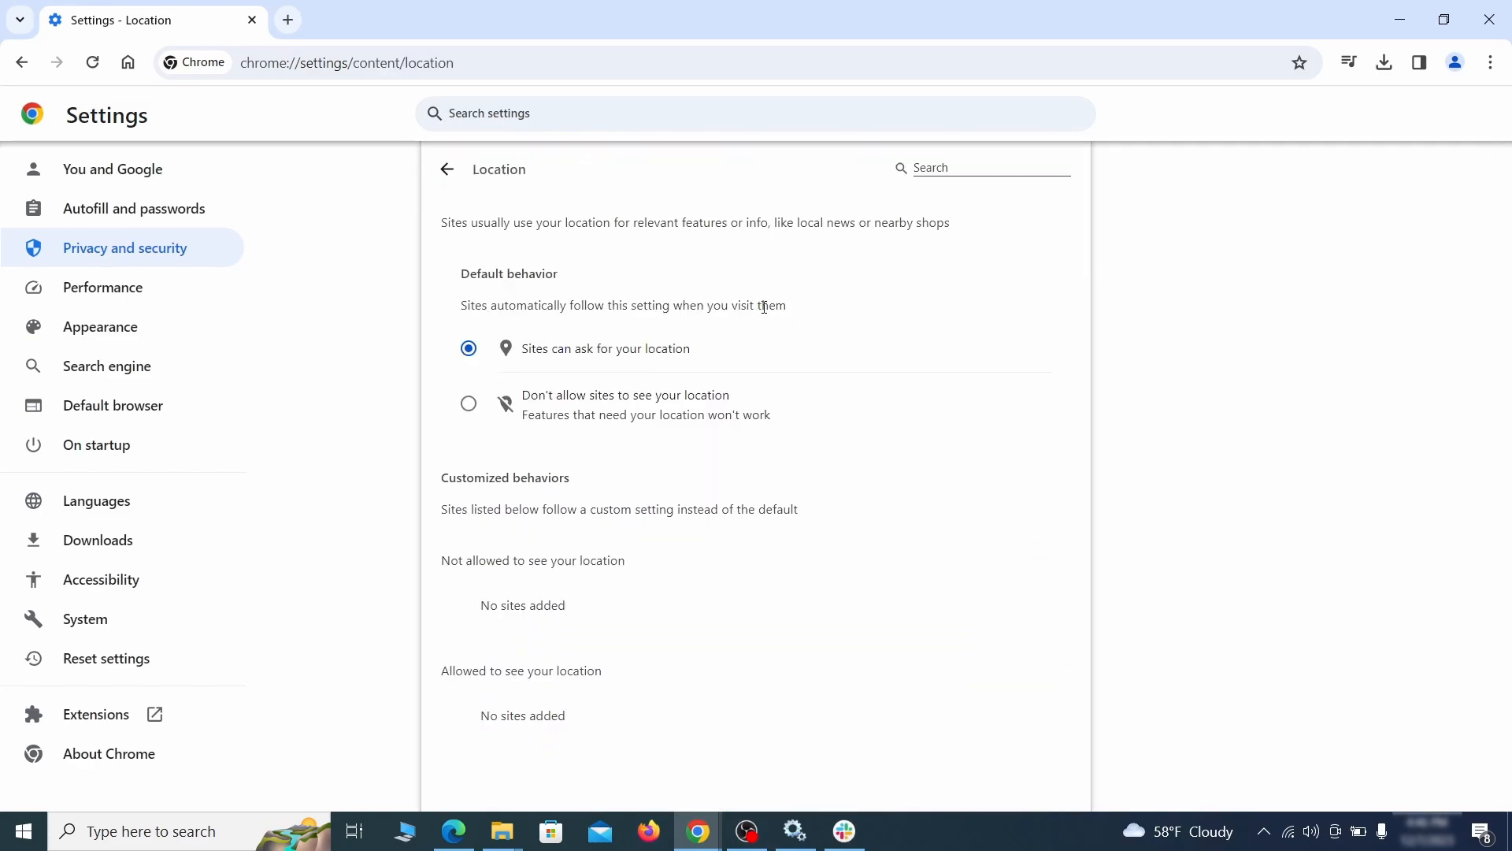
click(446, 168)
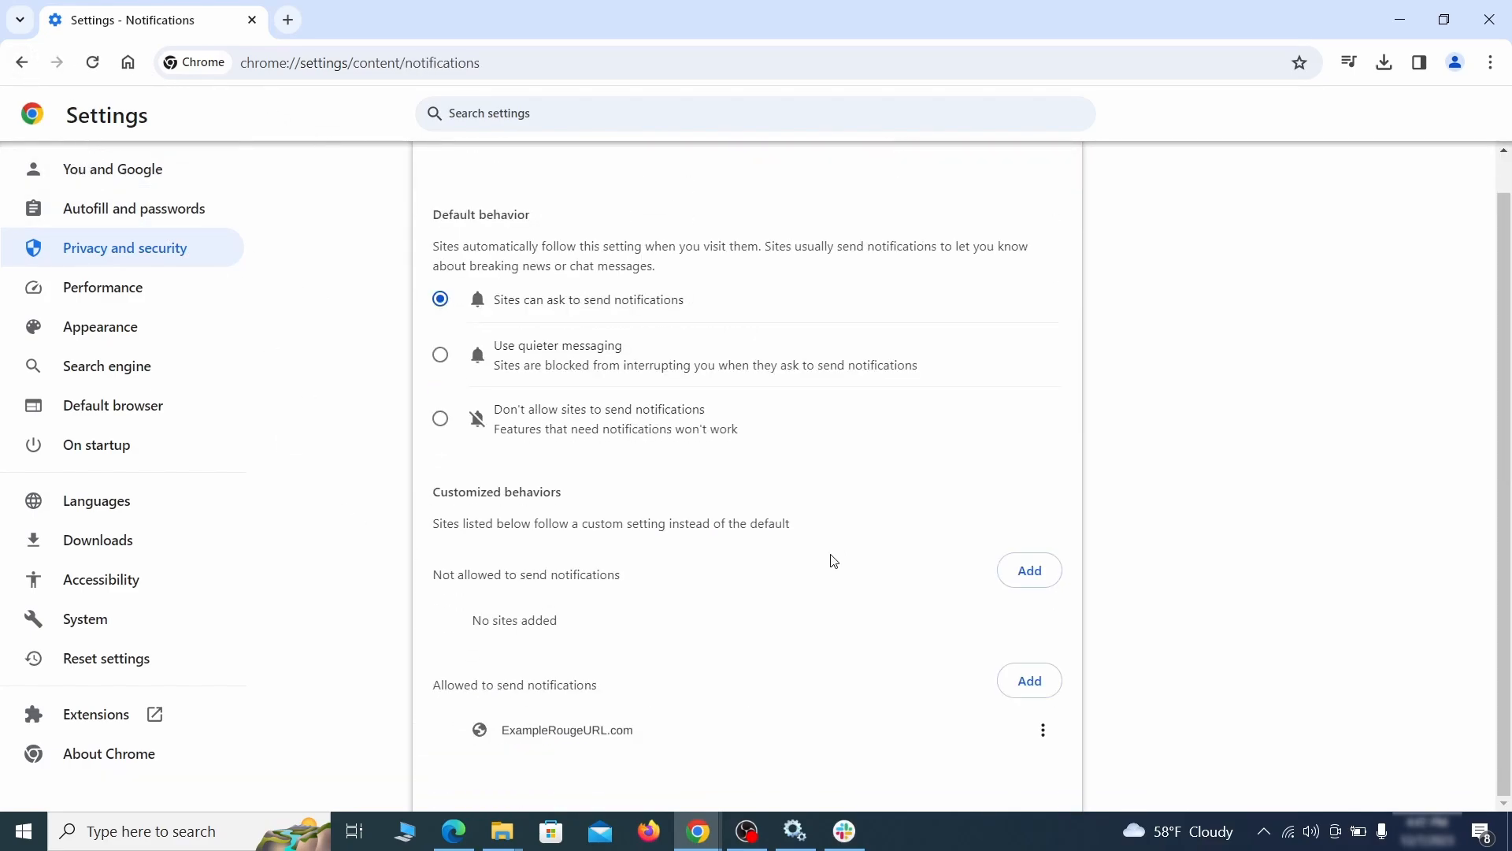
mouse_move(1043, 730)
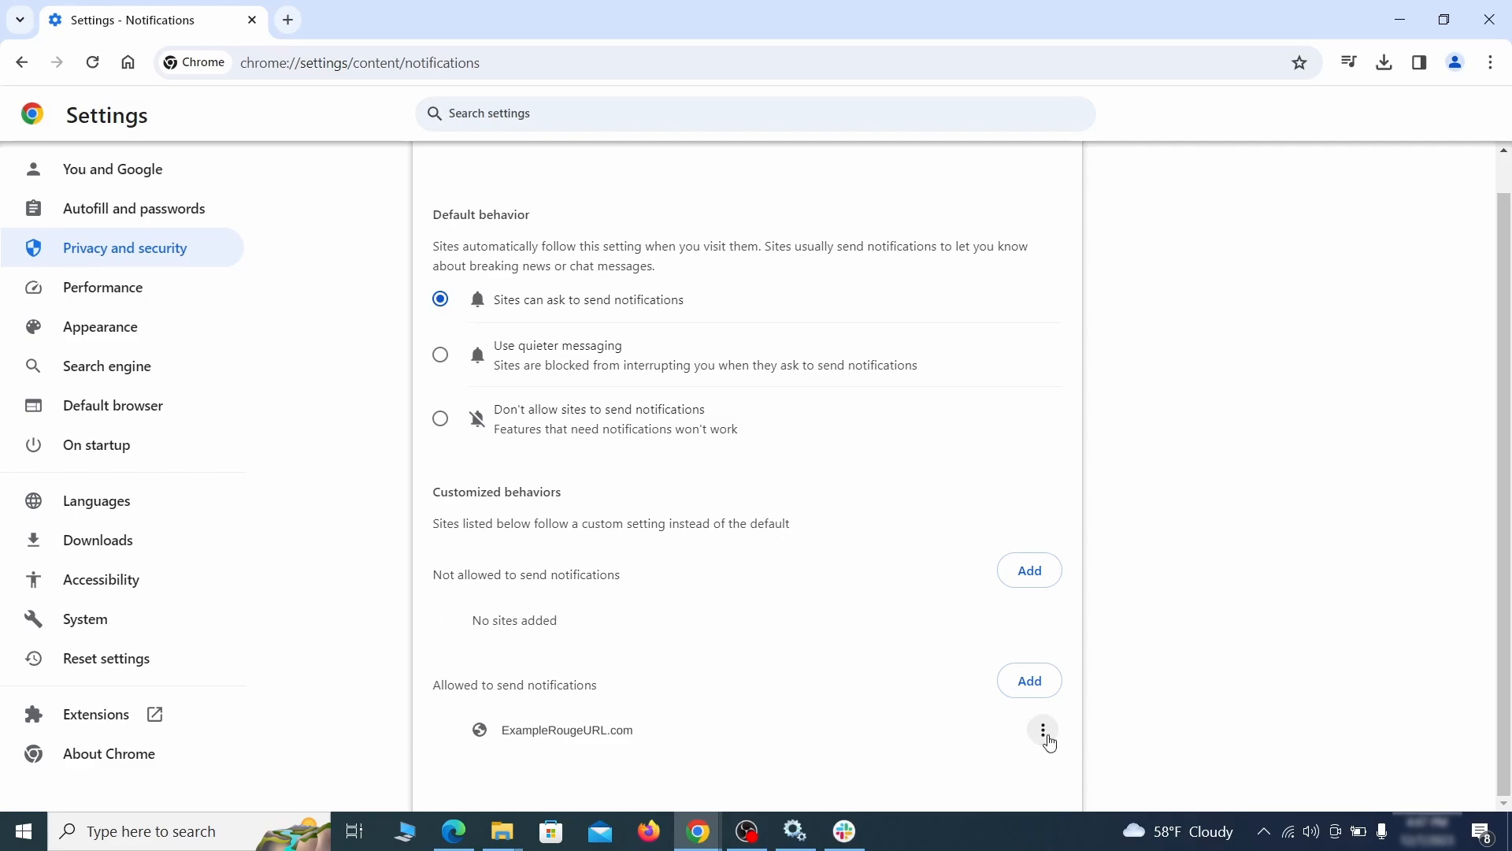
click(21, 61)
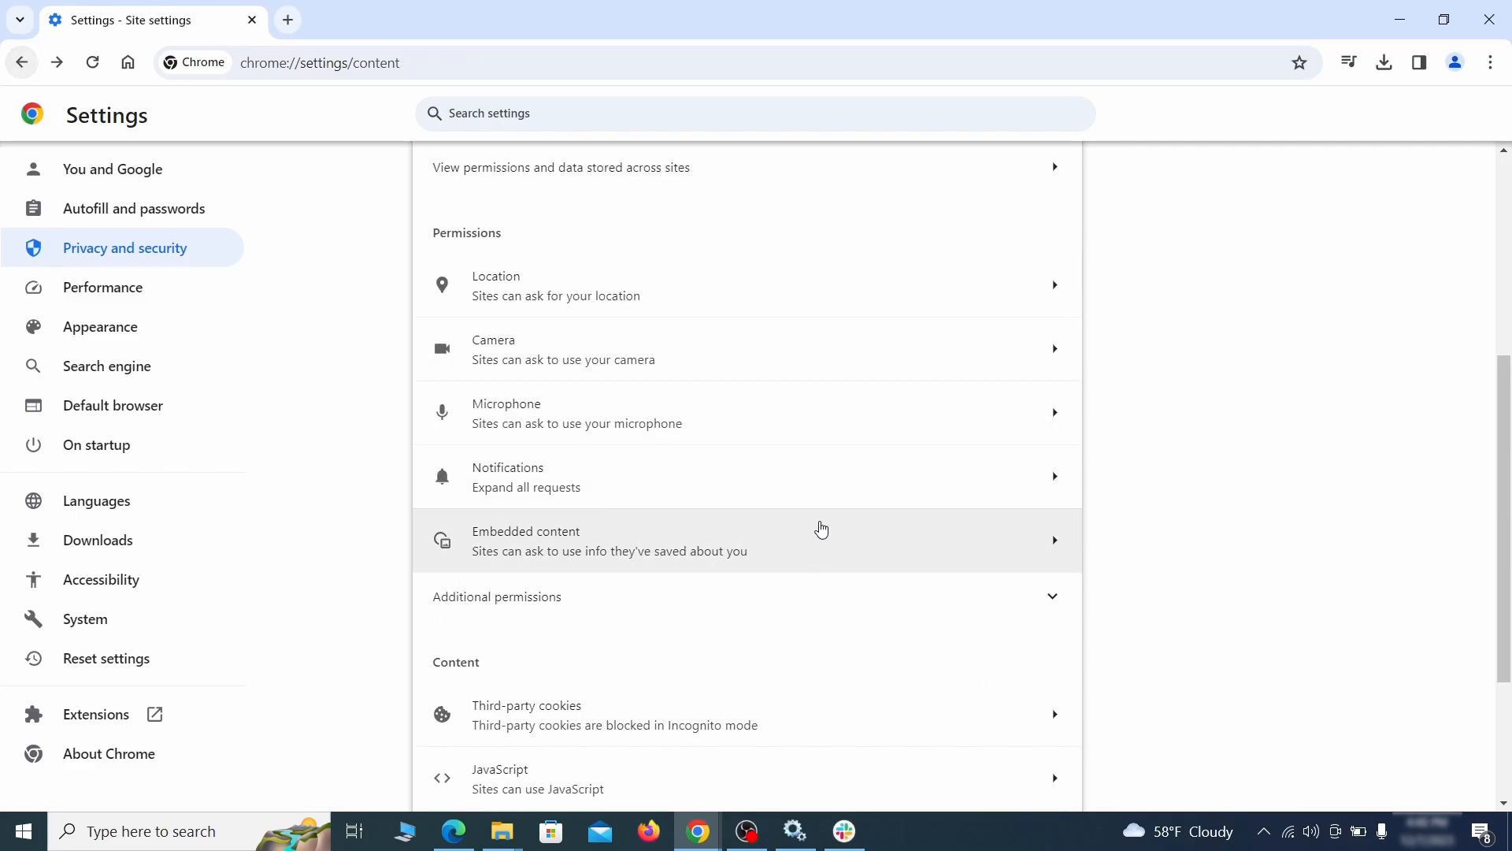
click(613, 714)
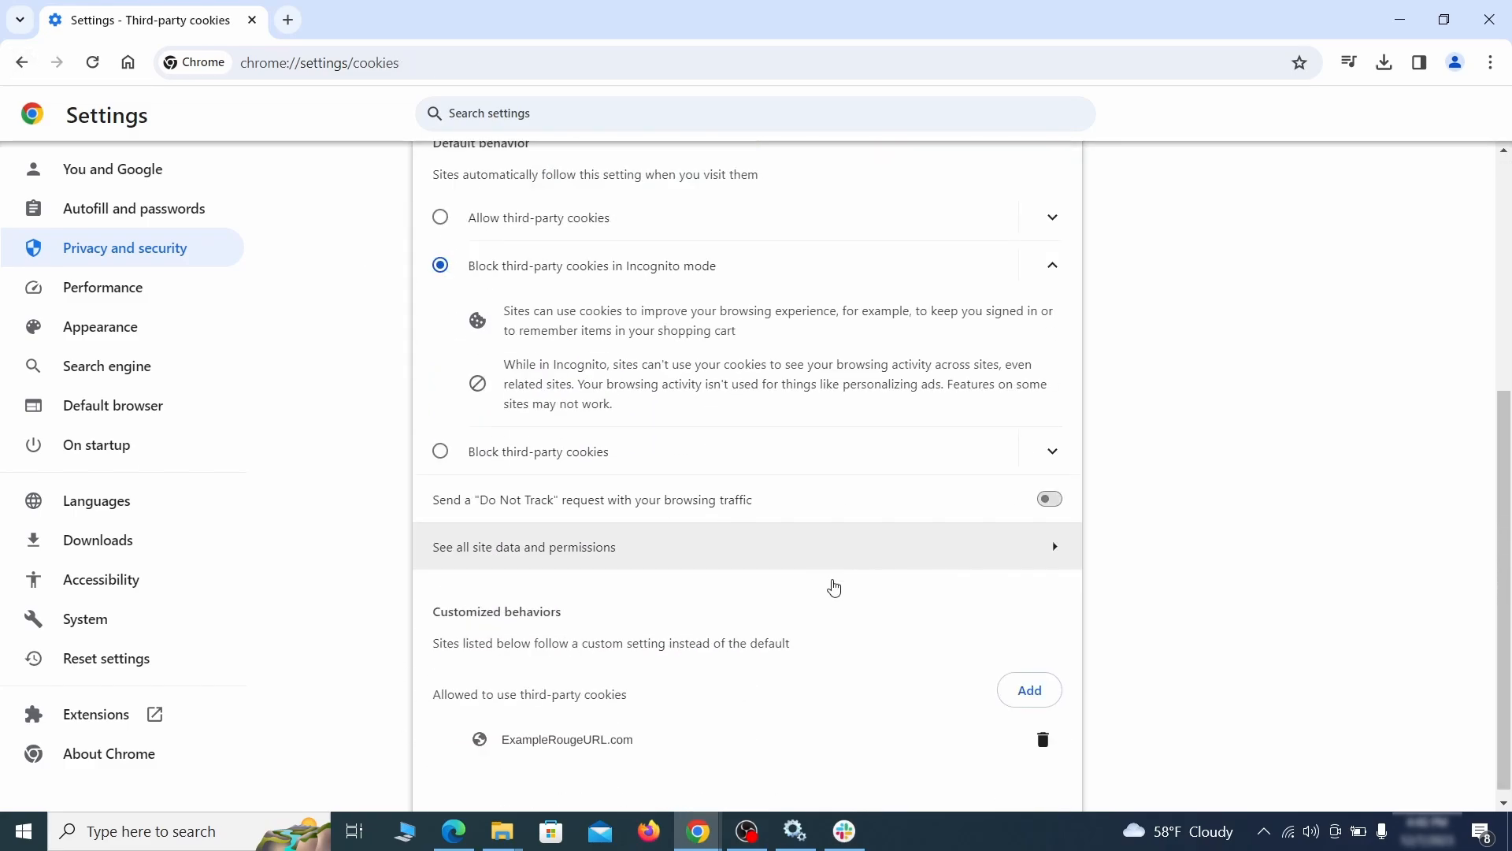
click(22, 61)
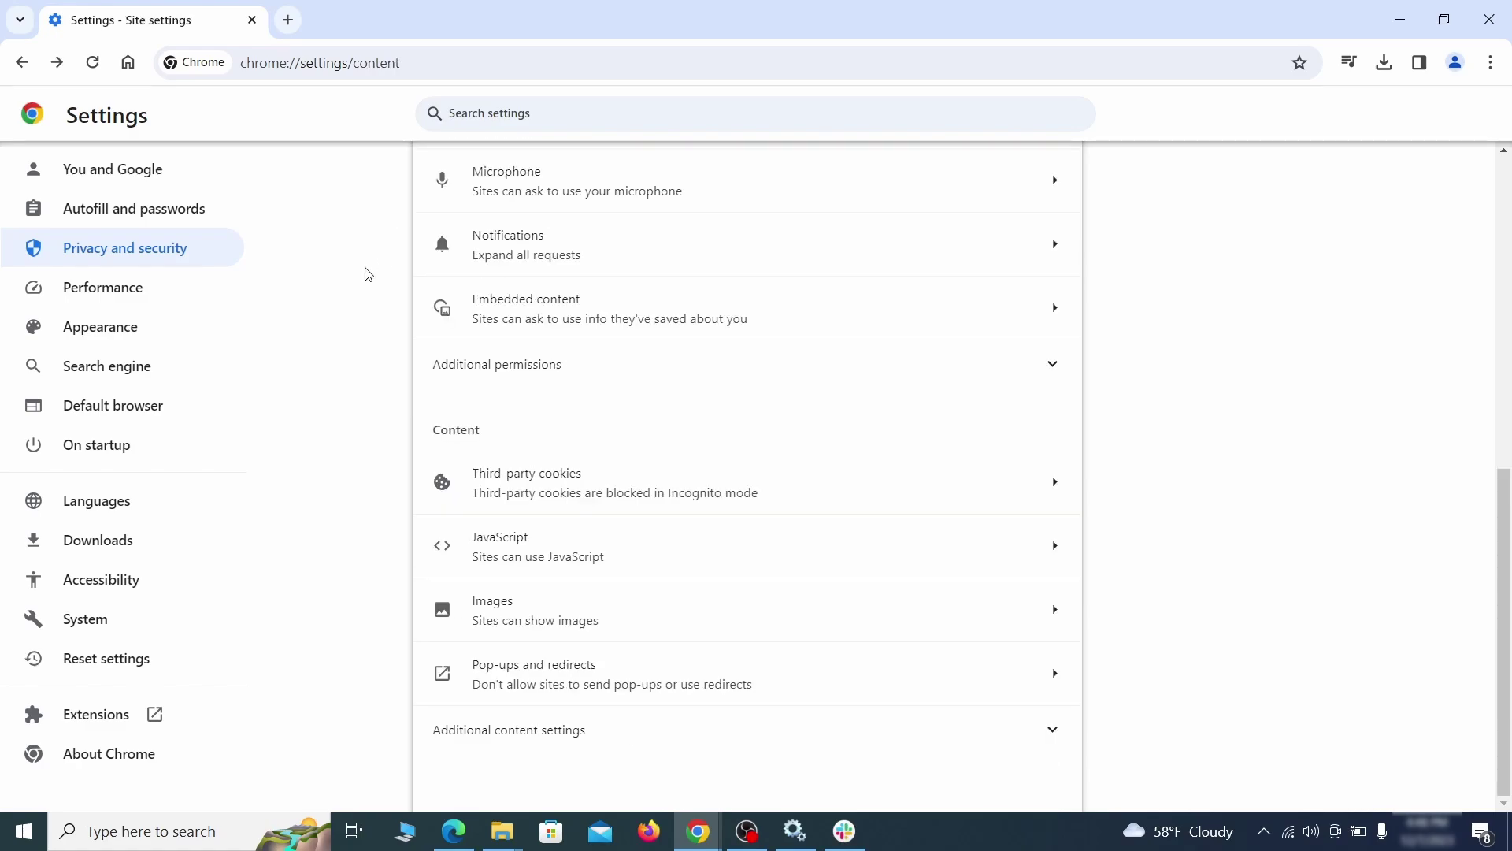
Erase the rogue custom home page address in Chrome's Appearance settings
click(99, 326)
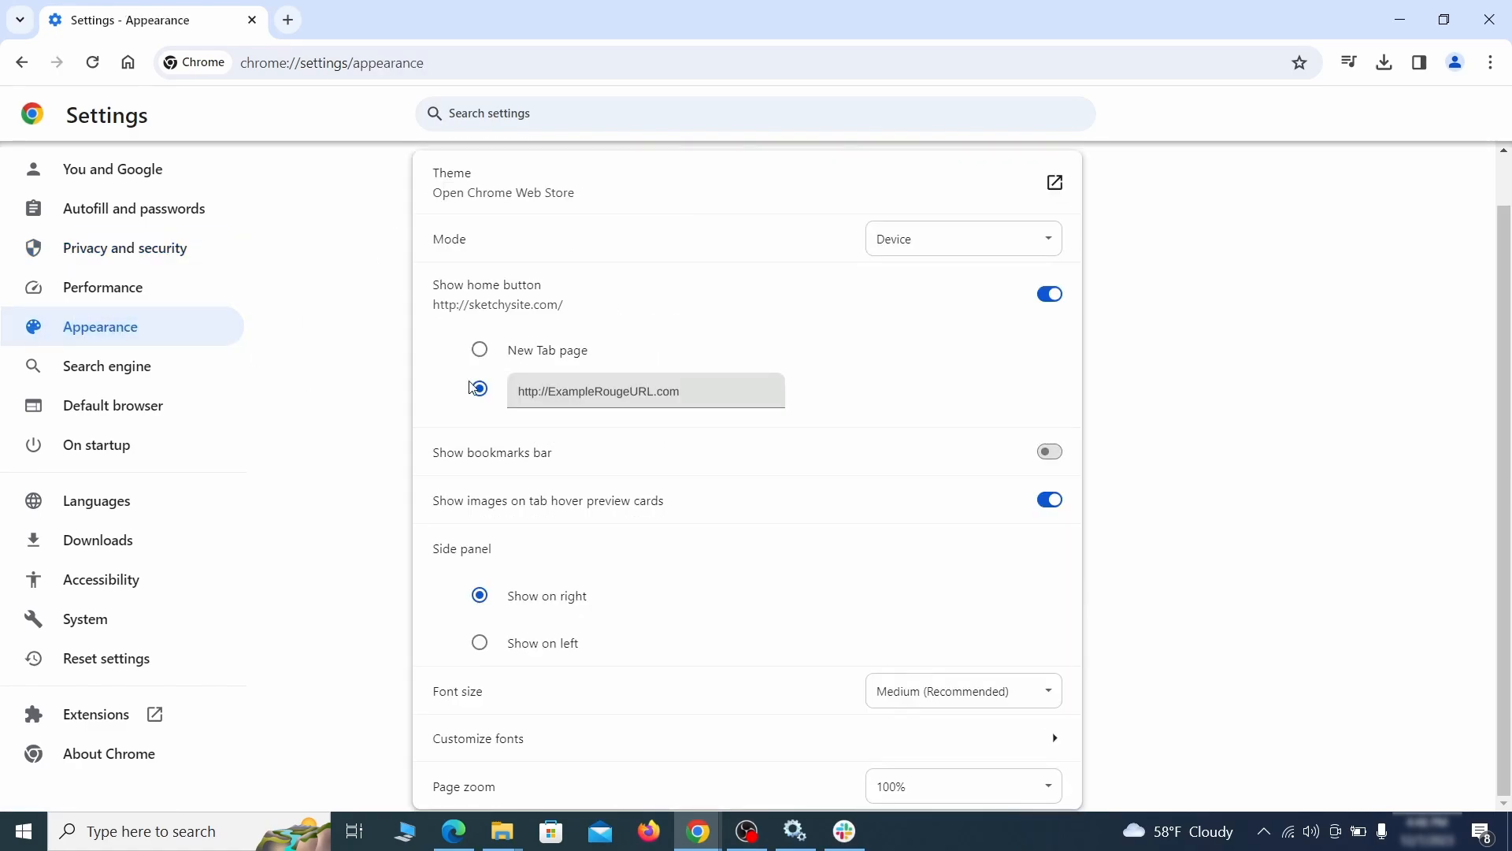
triple_click(596, 391)
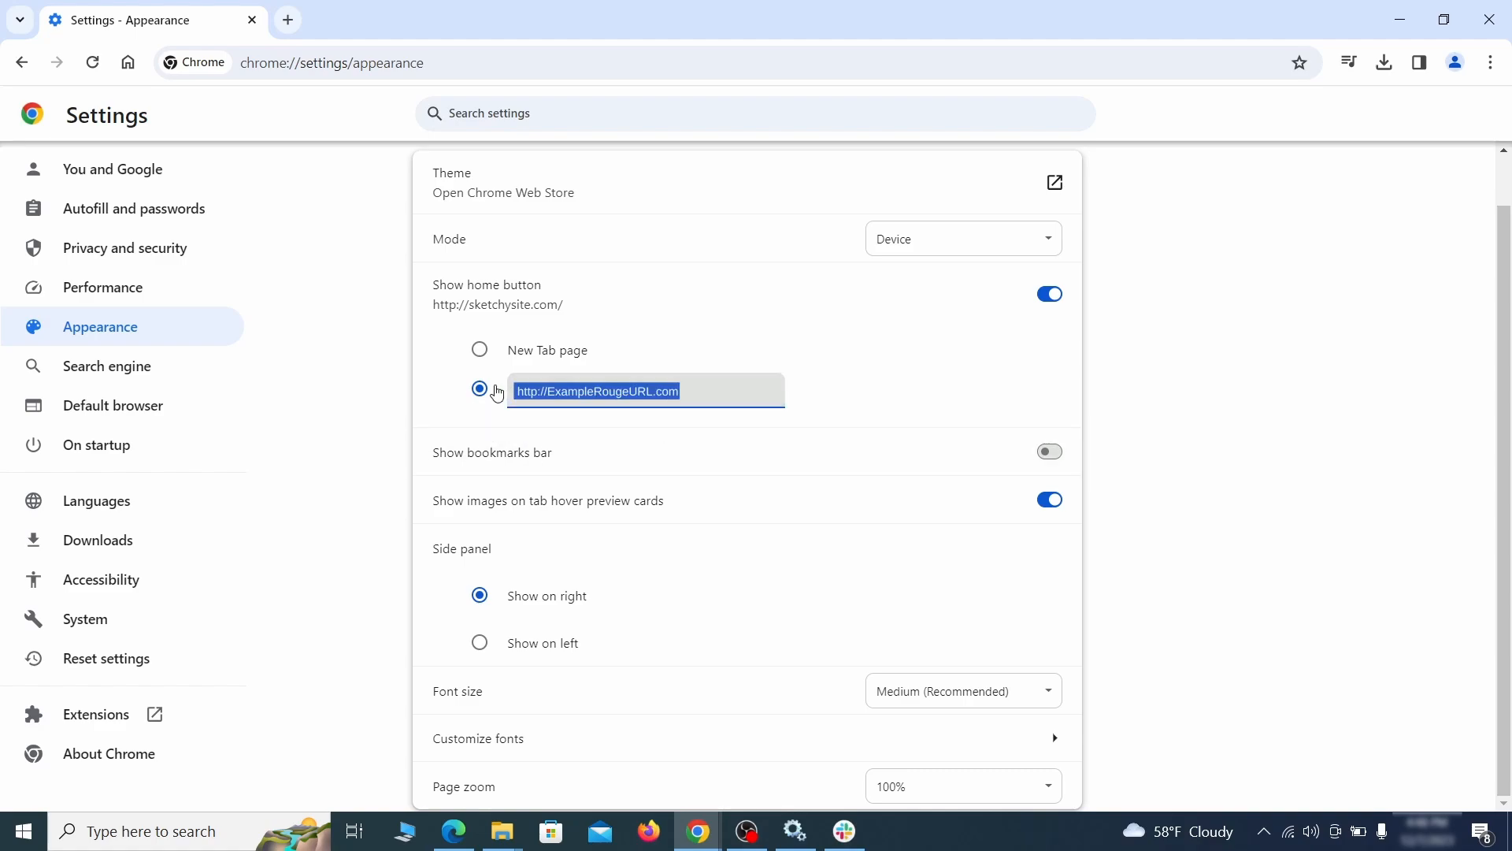
key(Delete)
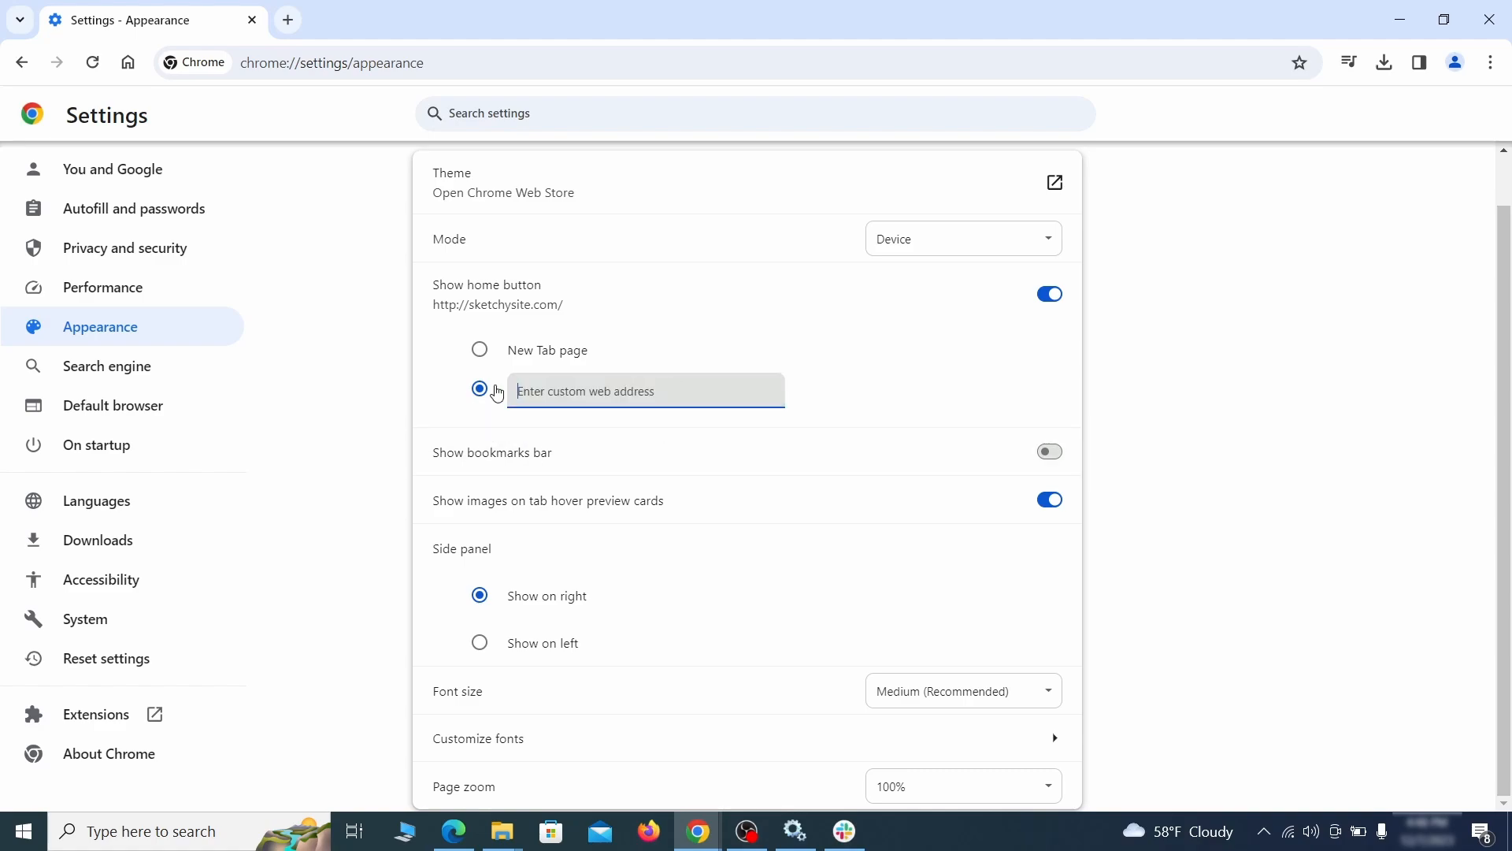
Make Google the default search engine and delete the ExampleRougeURL.com shortcut
click(1049, 293)
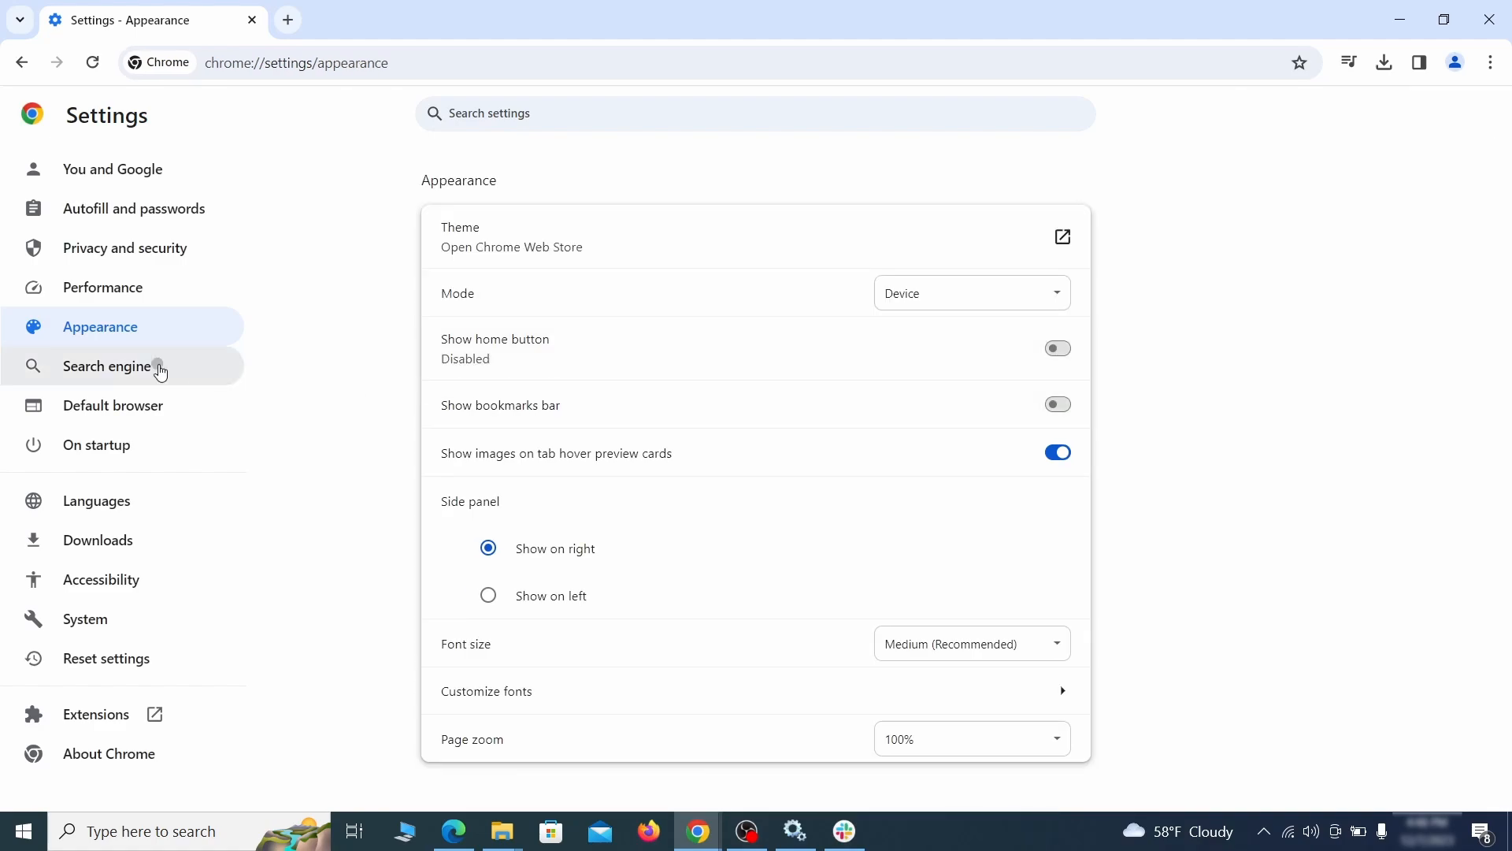
click(106, 365)
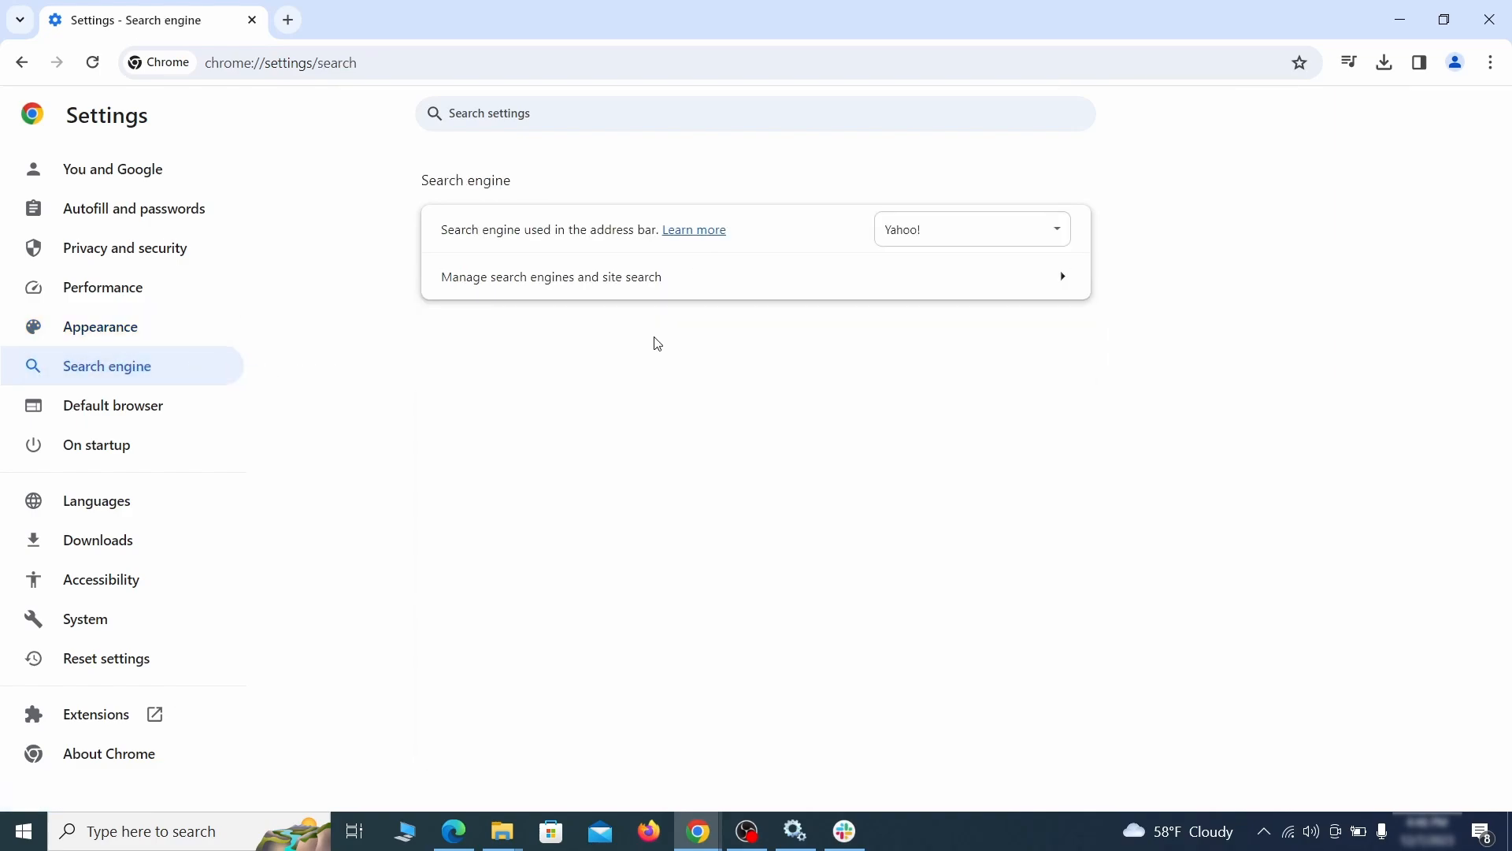
click(969, 229)
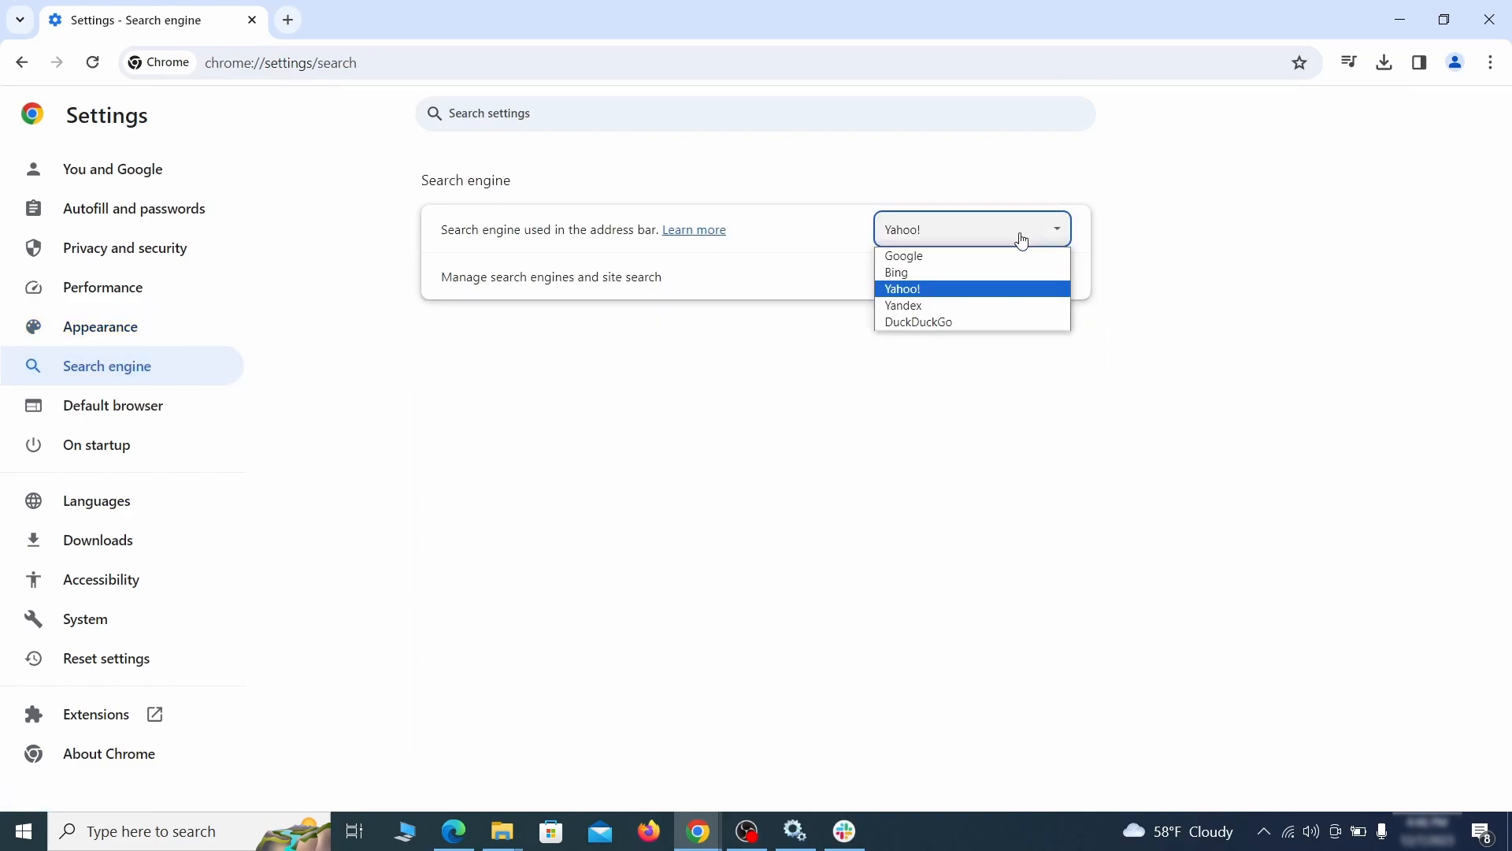
click(550, 276)
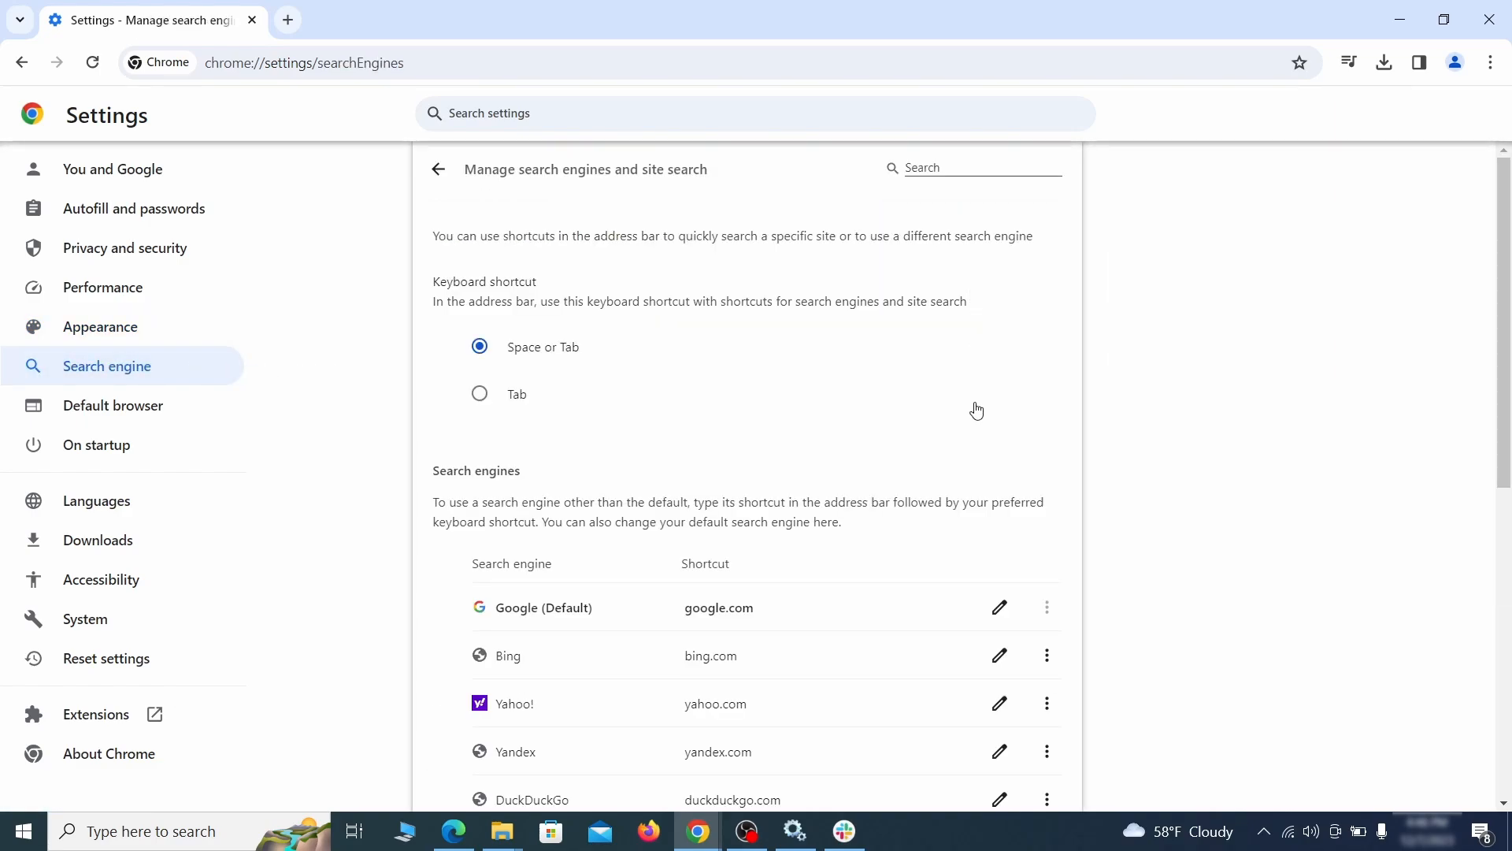
click(1046, 483)
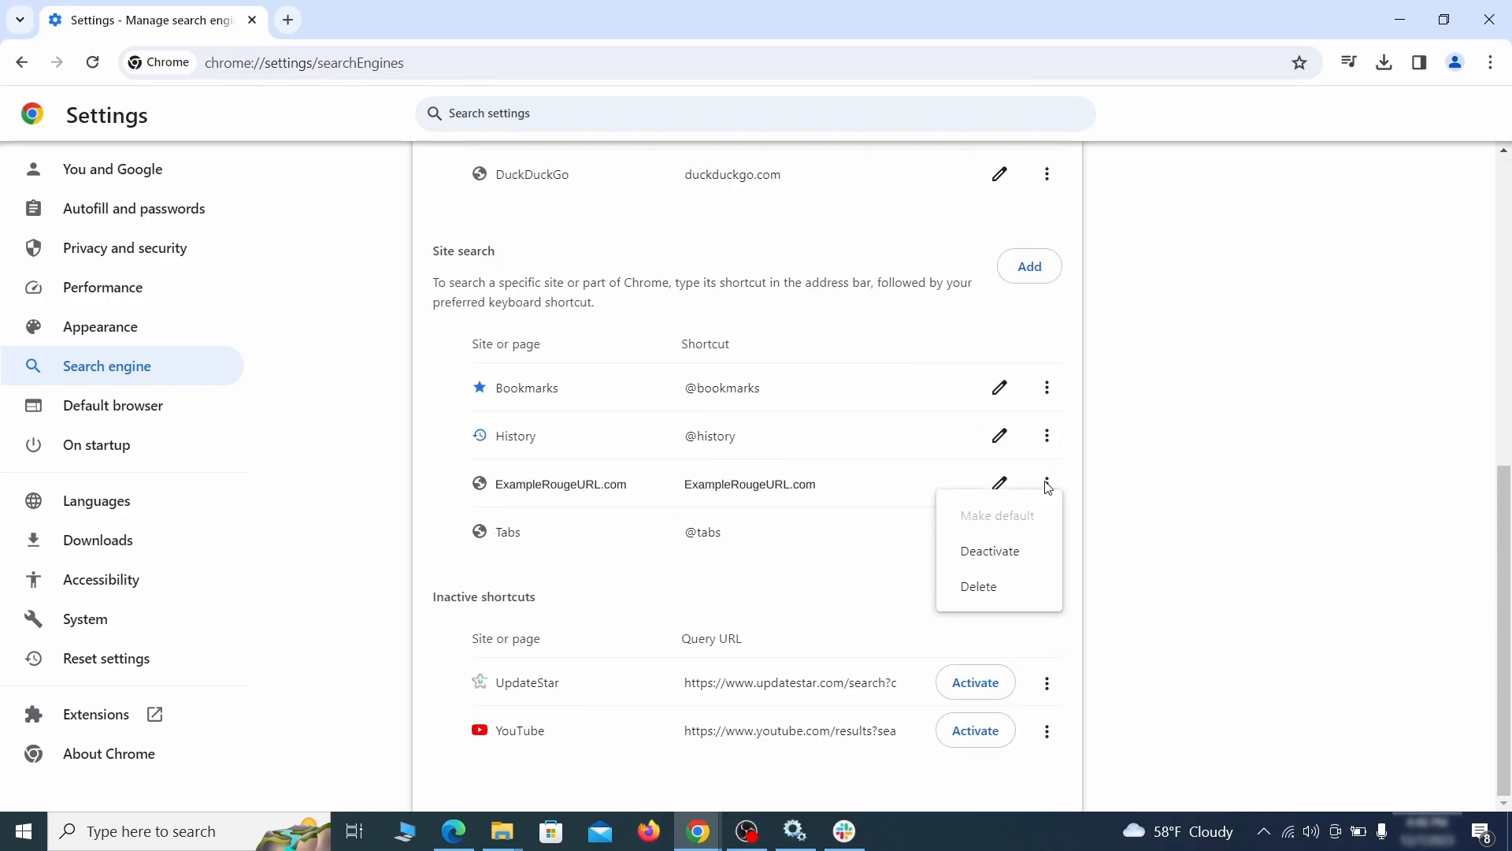
click(977, 586)
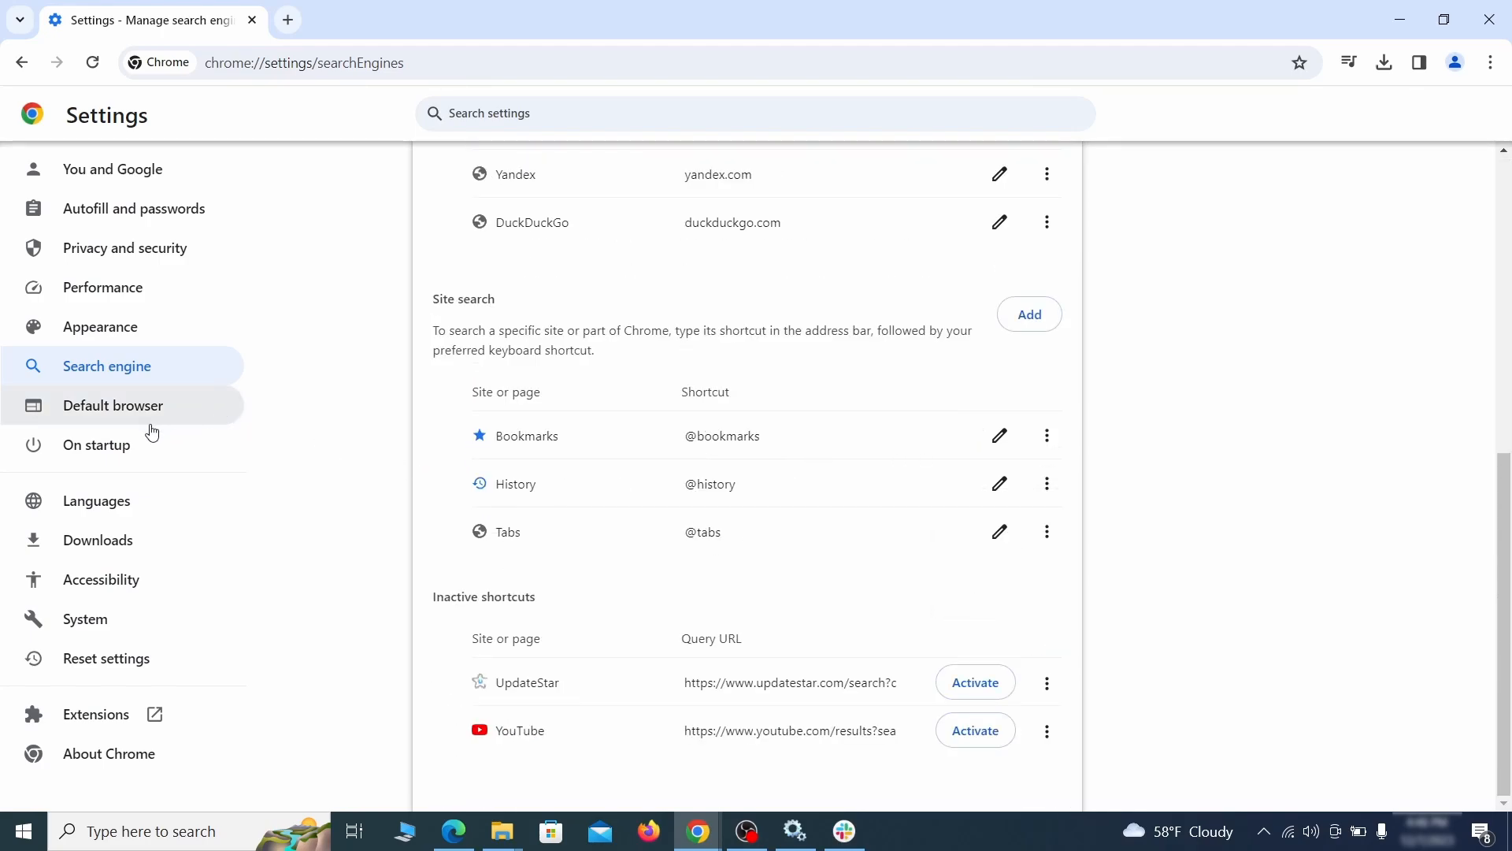
Remove ExampleRougeURL.com from Chrome's On startup pages
click(96, 444)
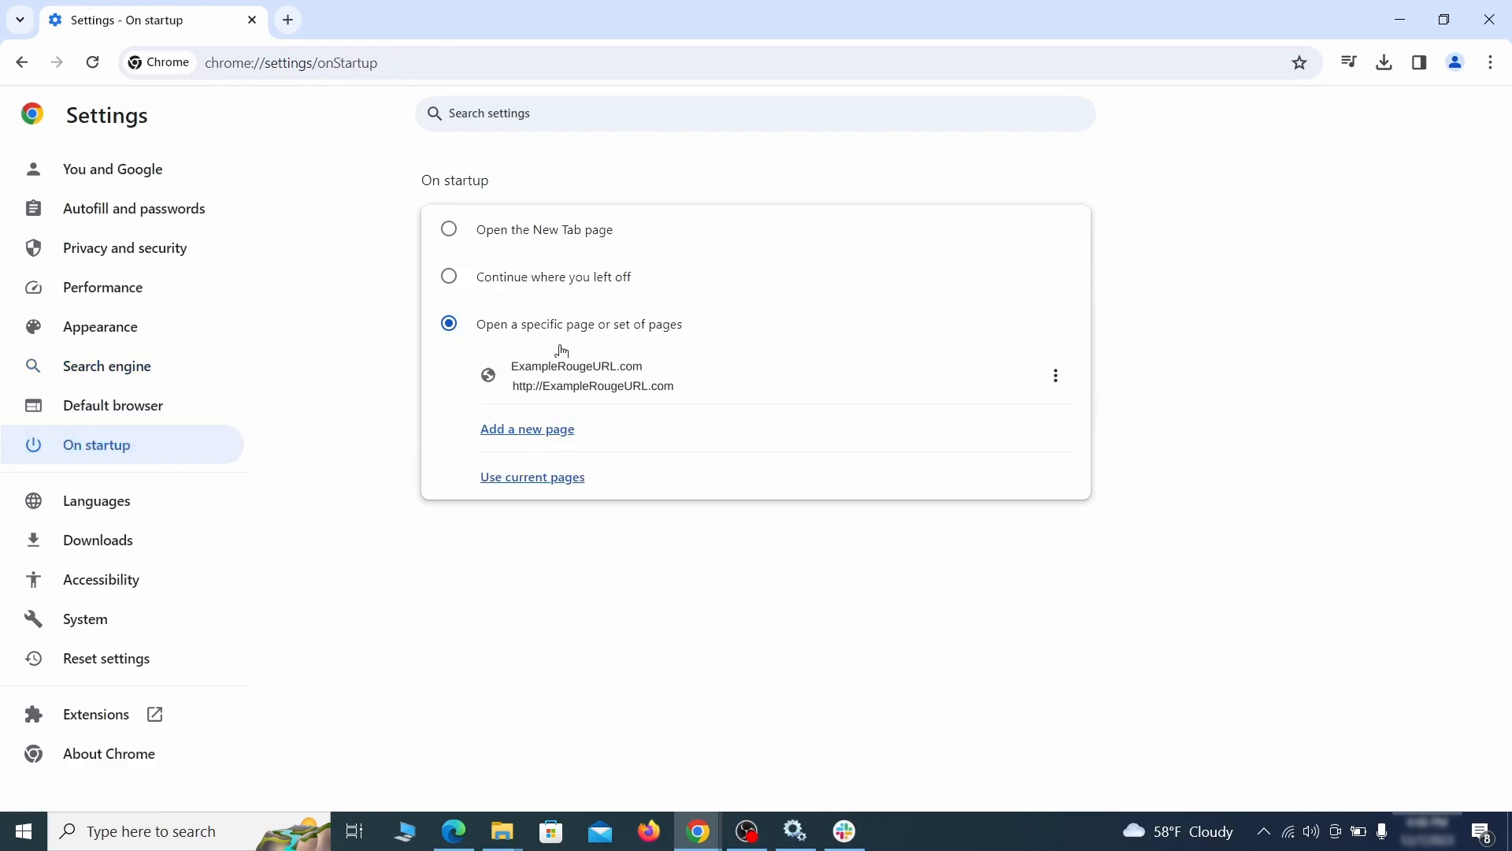
mouse_move(1055, 375)
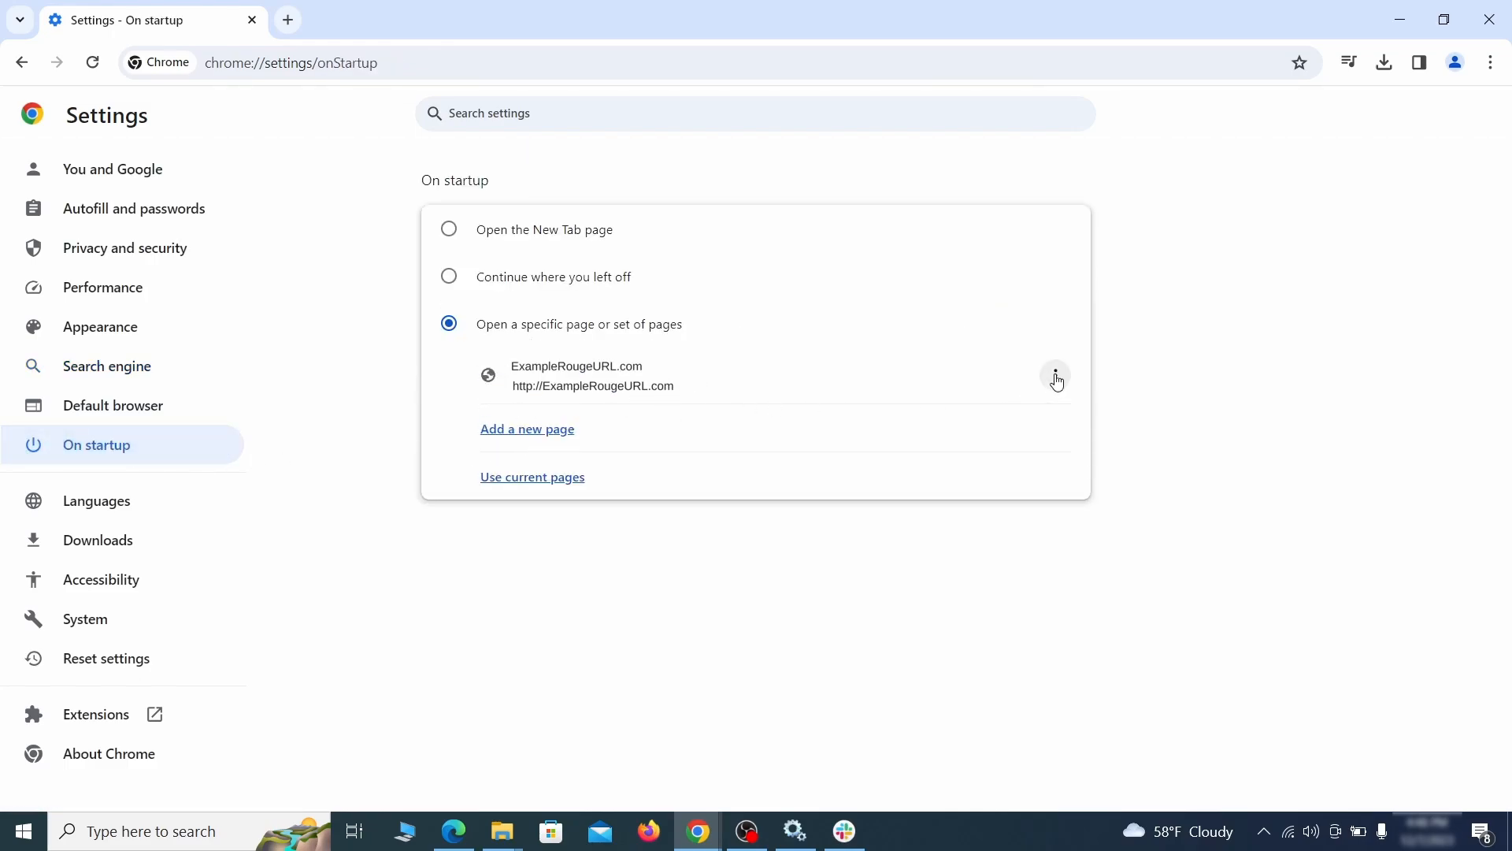
click(1054, 376)
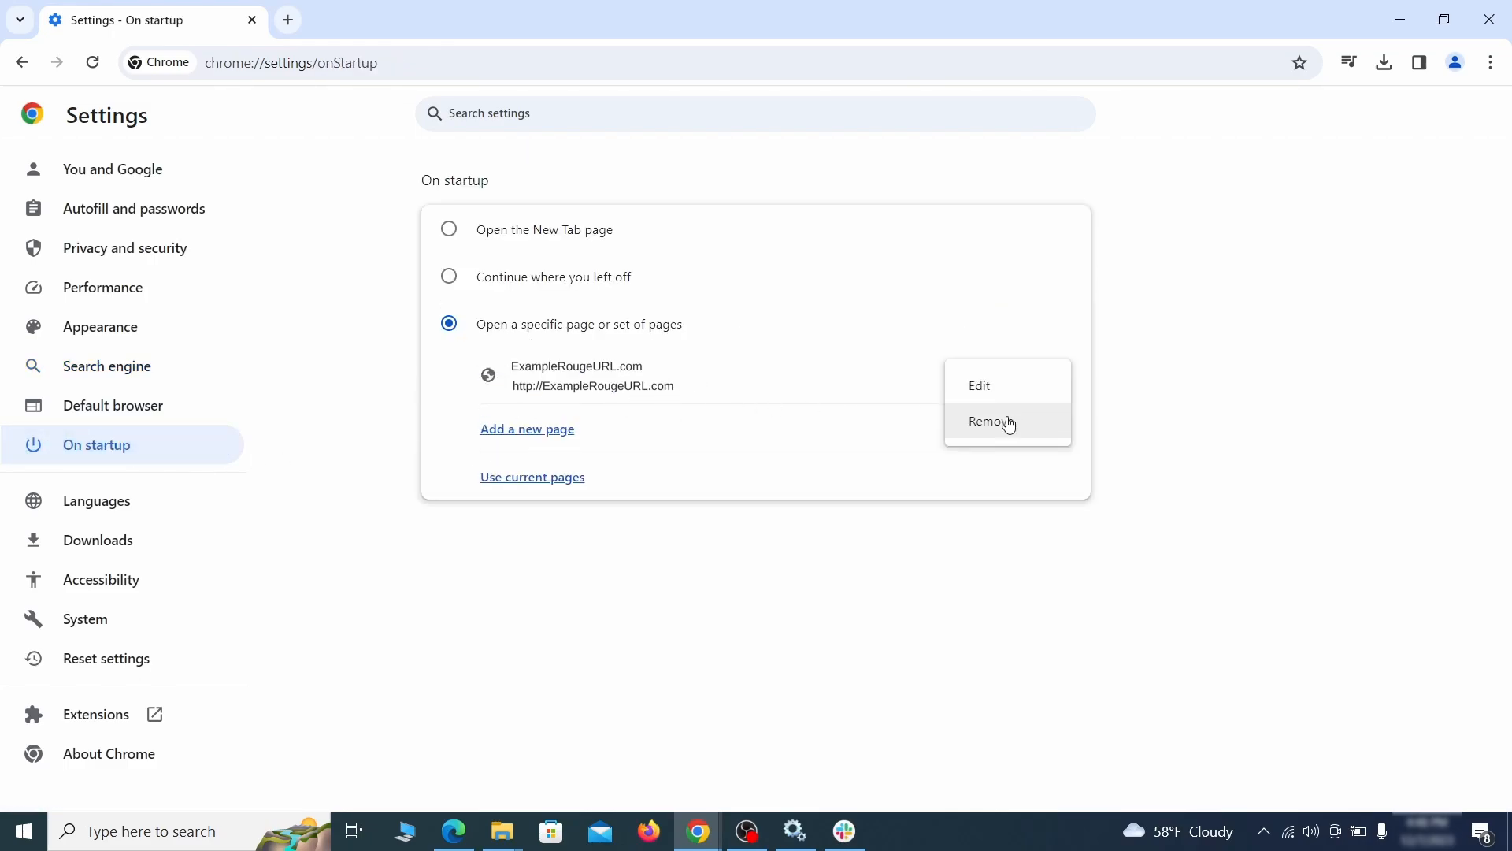
click(987, 421)
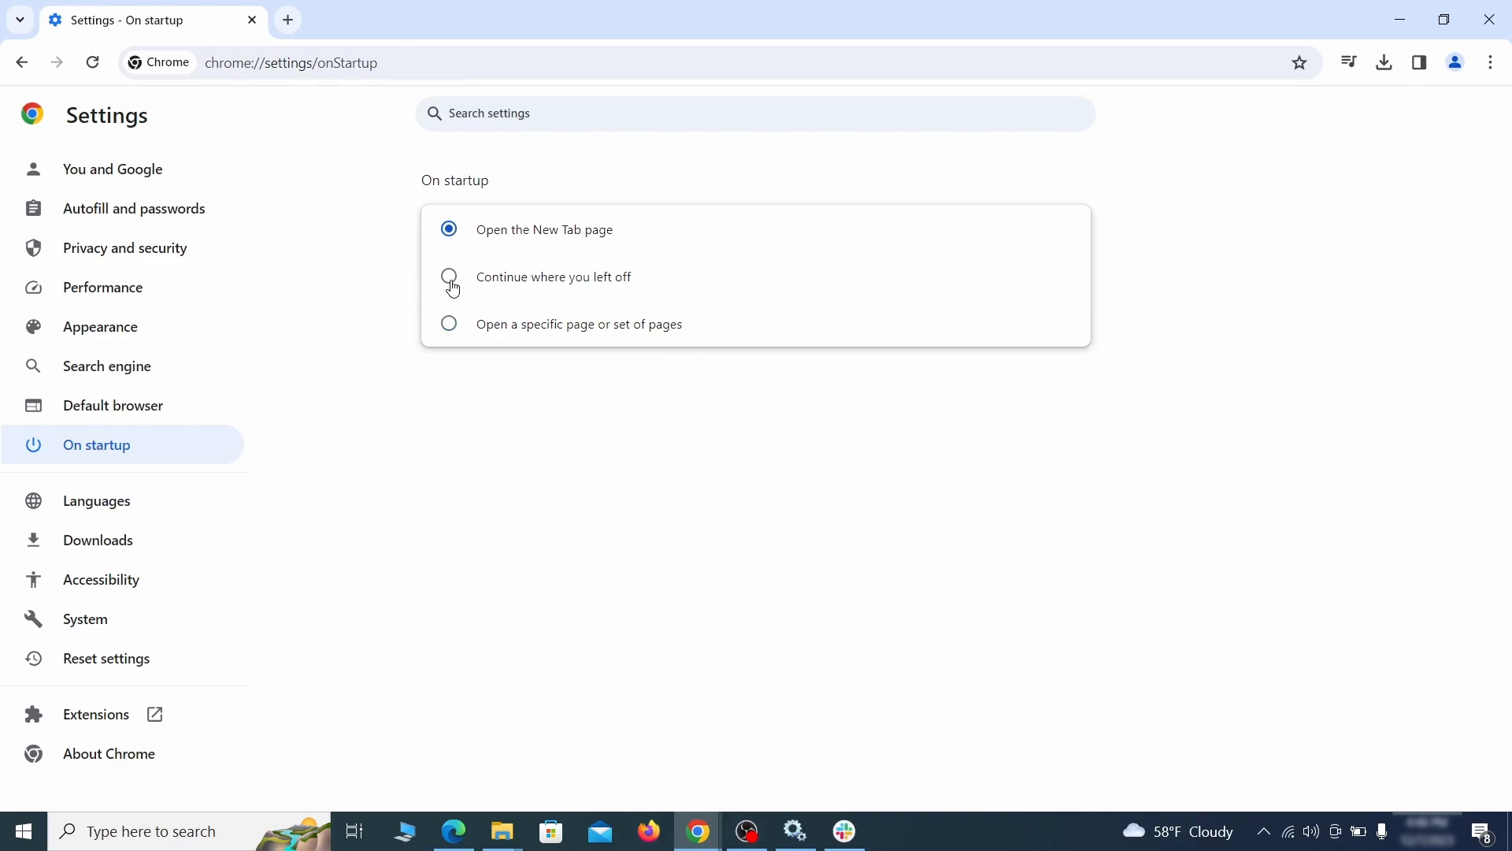
click(649, 830)
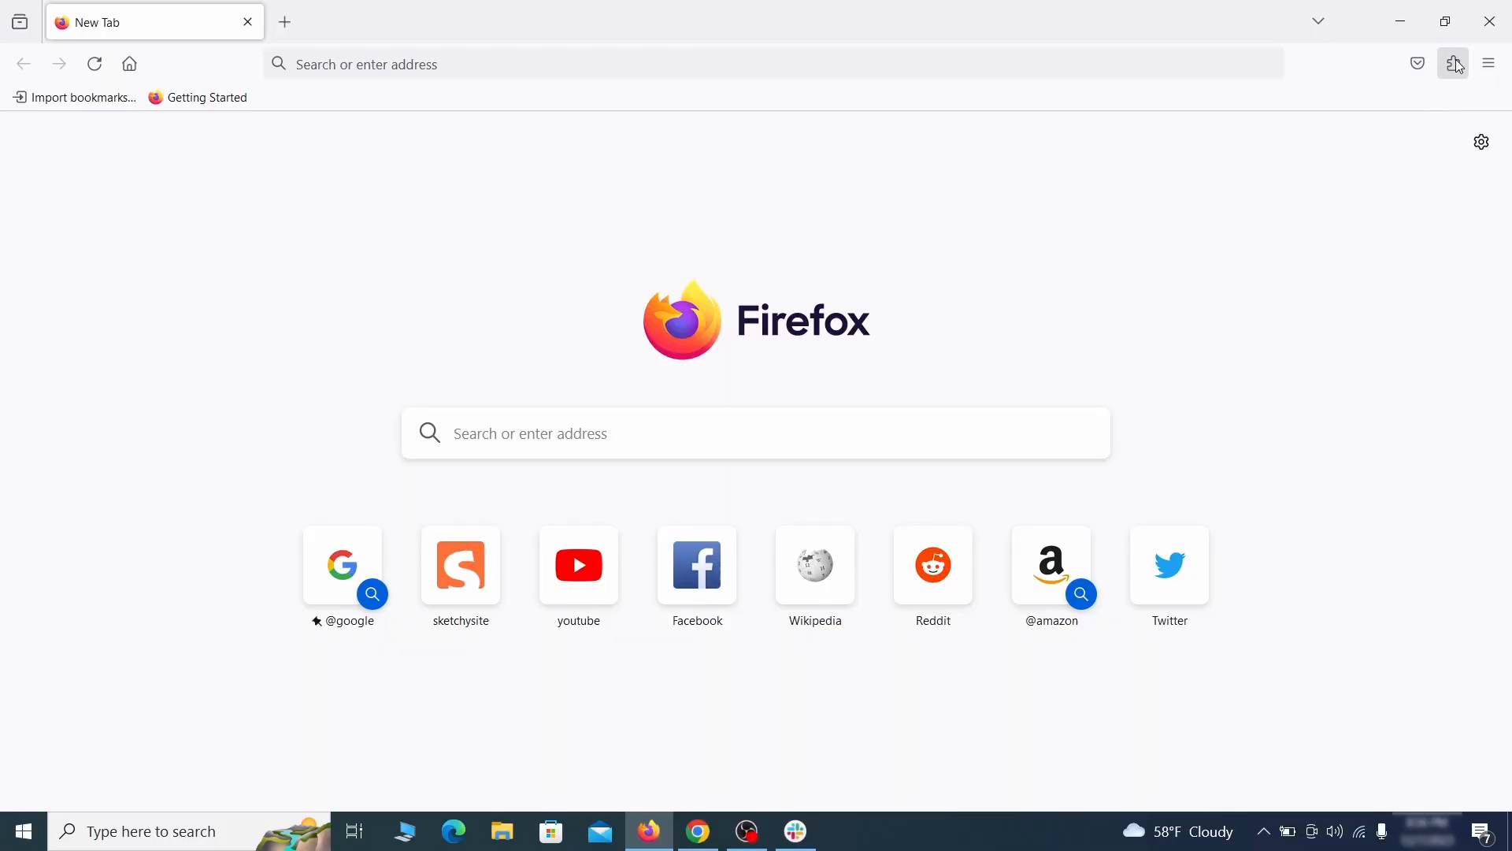
Disable the Contenu+ extension in Firefox's extension manager and remove it
click(1453, 63)
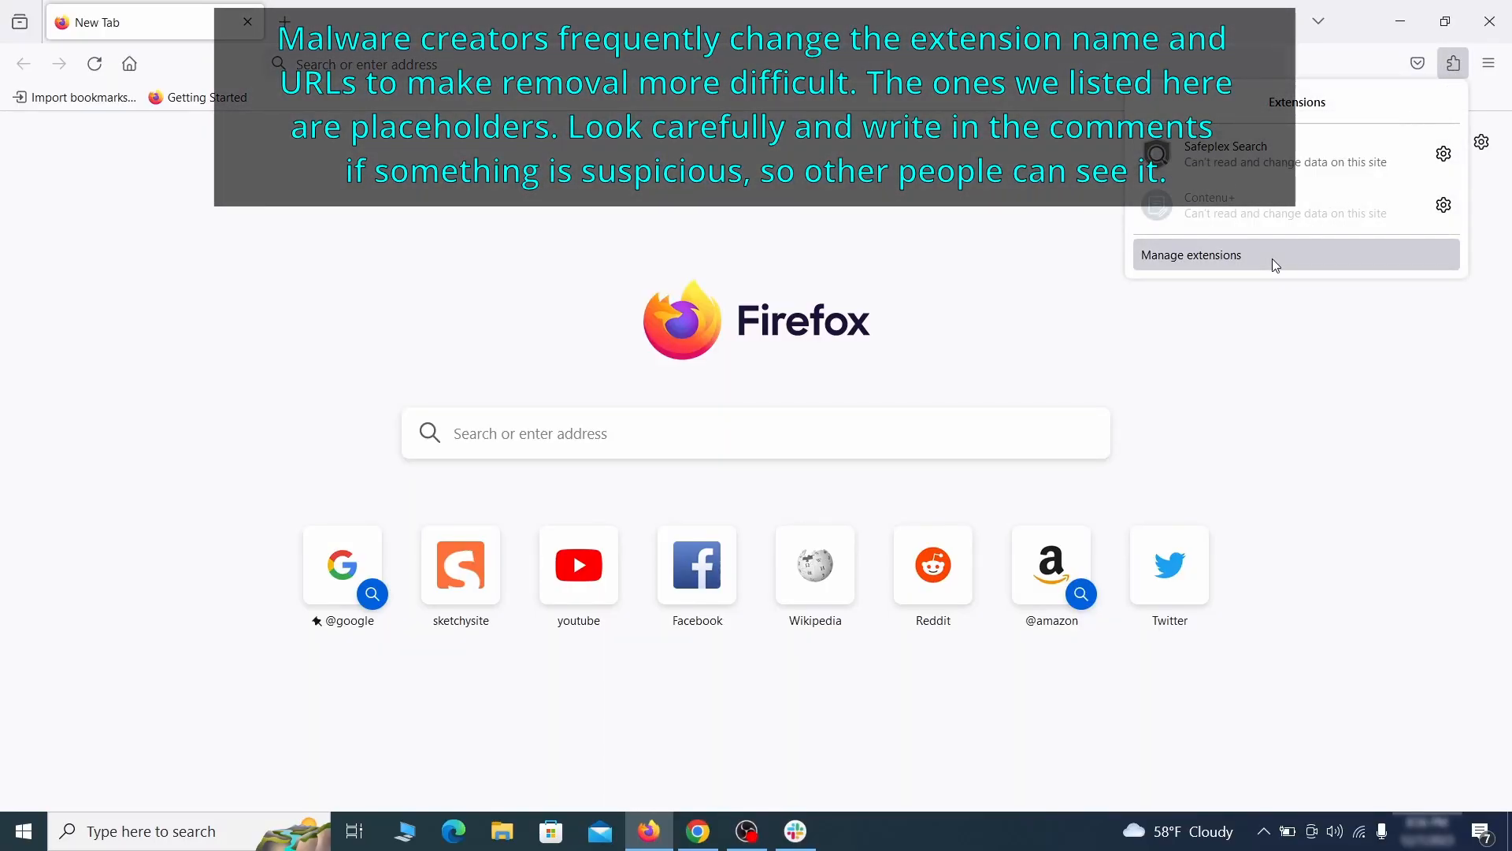
click(1191, 255)
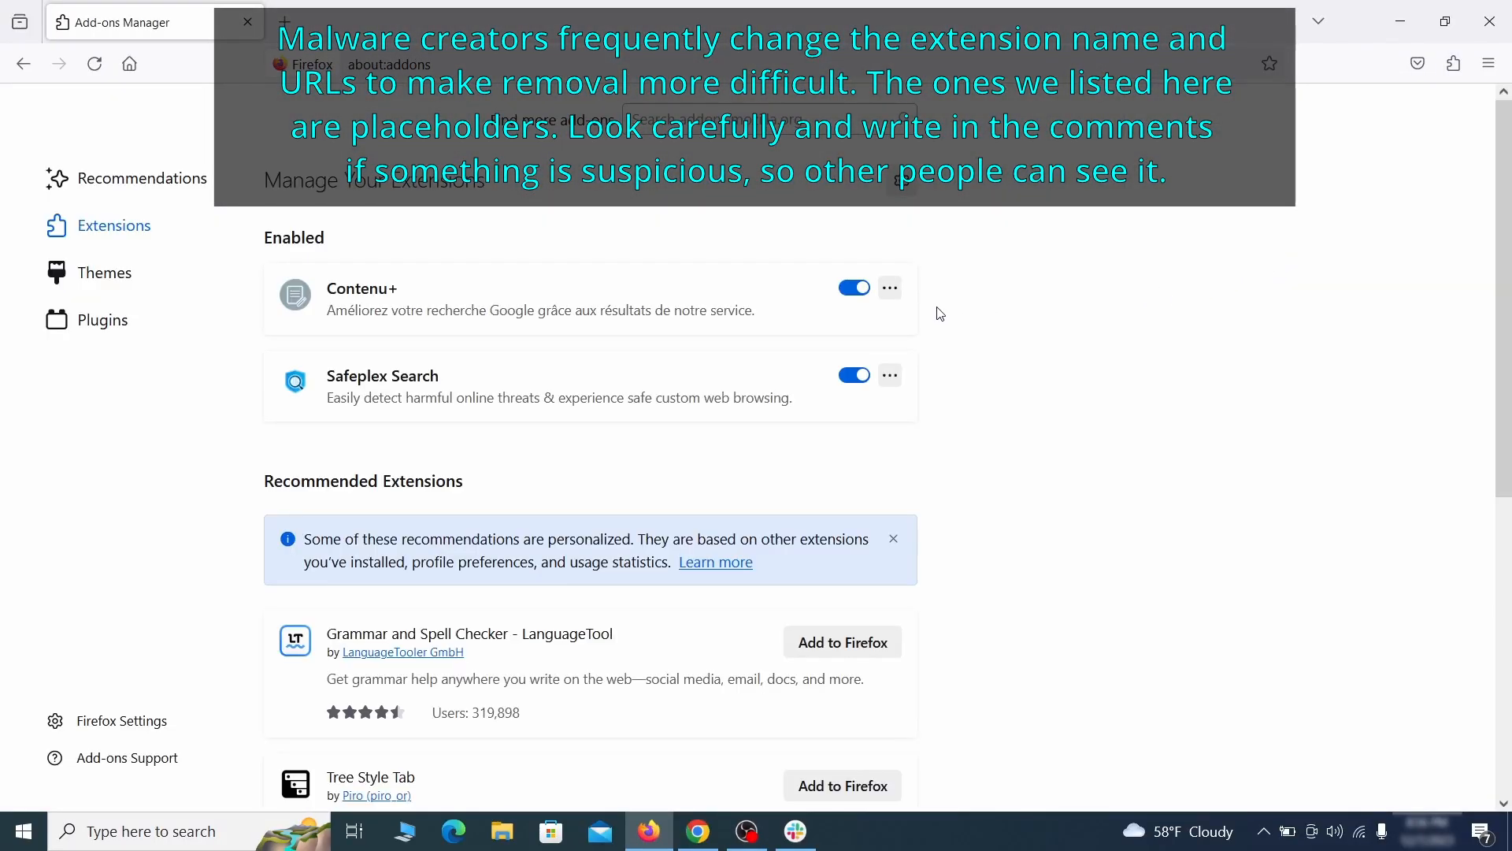
click(890, 287)
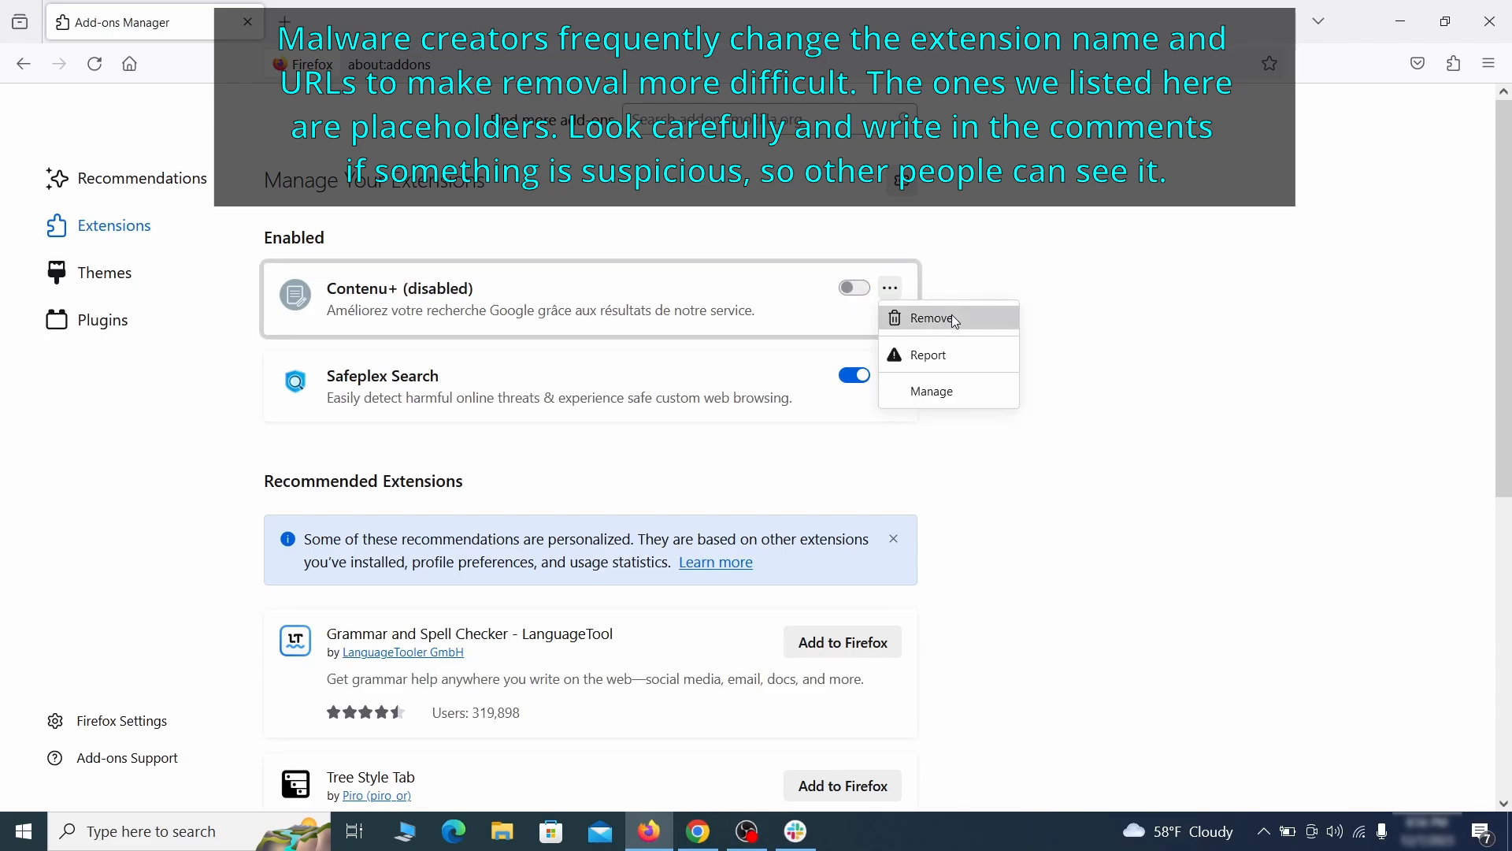
click(933, 317)
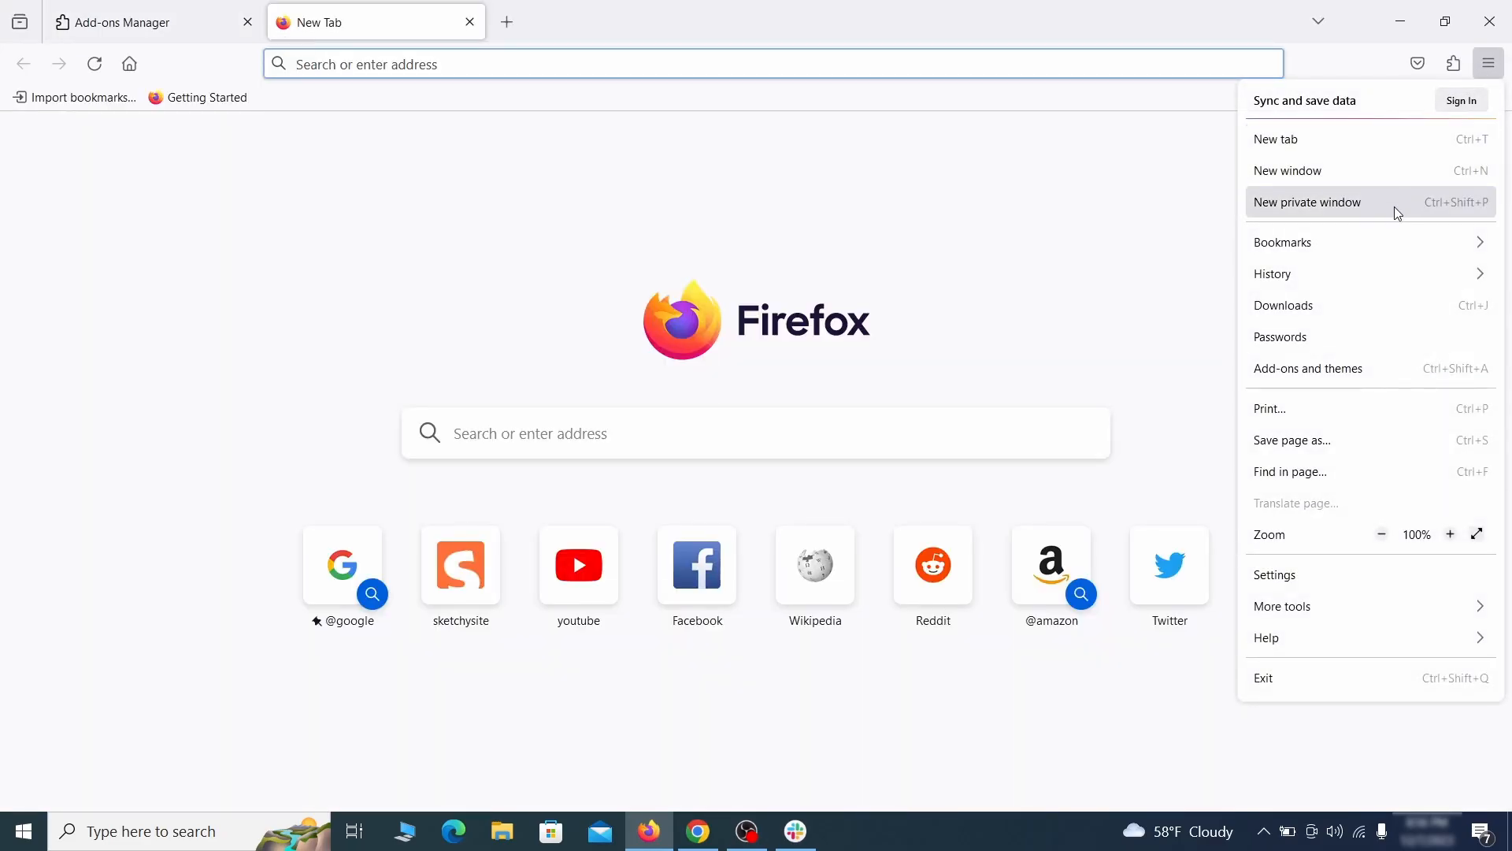
click(1274, 574)
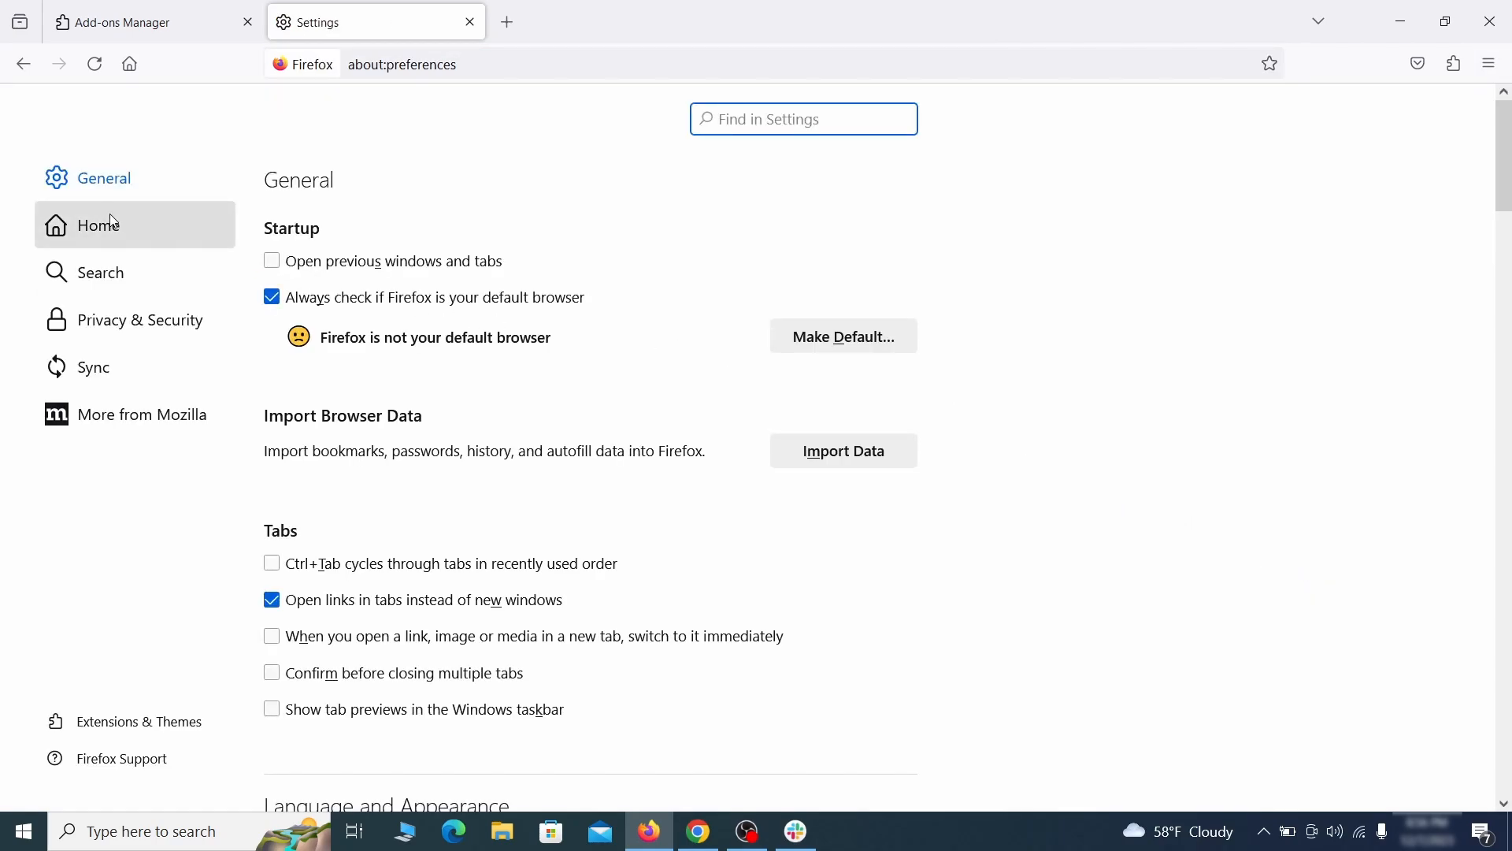
Delete the 'web search by Yahoo' engine from Firefox's Search Shortcuts list
click(97, 224)
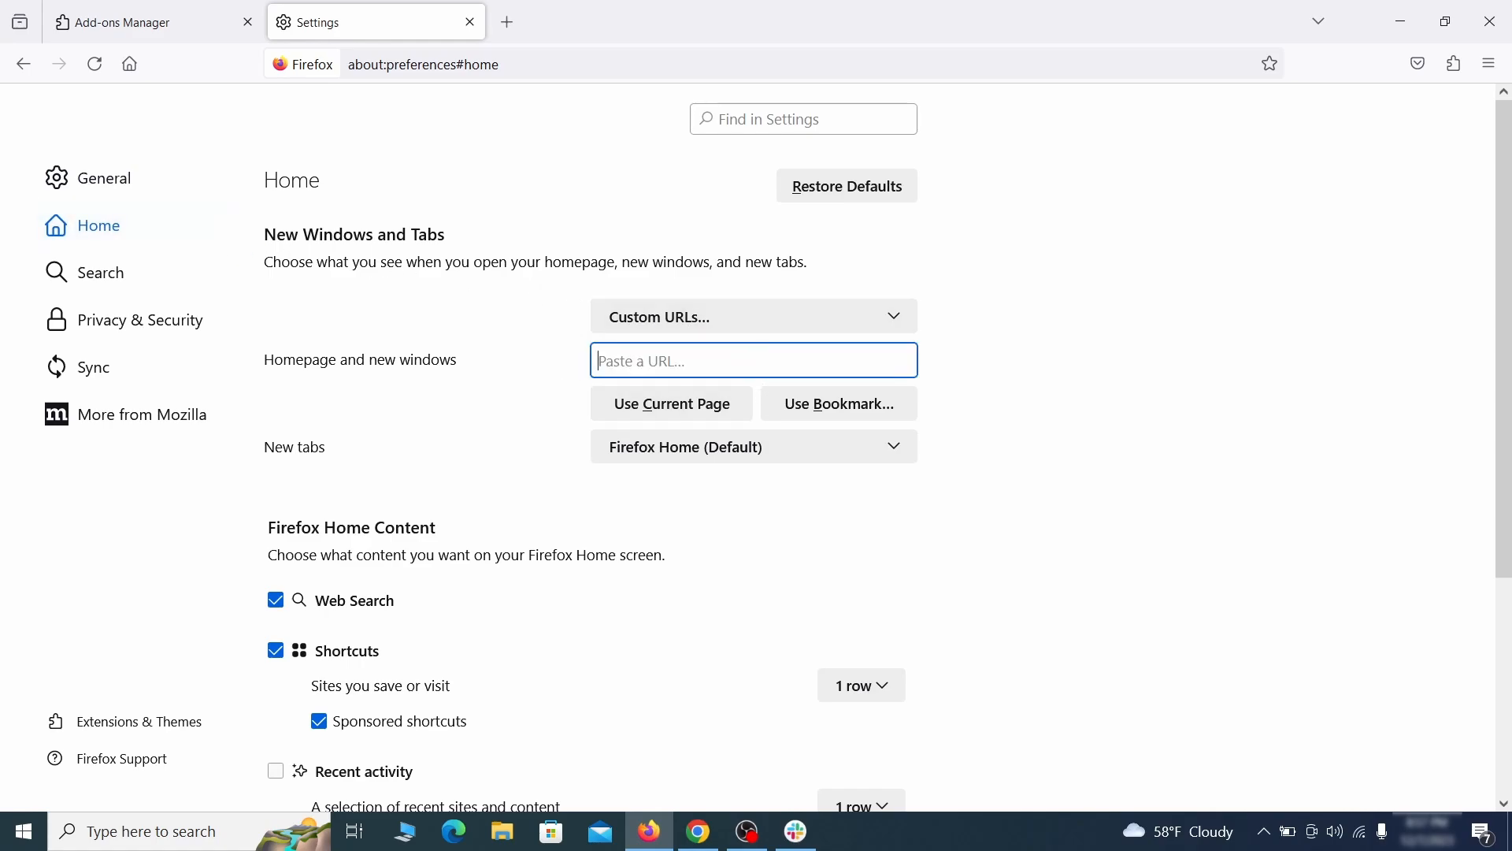
click(98, 272)
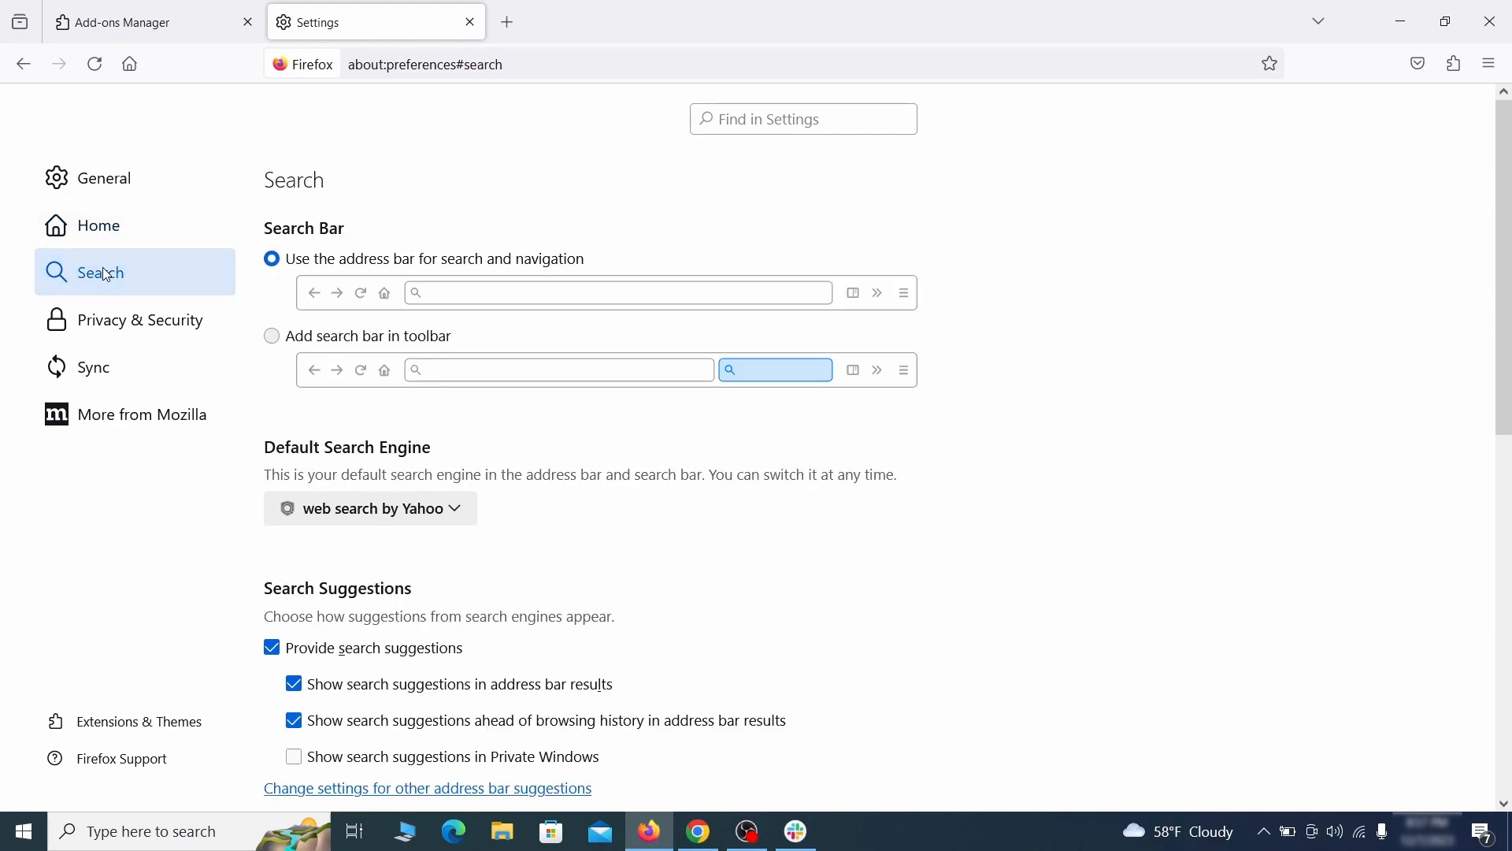
scroll(down, 3)
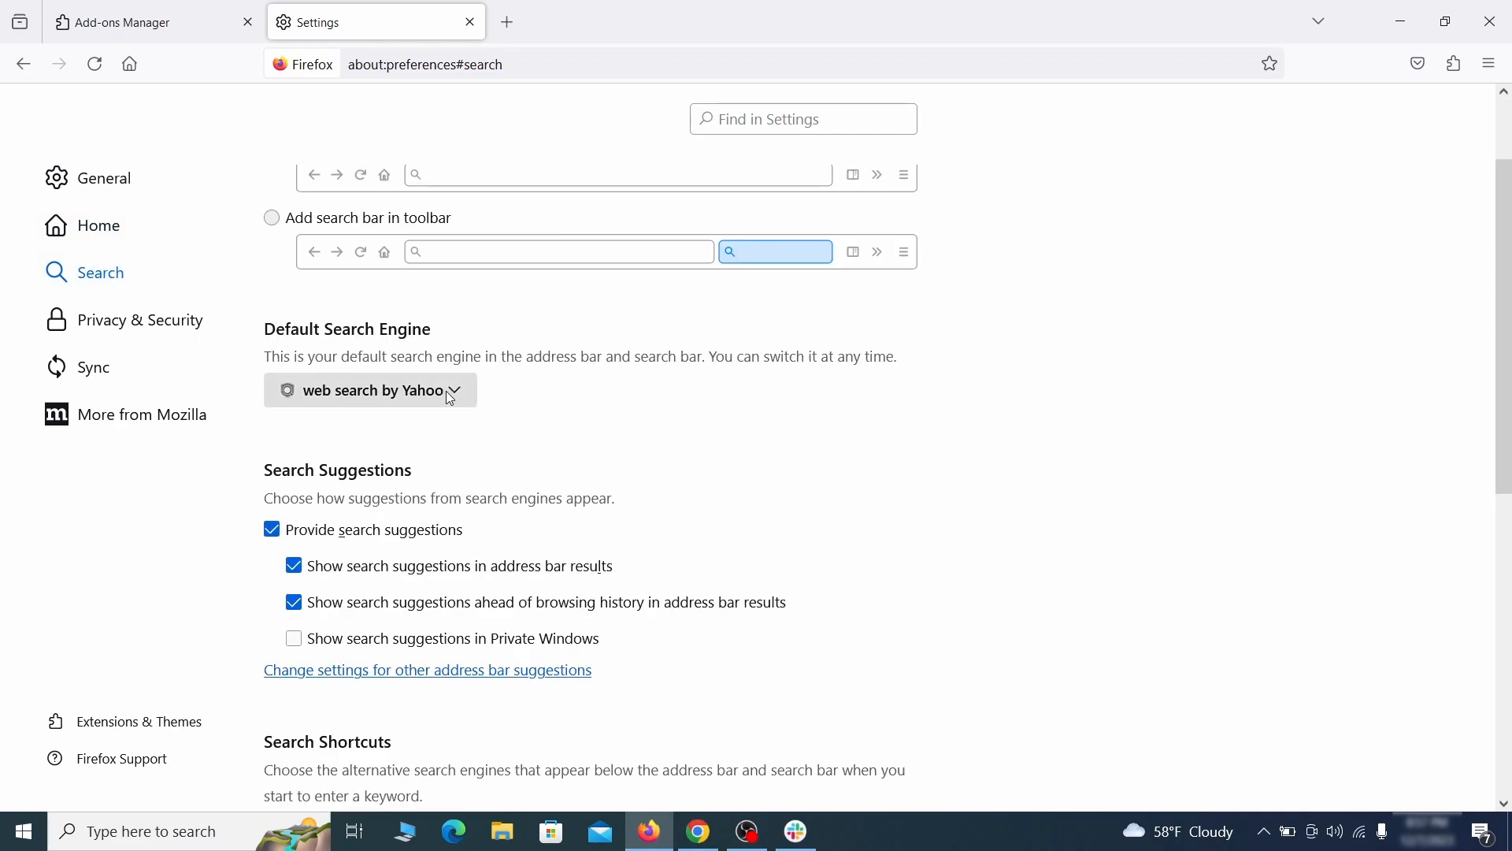
mouse_move(357, 360)
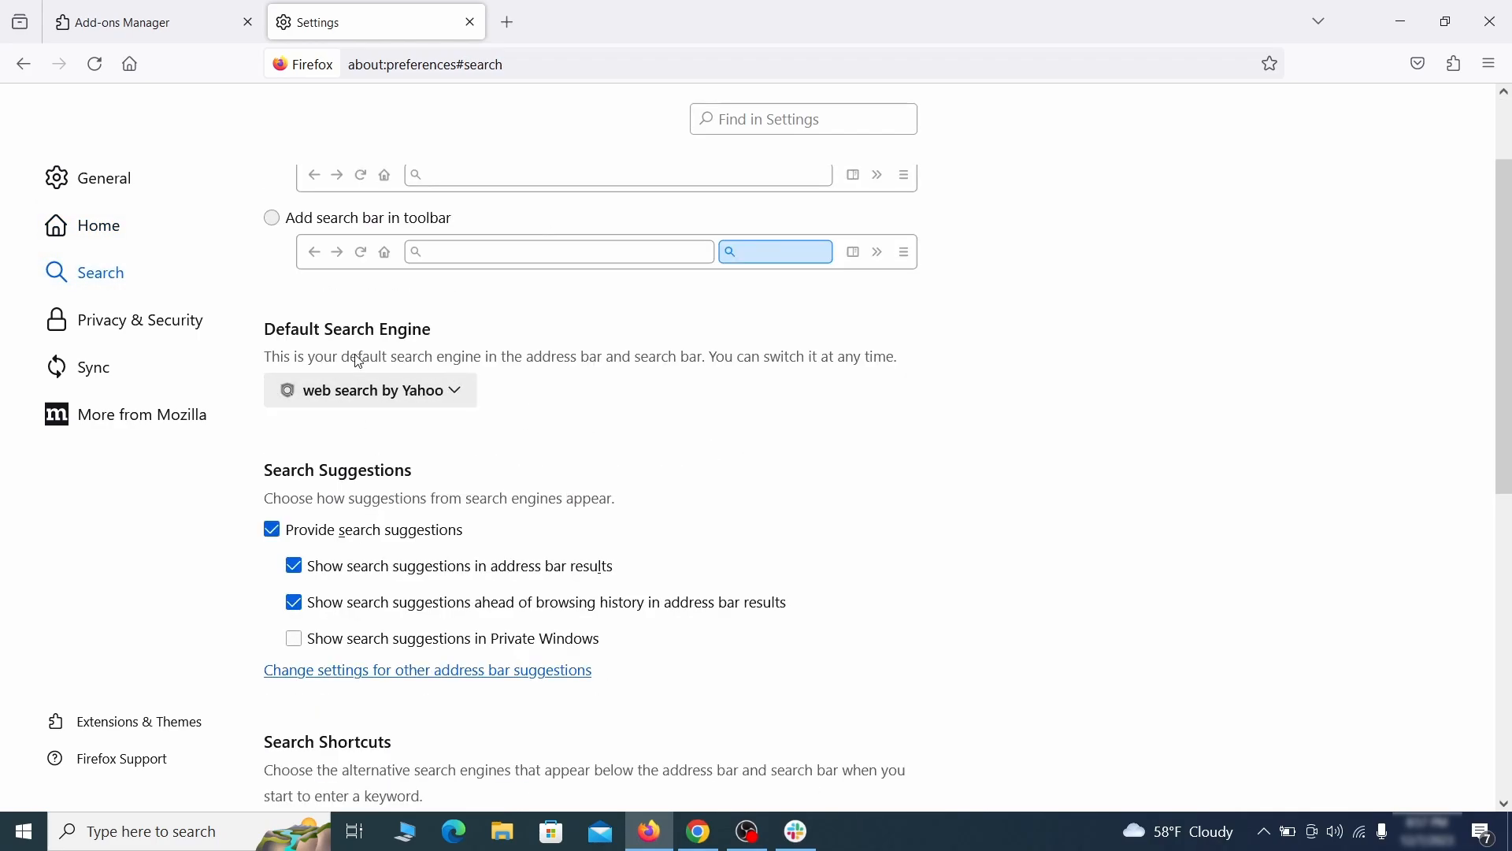
click(369, 390)
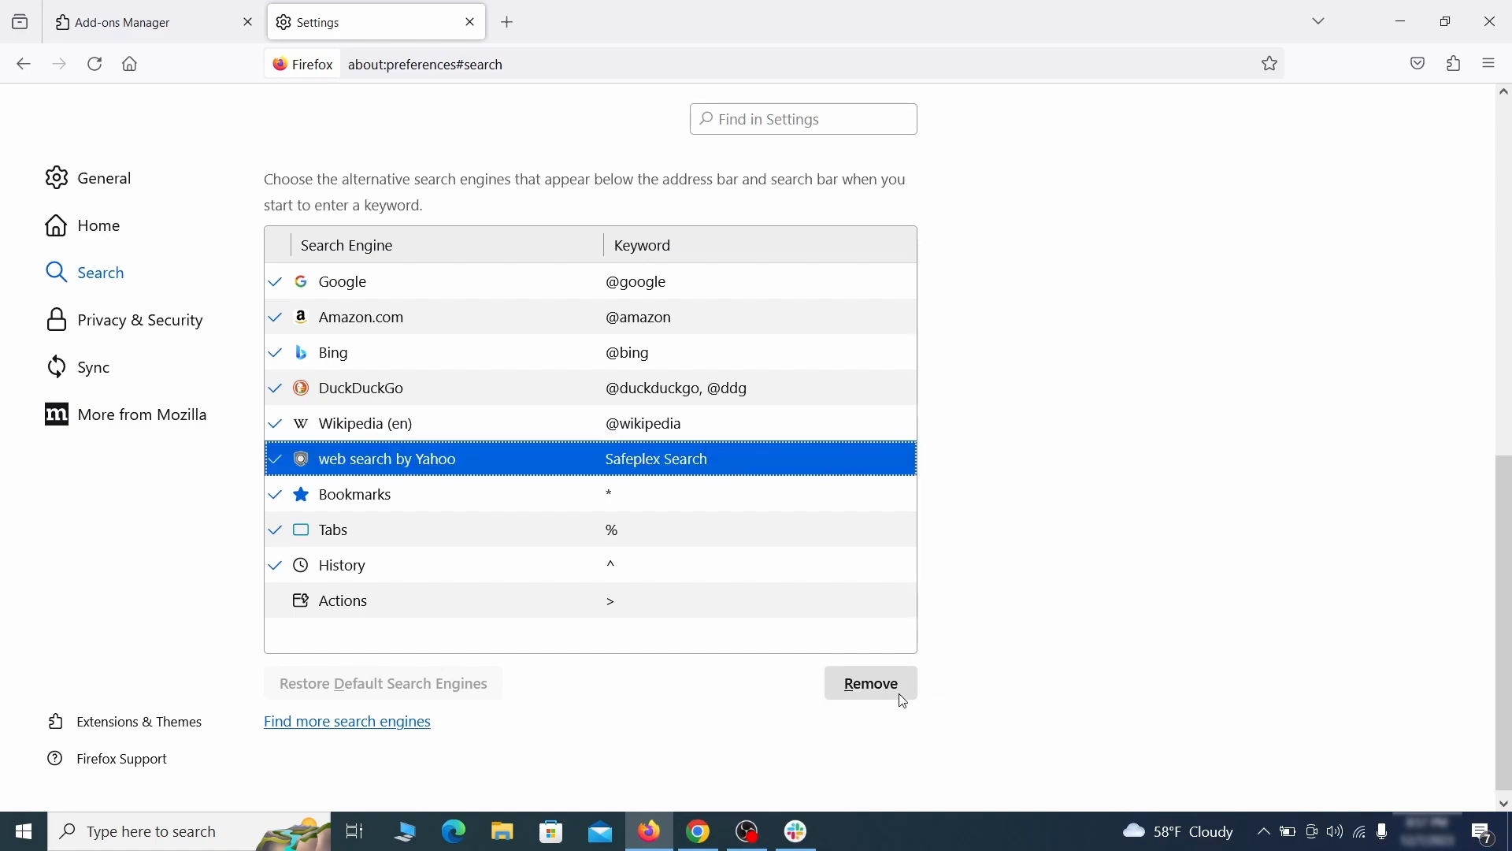
click(868, 683)
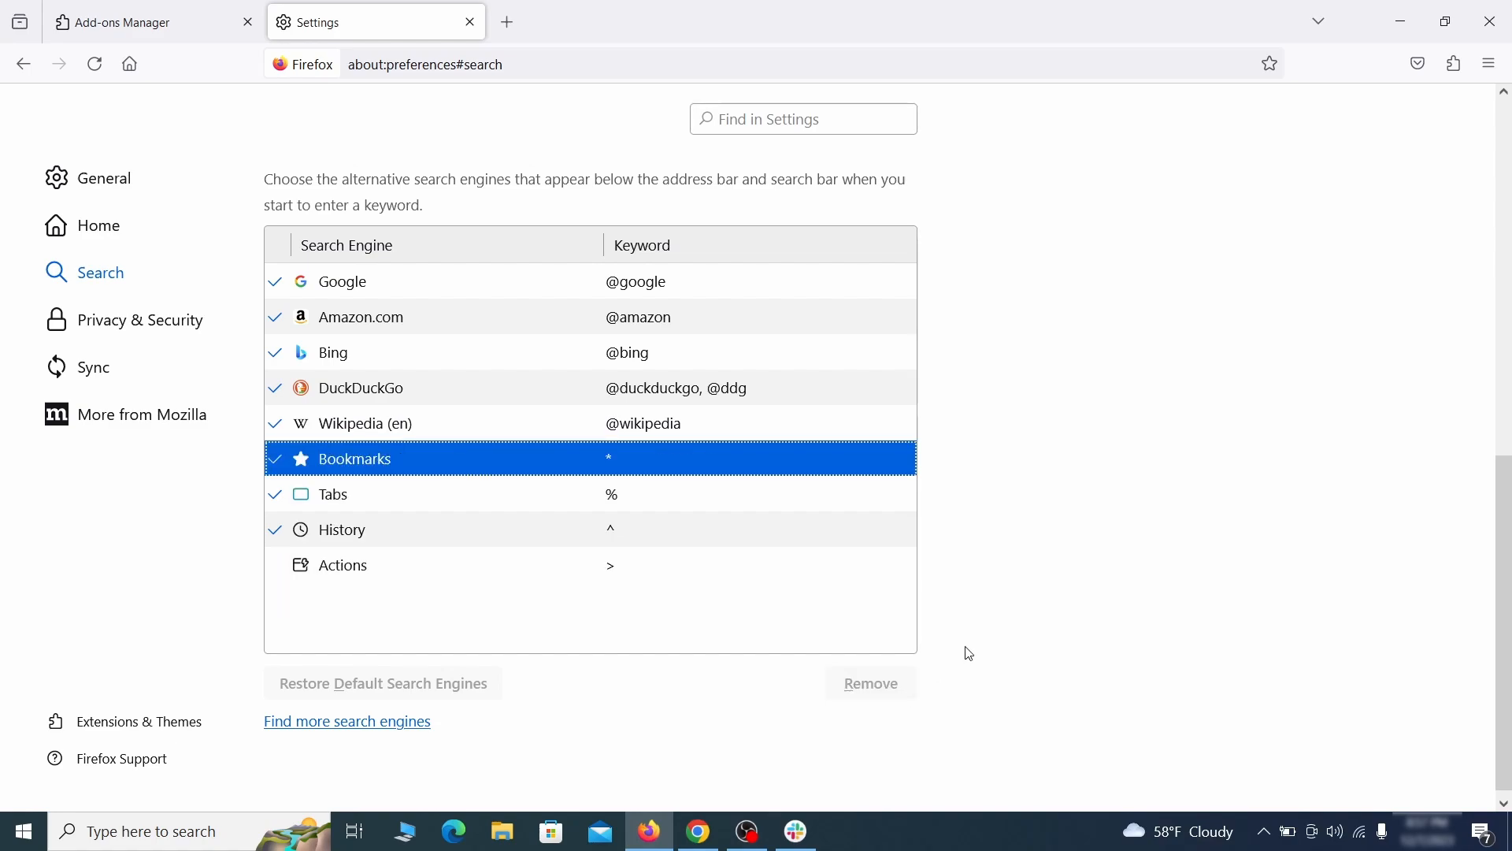
scroll(up, 3)
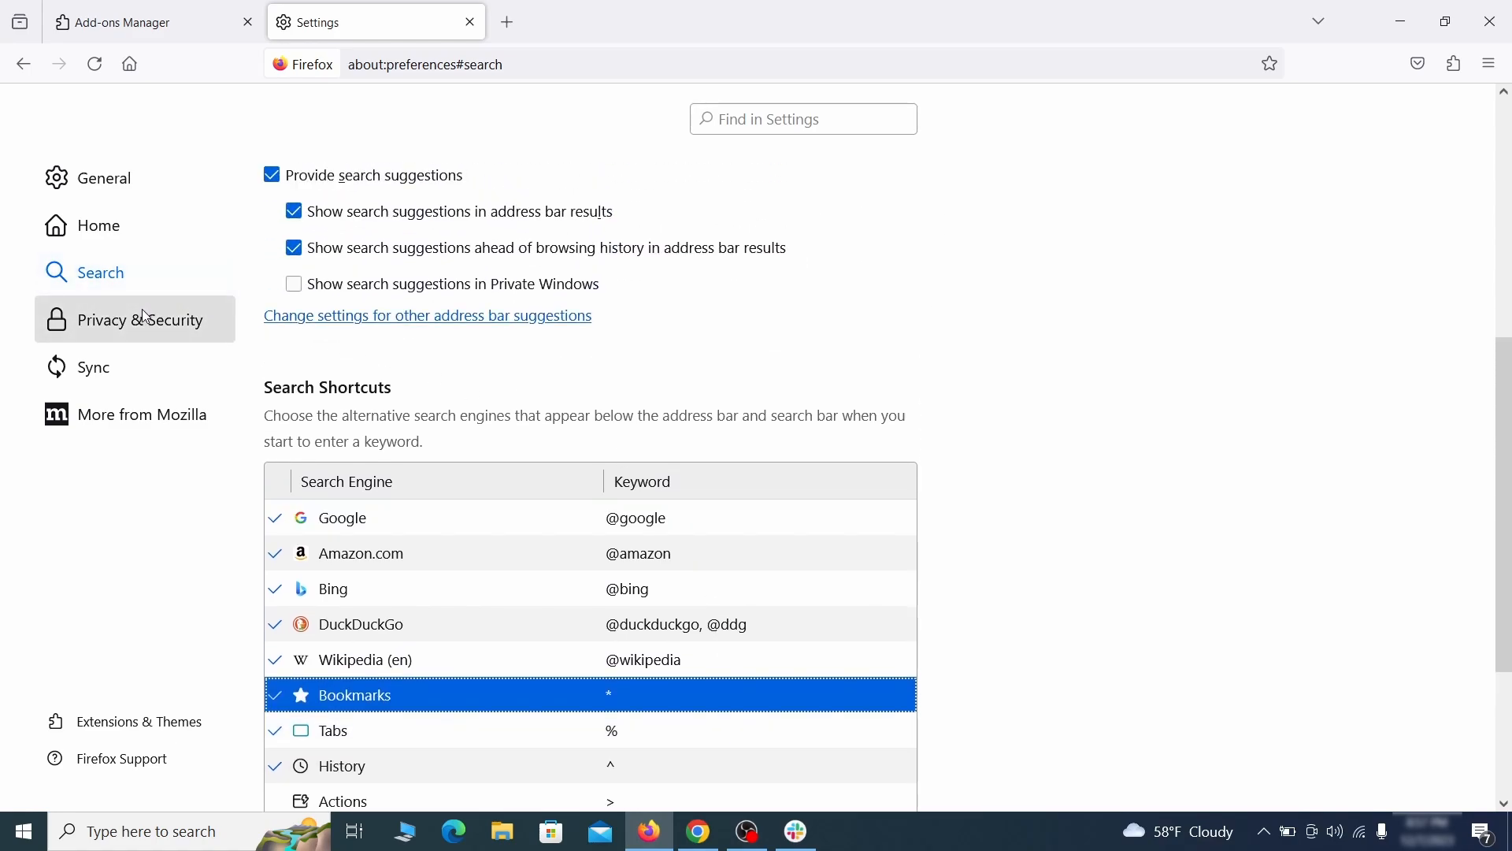
Clear all Firefox cookies, site data and cached web content from Privacy & Security
click(141, 319)
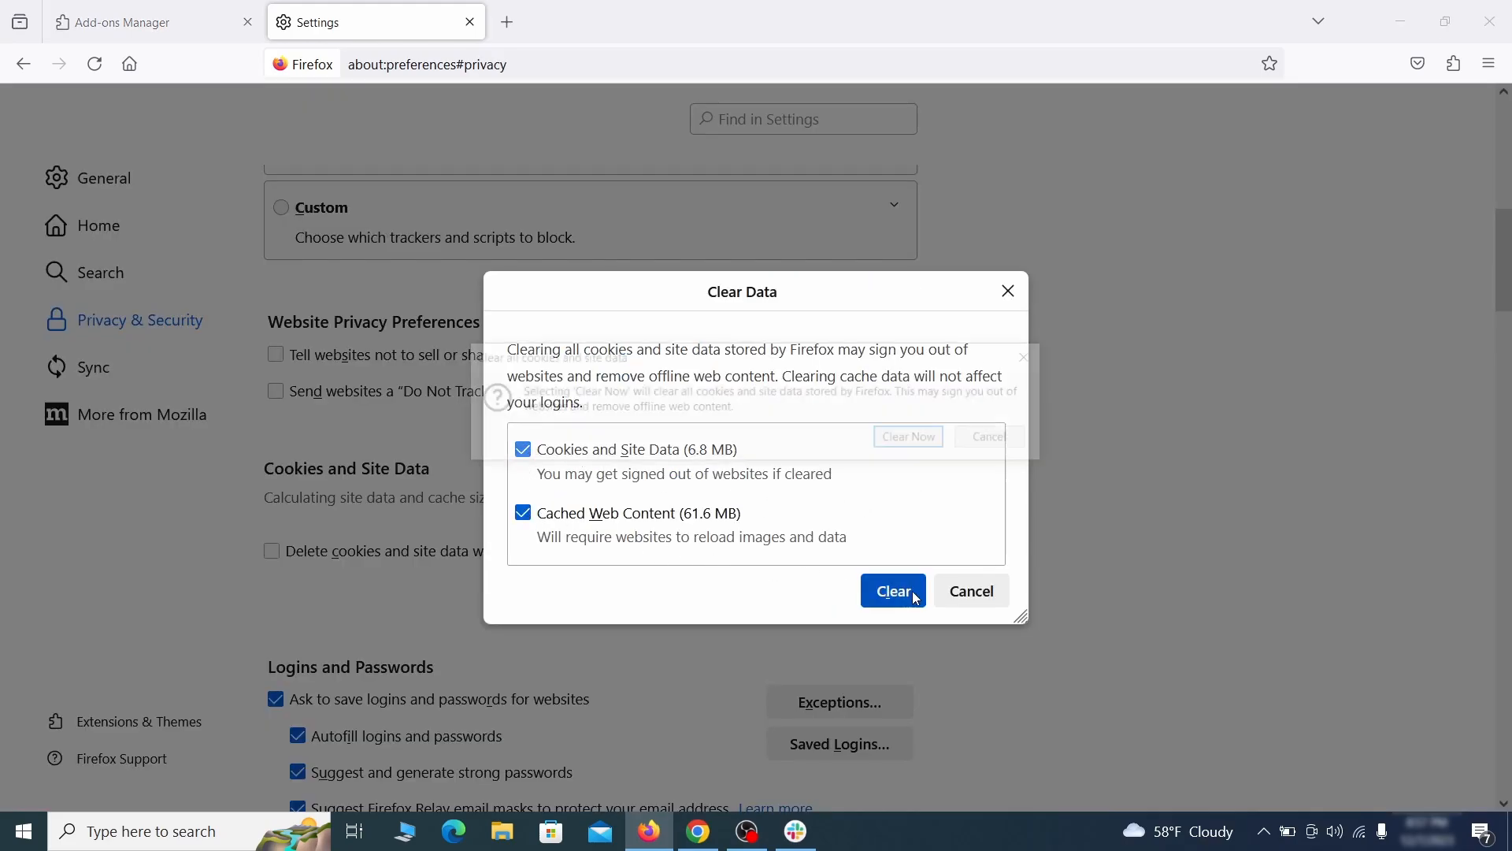
click(891, 590)
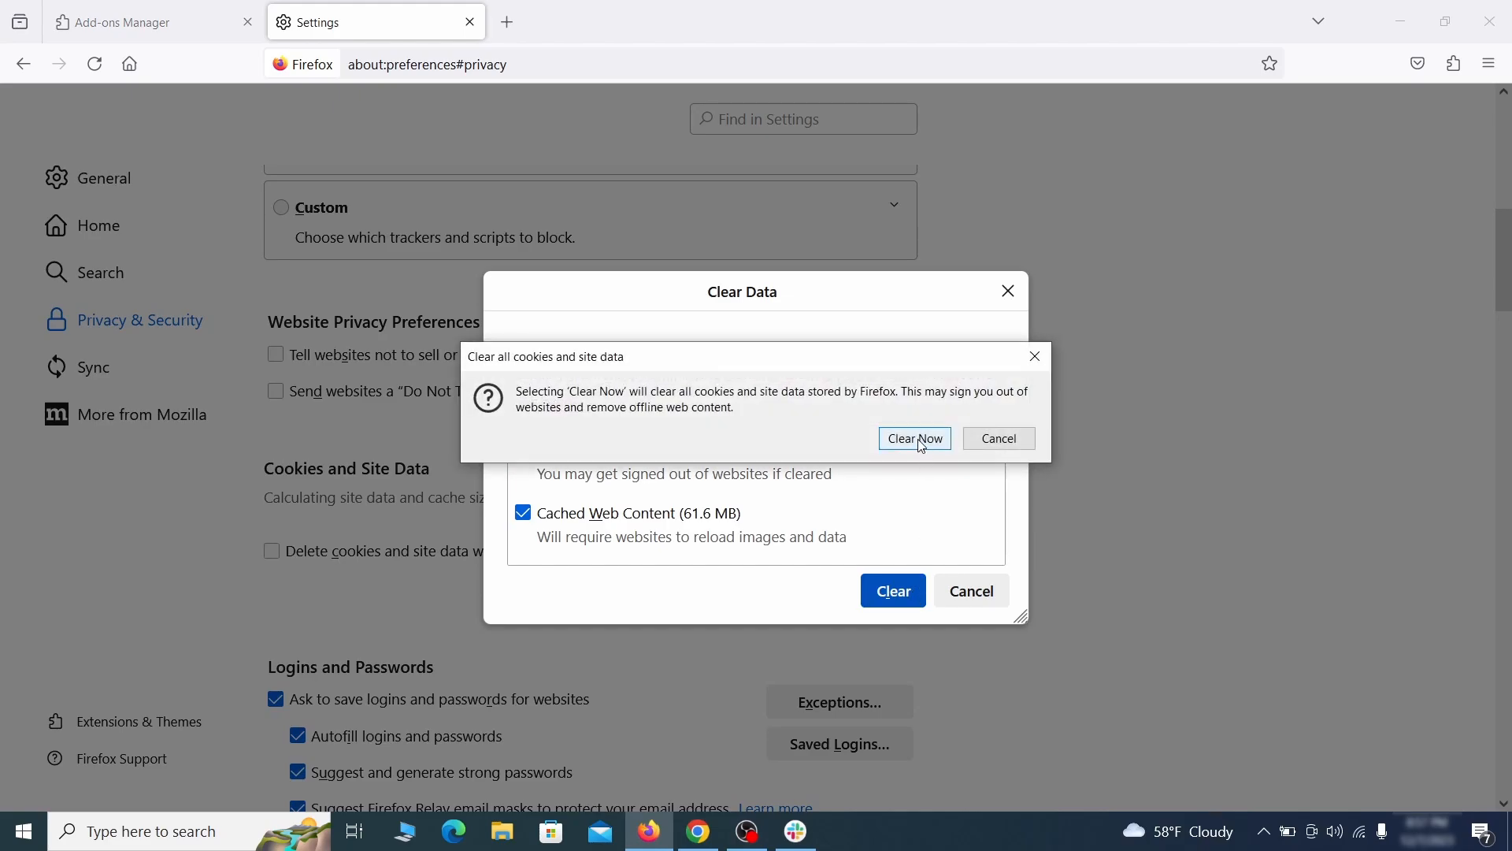
click(912, 438)
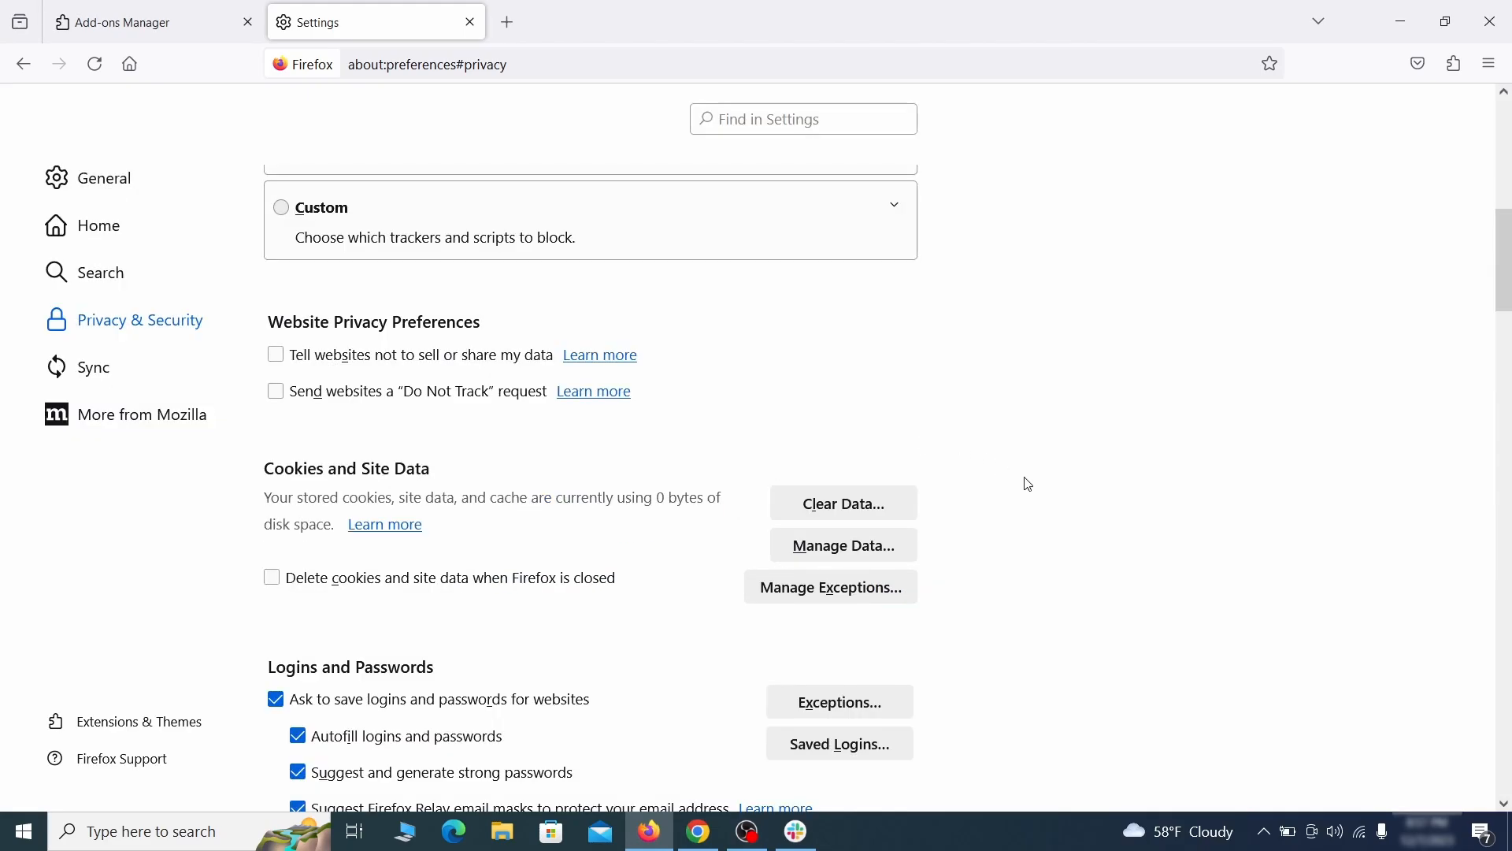
scroll(down, 3)
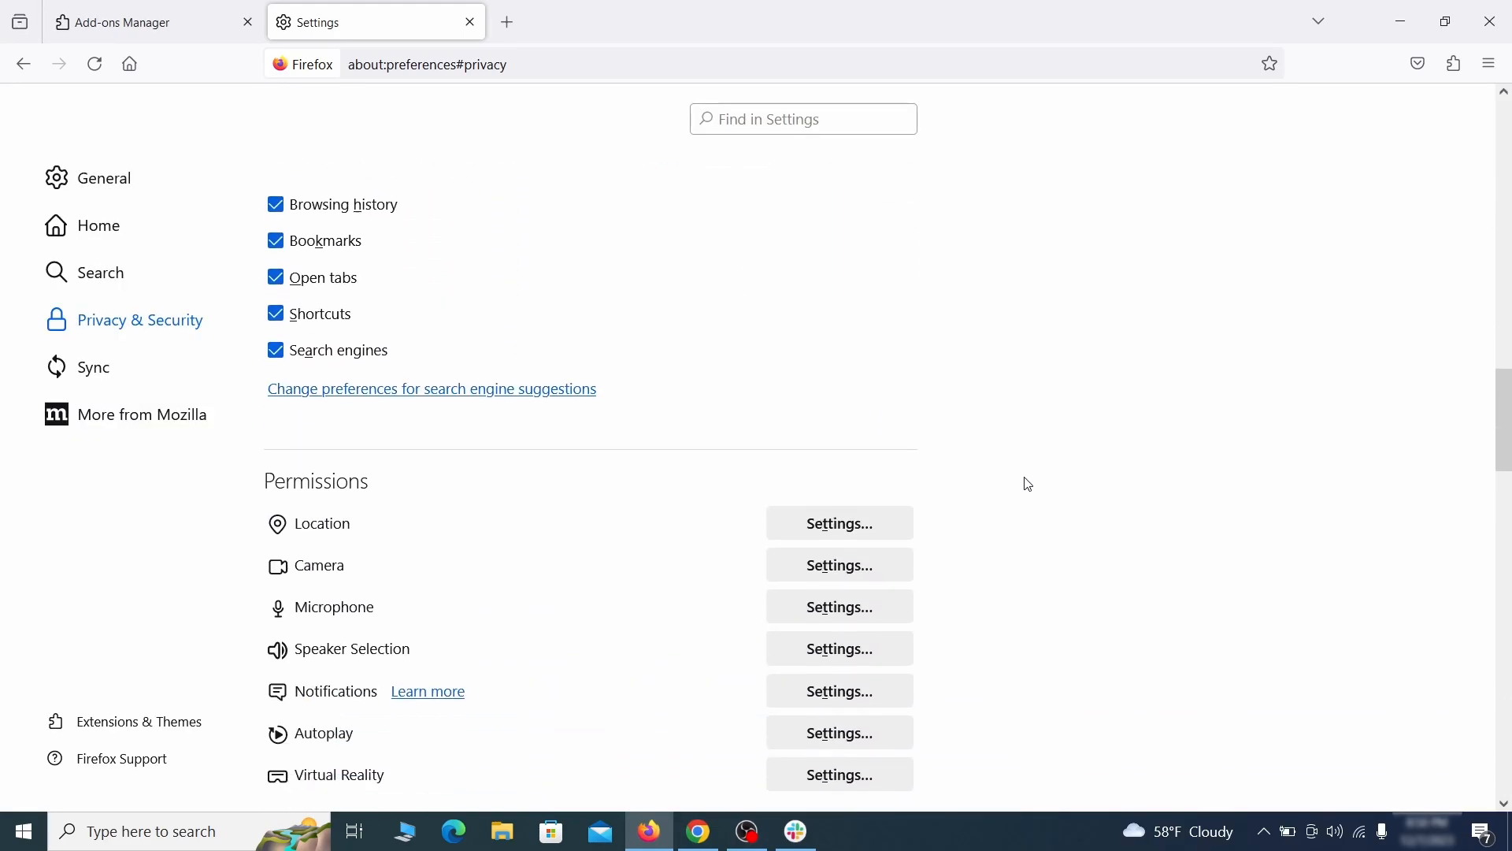
scroll(down, 3)
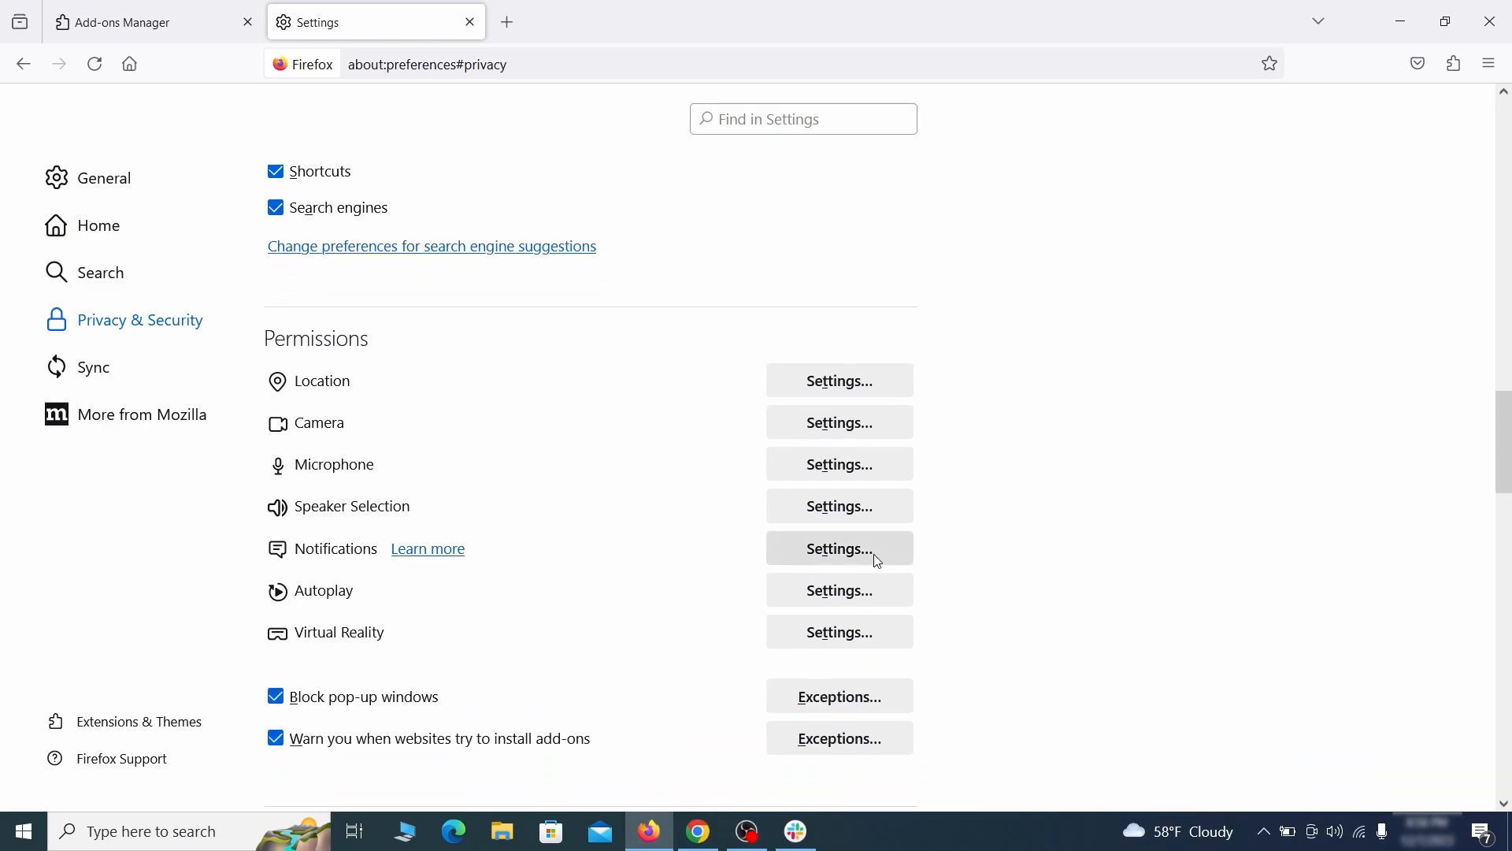
click(838, 548)
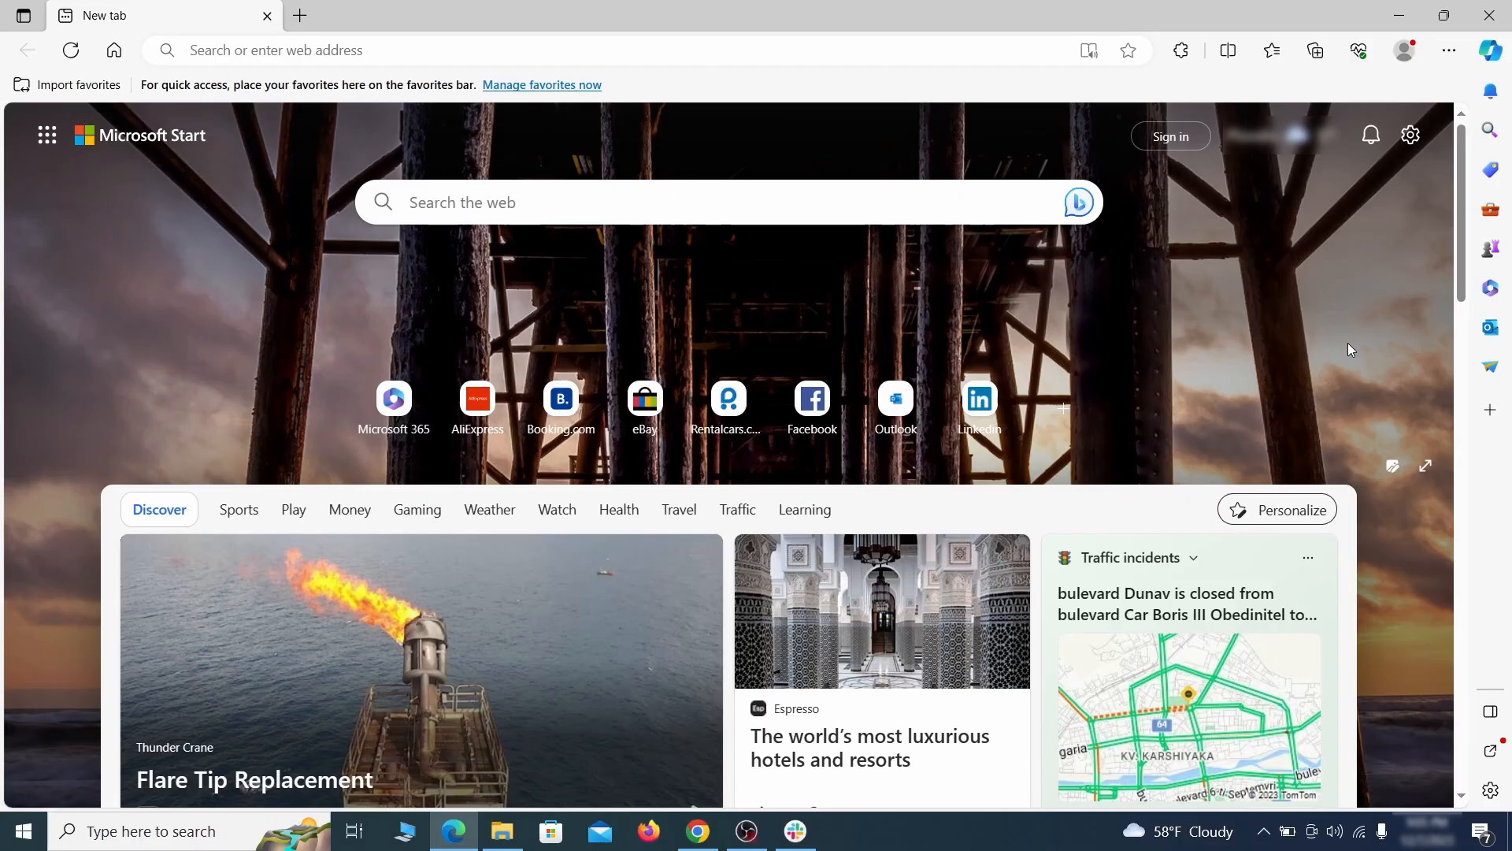
mouse_move(1447, 50)
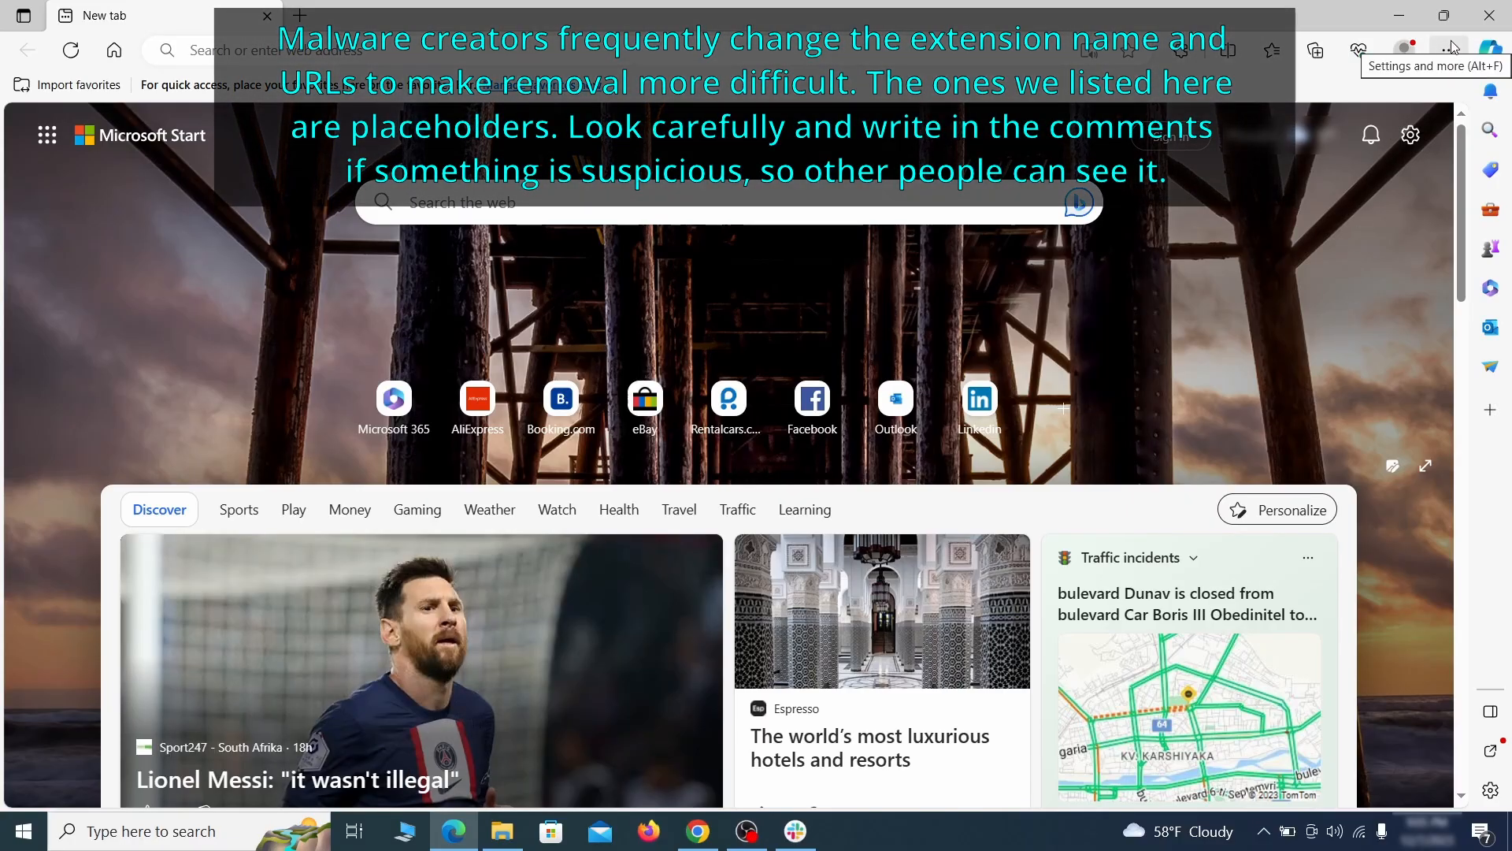
Switch off the Quidco Cashback Reminder extension in Edge and start removing it
click(1357, 51)
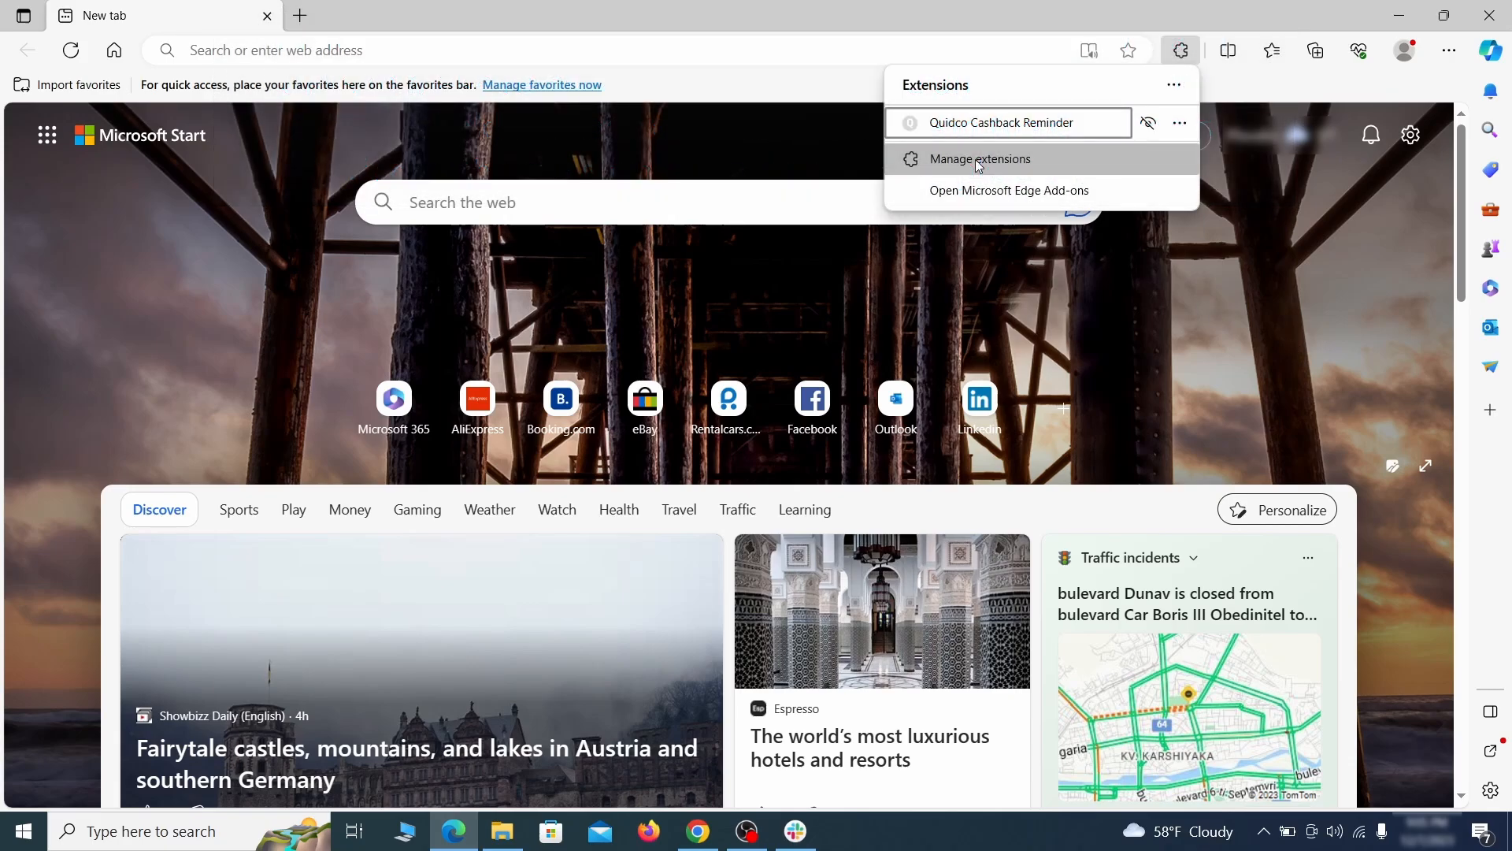
click(979, 158)
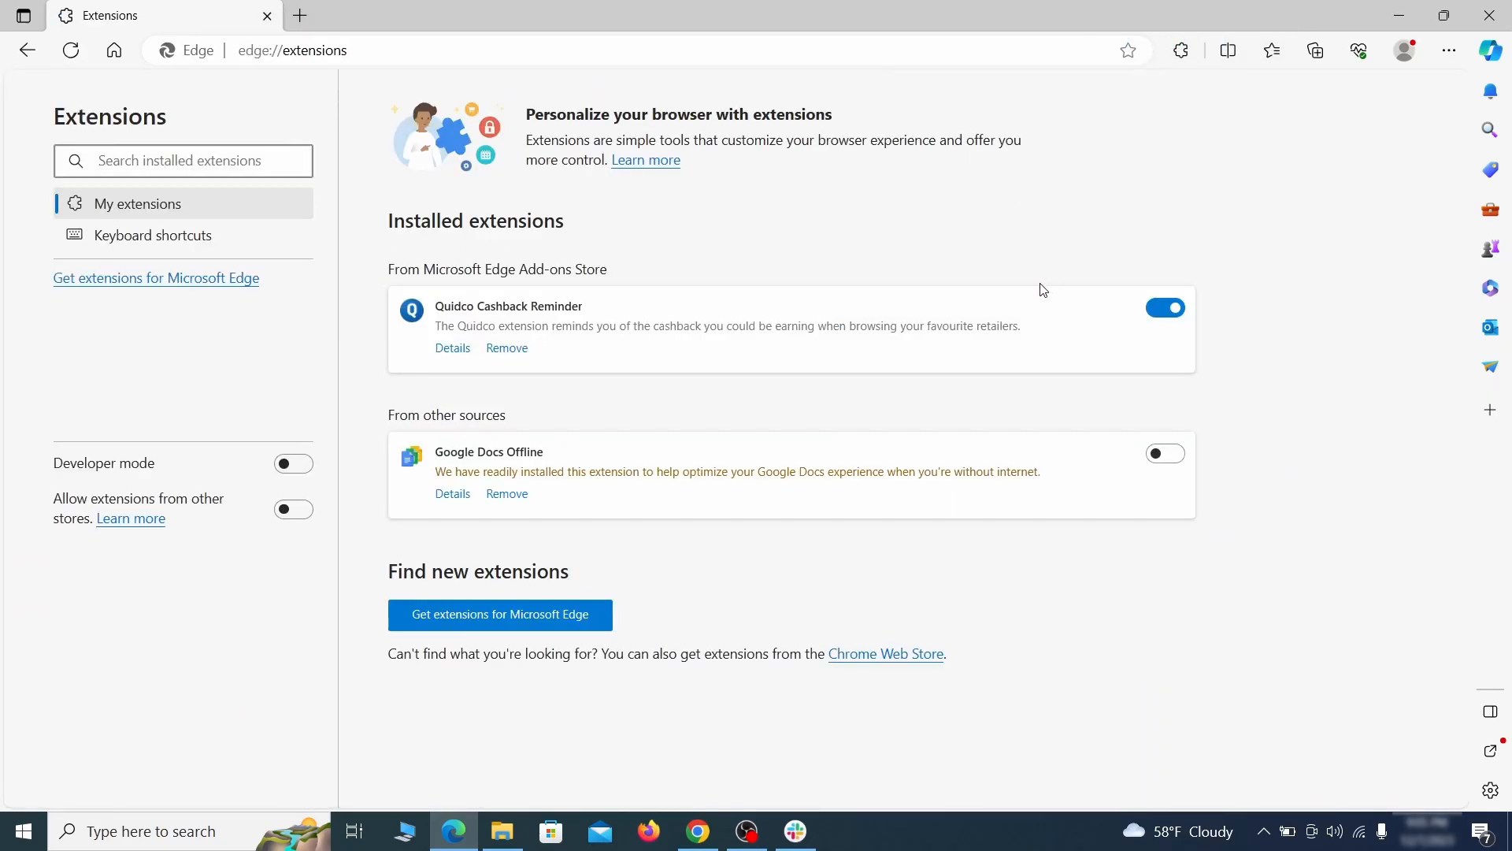
click(1164, 306)
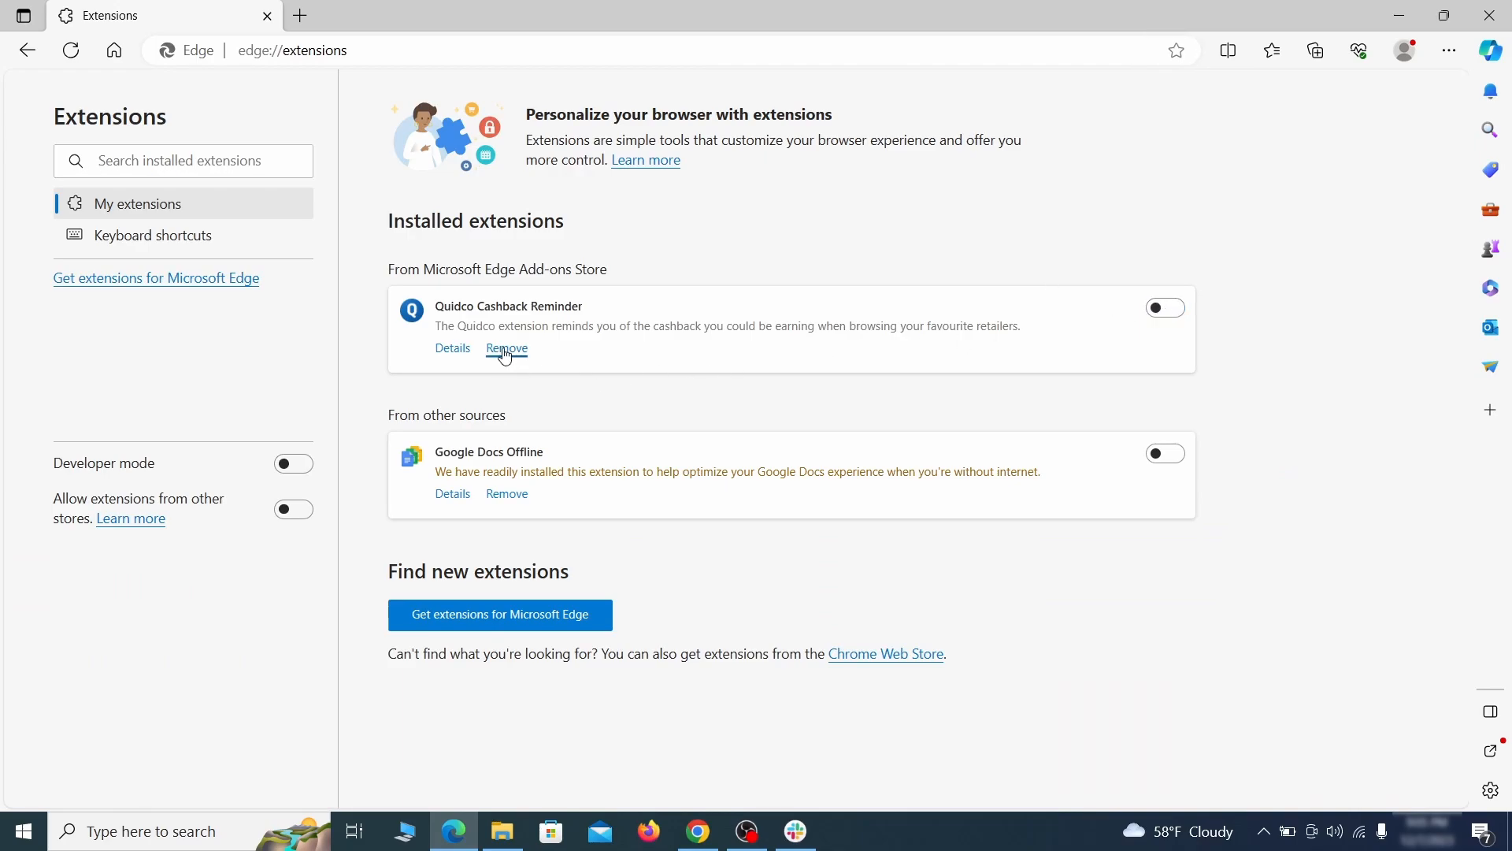
click(506, 347)
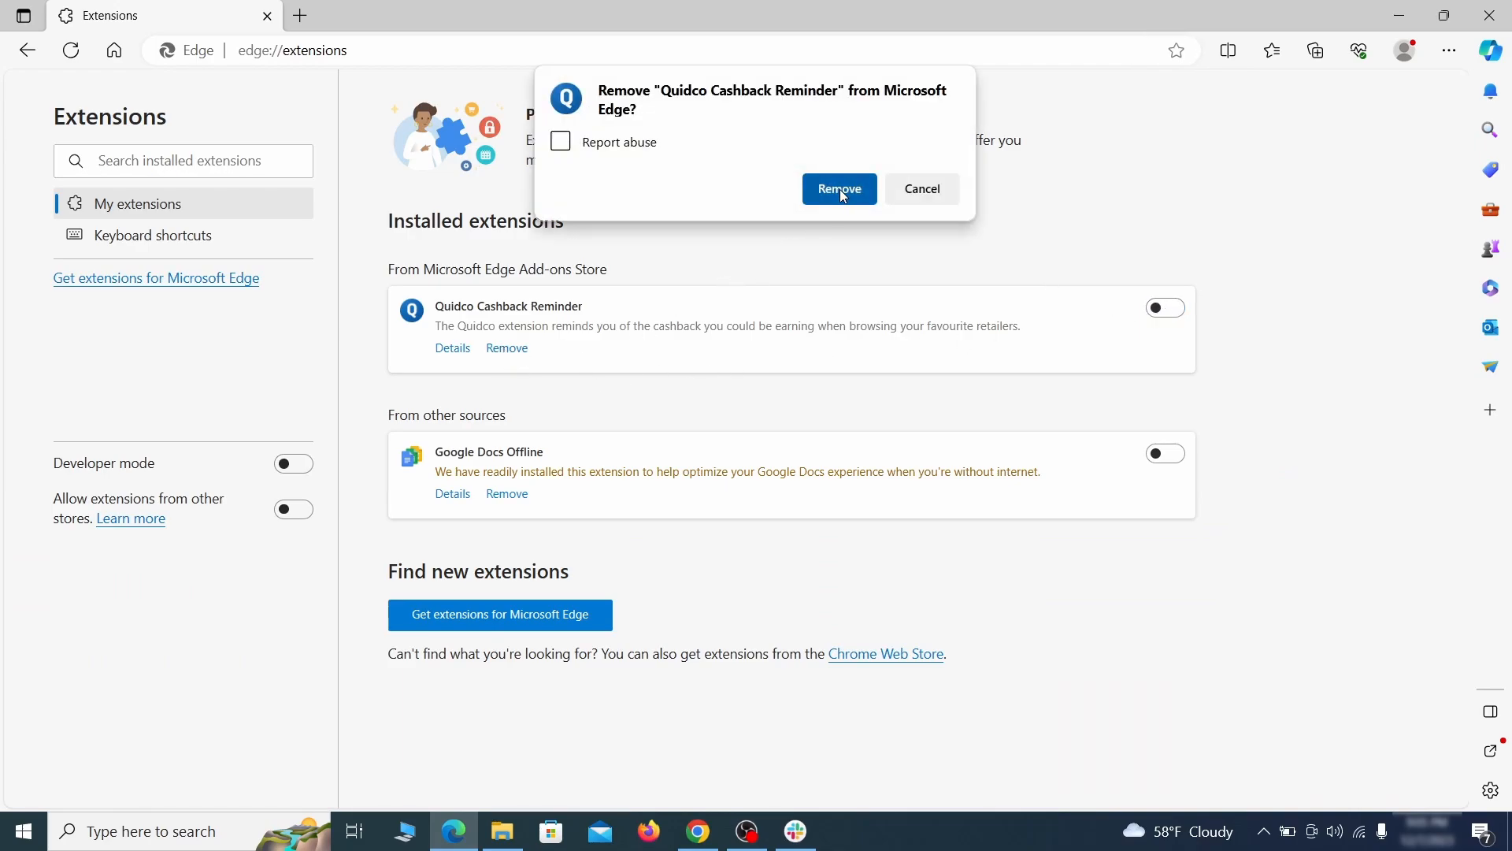
Confirm Quidco's removal, then clear Edge's browsing data, including cookies and cached images and files
click(1447, 50)
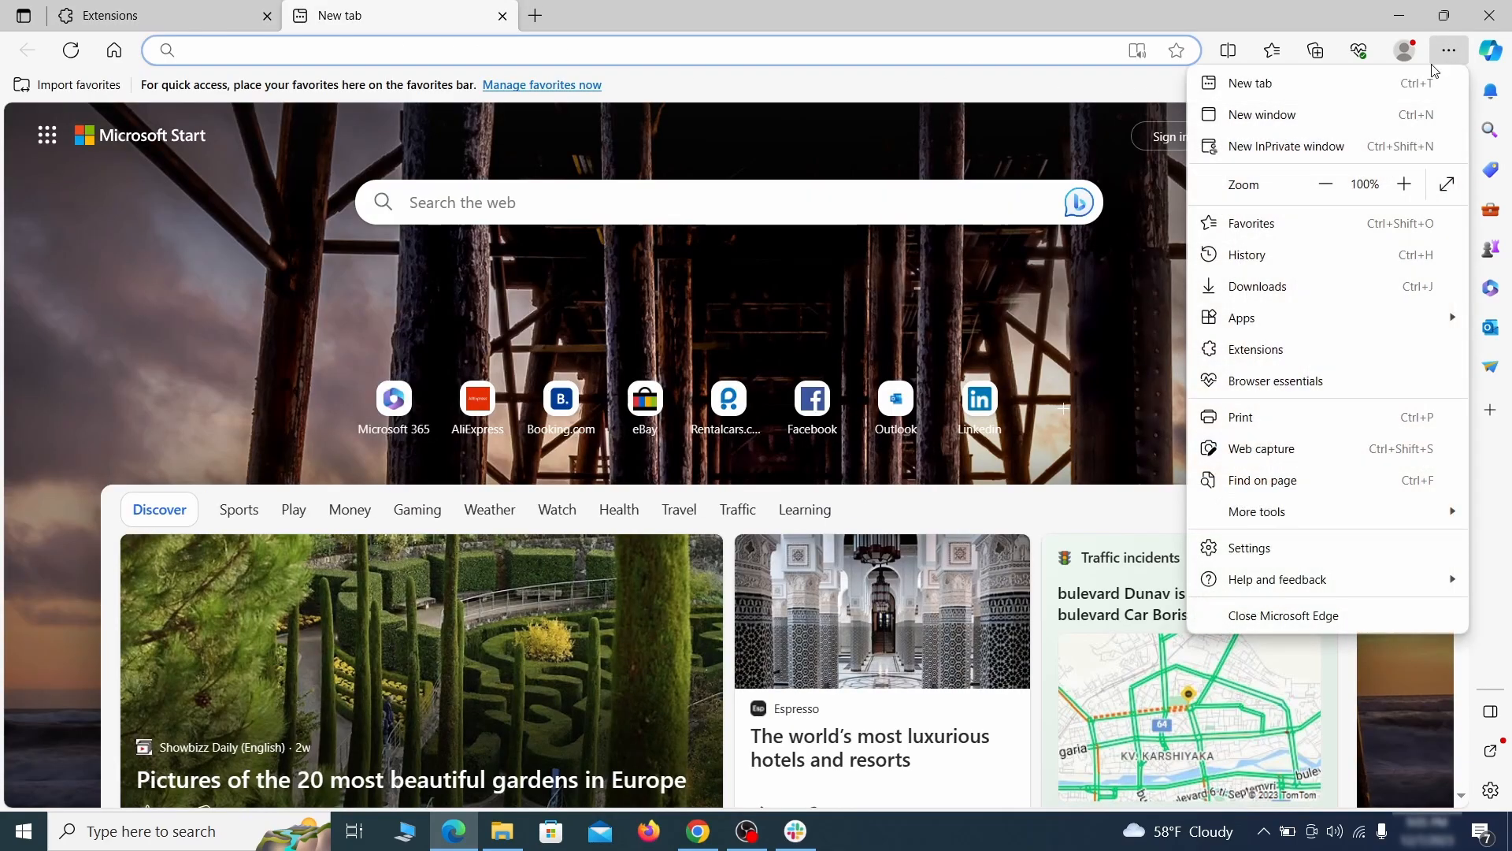
click(1247, 546)
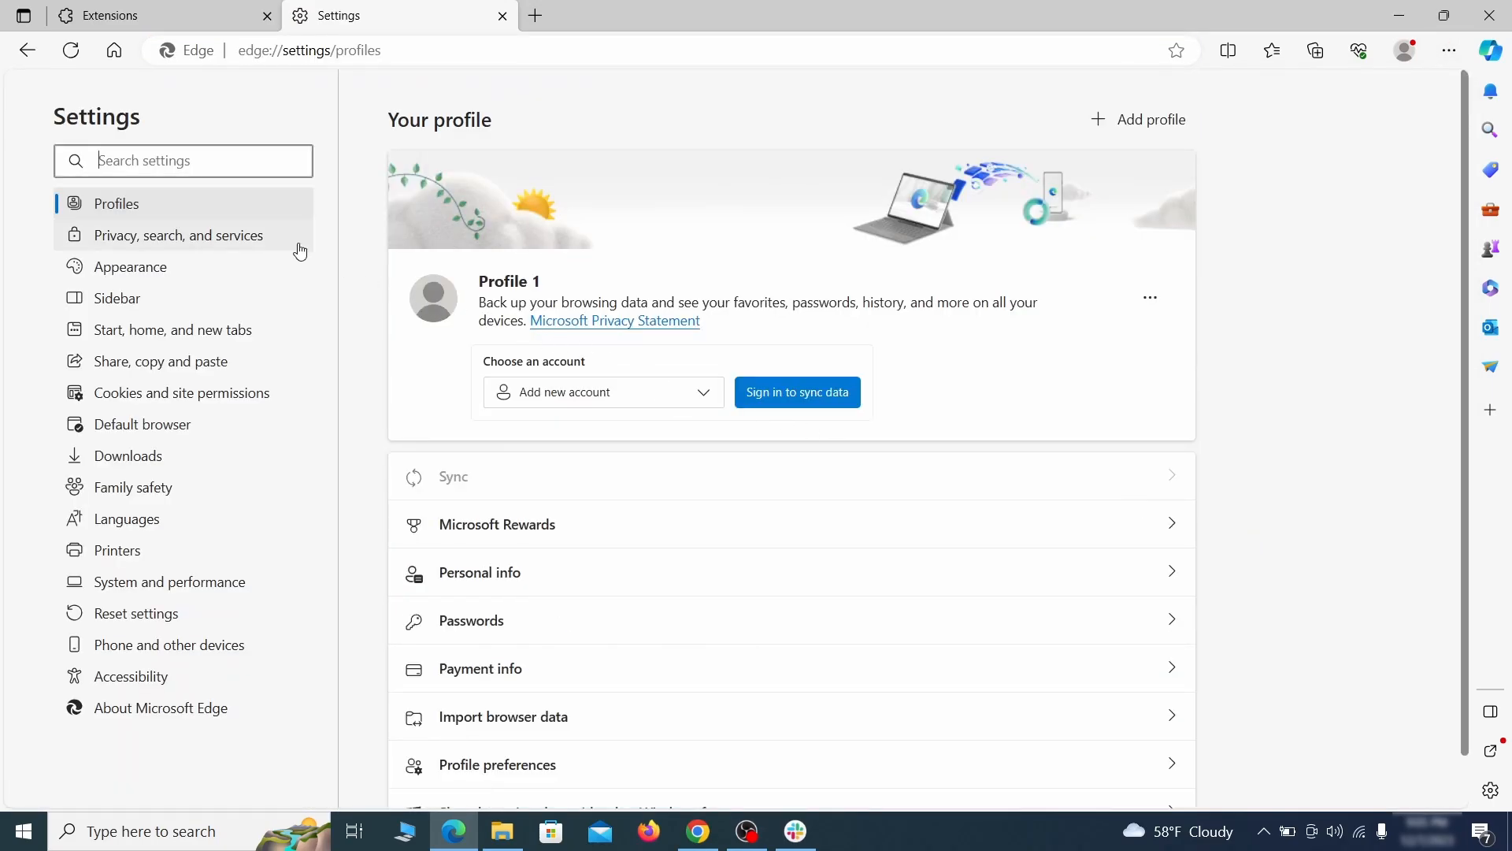
click(177, 235)
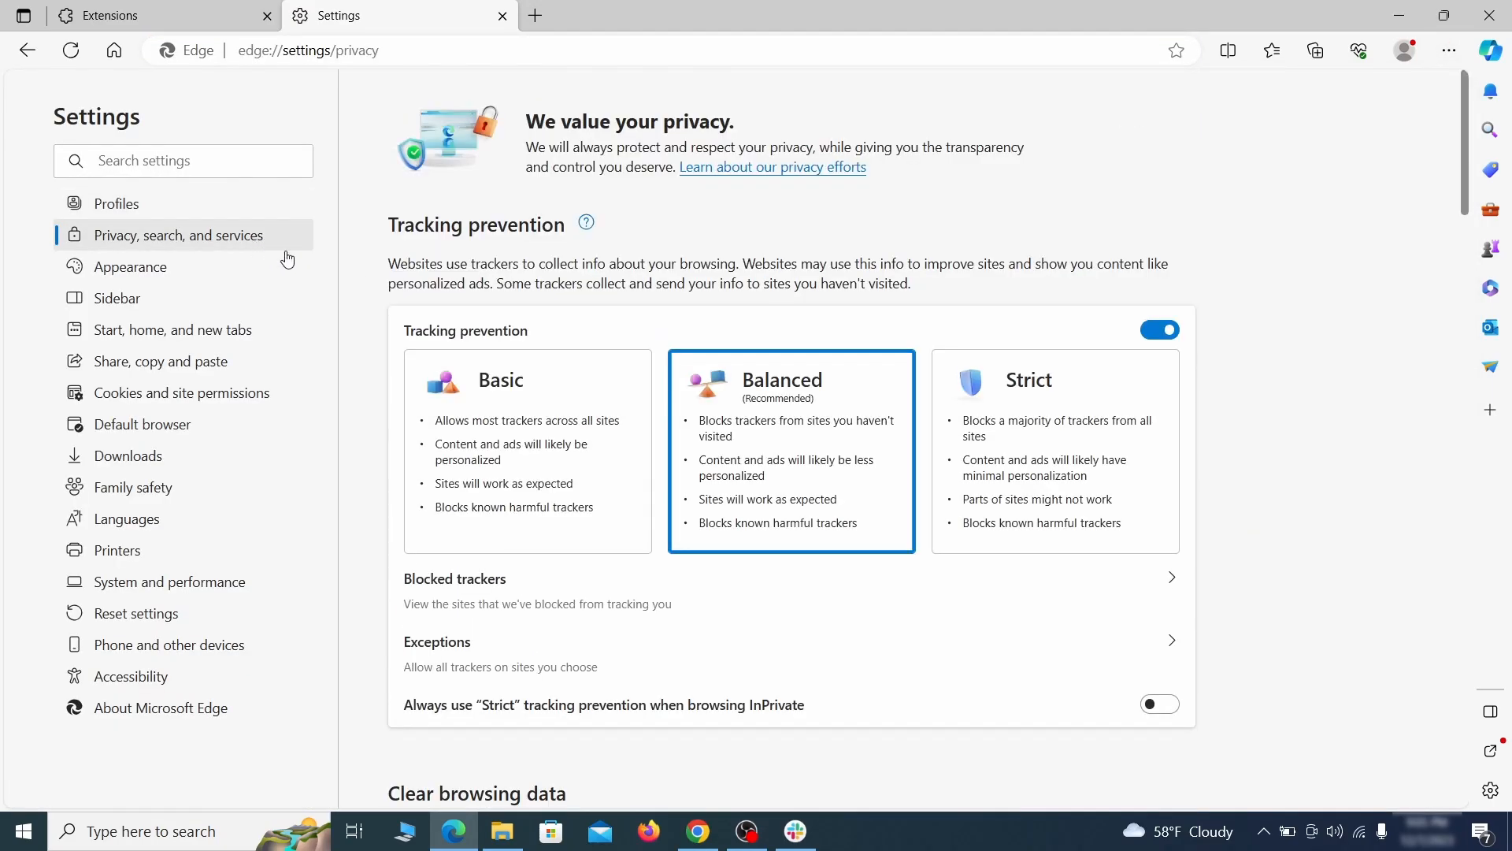
scroll(down, 3)
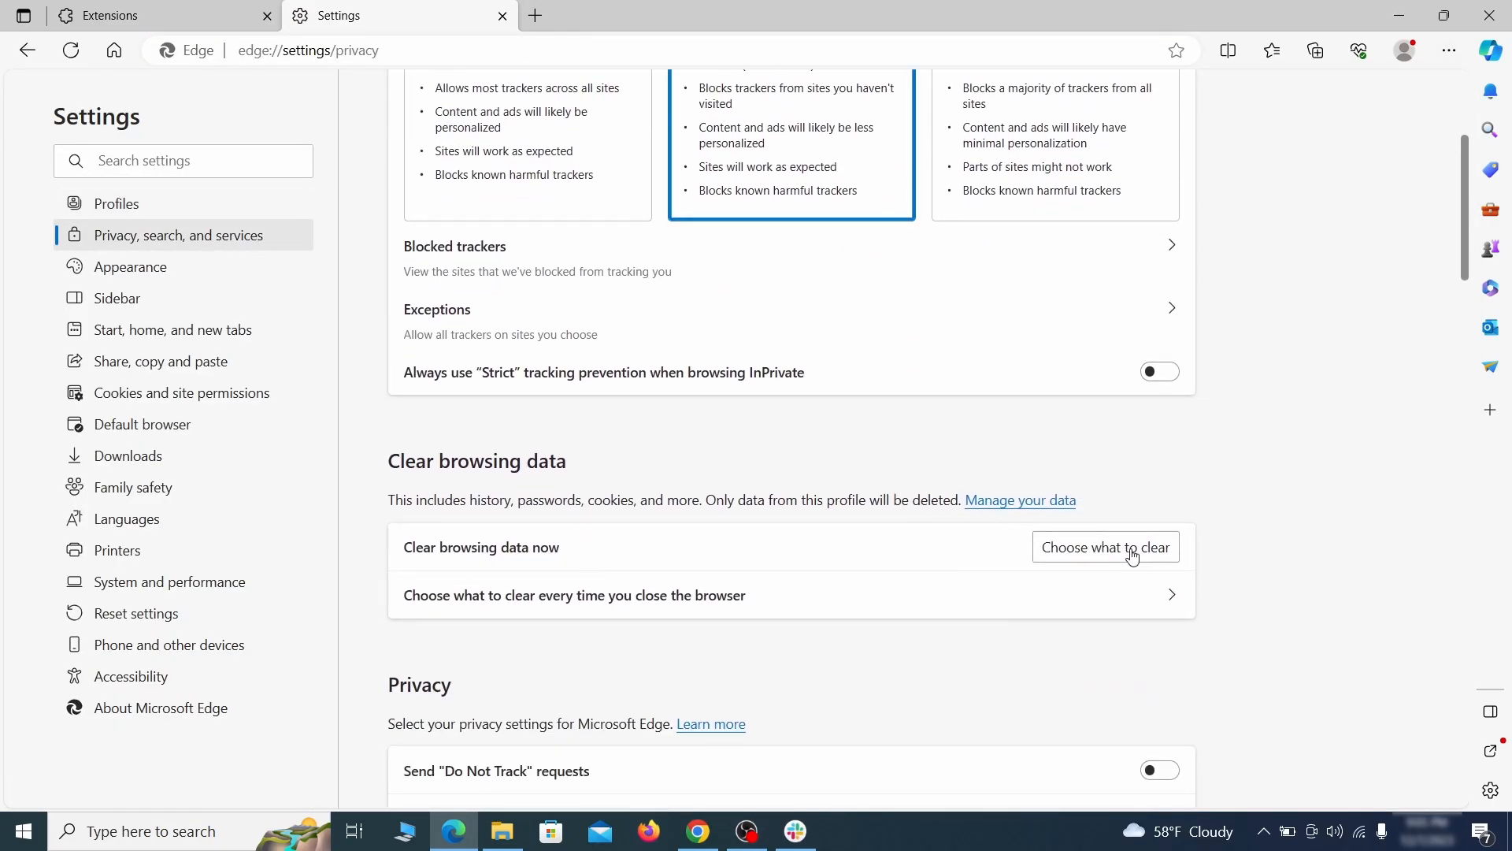
click(1104, 547)
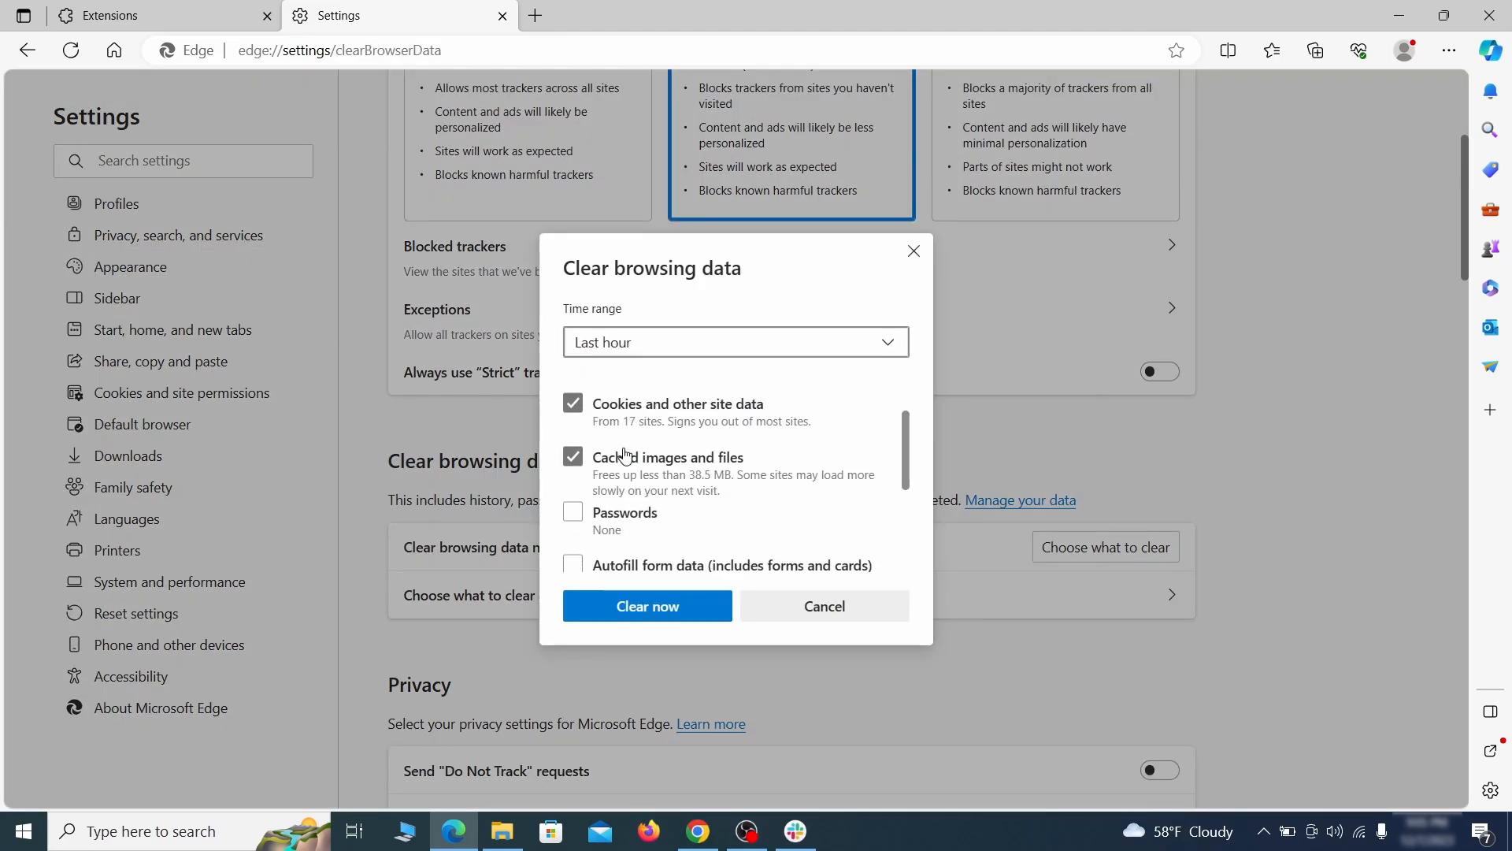
scroll(down, 3)
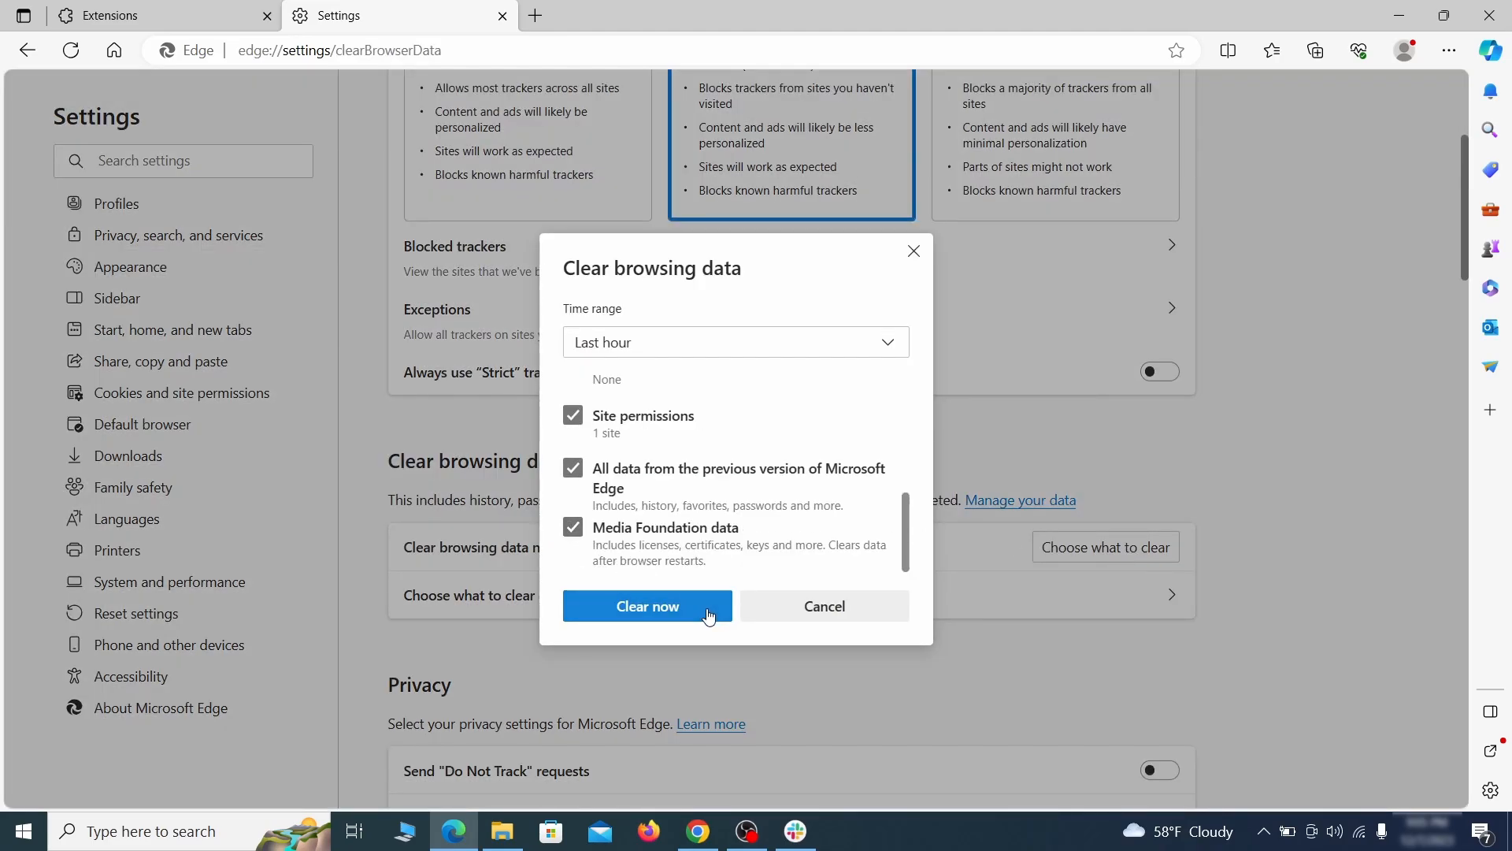
click(647, 606)
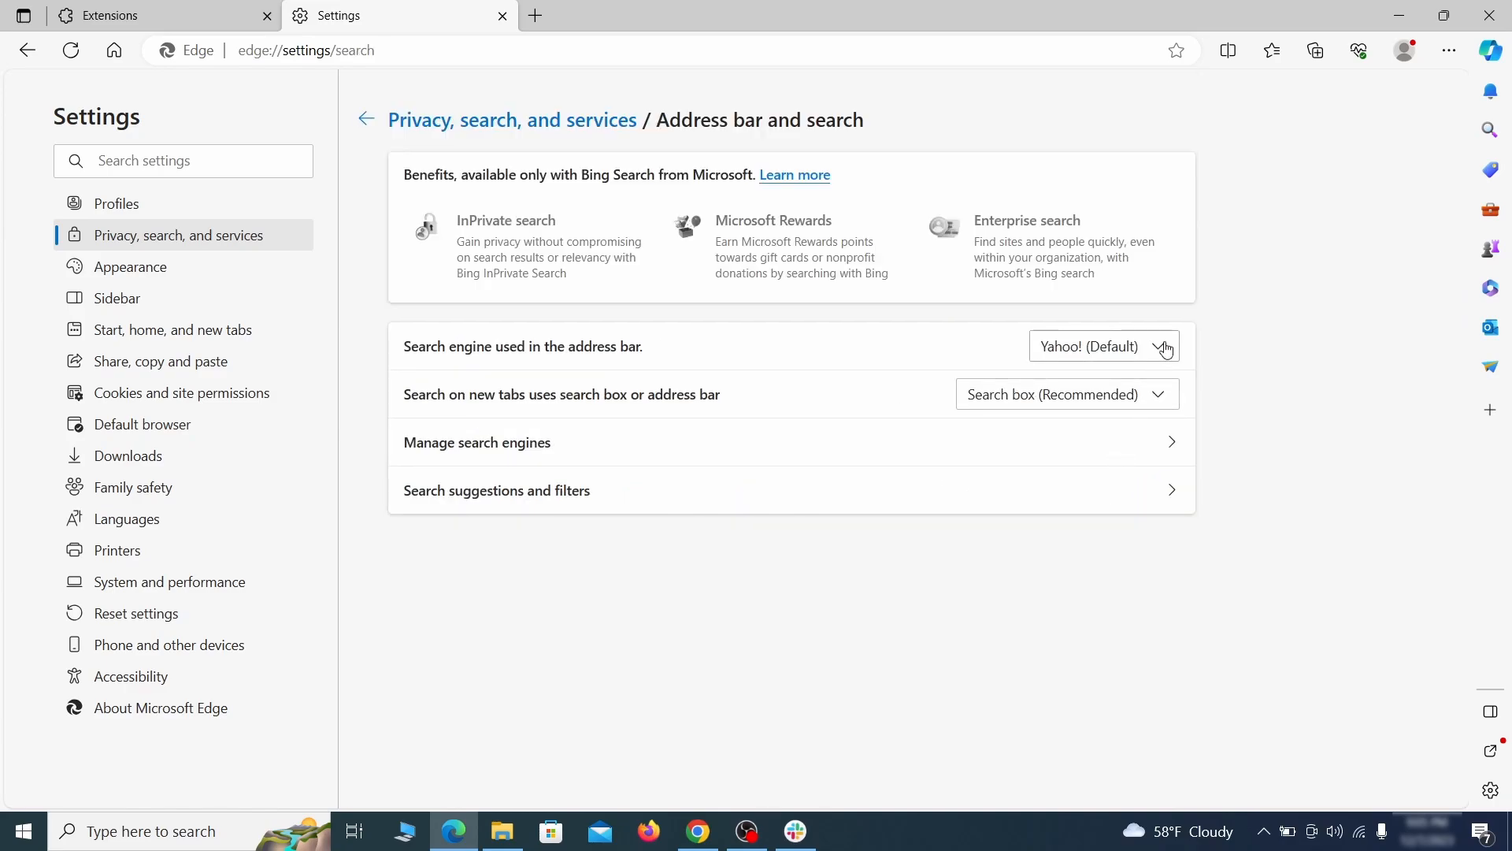
Set Google as Edge's address bar search engine and delete the ExampleRougeURL.com engine
click(1104, 346)
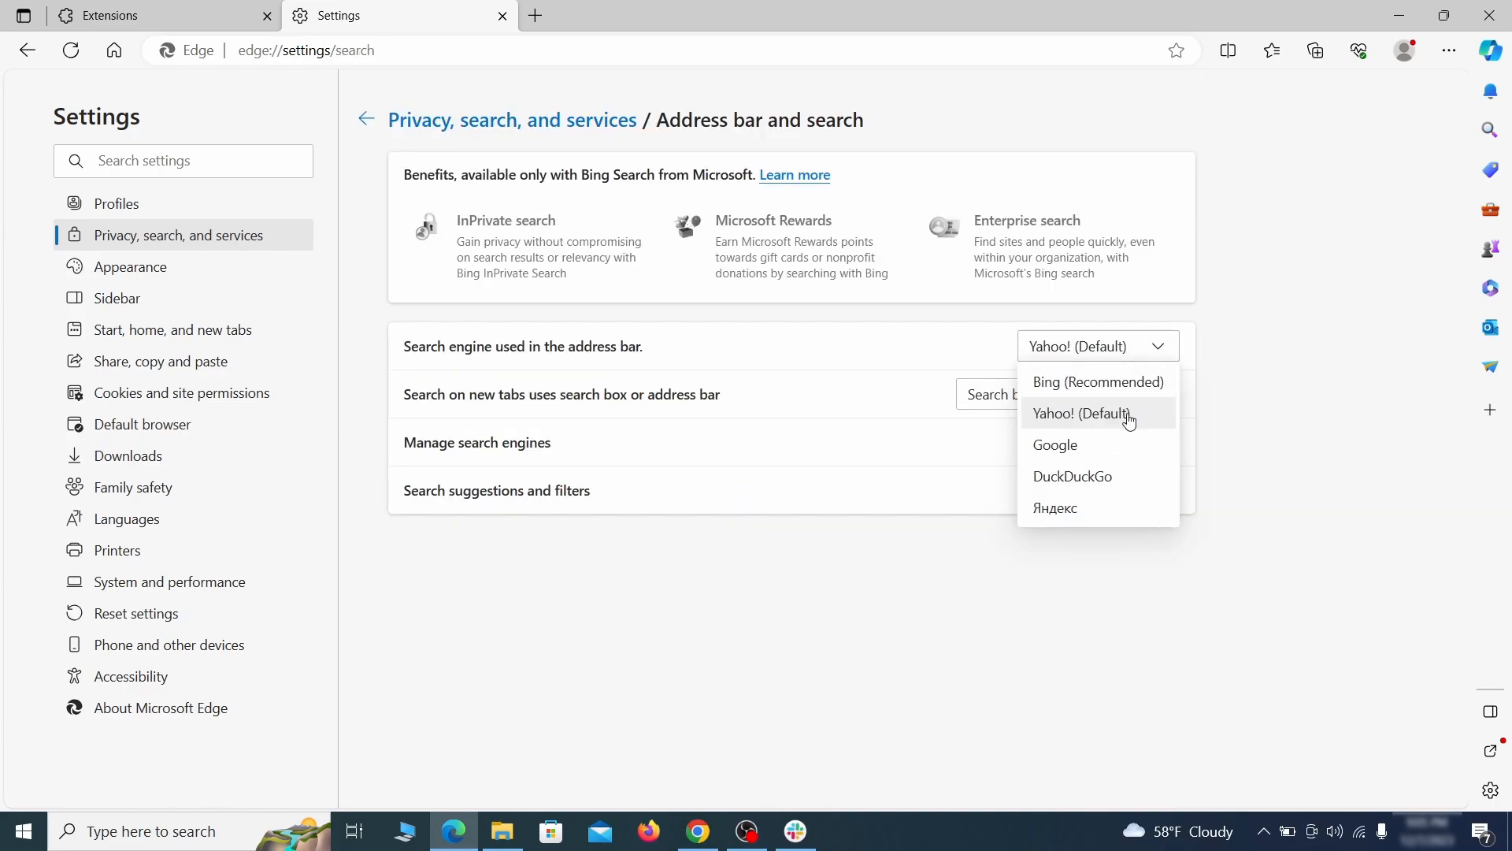
click(1056, 444)
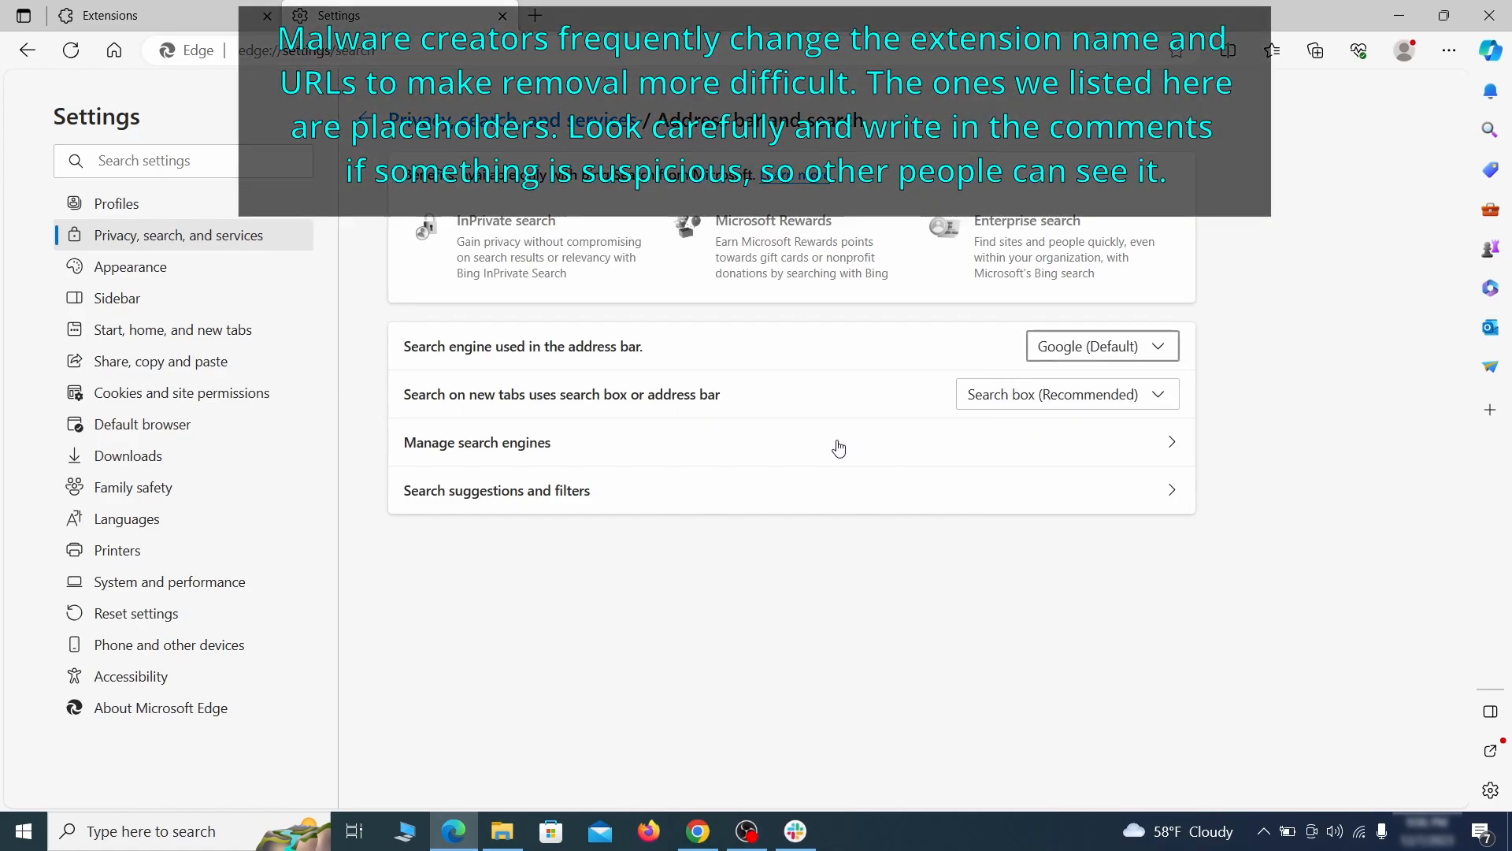
click(477, 442)
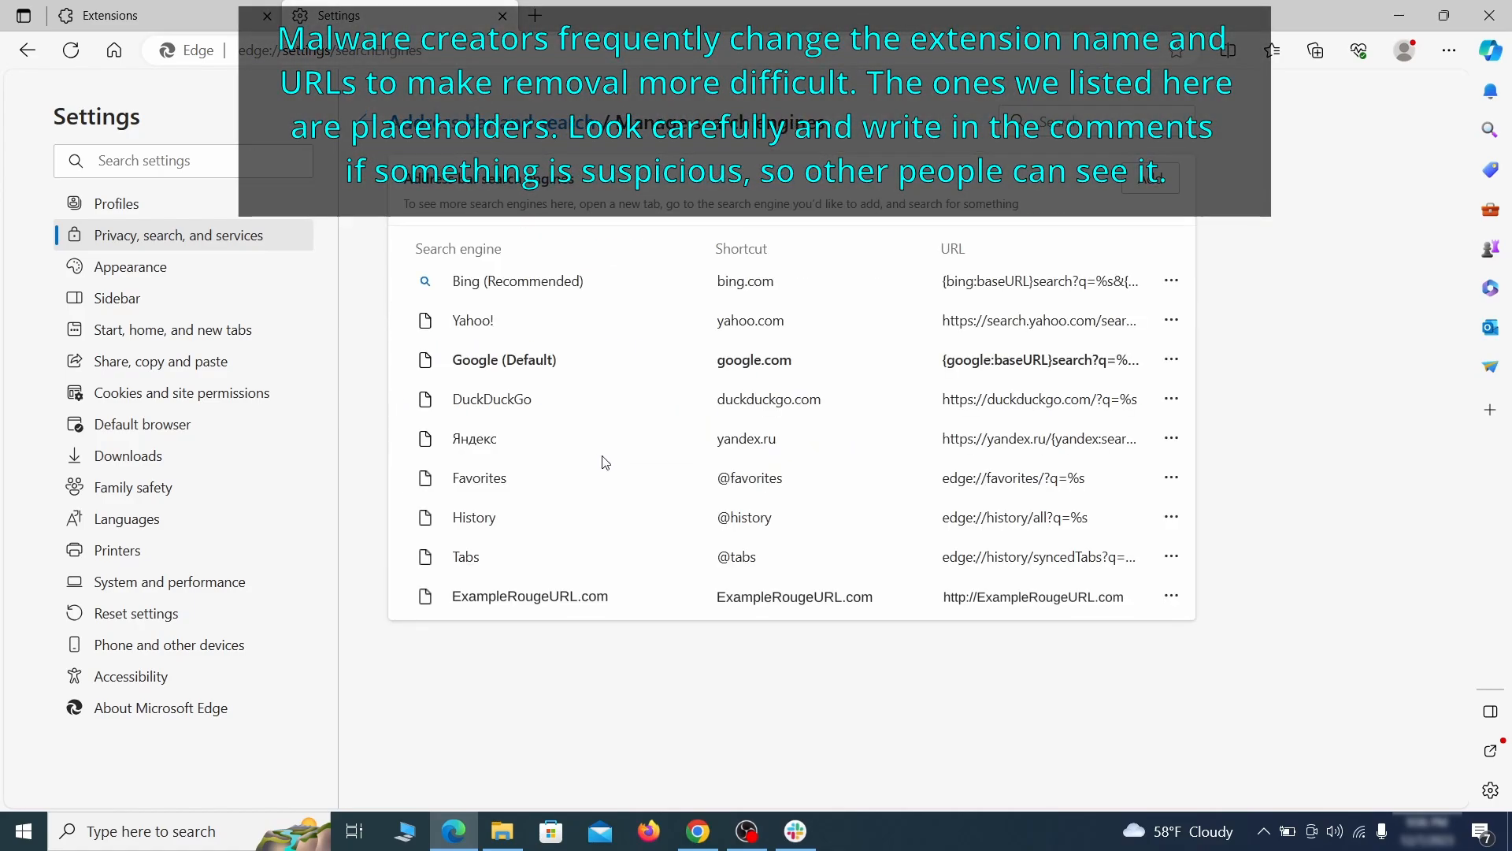
mouse_move(521, 579)
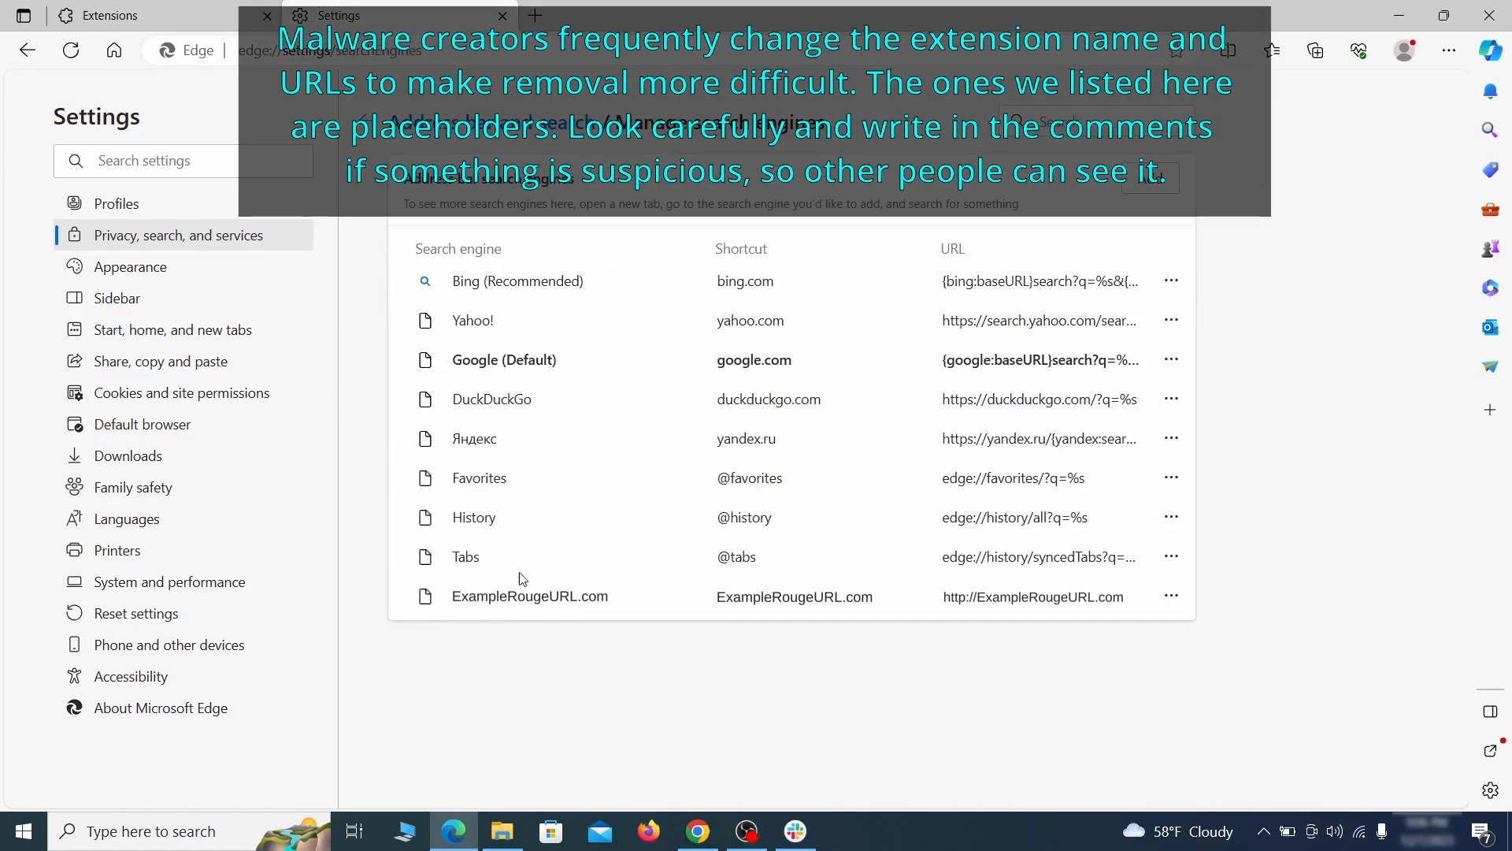
click(1171, 596)
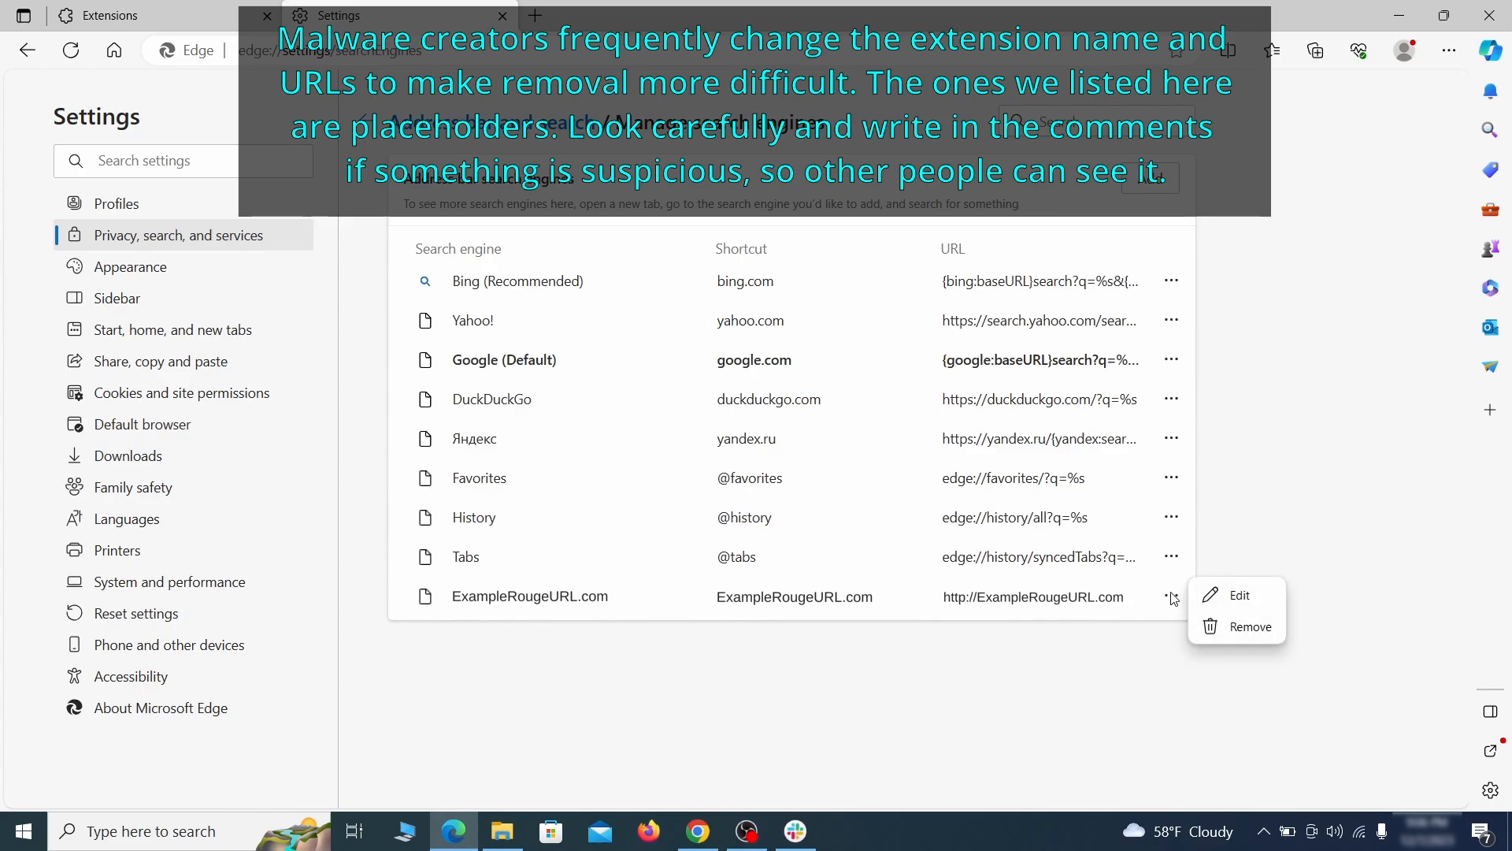
click(1250, 626)
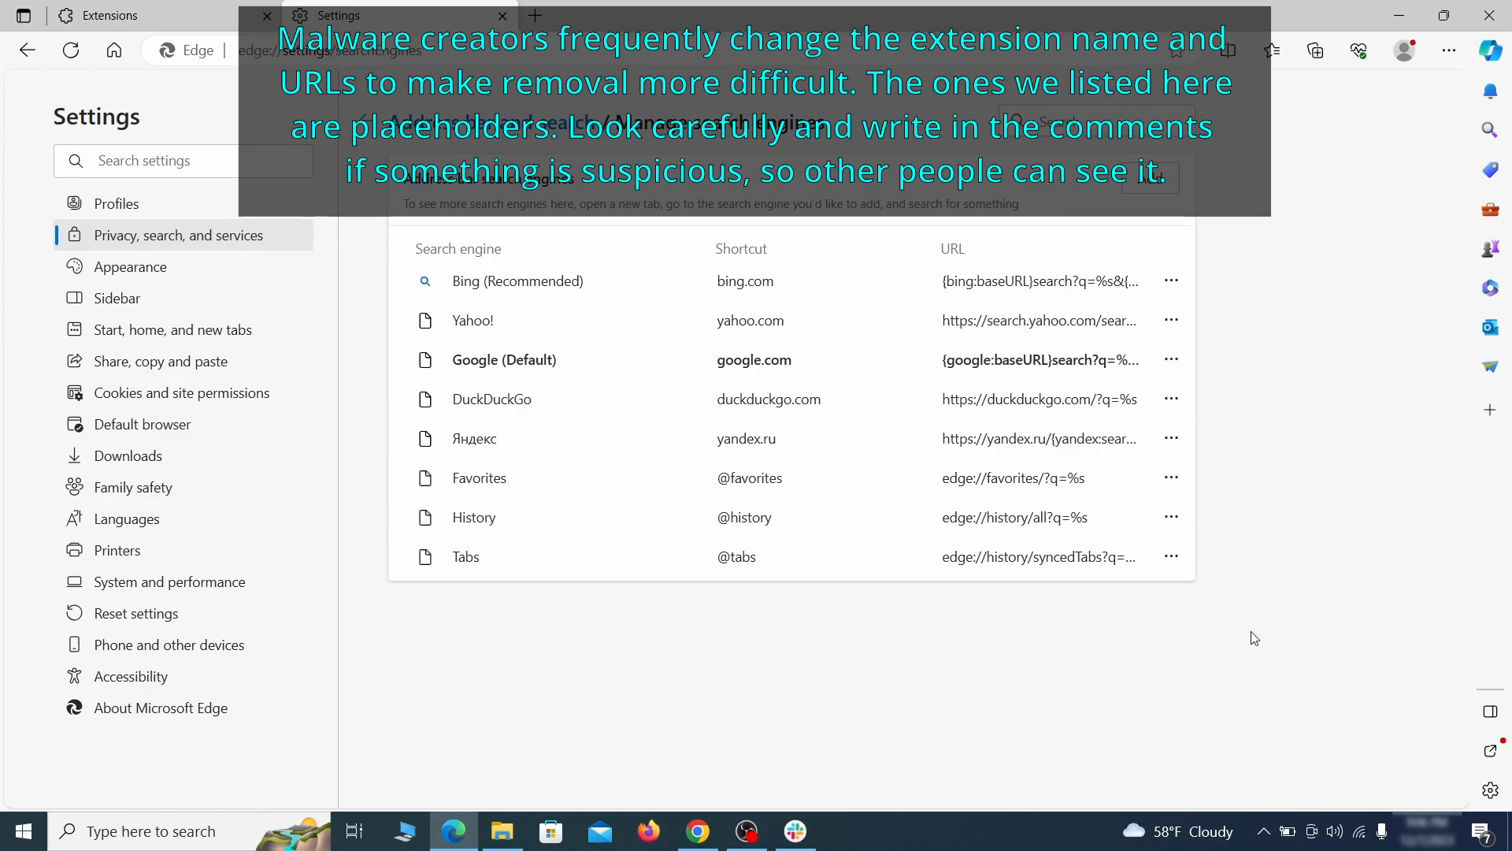
mouse_move(172, 330)
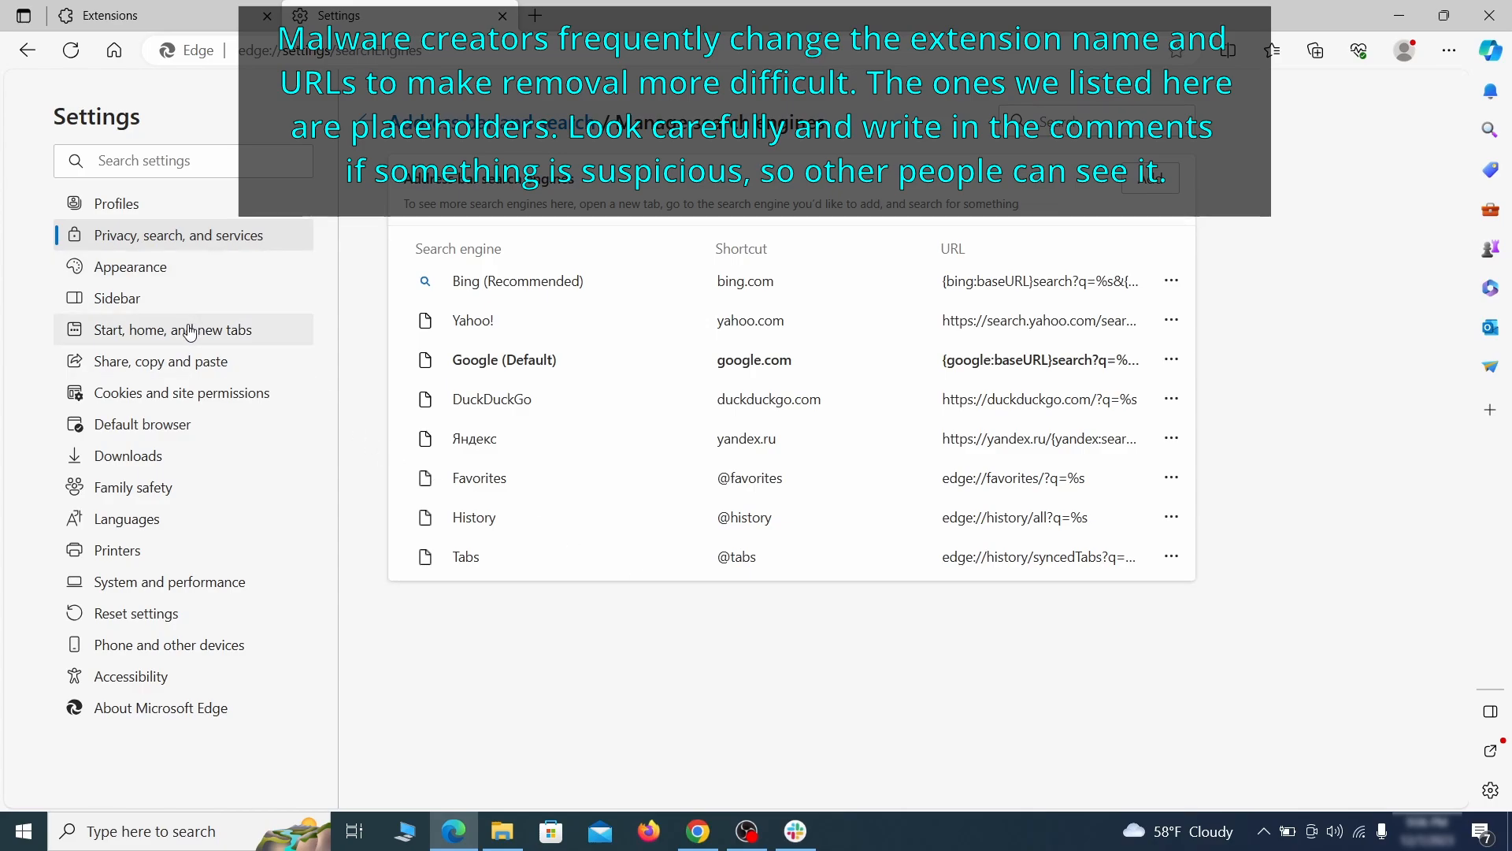
Delete the ExampleRougeURL.com startup page and point the home button to New tab page
click(174, 329)
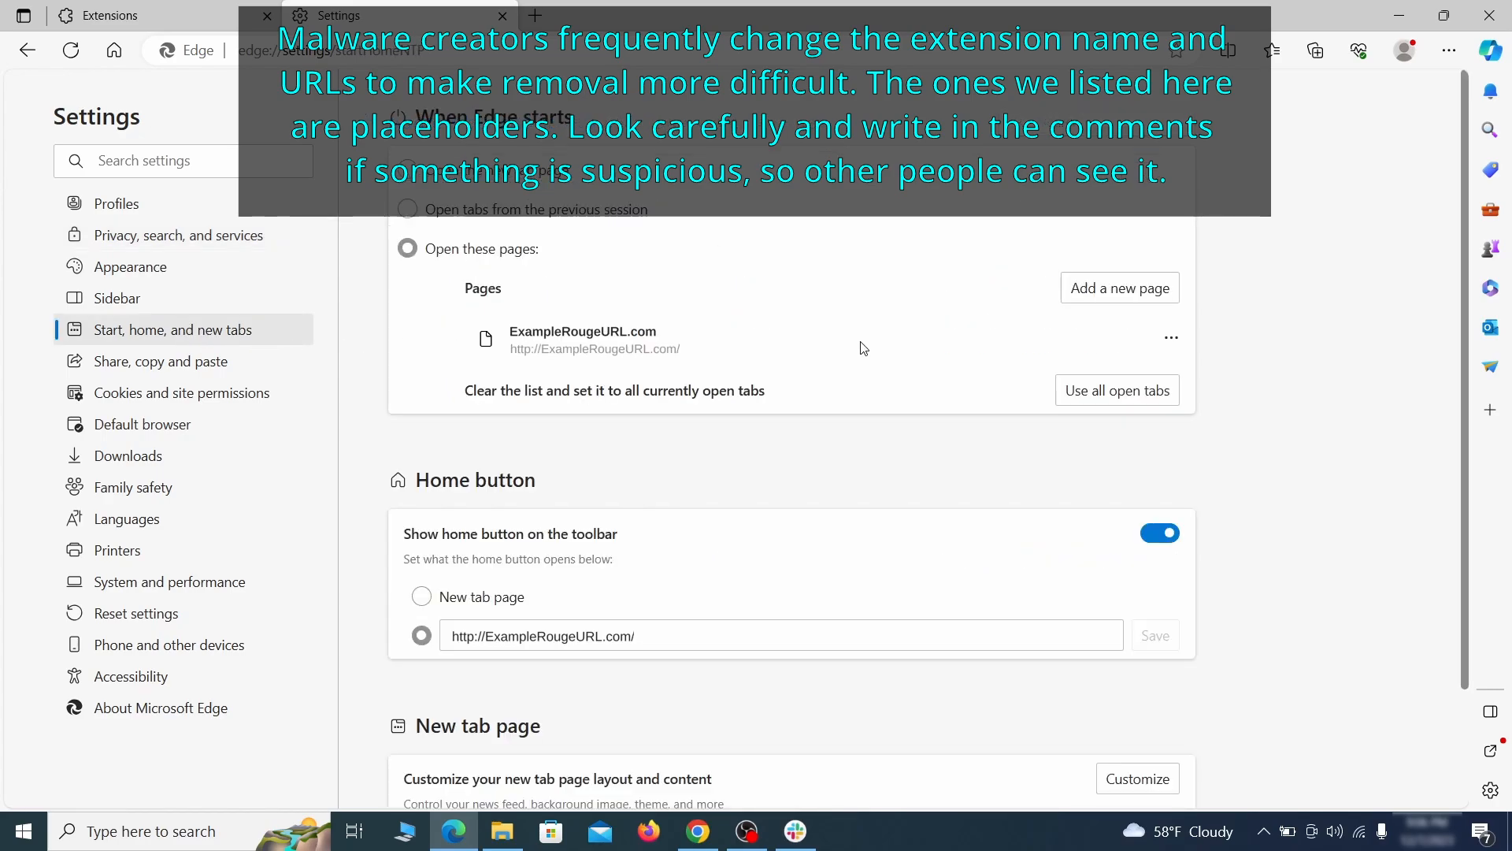
click(1171, 338)
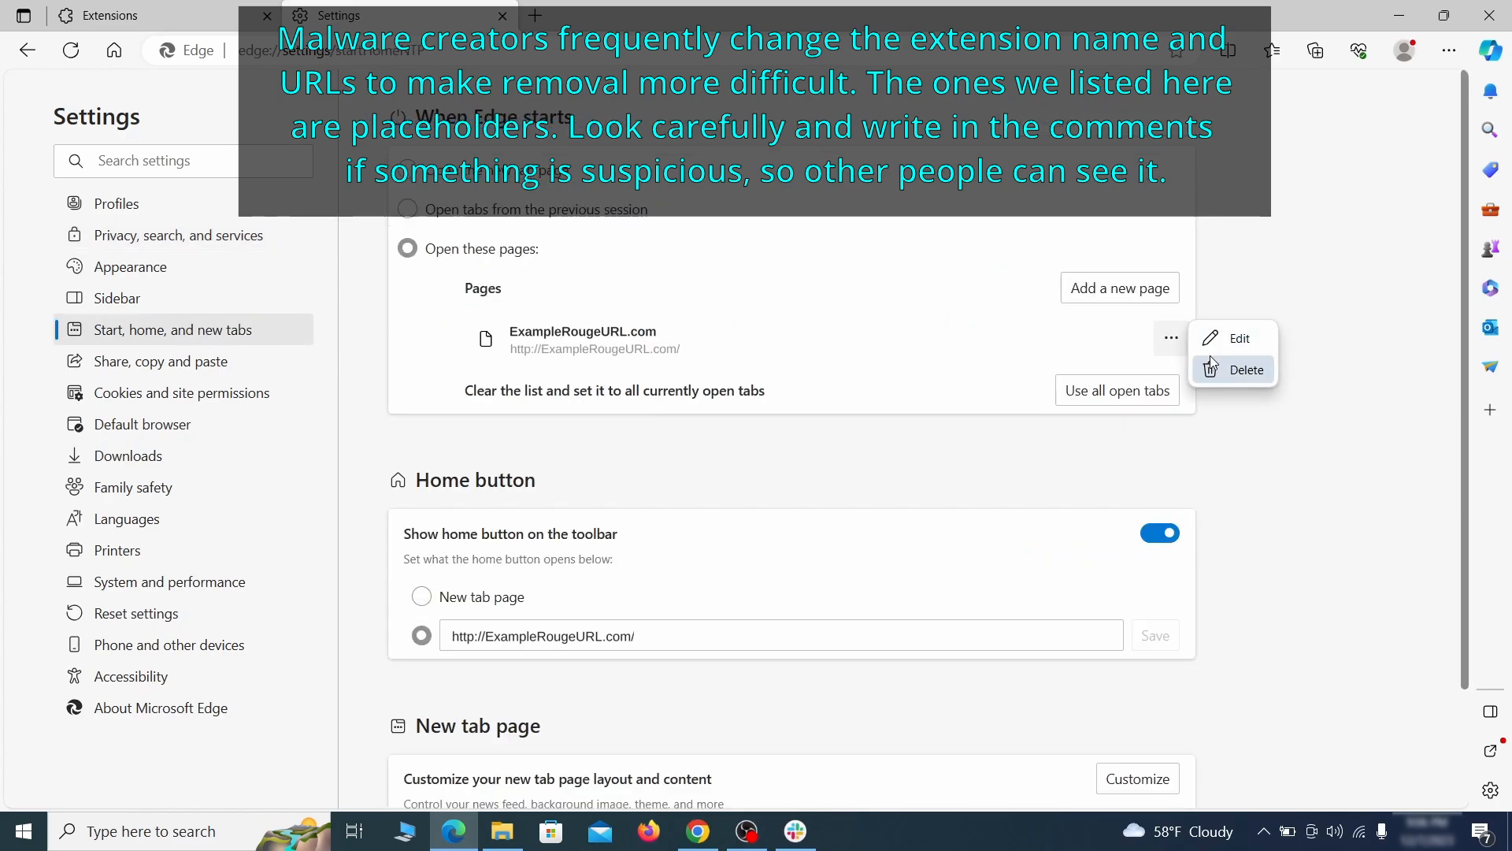
click(1247, 370)
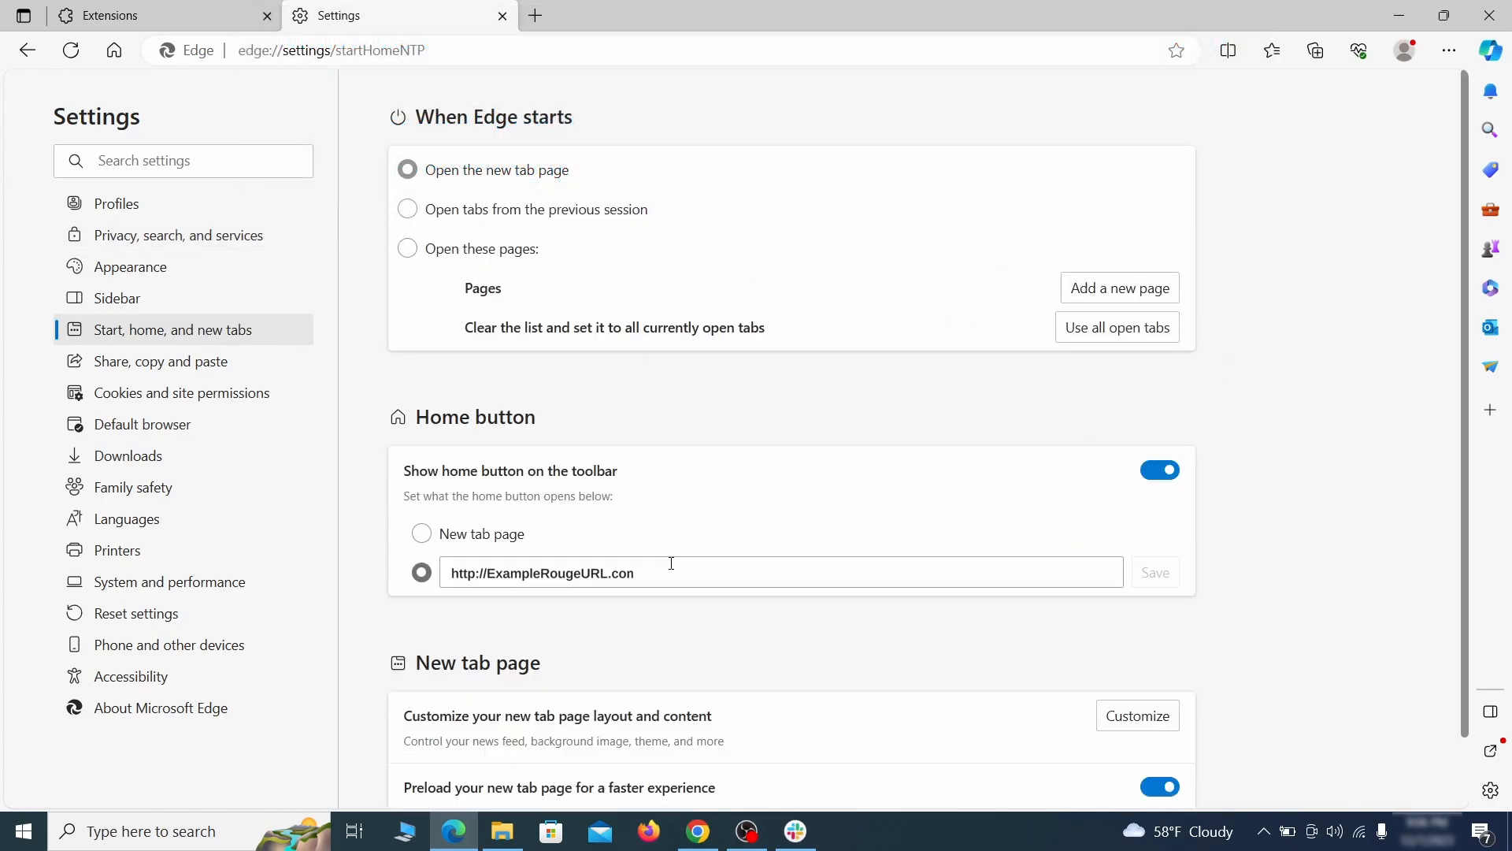
triple_click(543, 571)
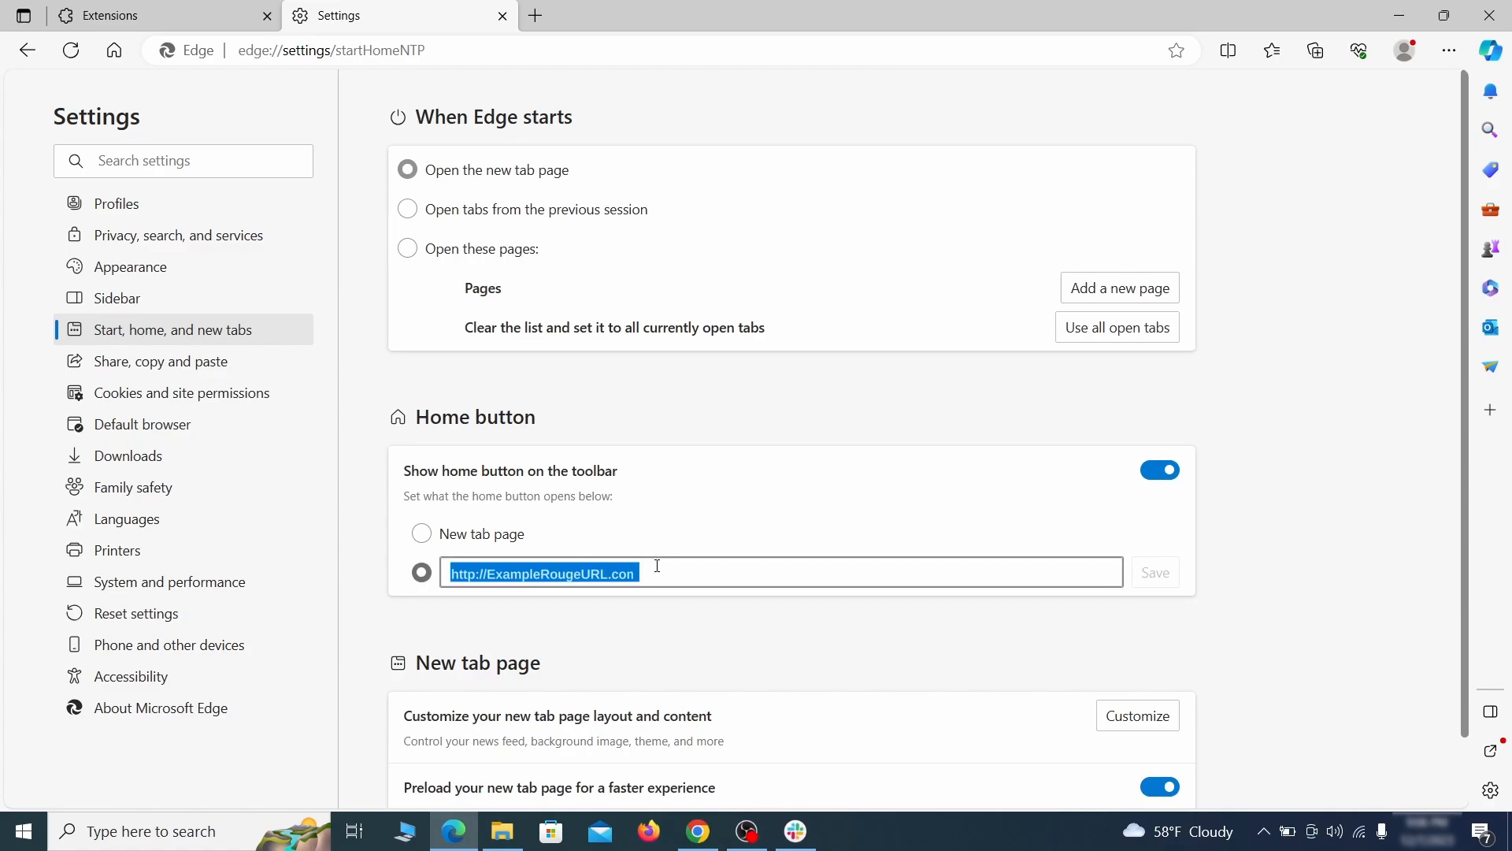
click(421, 534)
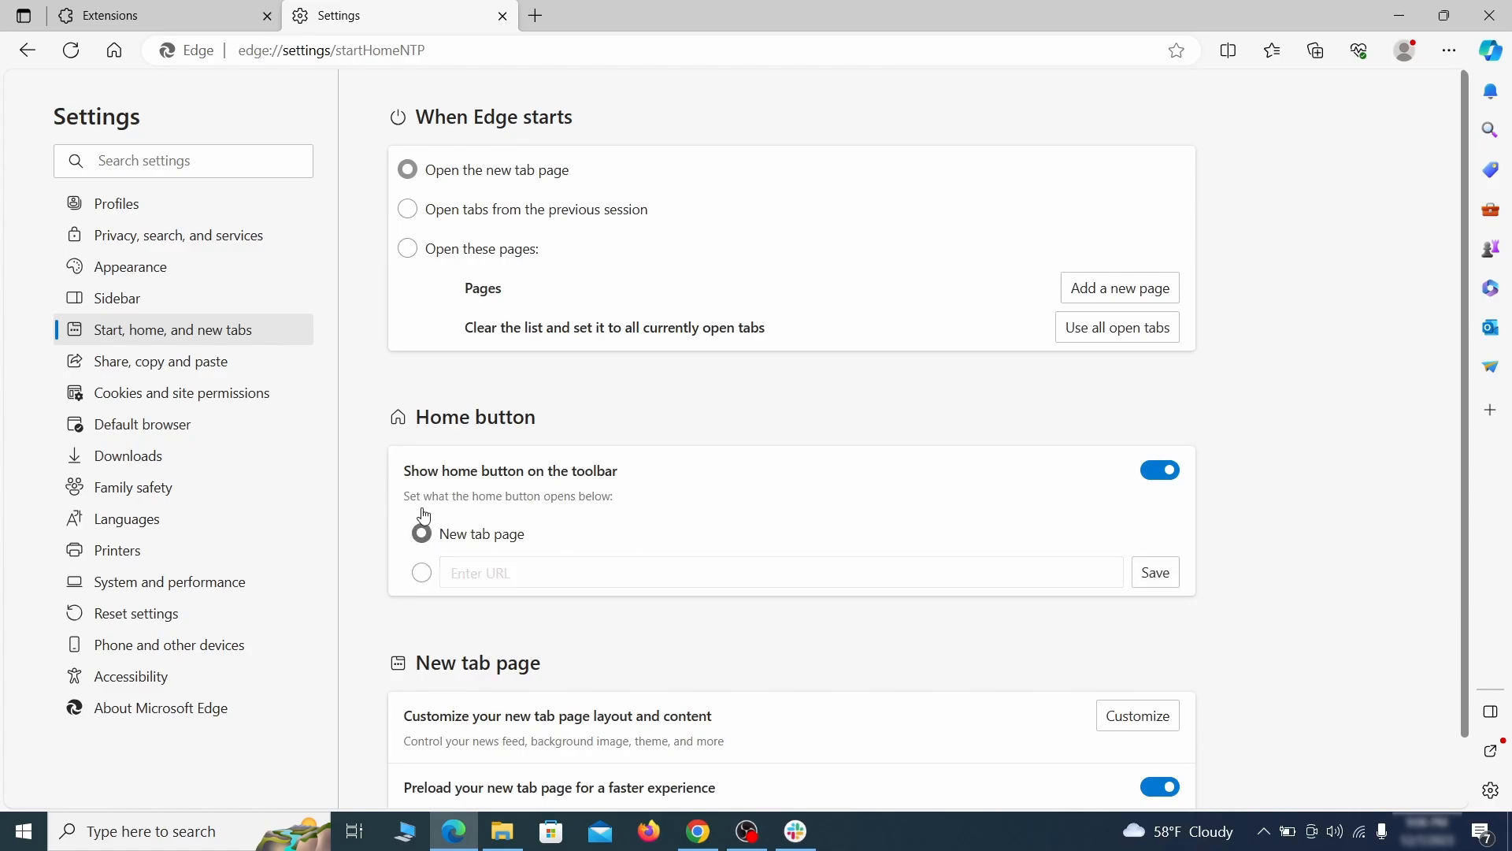
Remove ExampleRougeURL.com from Edge's allowed notification sites under Cookies and site permissions
click(182, 392)
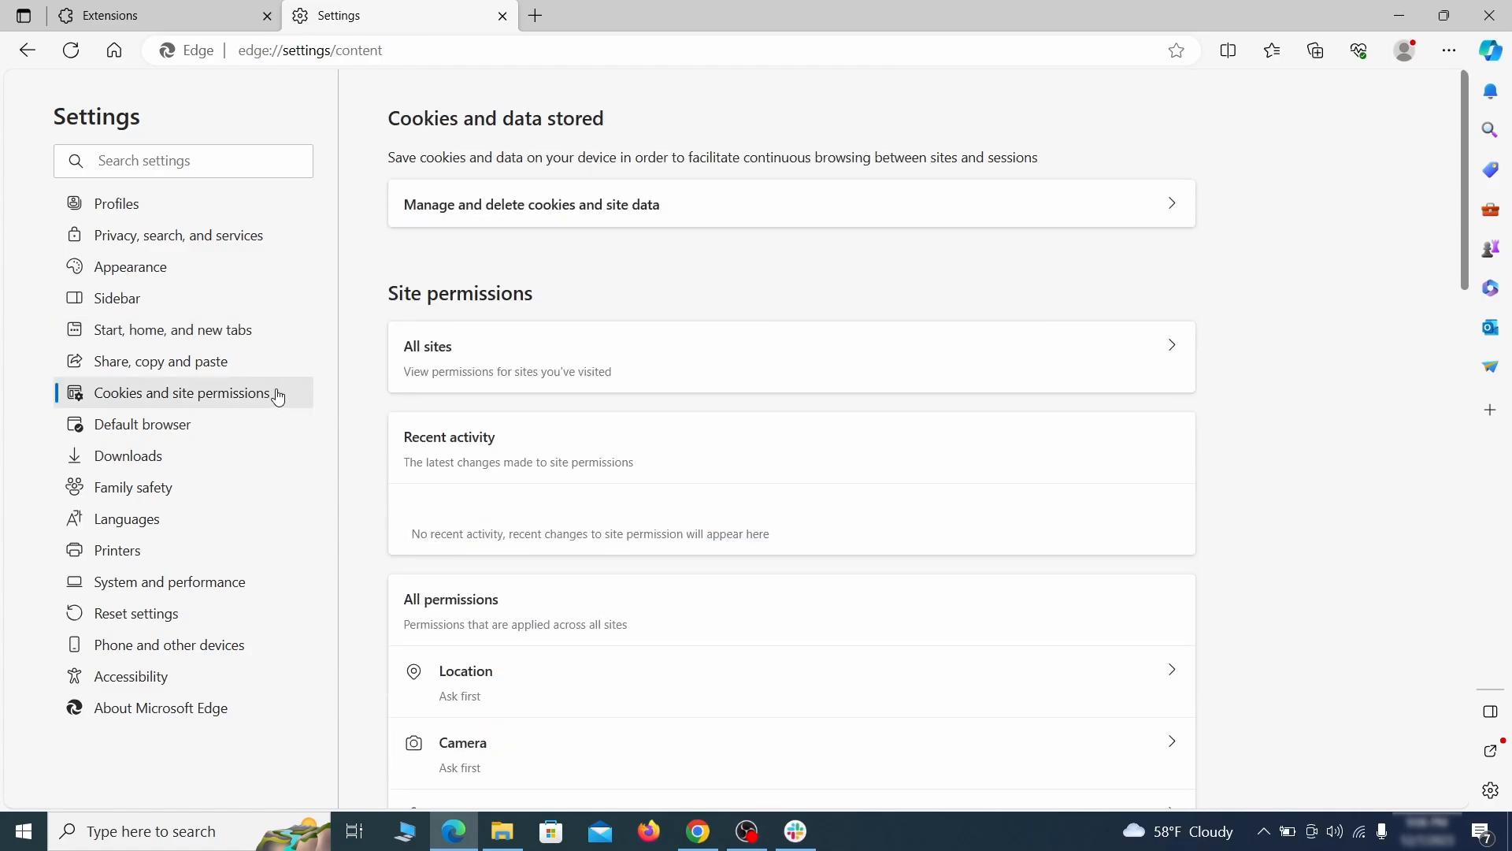
scroll(down, 3)
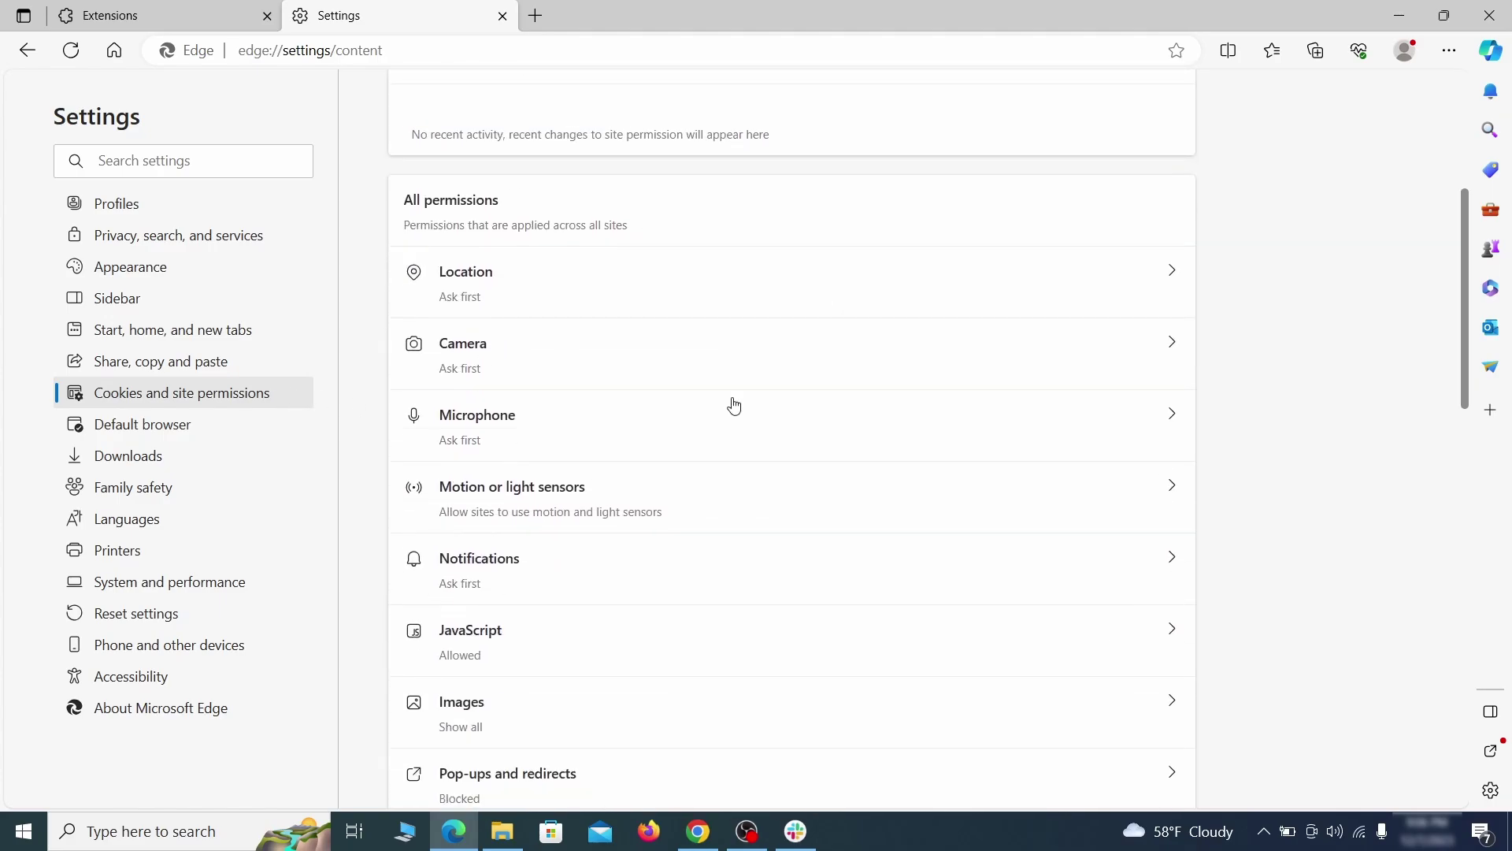
scroll(down, 3)
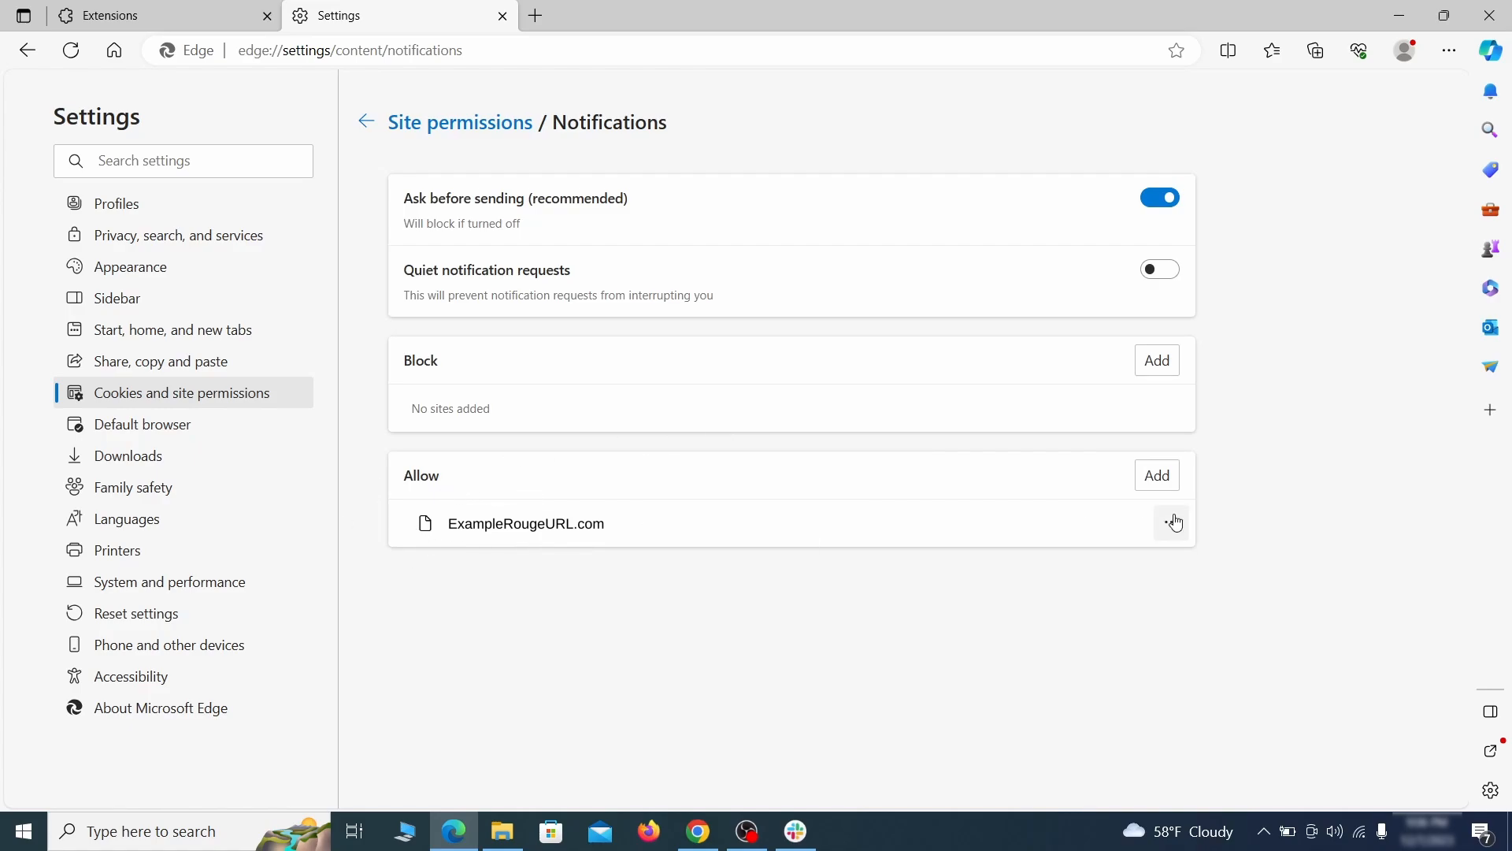
click(1173, 523)
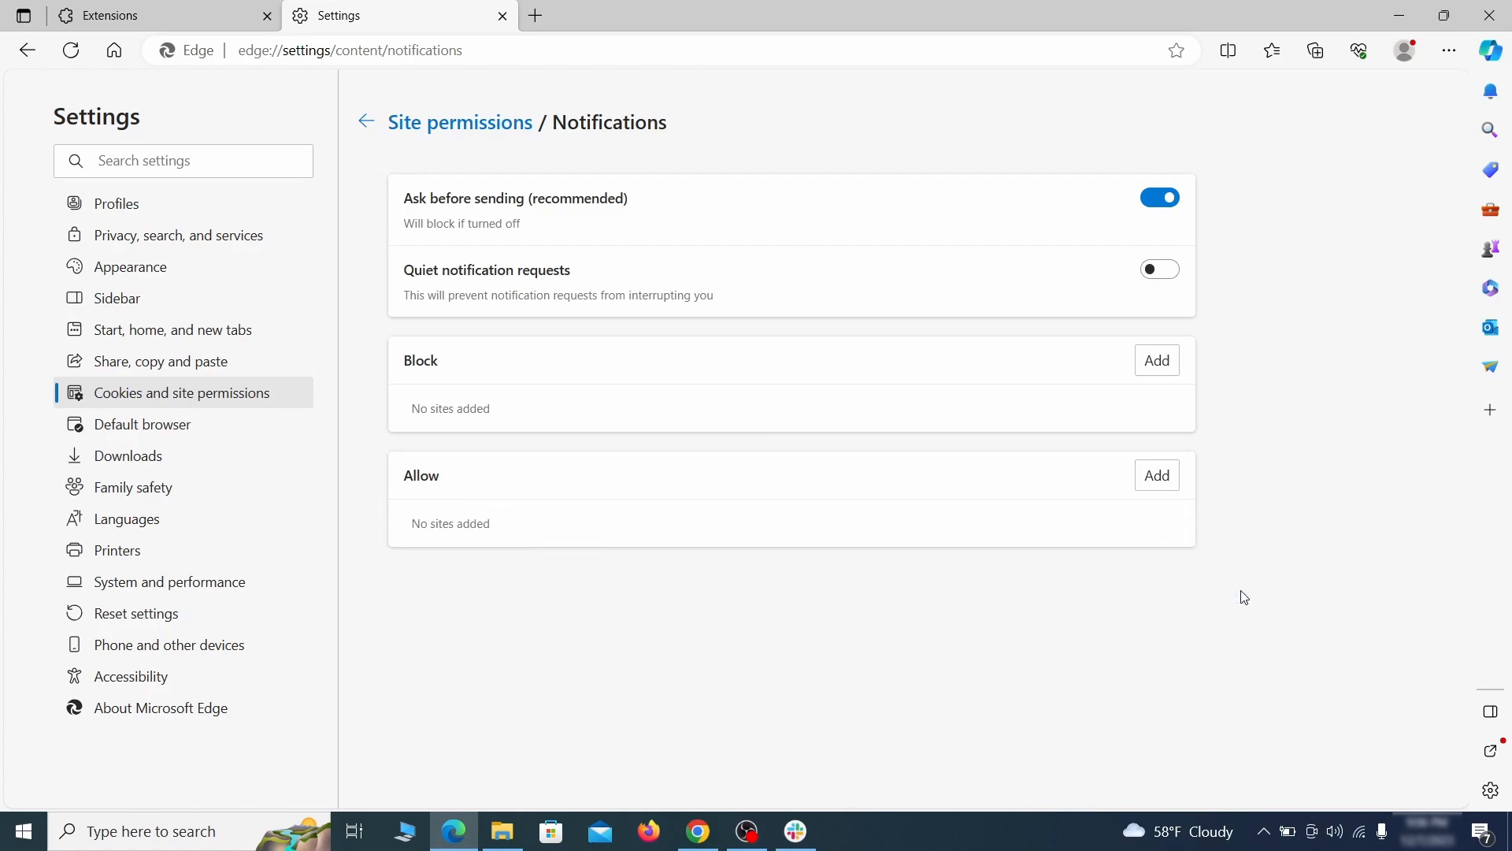